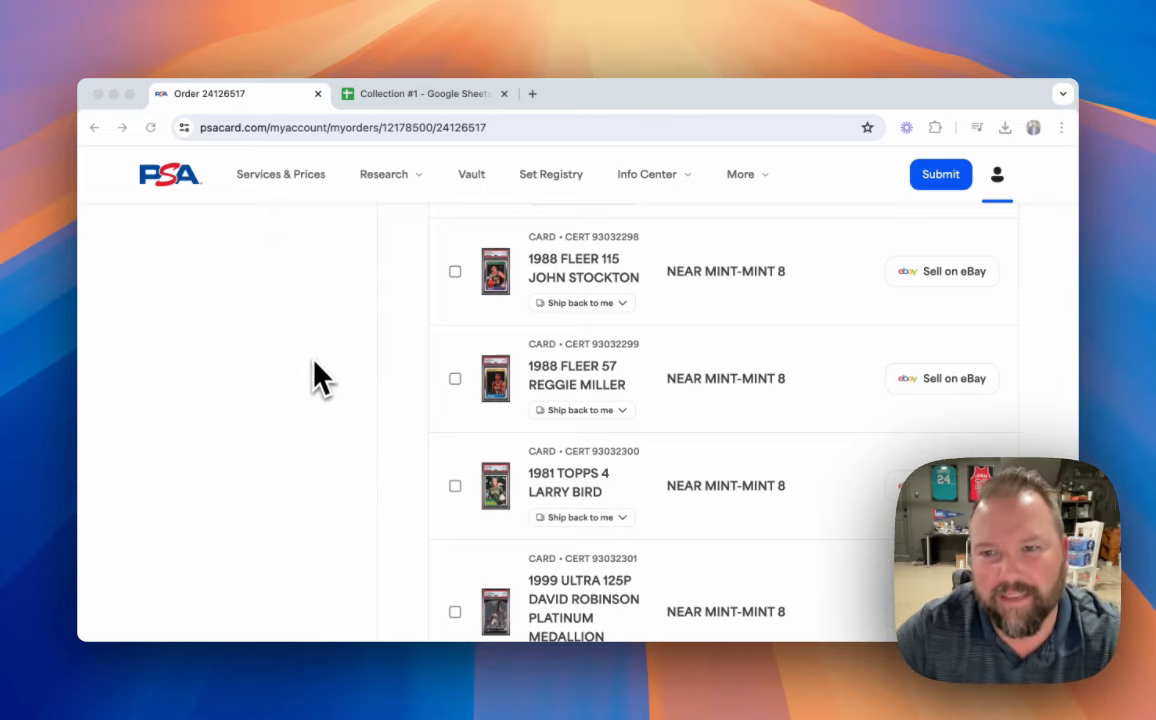
pyautogui.moveTo(374, 430)
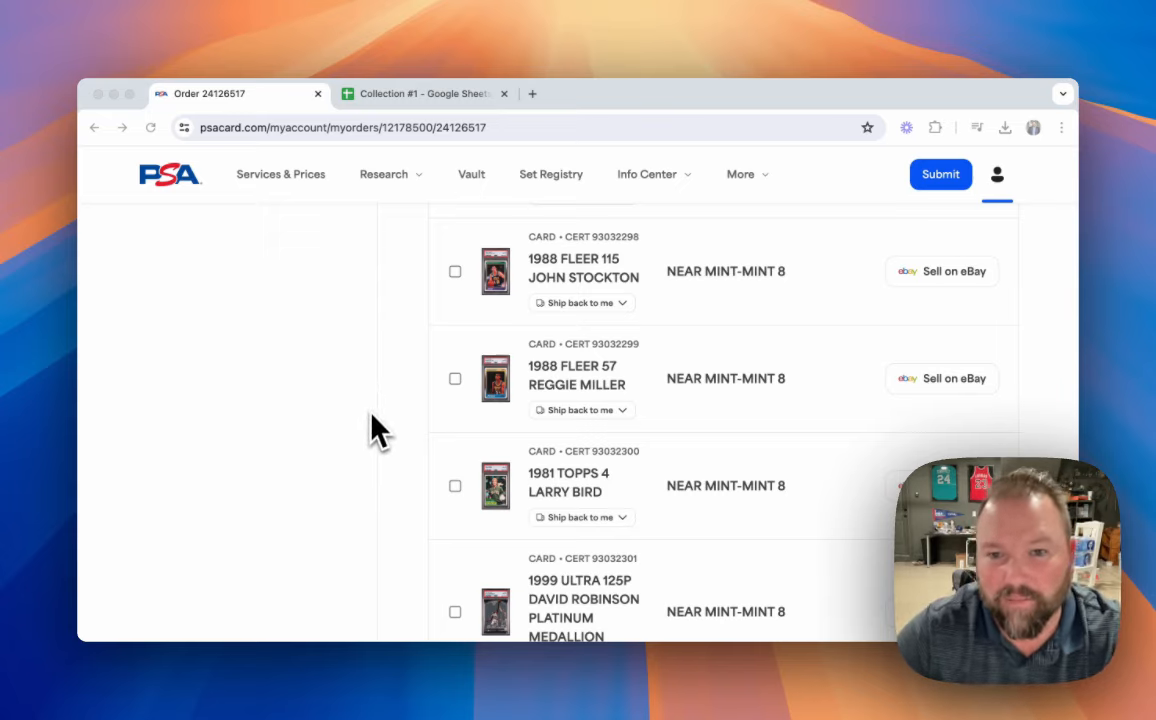
pyautogui.moveTo(404, 432)
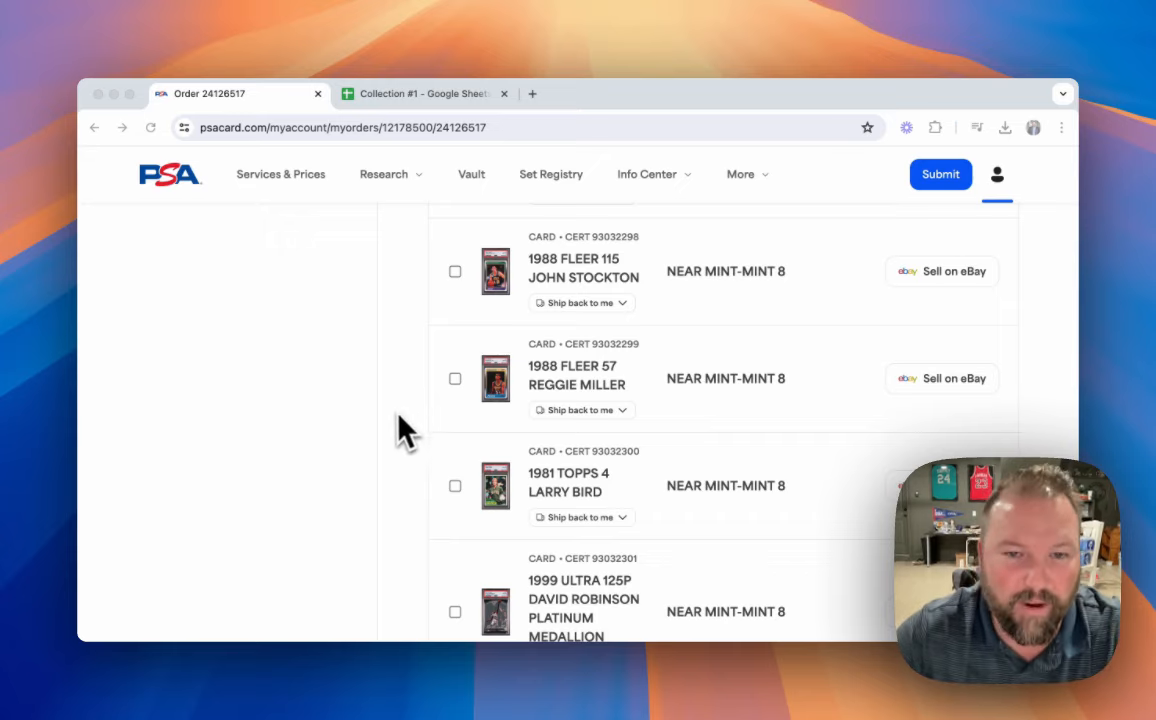
pyautogui.moveTo(396, 440)
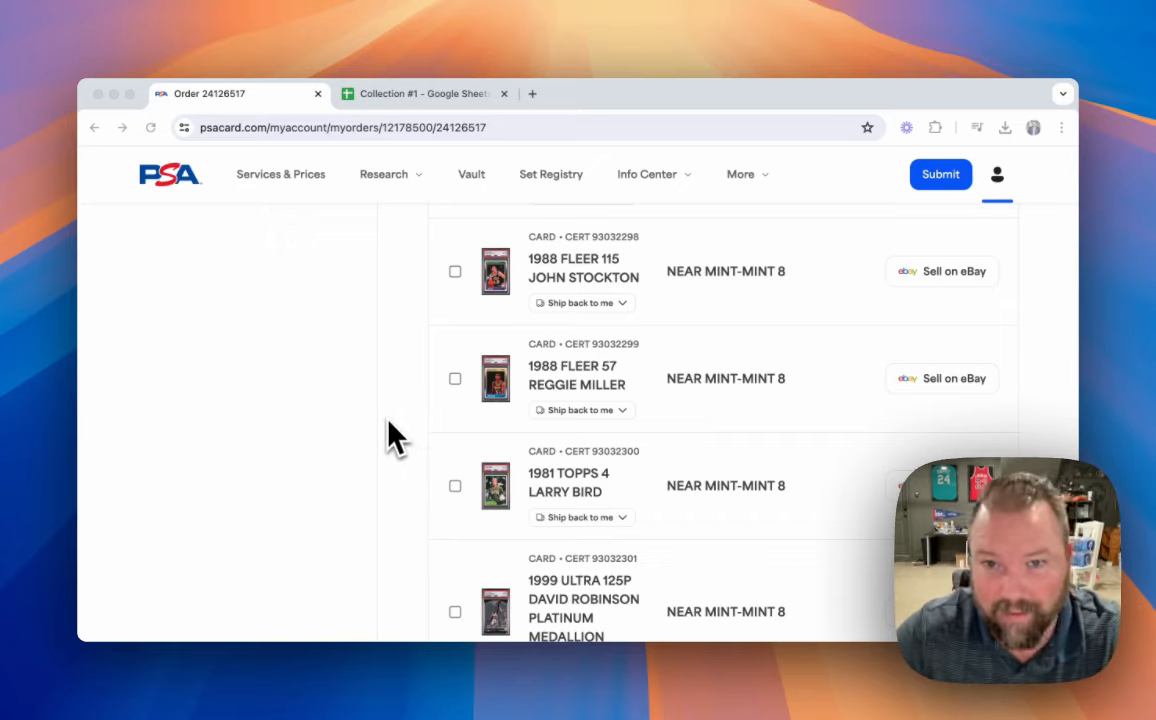
pyautogui.moveTo(320, 390)
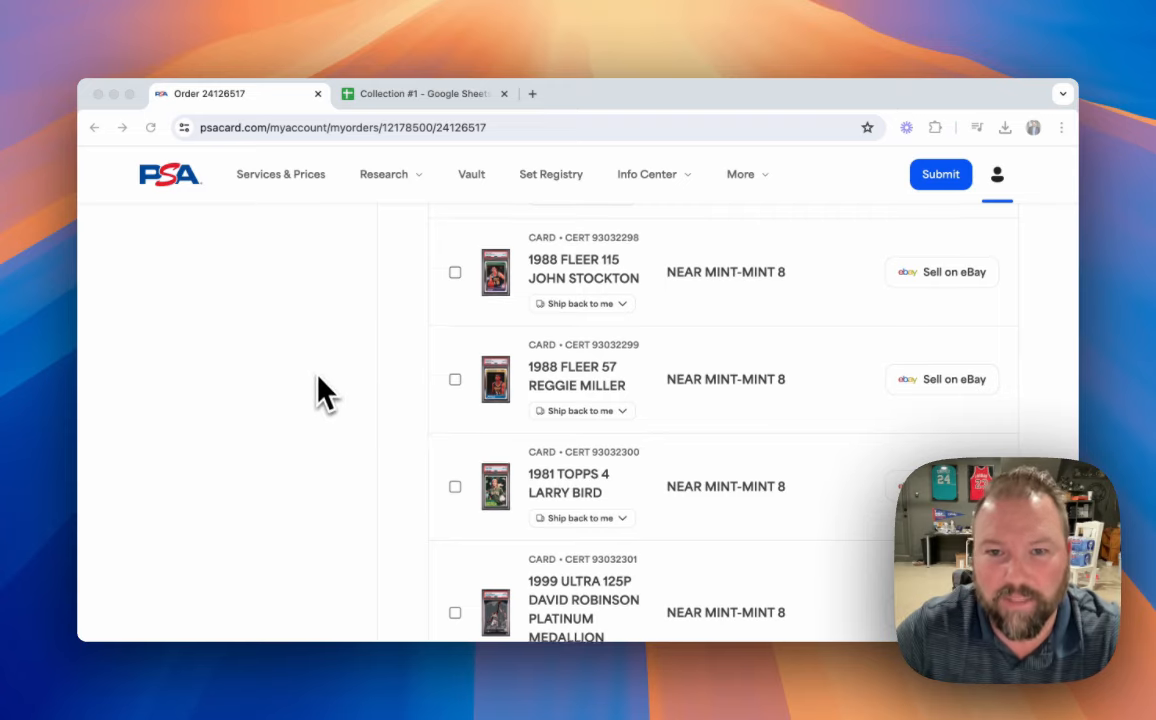
# Step: Bring up the Collection #1 Google Sheets tracker for comparison with the PSA order
pyautogui.scroll(-3)
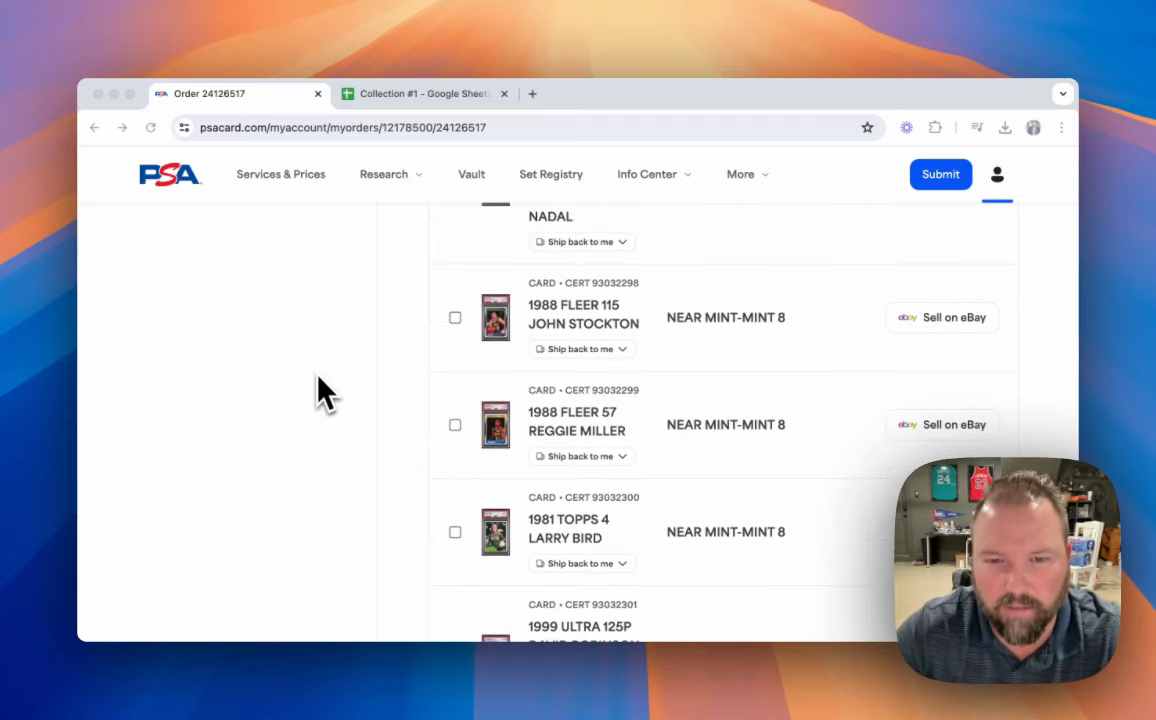
pyautogui.moveTo(344, 378)
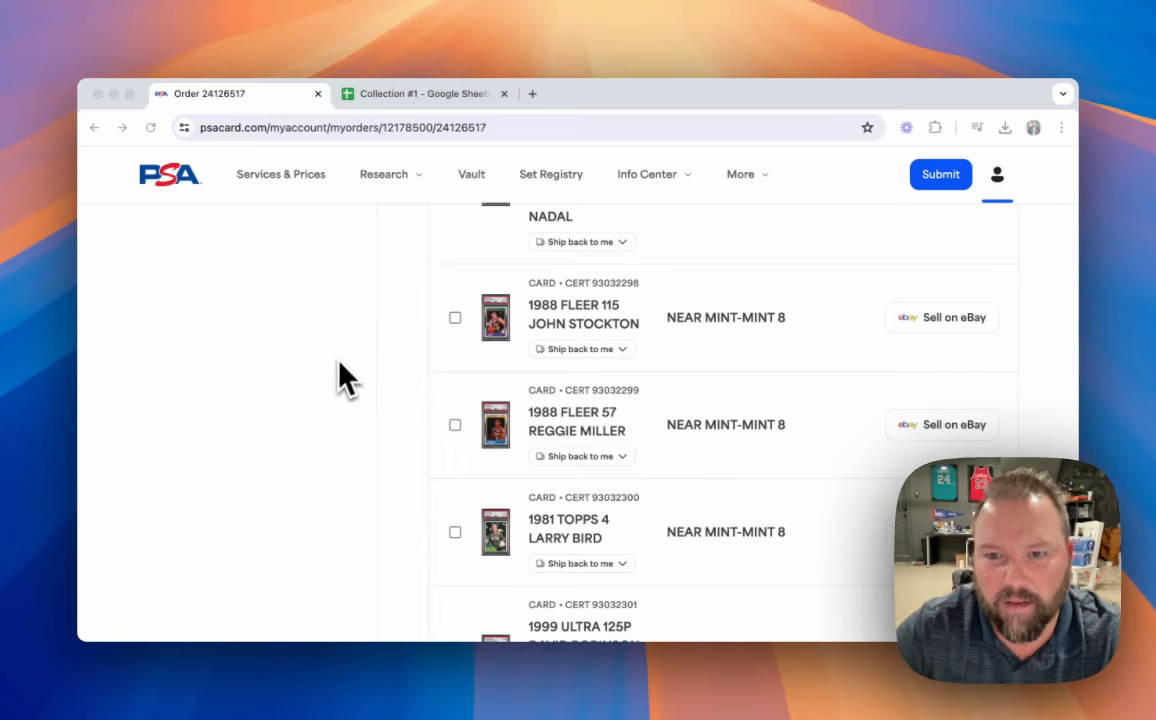
pyautogui.moveTo(332, 408)
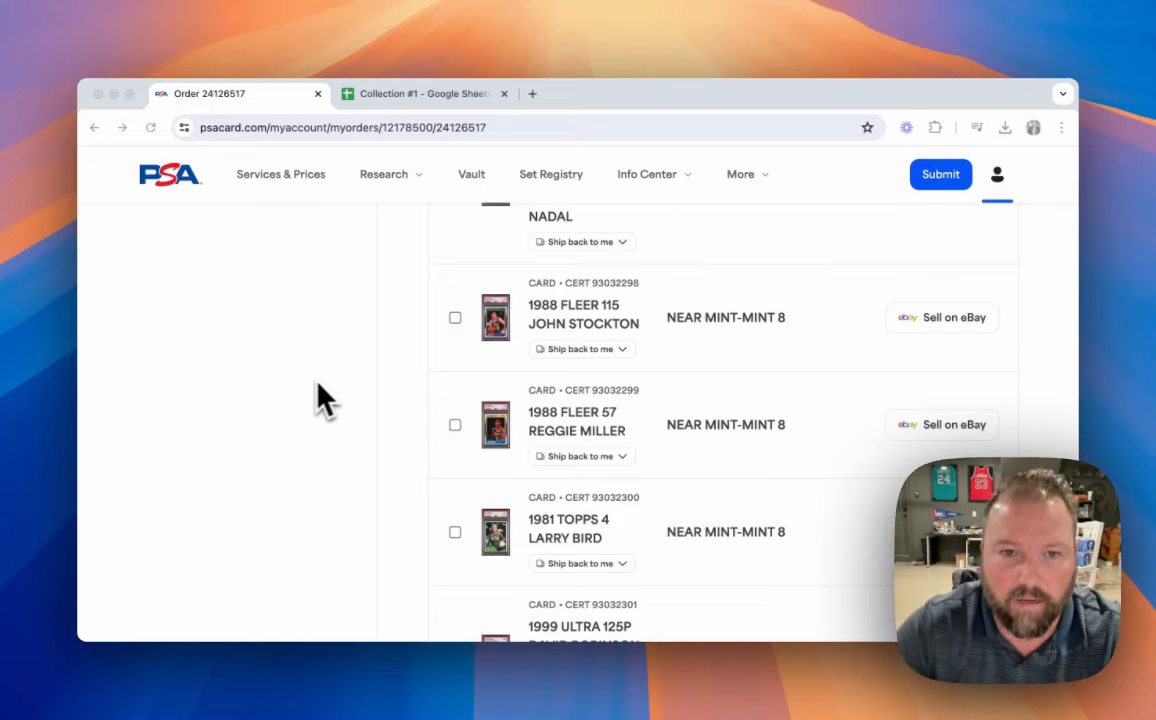
pyautogui.moveTo(308, 396)
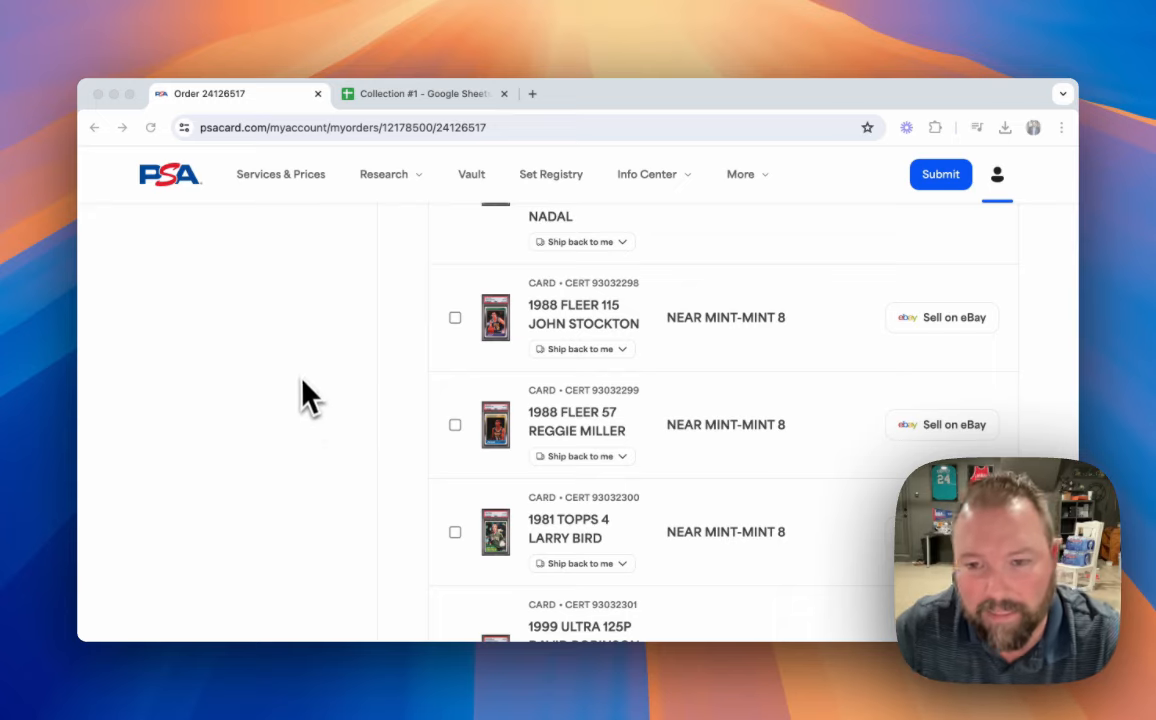
pyautogui.moveTo(350, 444)
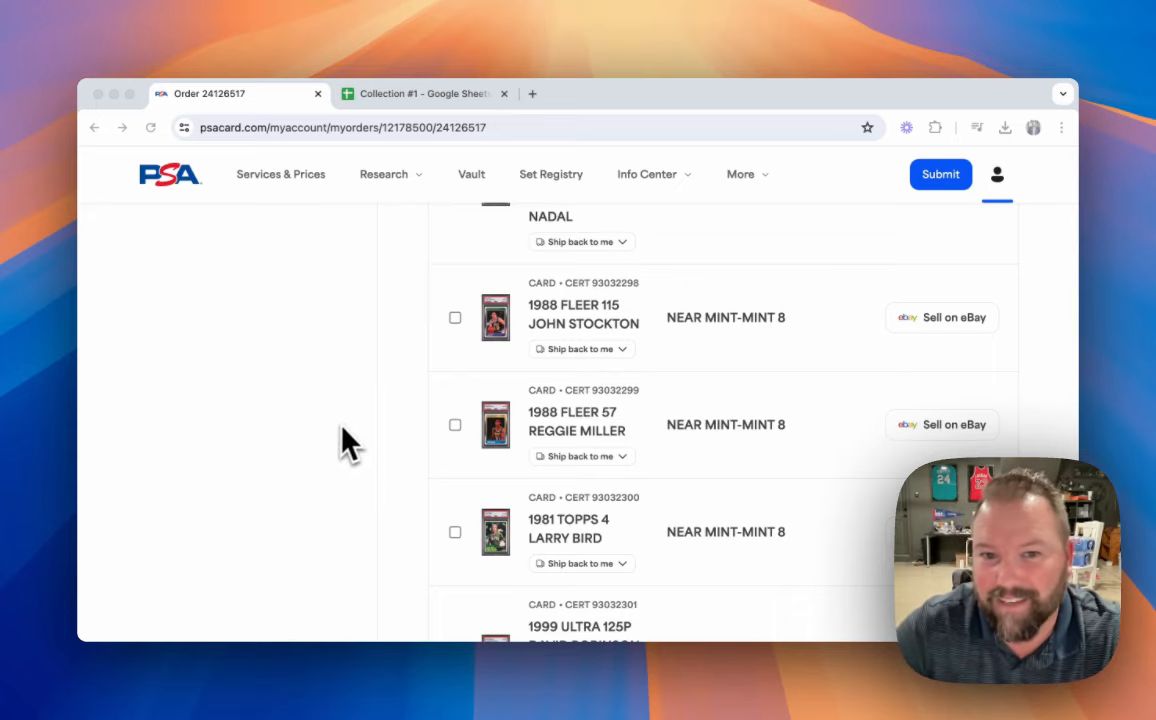
pyautogui.scroll(-3)
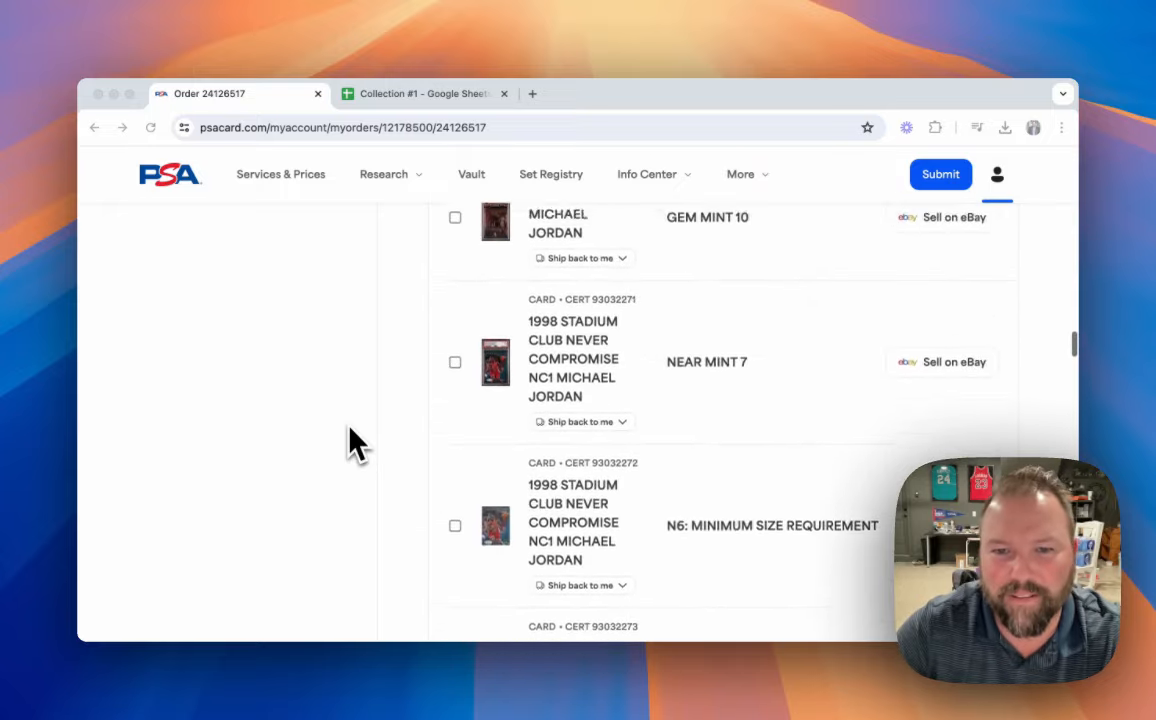
pyautogui.scroll(-3)
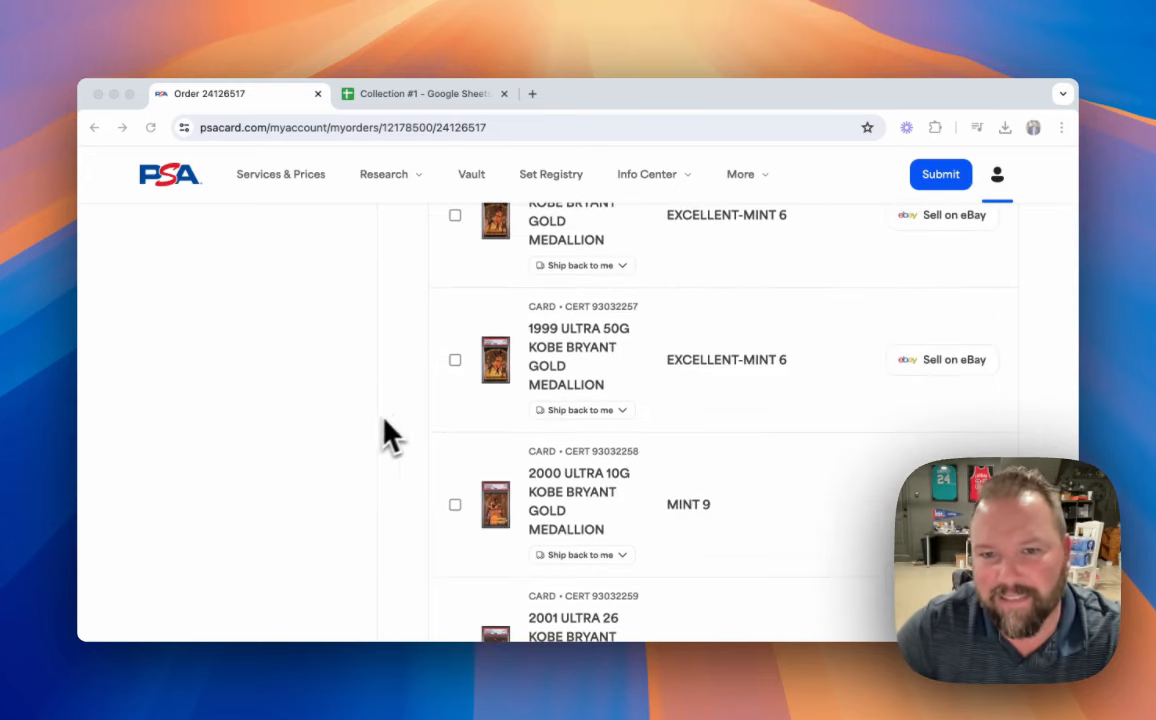
pyautogui.moveTo(372, 424)
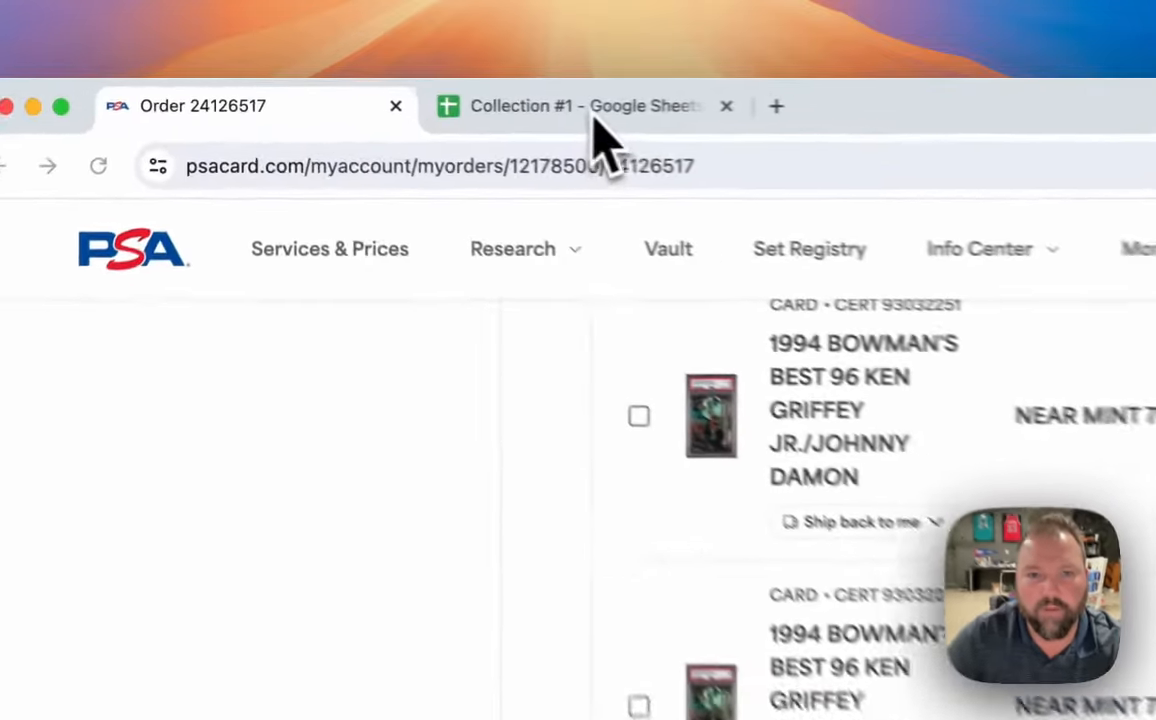
pyautogui.click(584, 106)
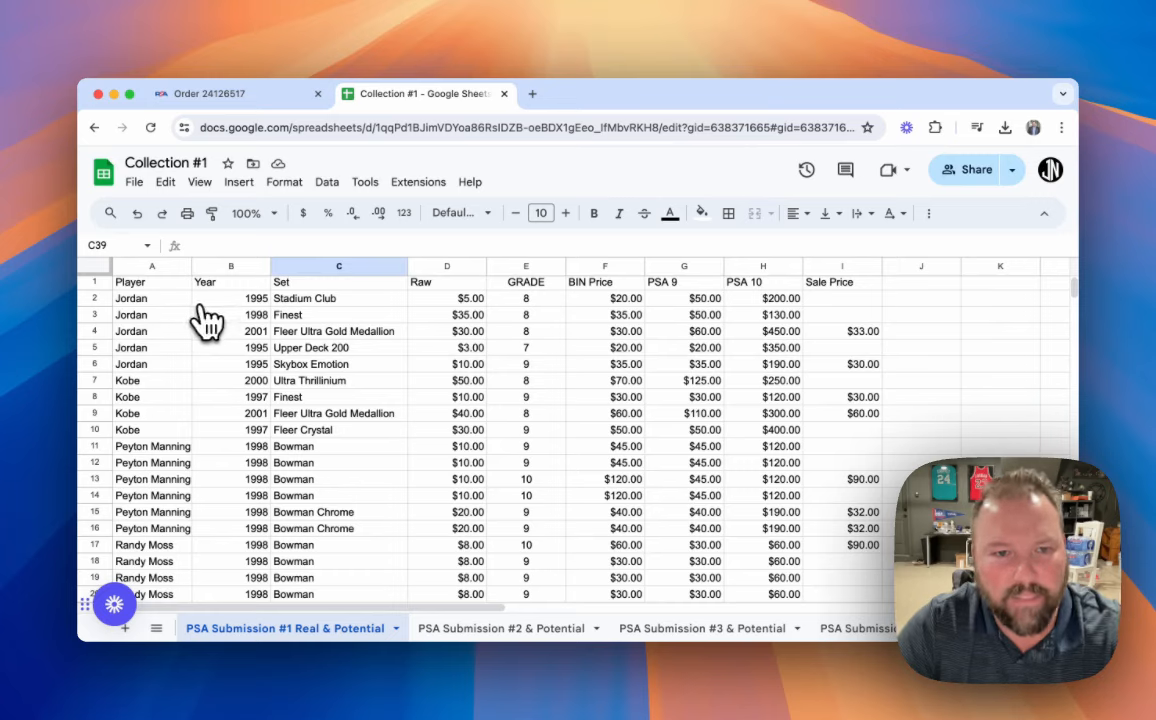
pyautogui.moveTo(238, 540)
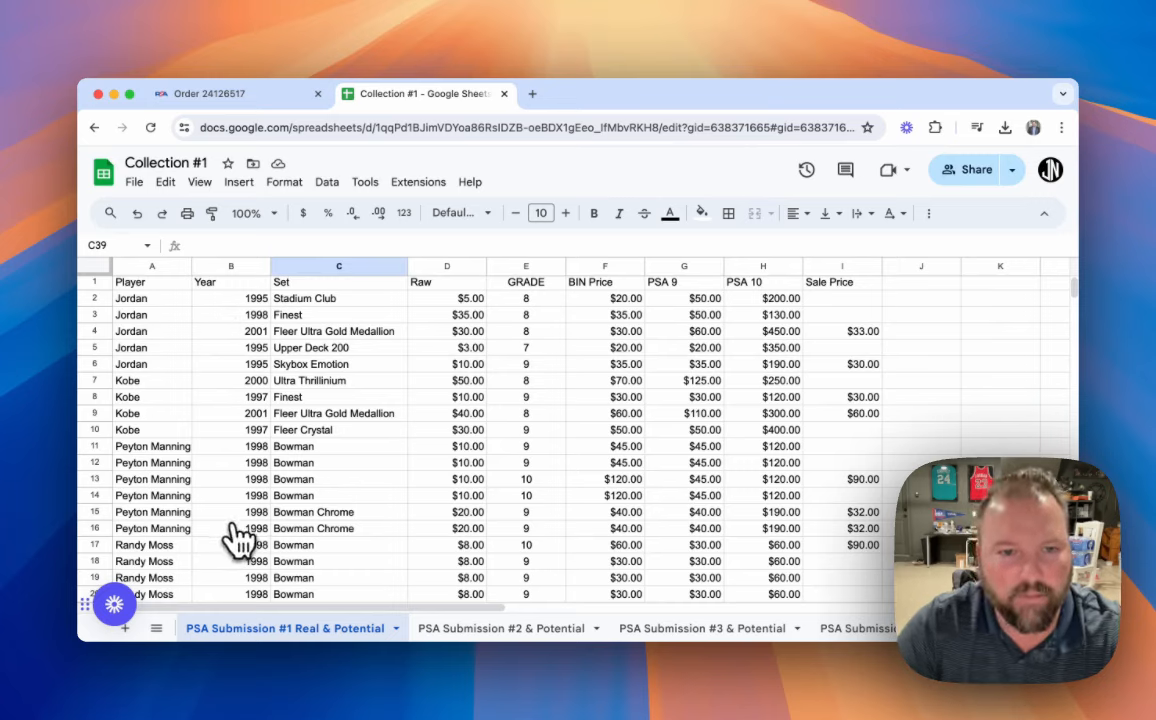
pyautogui.moveTo(316, 410)
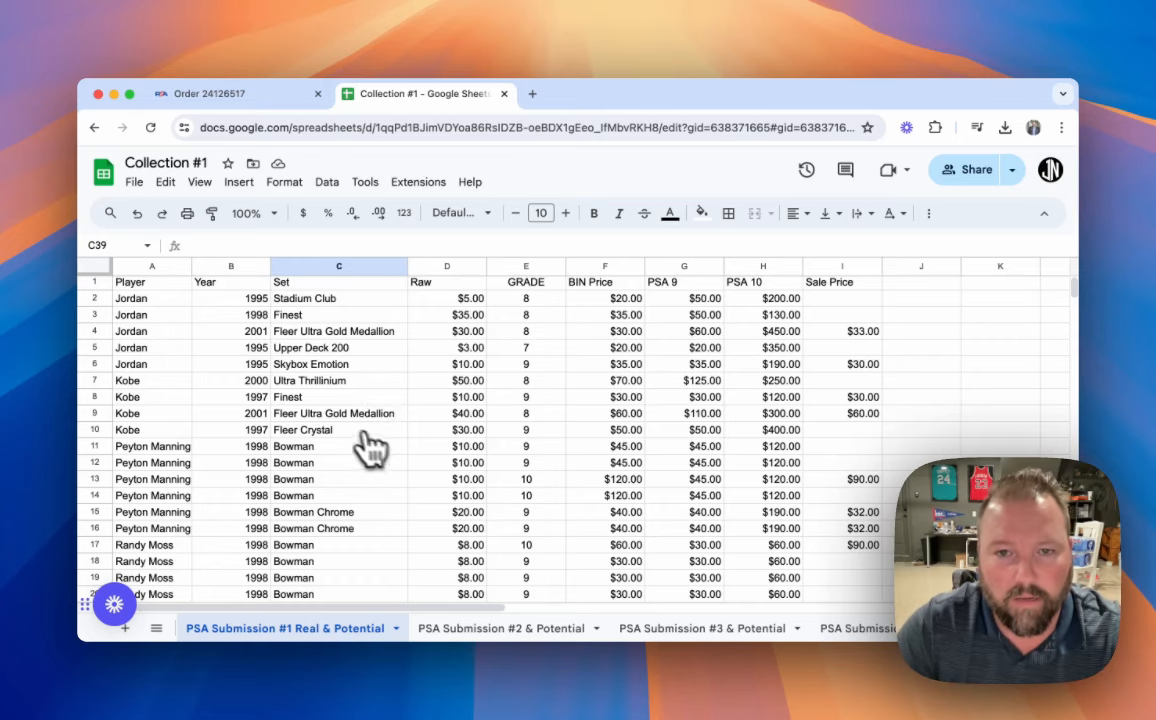
# Step: Scroll through the PSA Submission #1 Real & Potential sheet reviewing cards, costs and grades
pyautogui.scroll(-3)
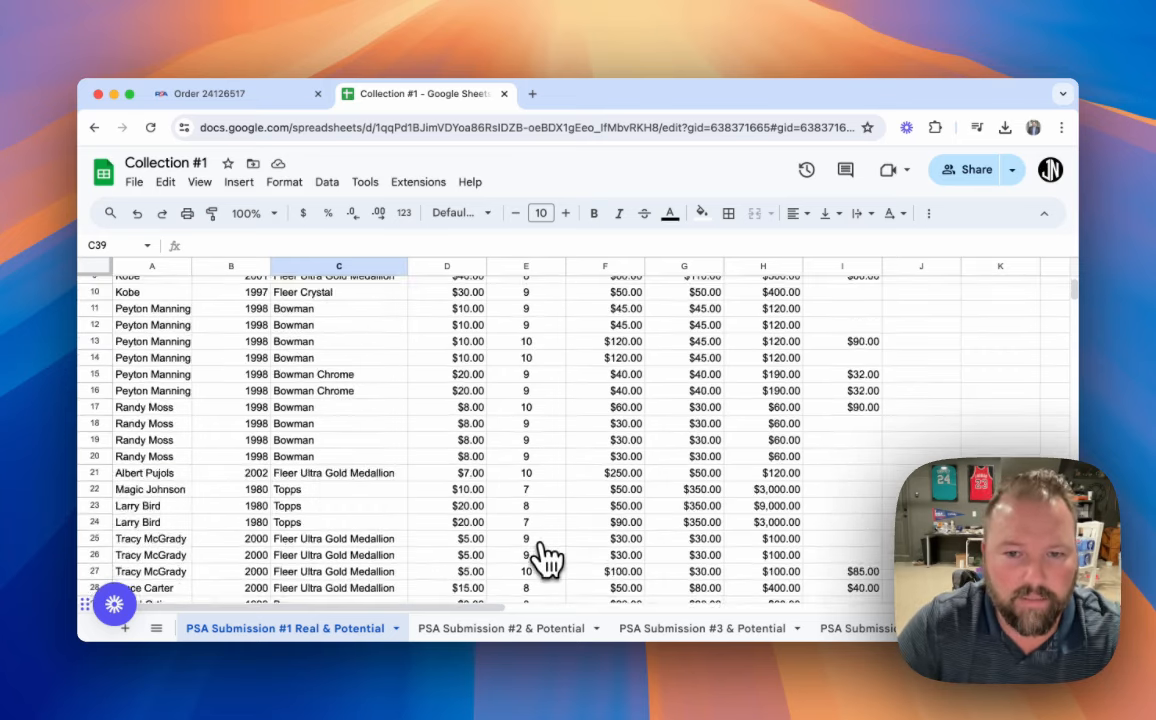
pyautogui.scroll(-3)
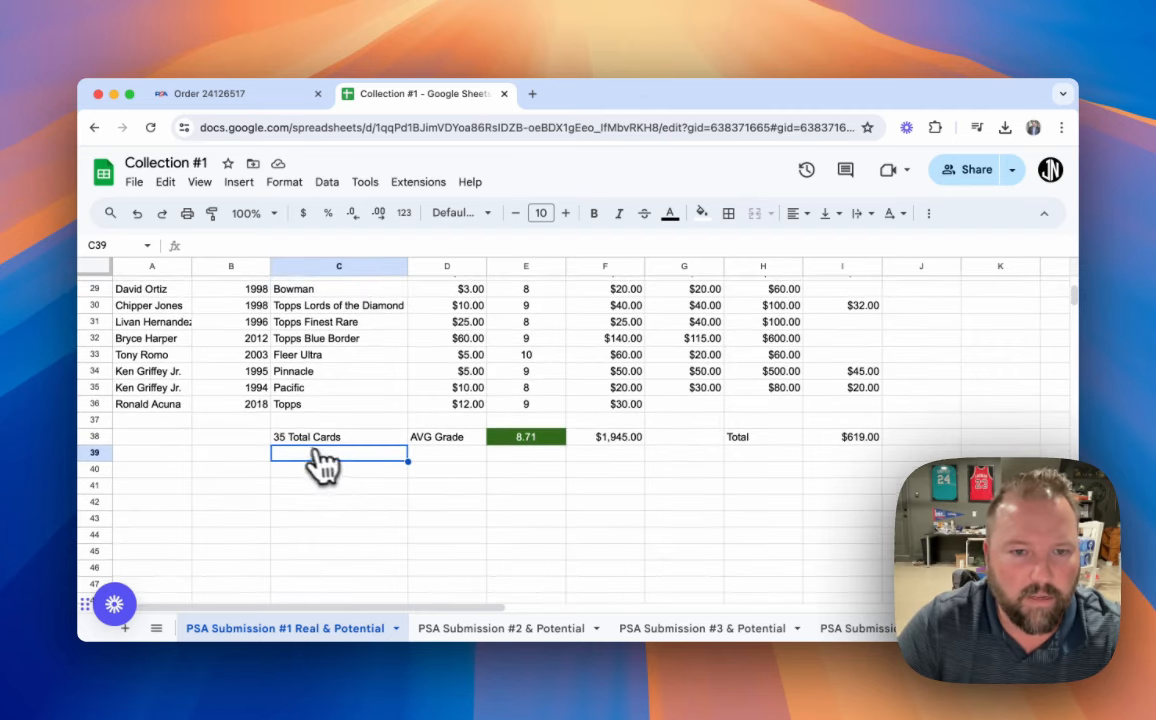
pyautogui.moveTo(418, 448)
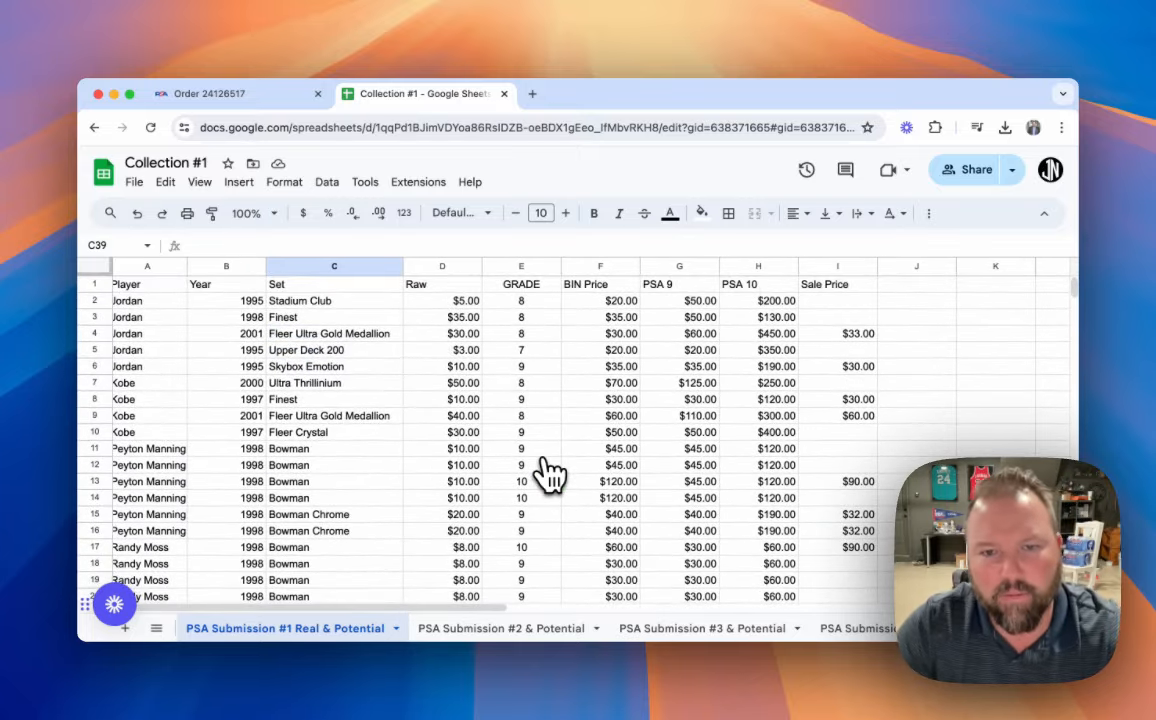
pyautogui.moveTo(530, 468)
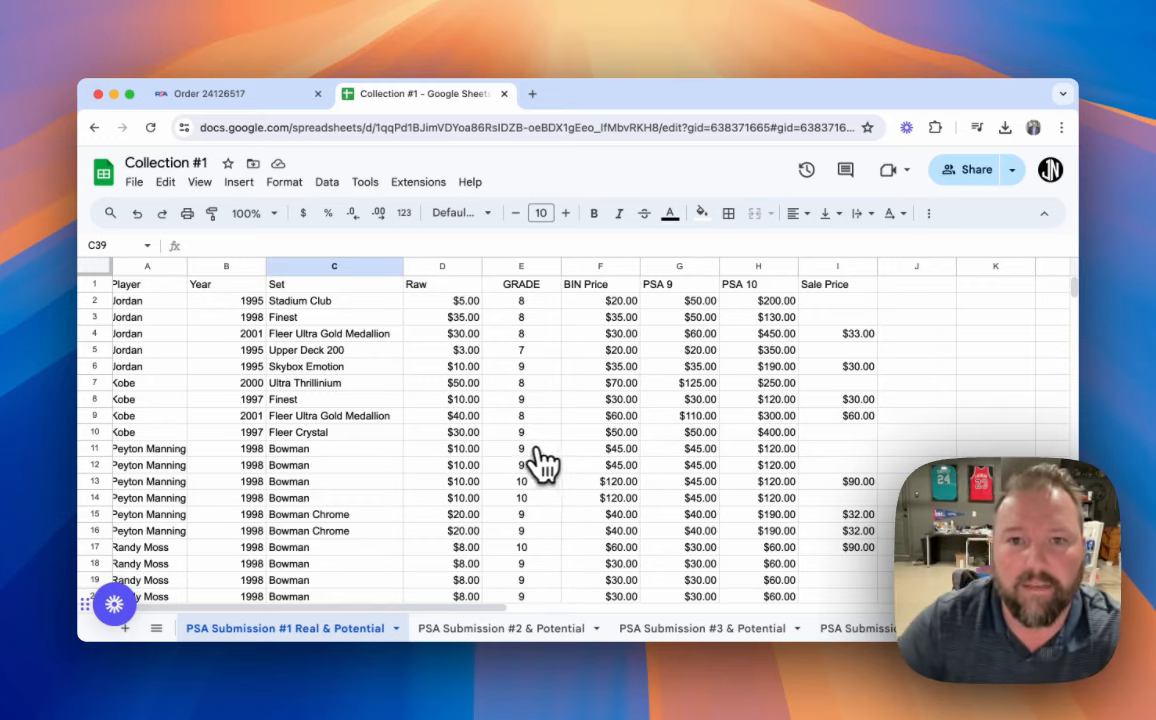
pyautogui.moveTo(536, 430)
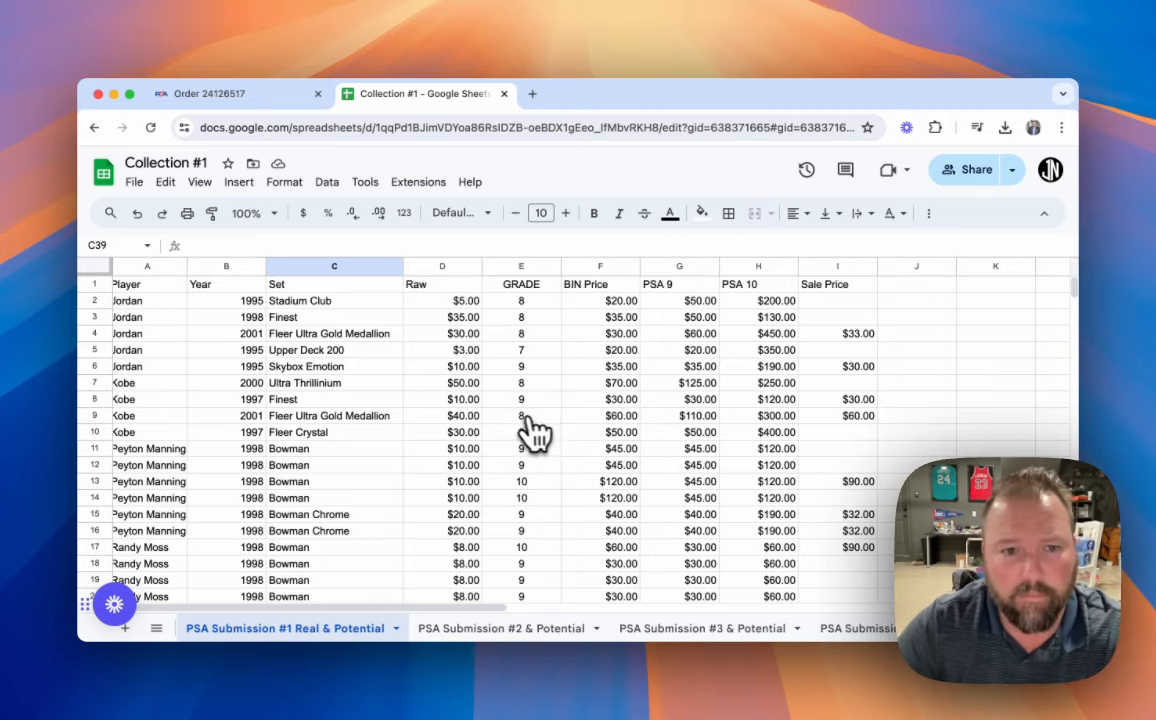
pyautogui.scroll(-3)
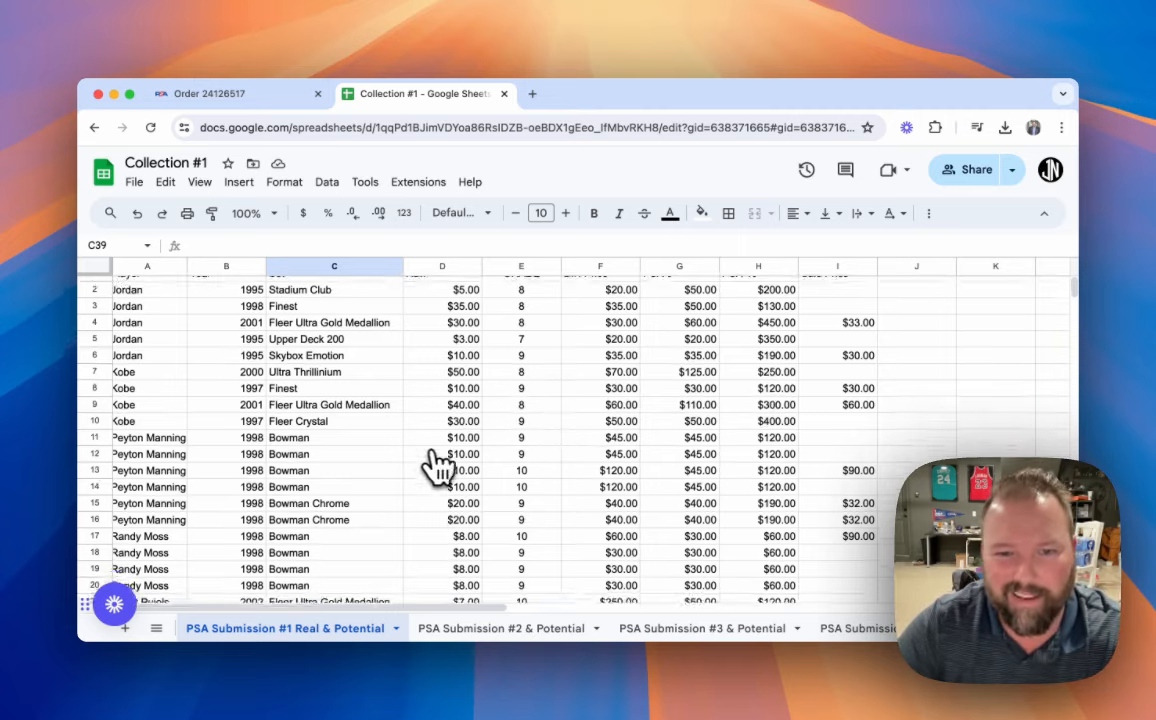
pyautogui.scroll(-3)
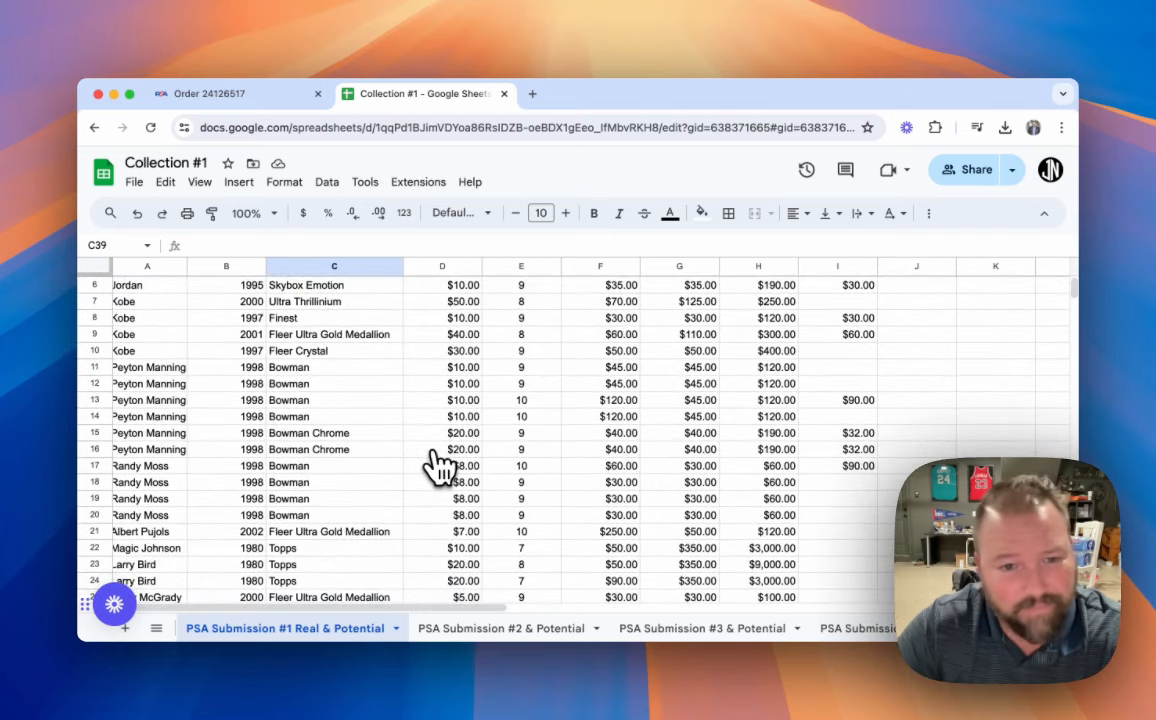
pyautogui.scroll(-3)
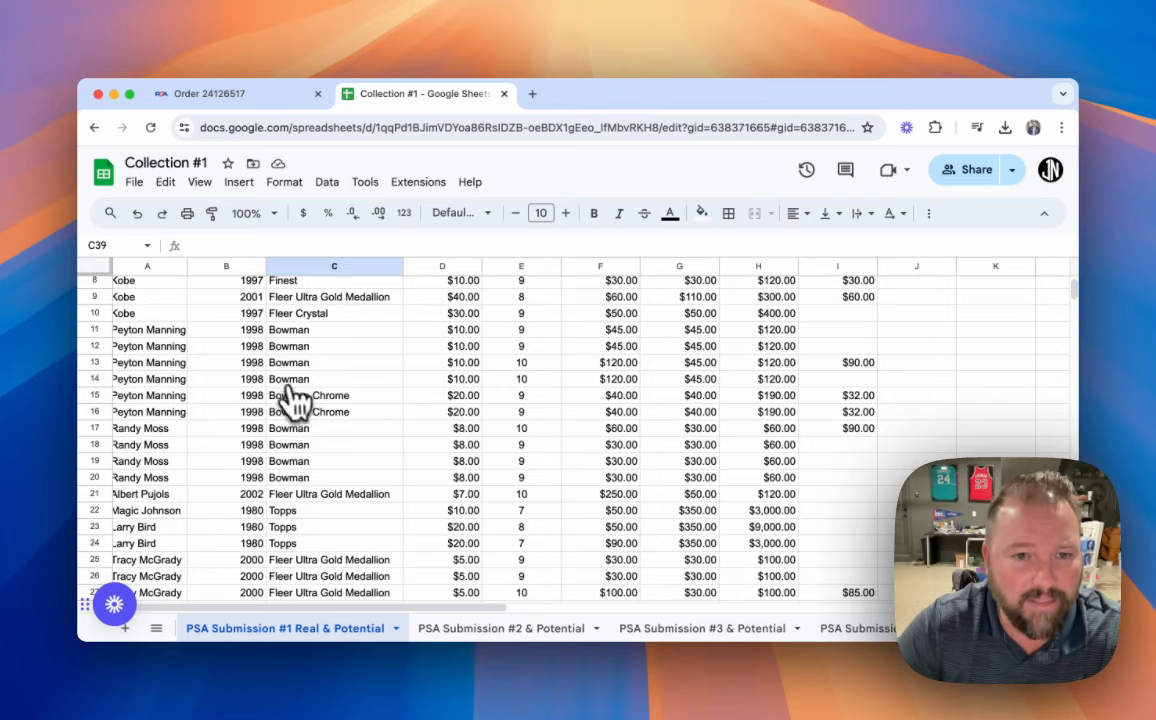
pyautogui.scroll(-3)
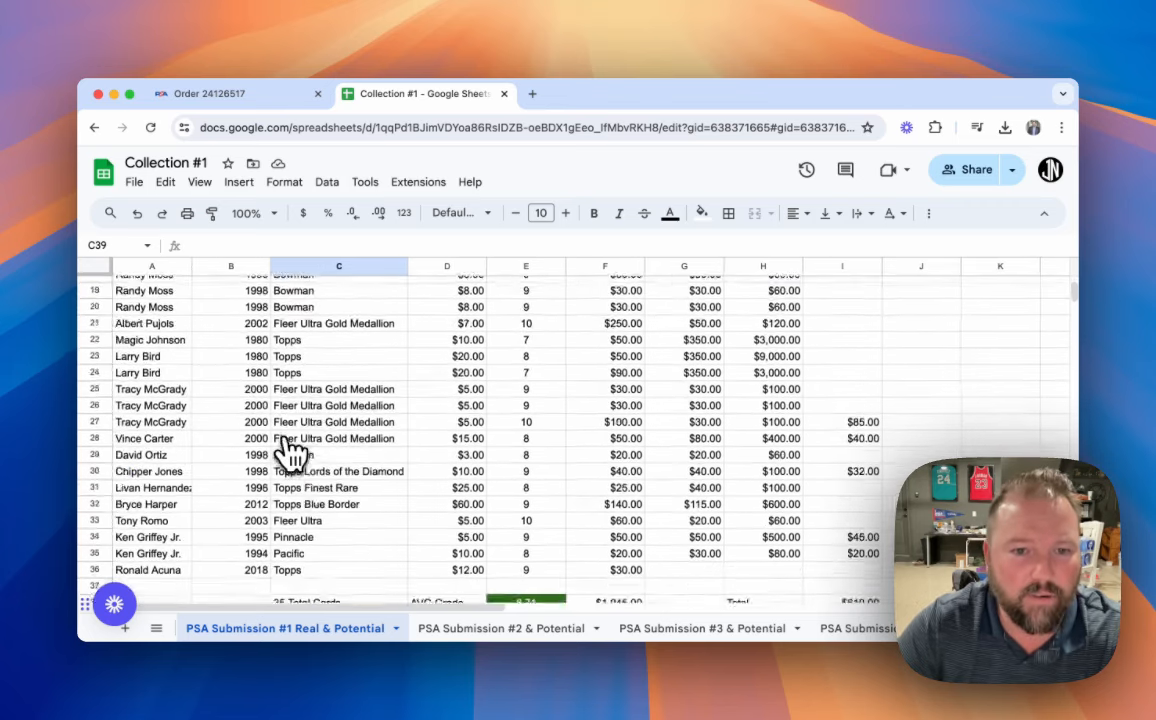
pyautogui.scroll(-3)
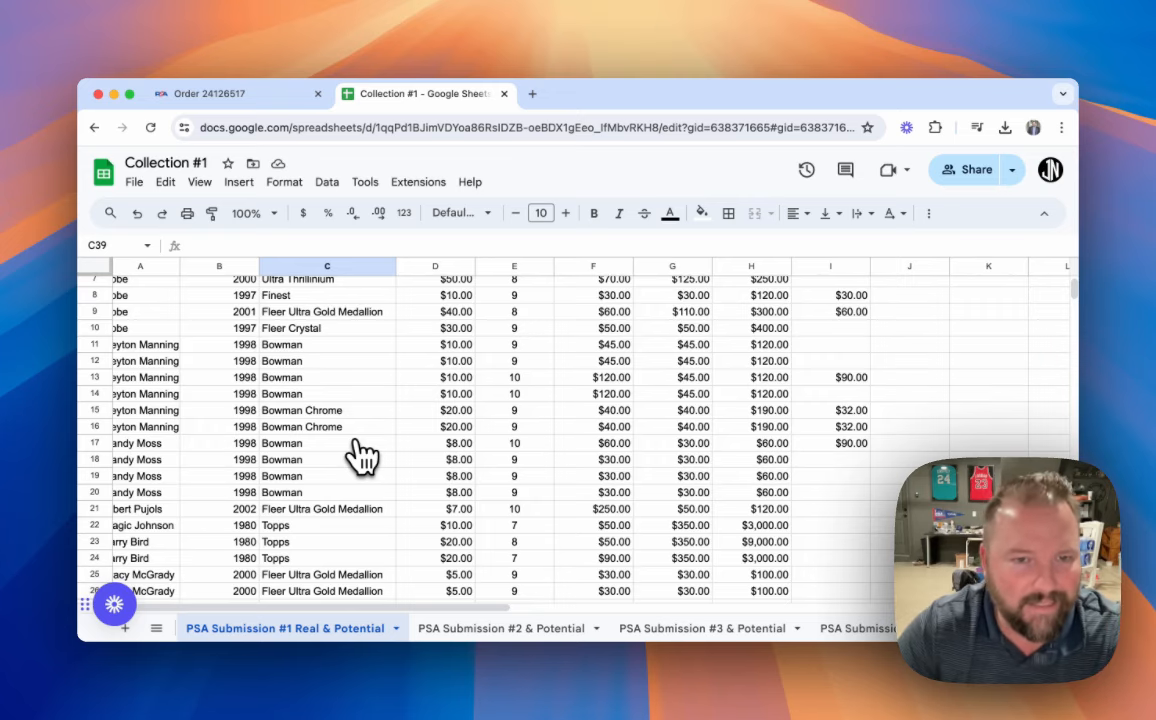
pyautogui.moveTo(368, 456)
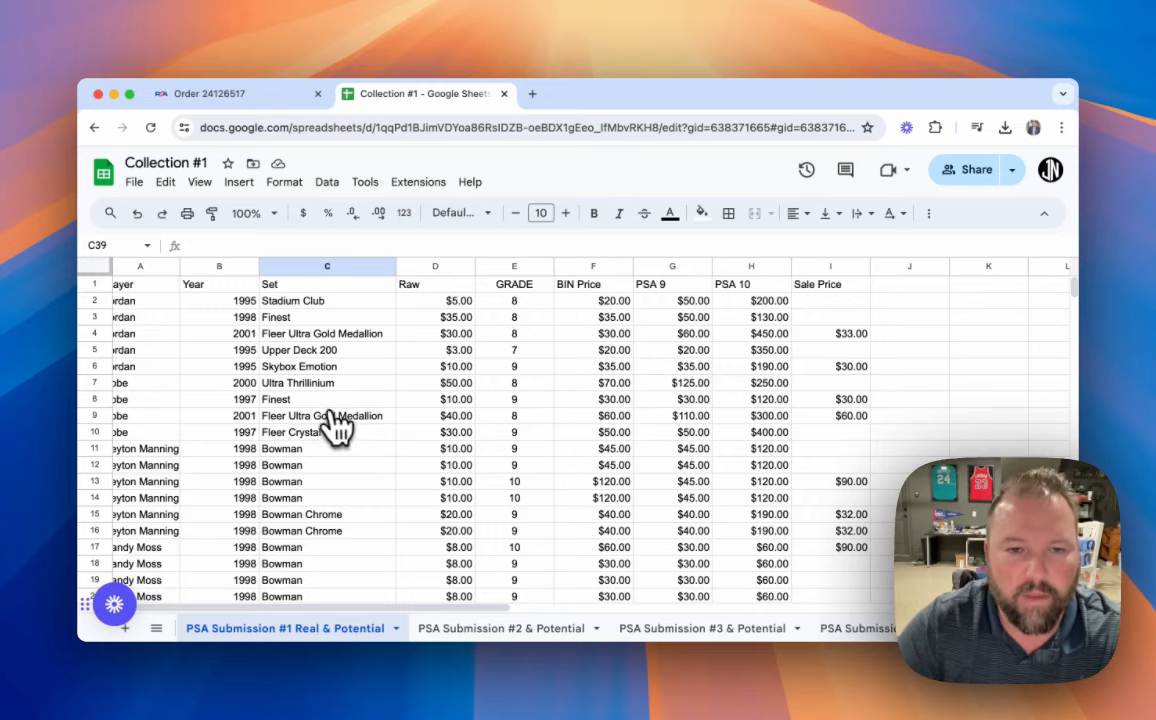
pyautogui.moveTo(530, 504)
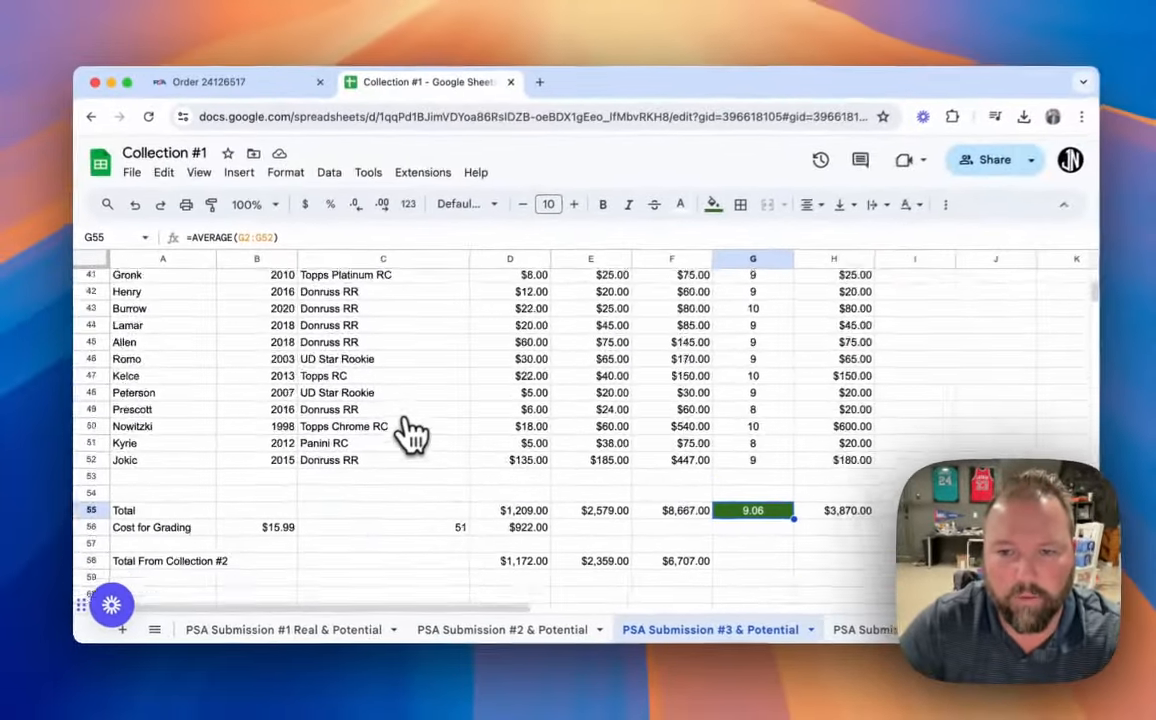
pyautogui.scroll(-3)
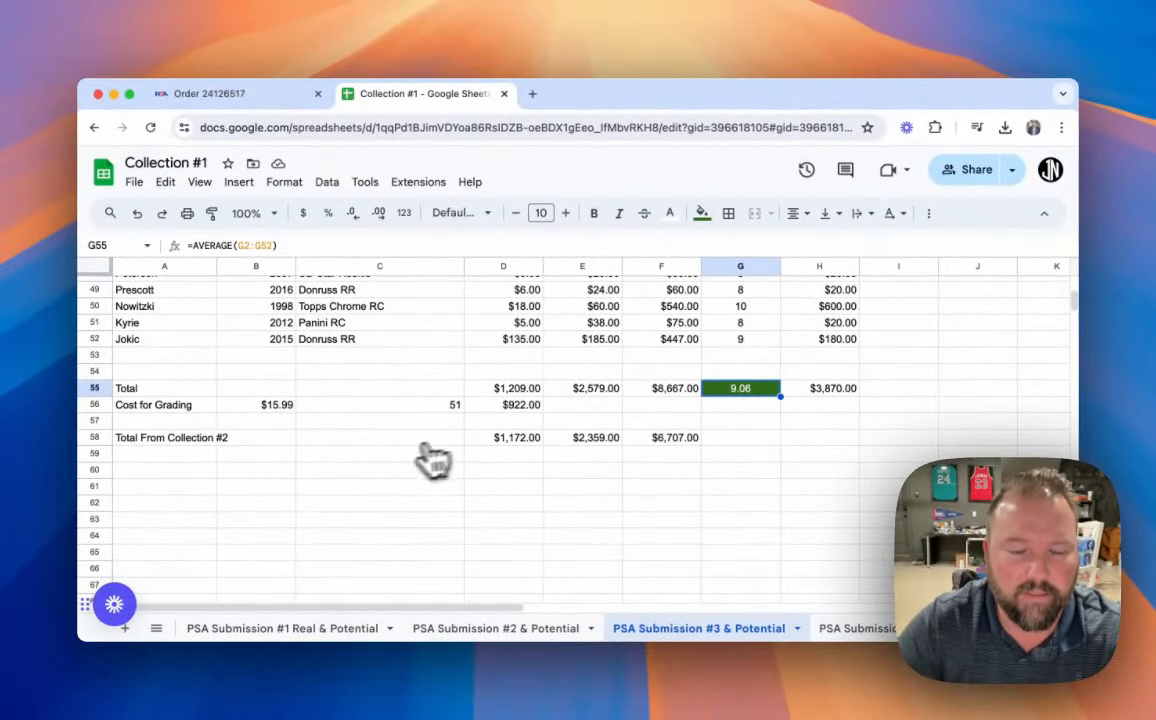
pyautogui.scroll(3)
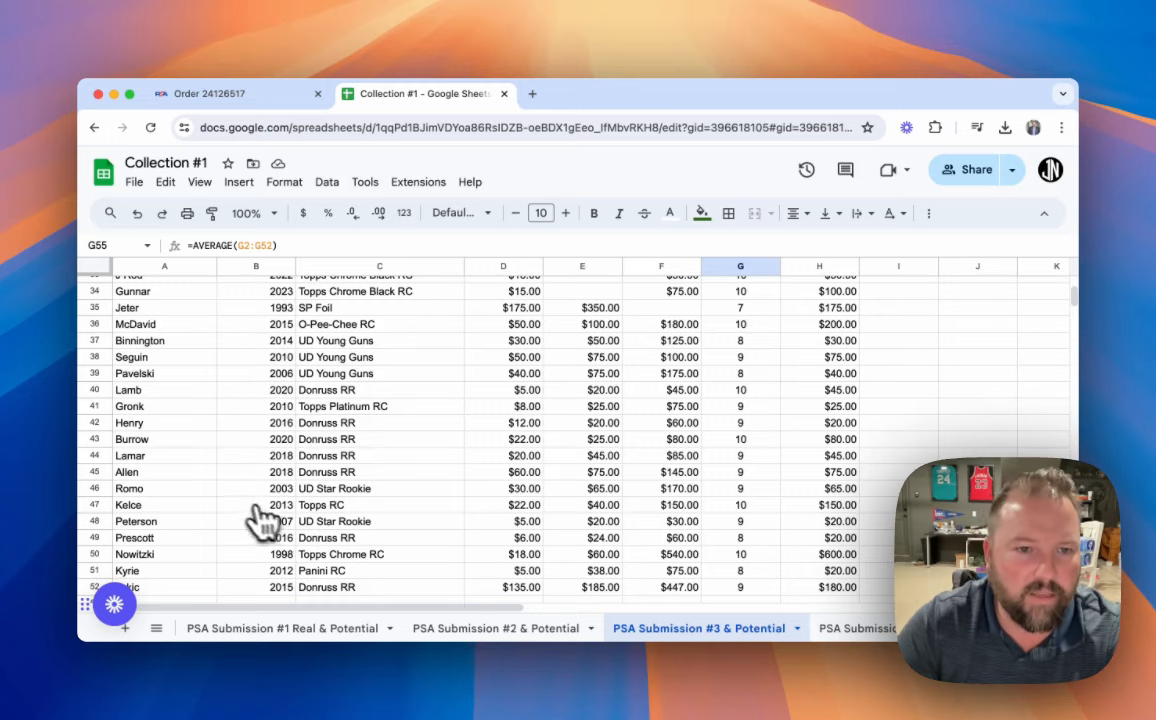
pyautogui.moveTo(370, 550)
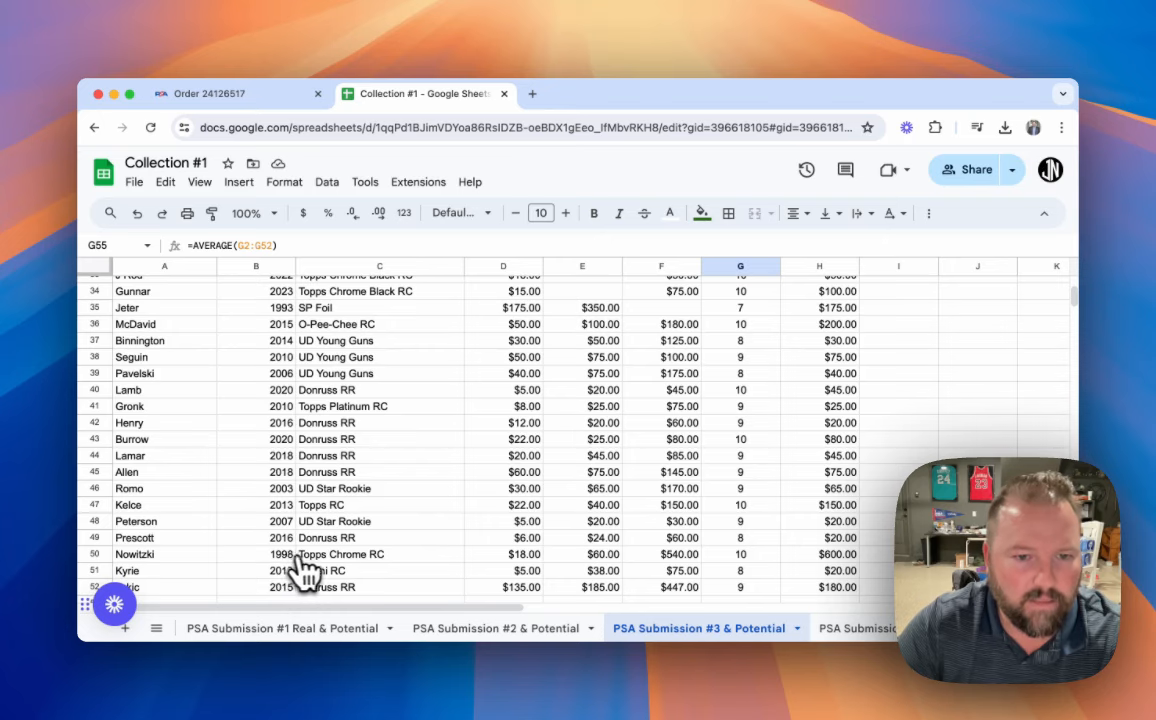
pyautogui.scroll(-3)
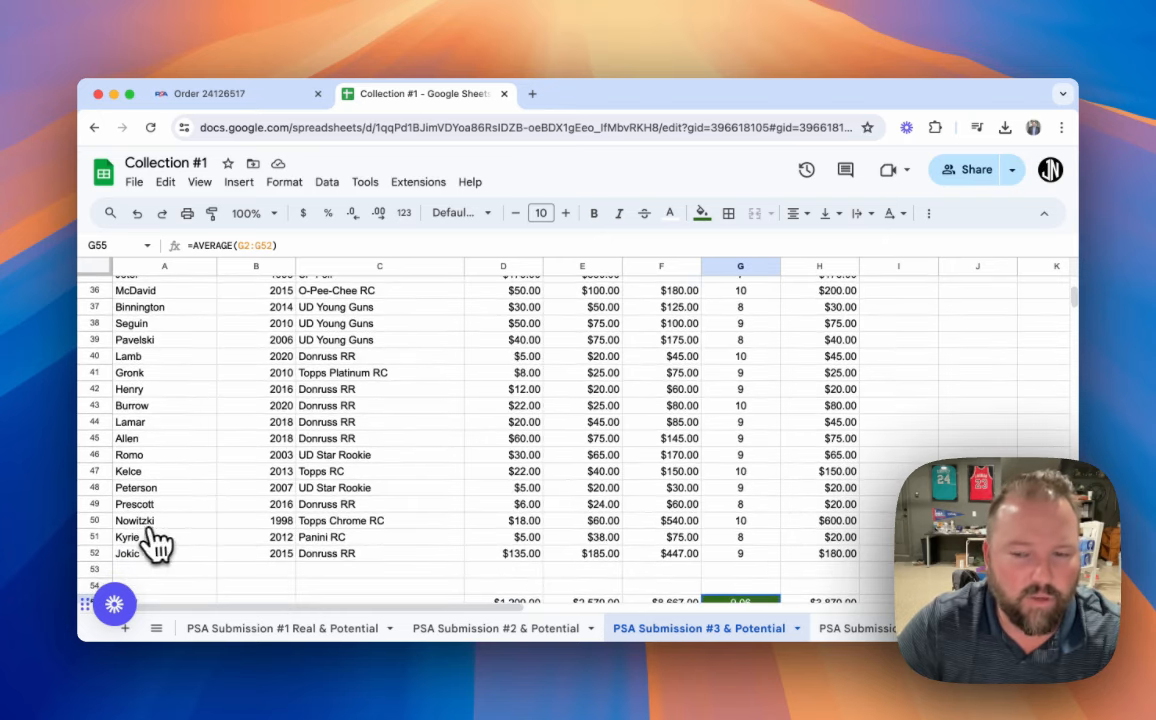
pyautogui.moveTo(476, 548)
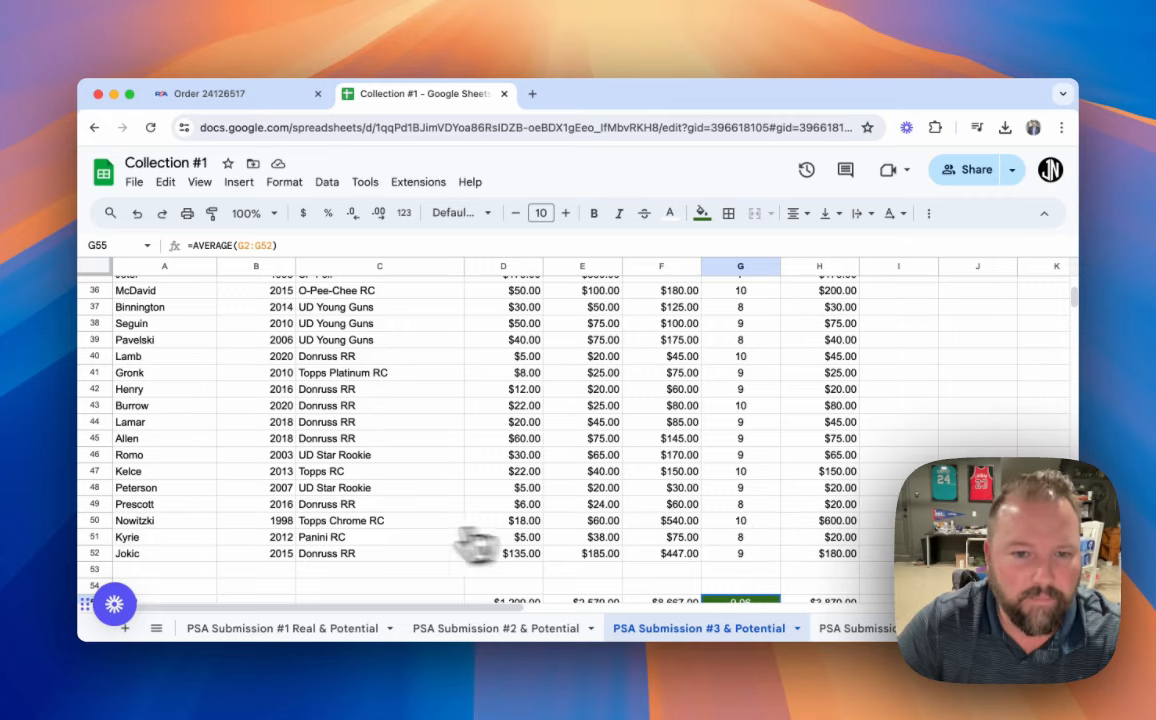
pyautogui.moveTo(212, 530)
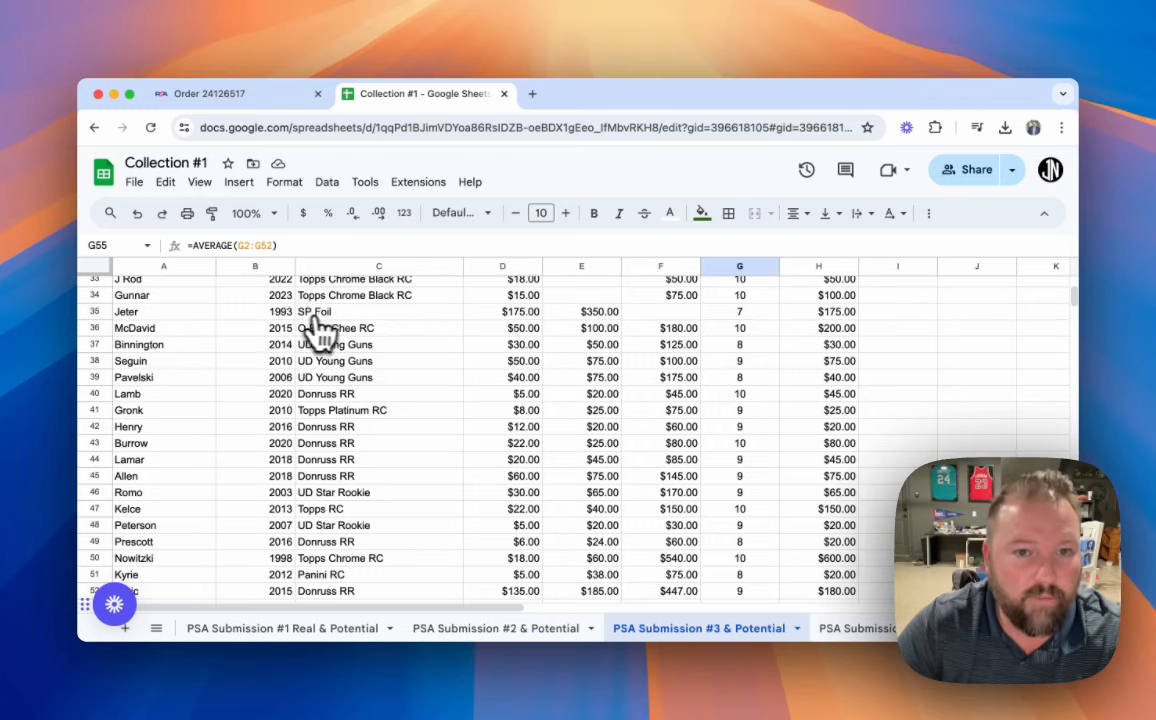
pyautogui.moveTo(756, 330)
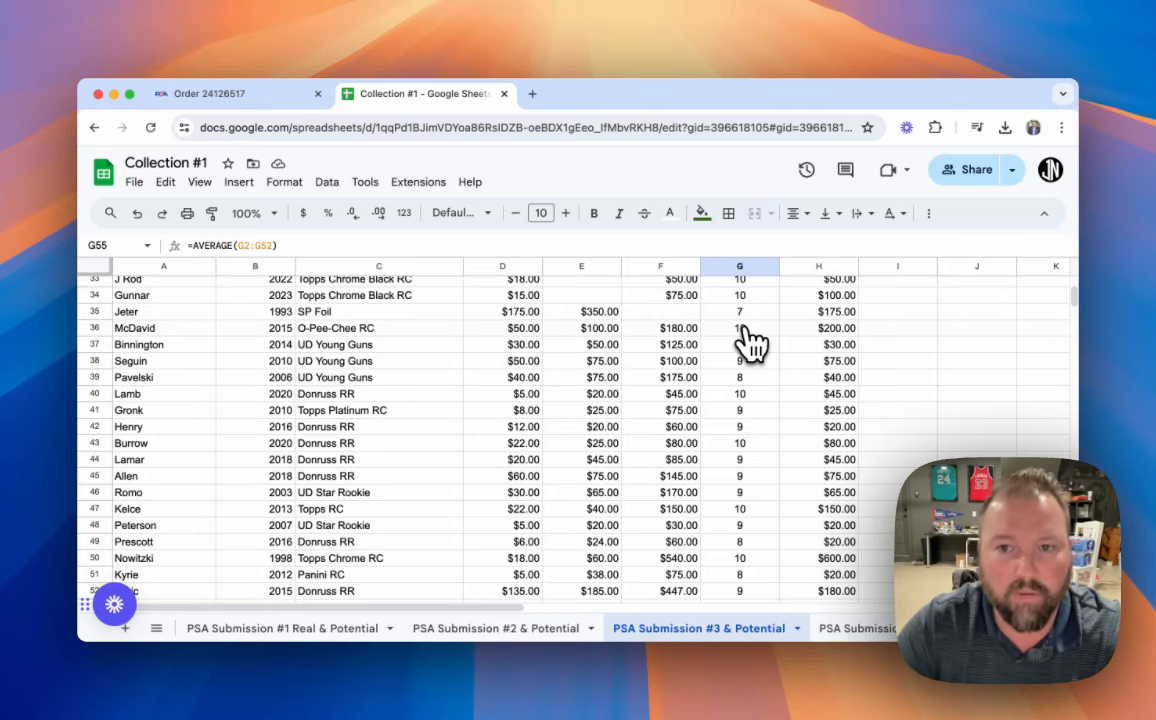
pyautogui.moveTo(448, 390)
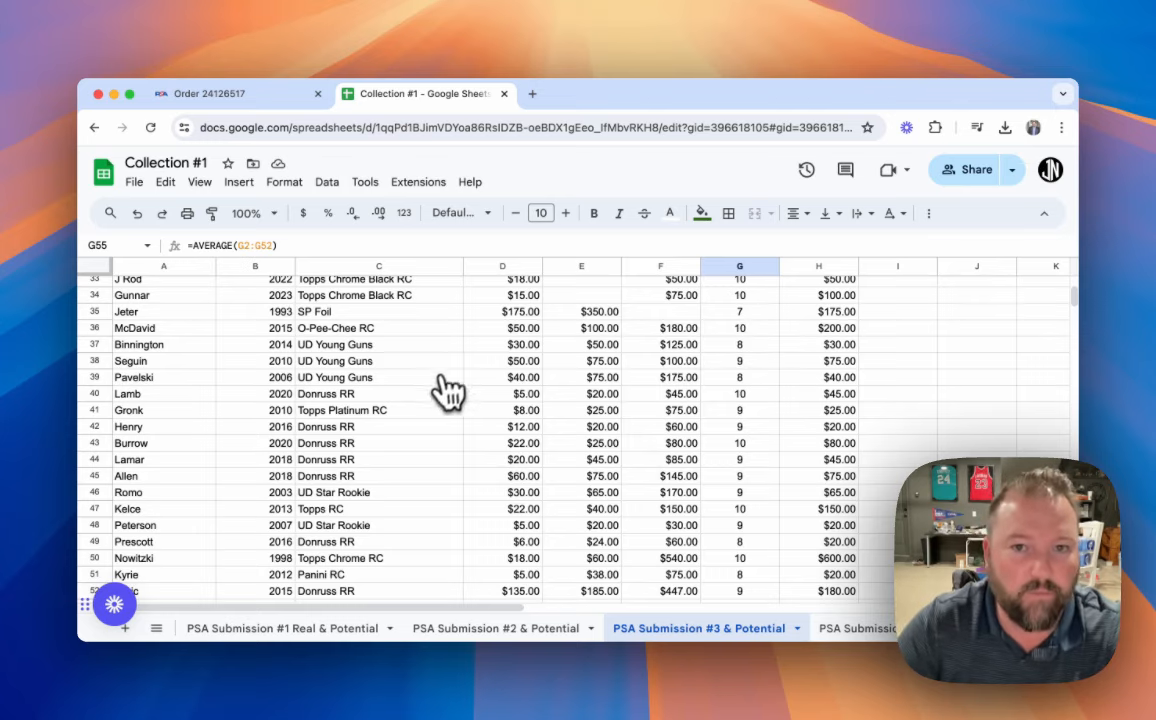
pyautogui.scroll(3)
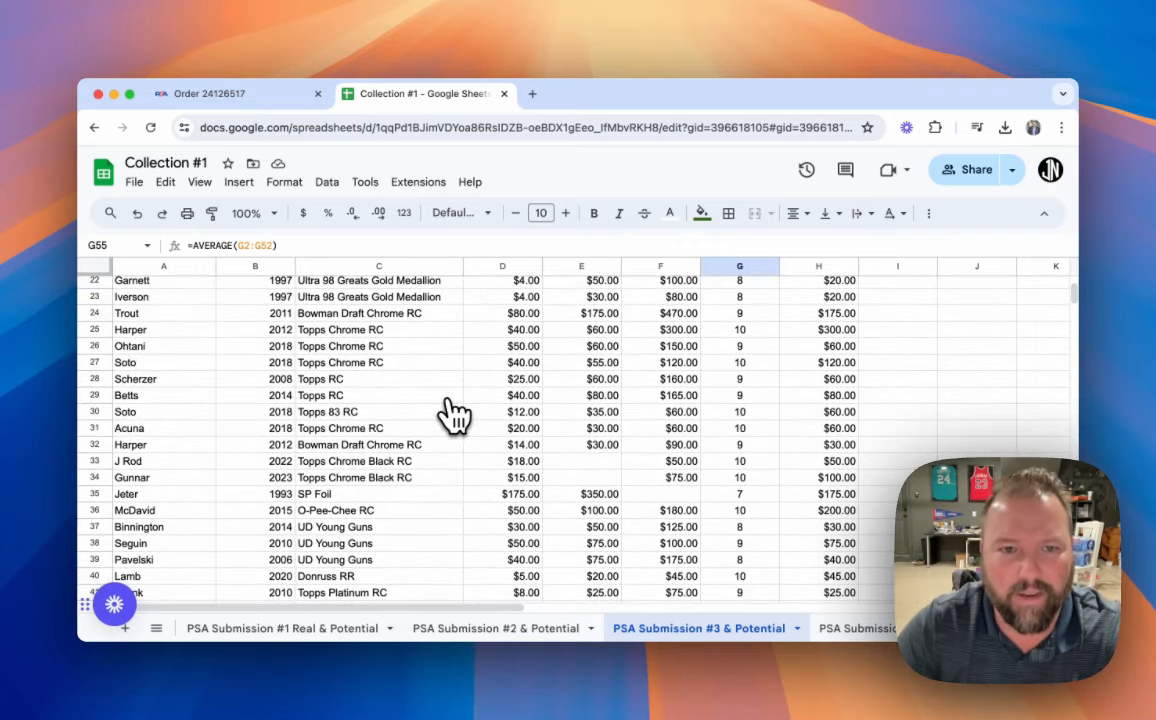
pyautogui.moveTo(148, 344)
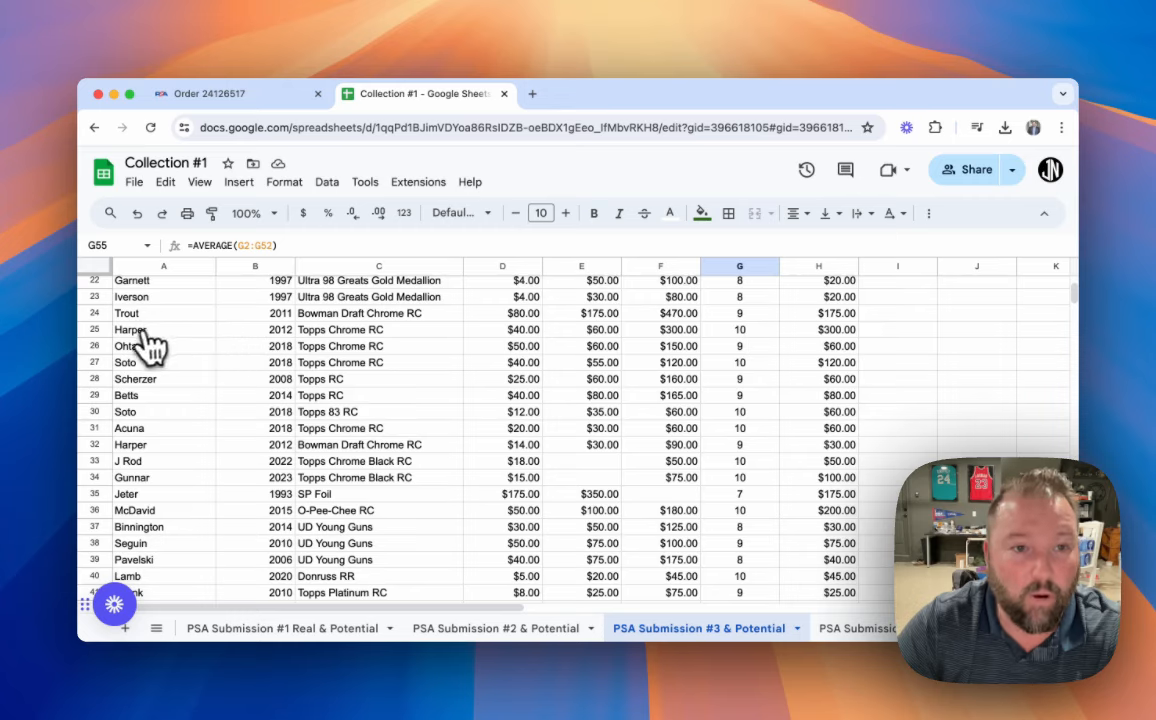
pyautogui.moveTo(738, 342)
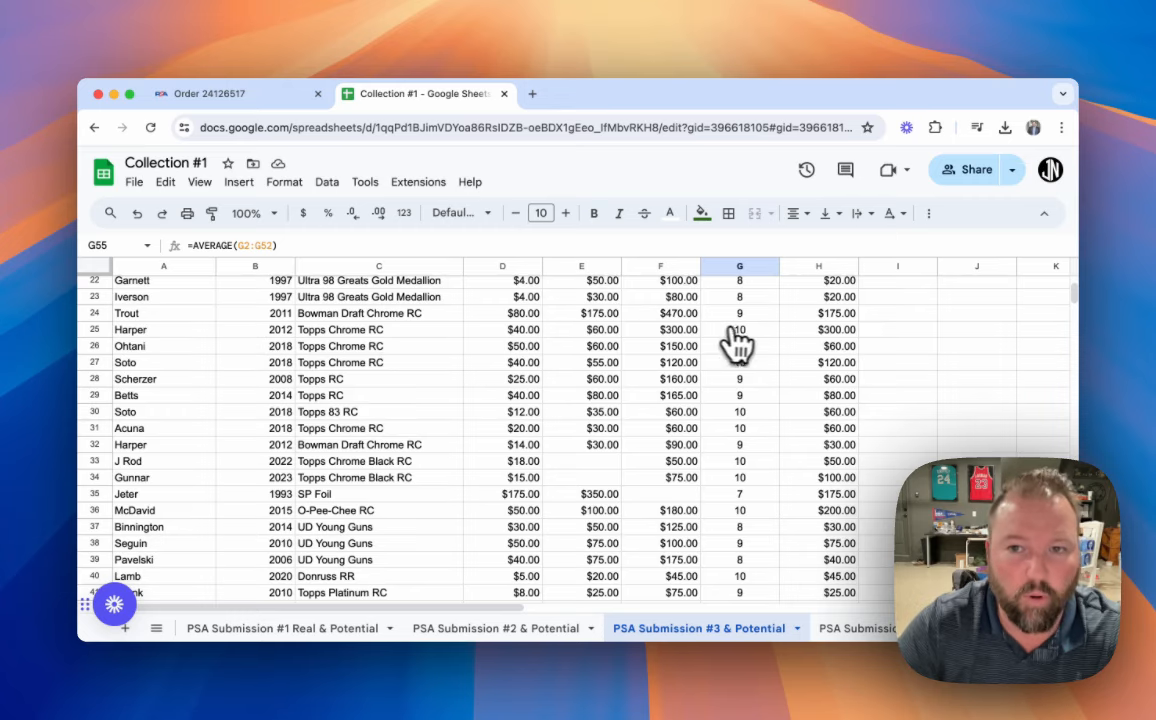
pyautogui.moveTo(604, 378)
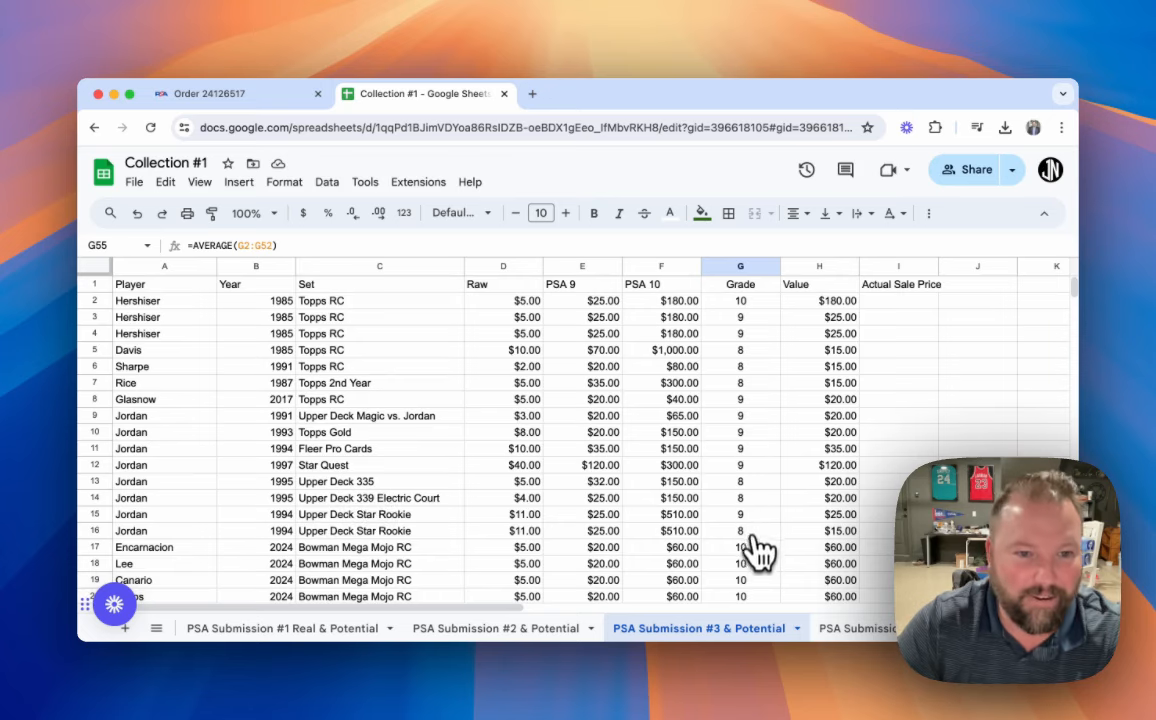
pyautogui.moveTo(450, 490)
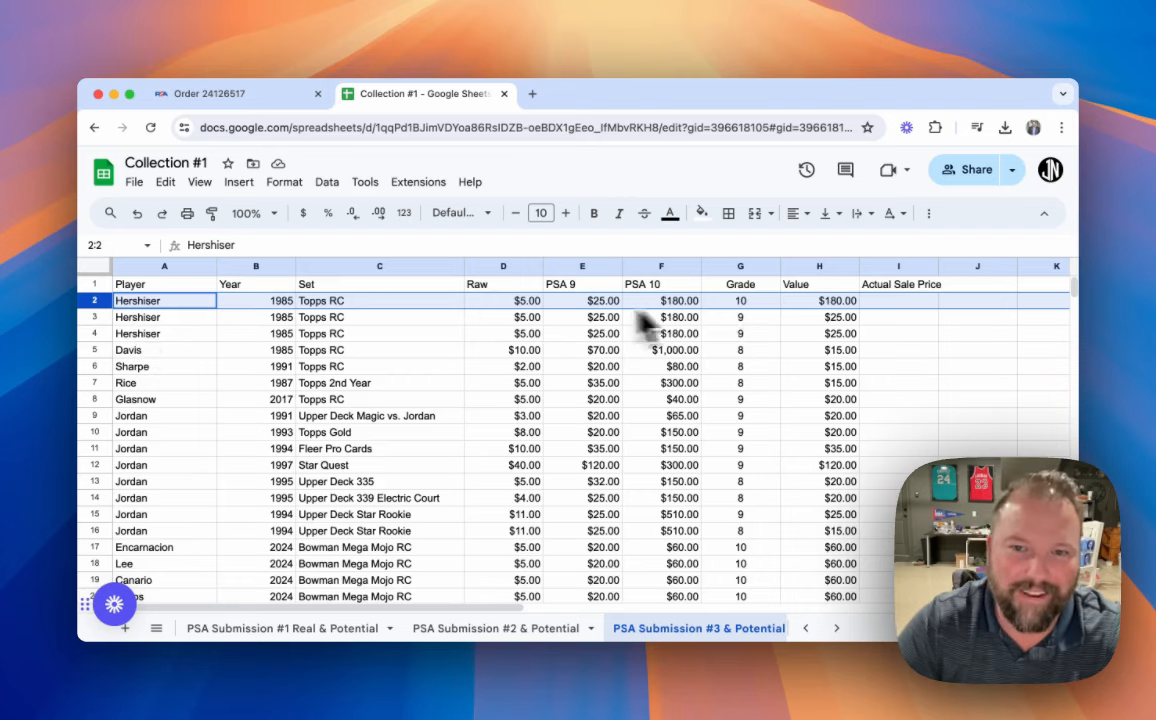
pyautogui.moveTo(764, 330)
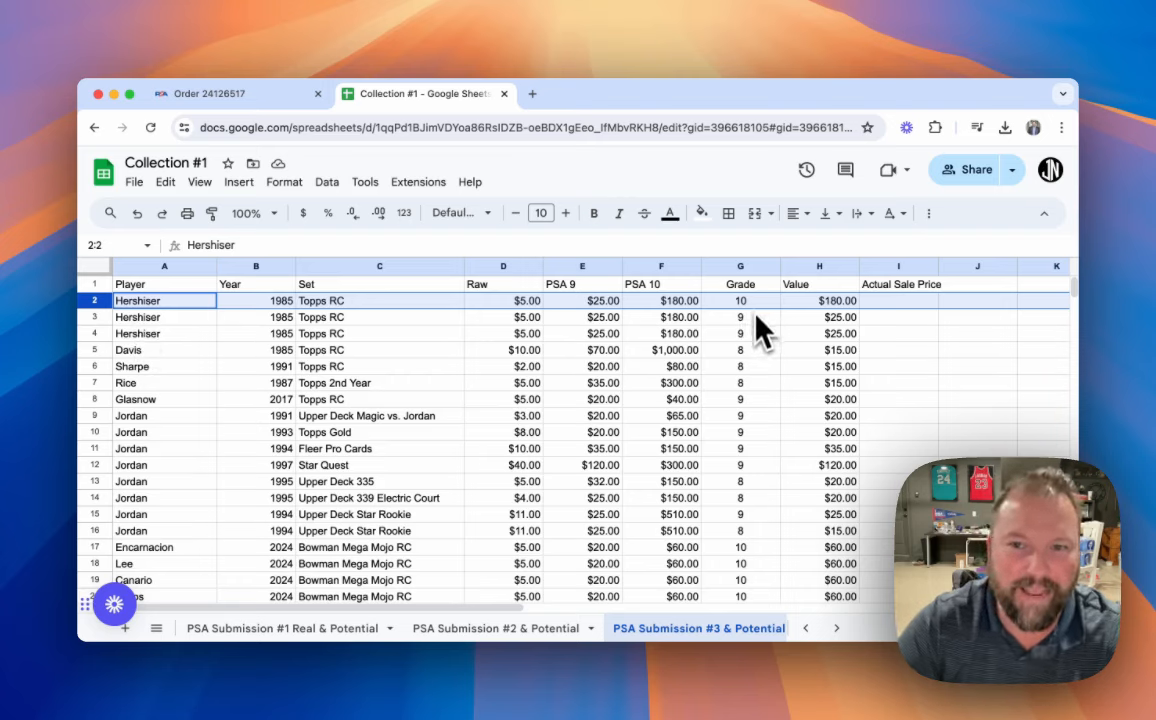
pyautogui.moveTo(760, 350)
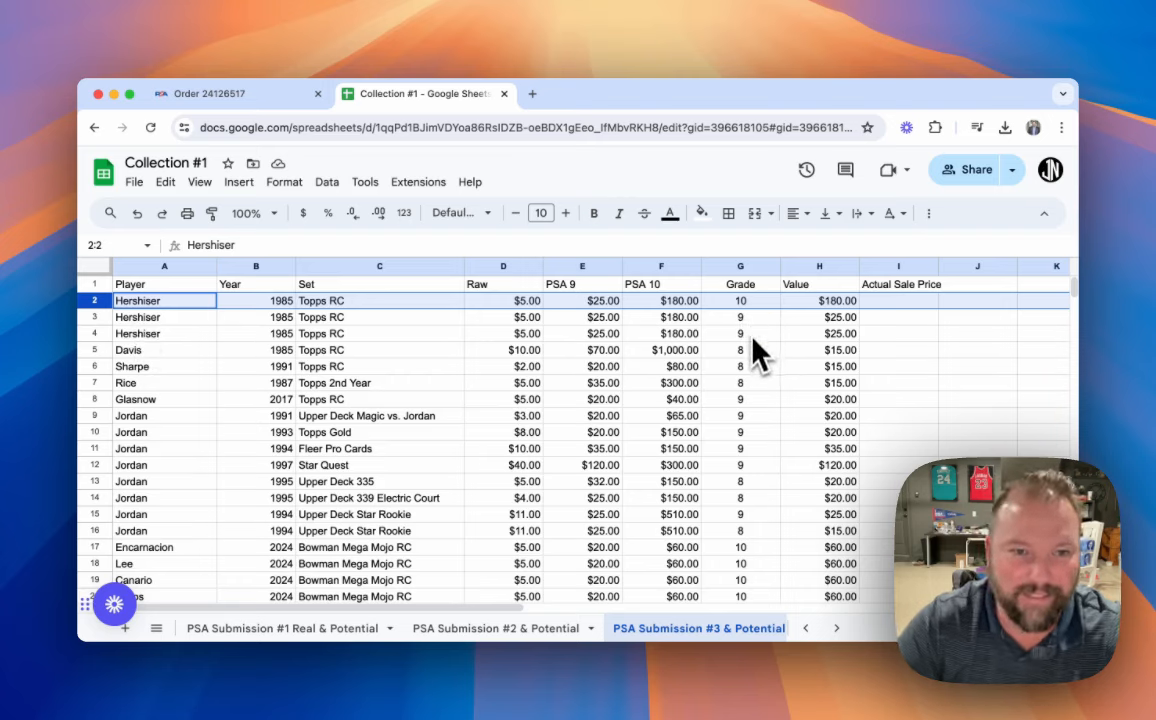
pyautogui.moveTo(420, 520)
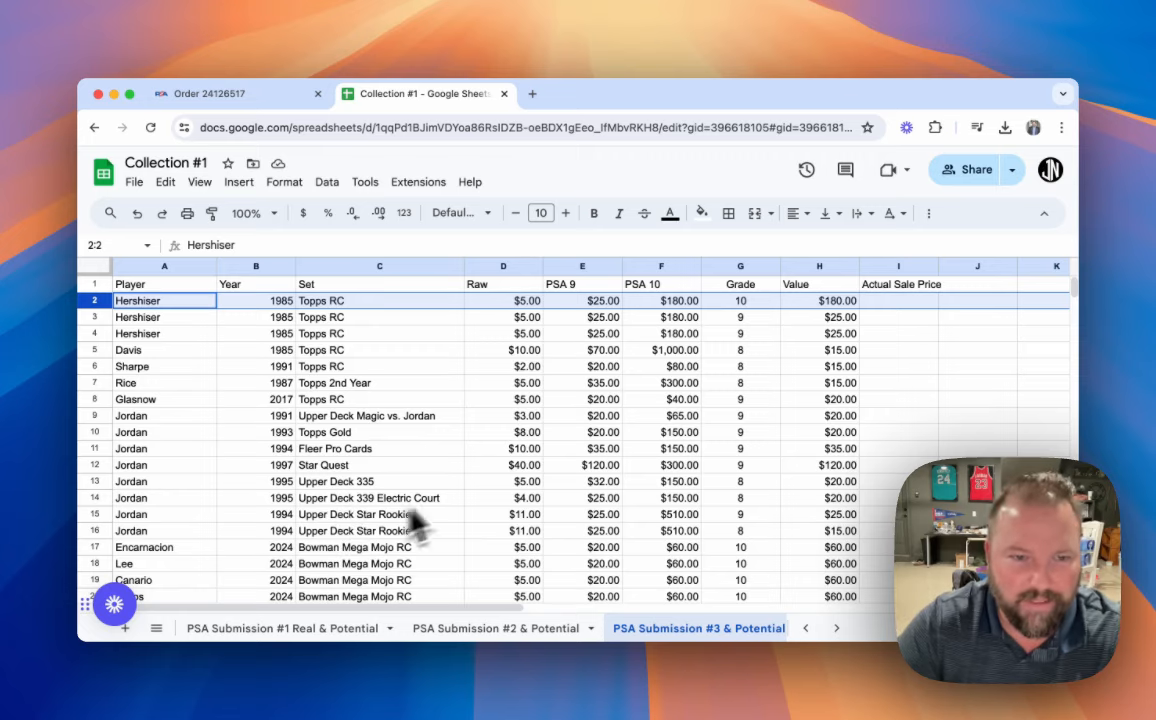
pyautogui.moveTo(524, 464)
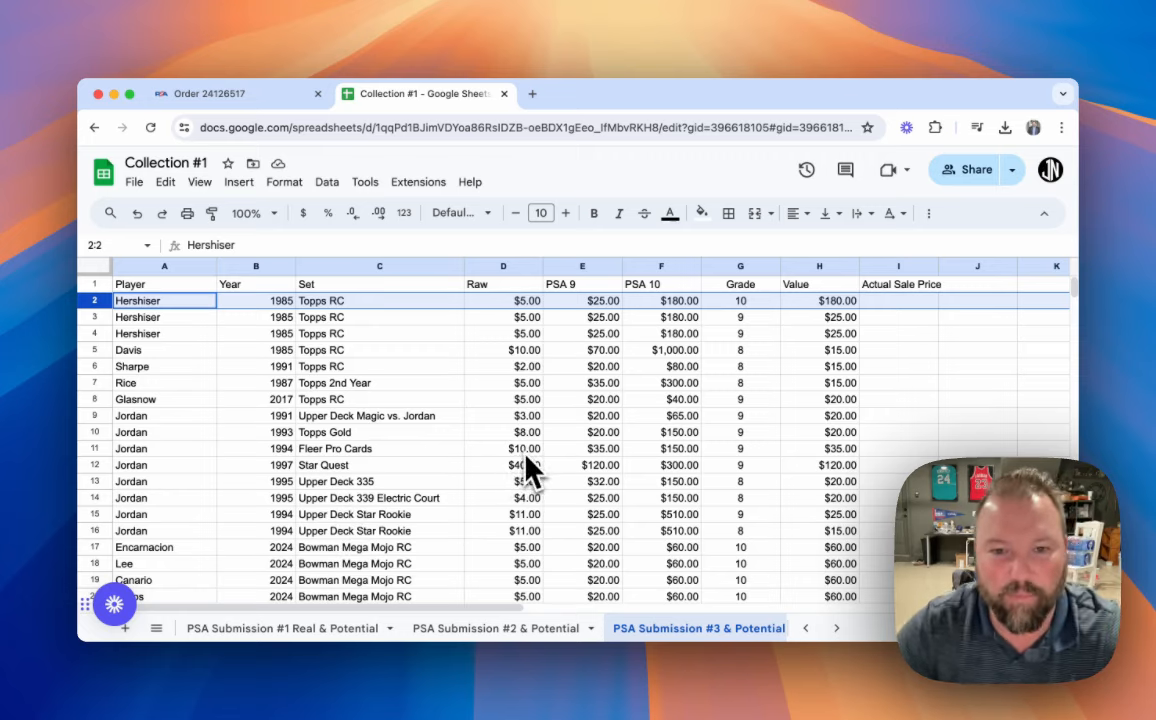
# Step: Switch to the PSA Submission #2 & Potential sheet listing Griffey, Kobe and Jordan cards
pyautogui.click(496, 628)
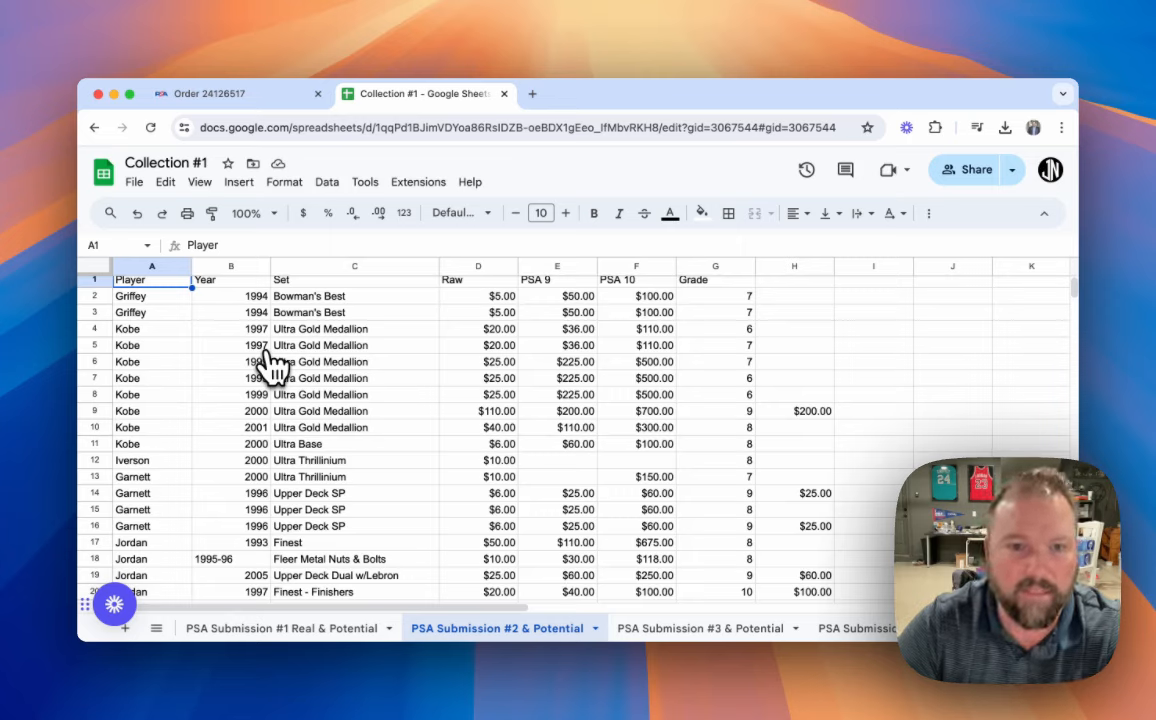
pyautogui.moveTo(350, 376)
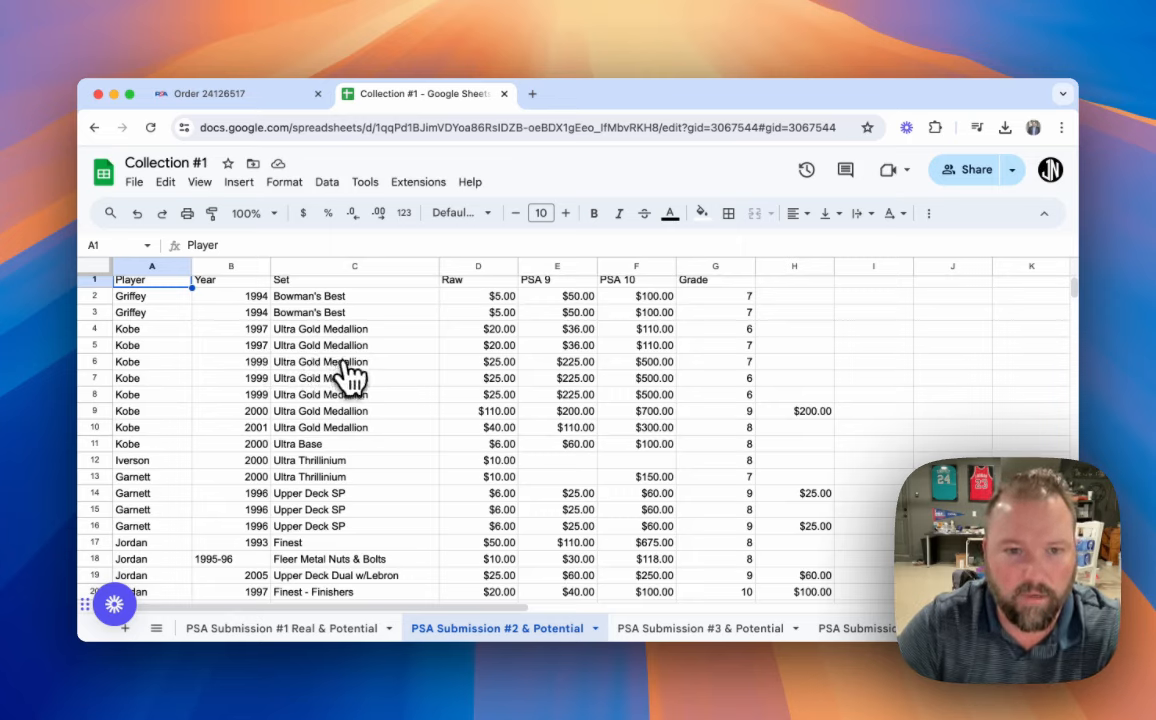
pyautogui.moveTo(290, 380)
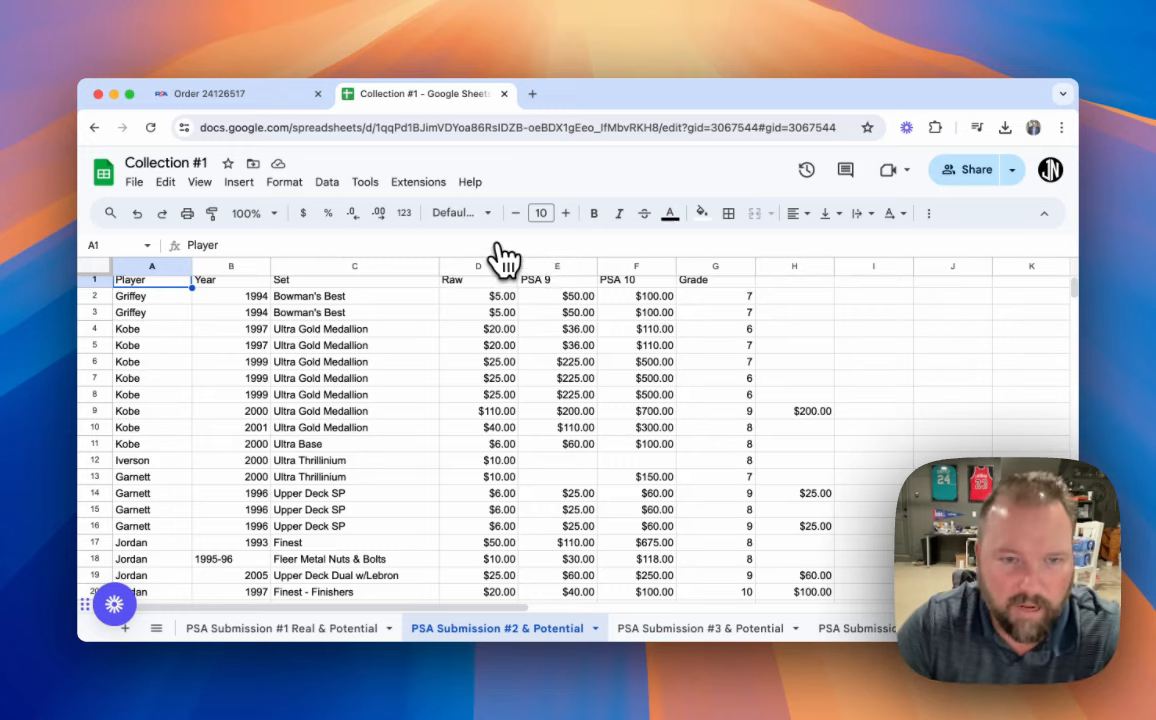
pyautogui.moveTo(438, 362)
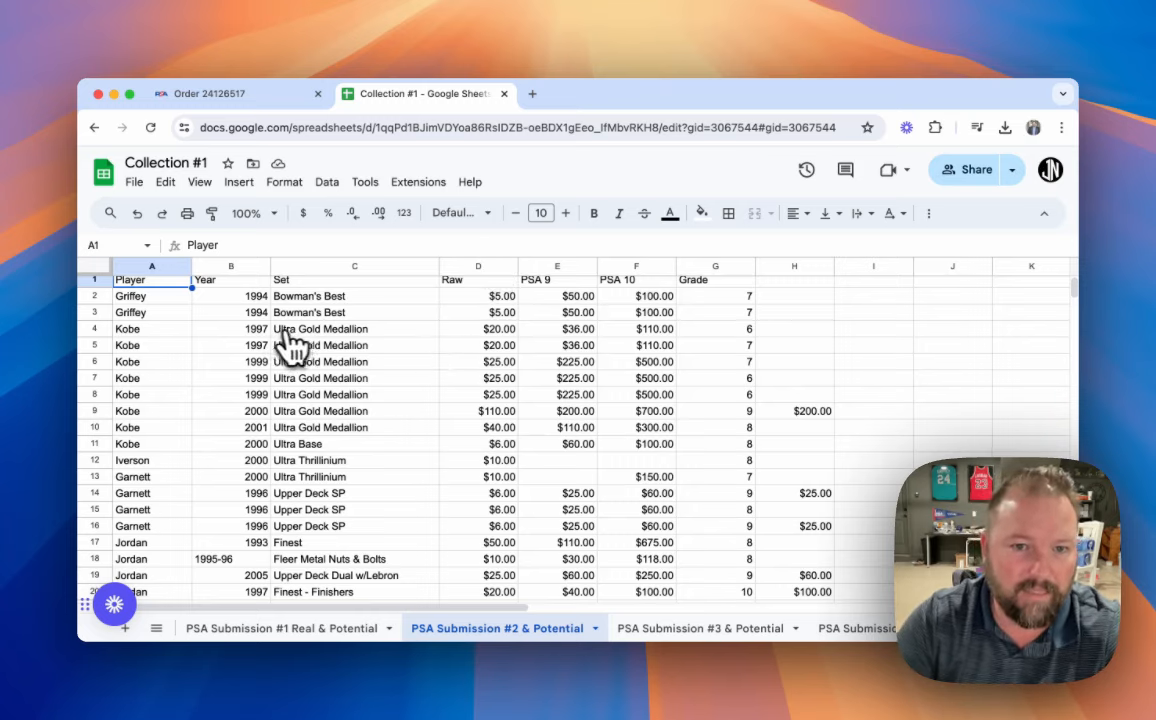
pyautogui.moveTo(300, 378)
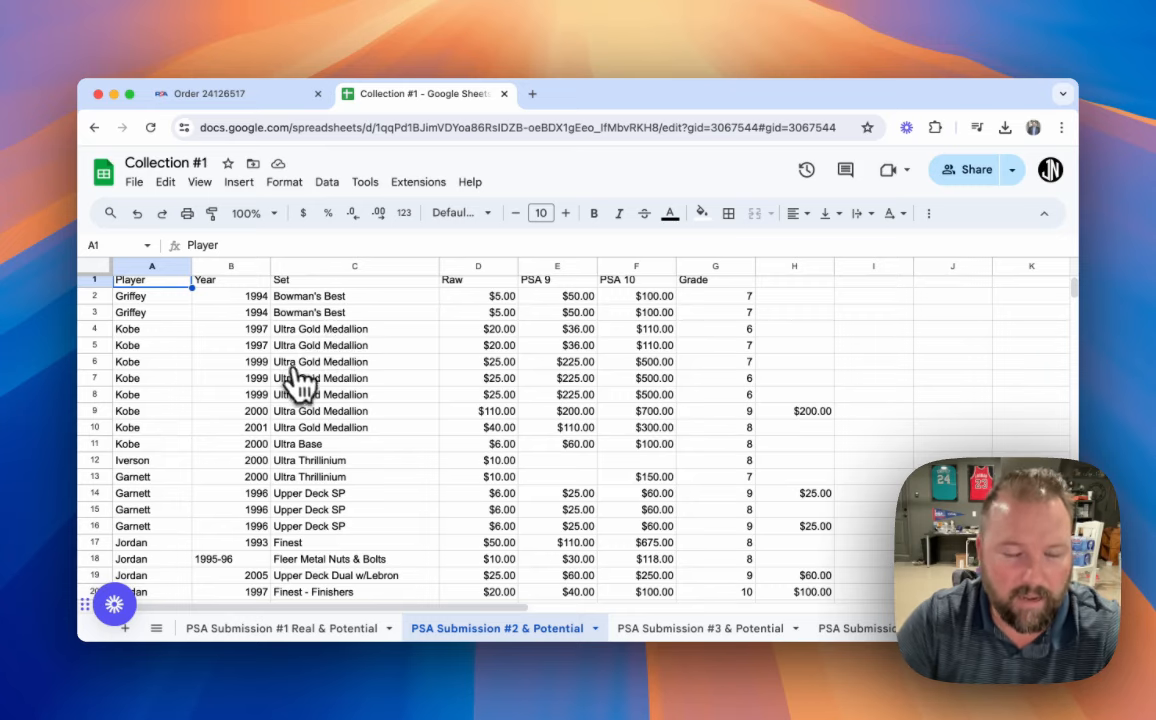
pyautogui.moveTo(518, 388)
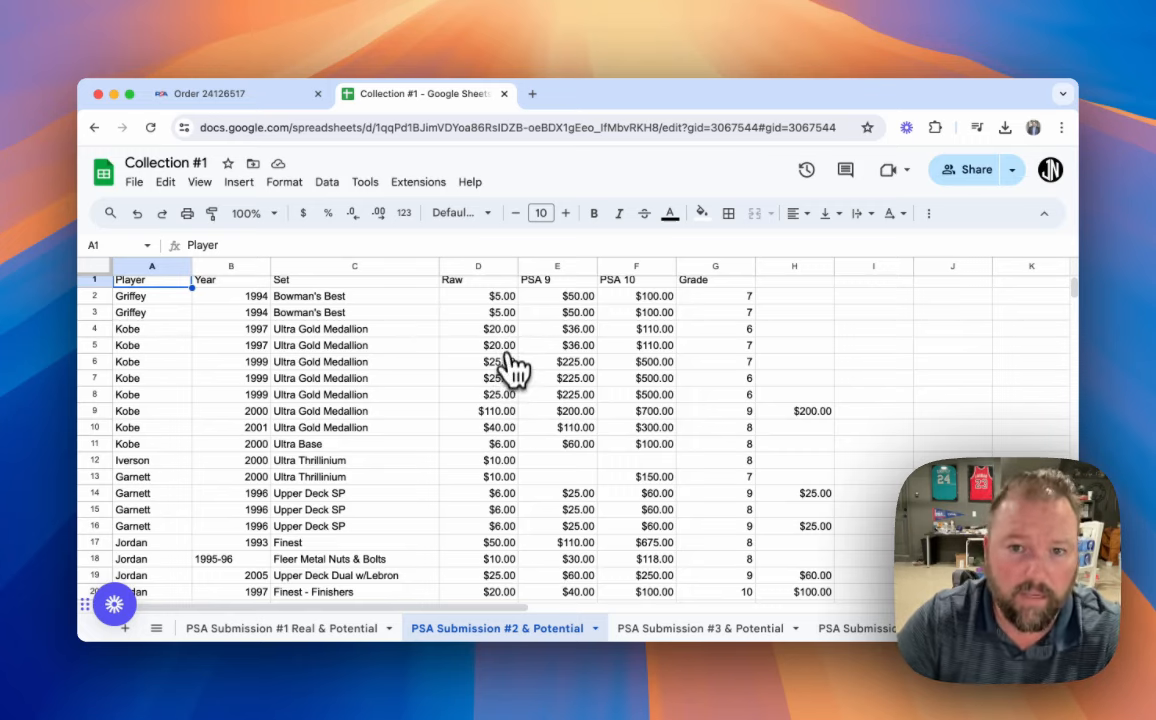
pyautogui.moveTo(660, 404)
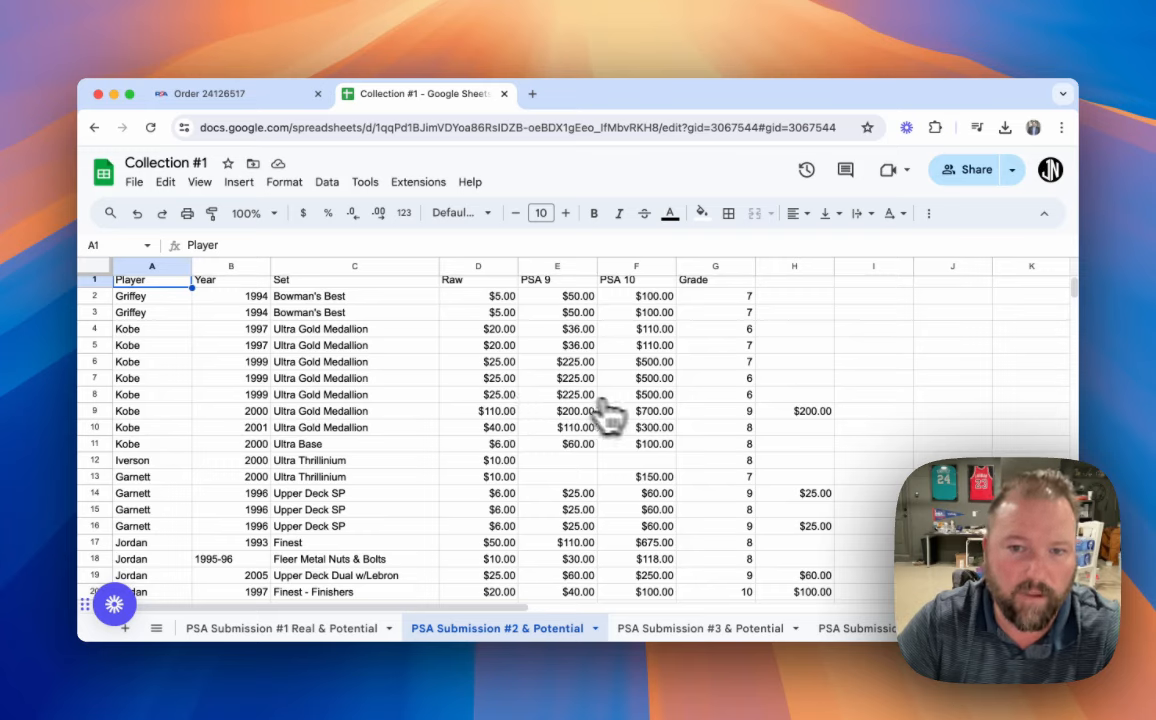
pyautogui.moveTo(664, 414)
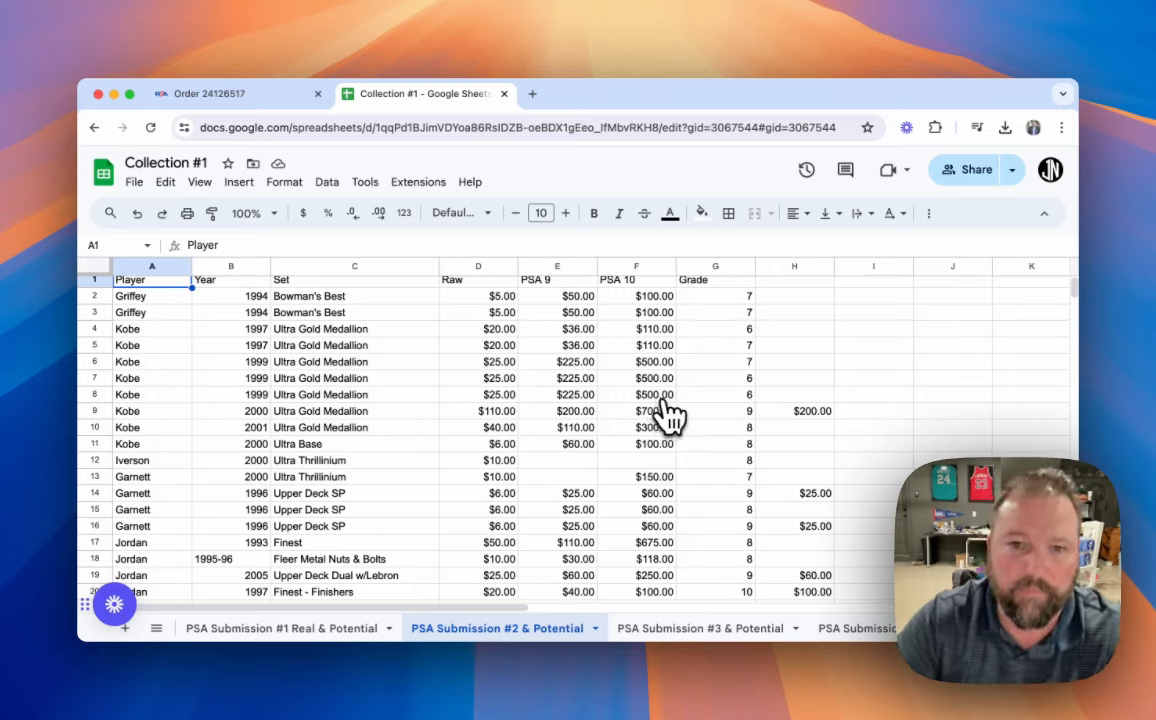
pyautogui.moveTo(544, 376)
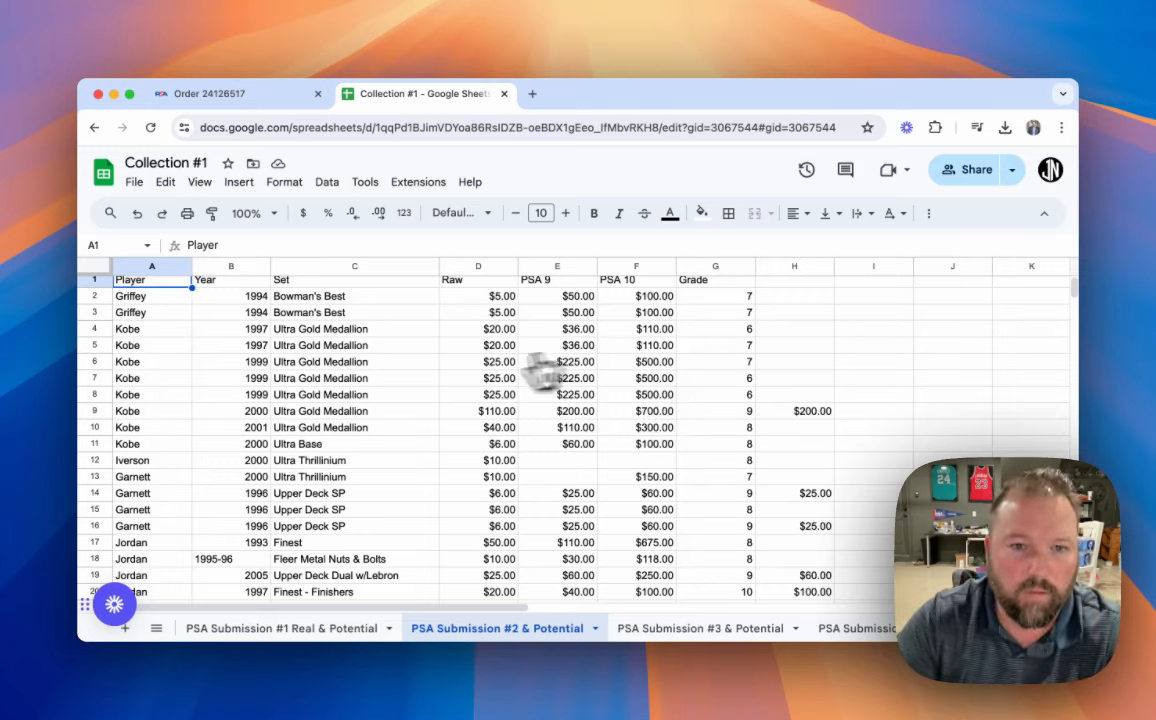
pyautogui.moveTo(260, 408)
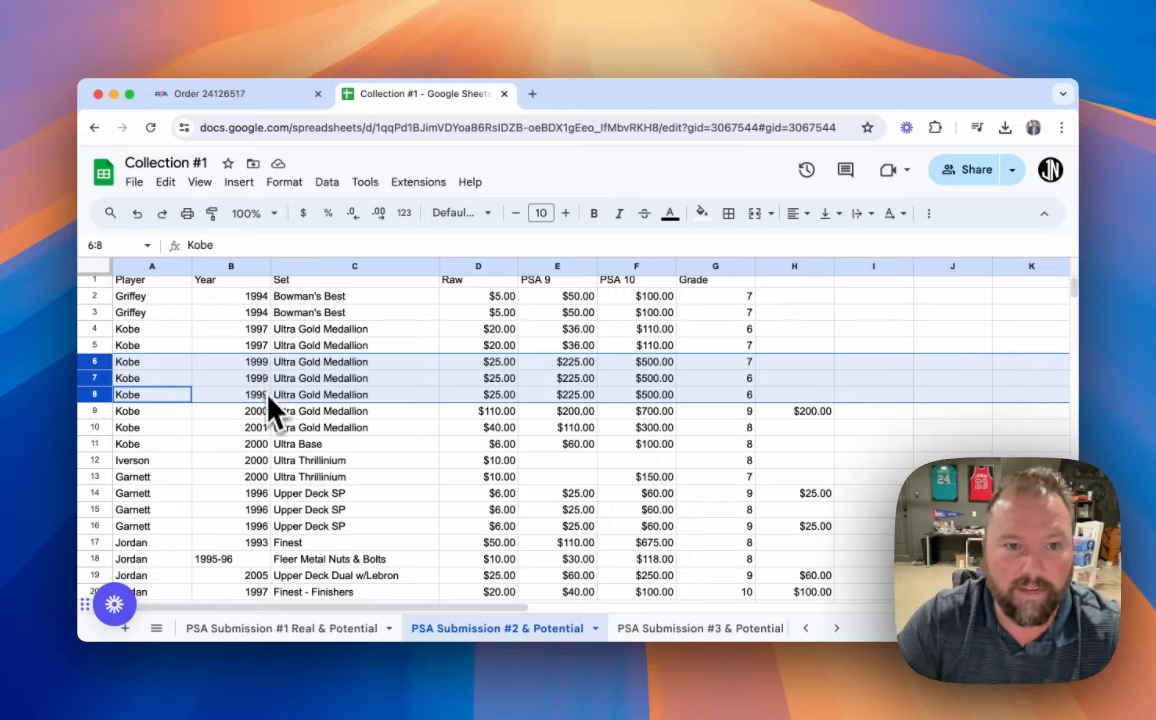
pyautogui.moveTo(330, 380)
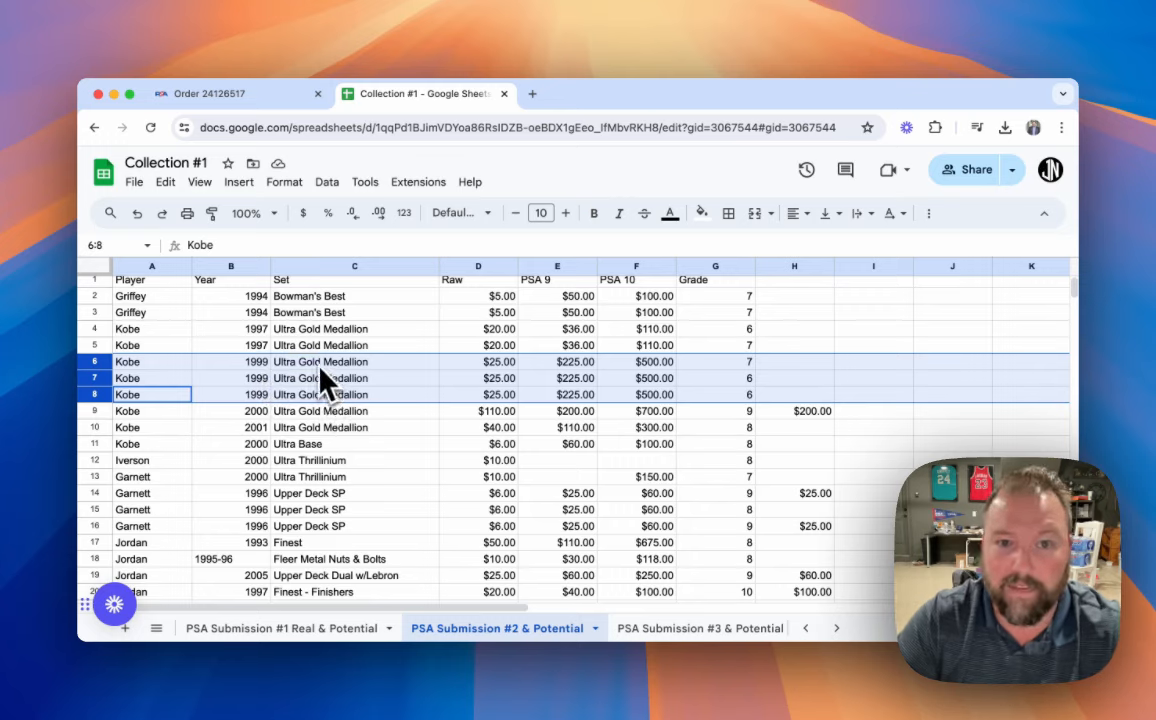
pyautogui.moveTo(370, 310)
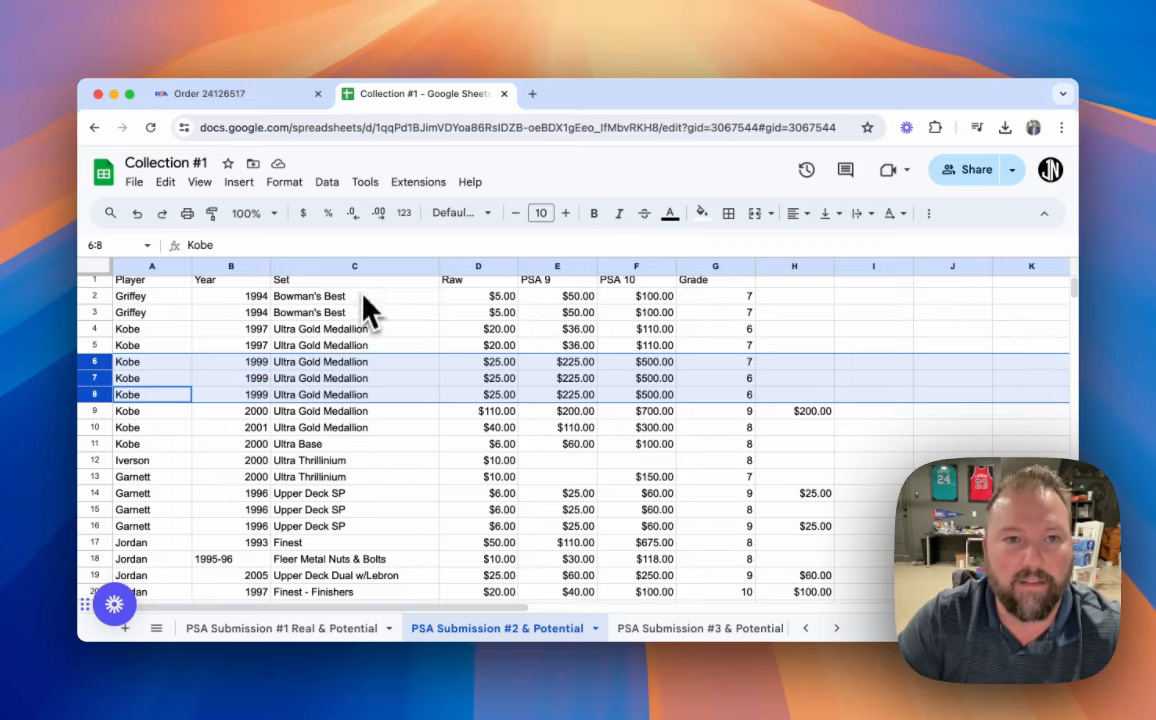
# Step: Return to the PSA order page to view the 1999 Ultra Kobe Bryant Gold Medallion card
pyautogui.click(240, 94)
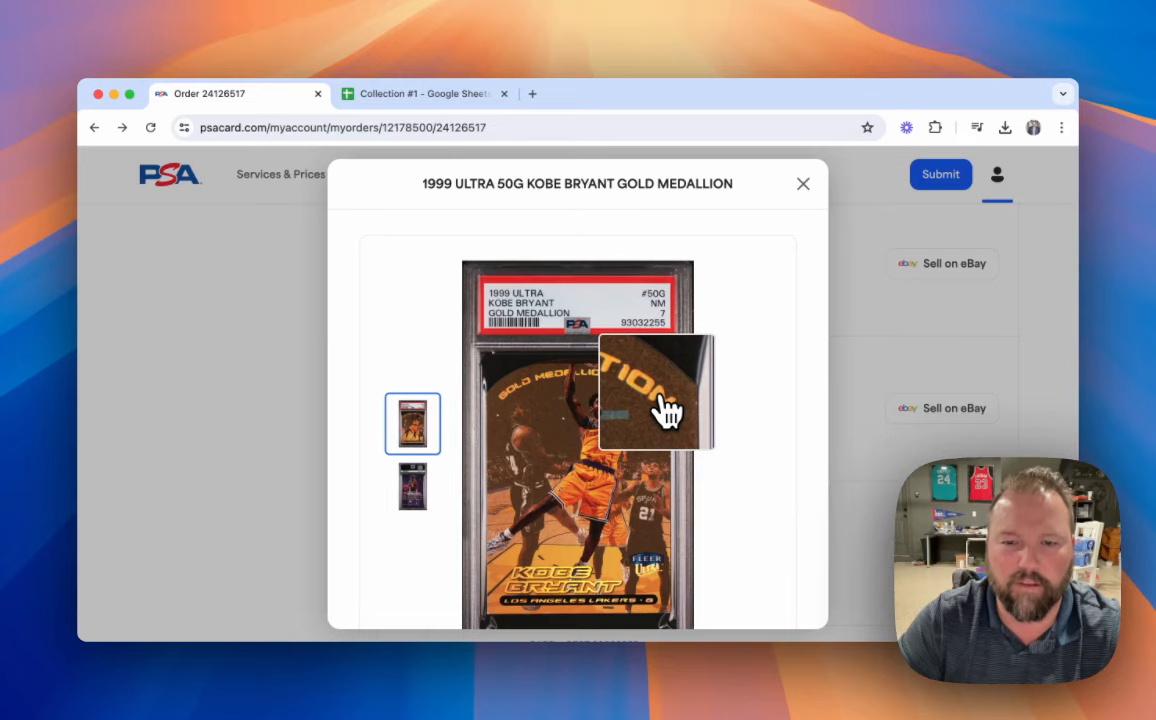
pyautogui.moveTo(646, 496)
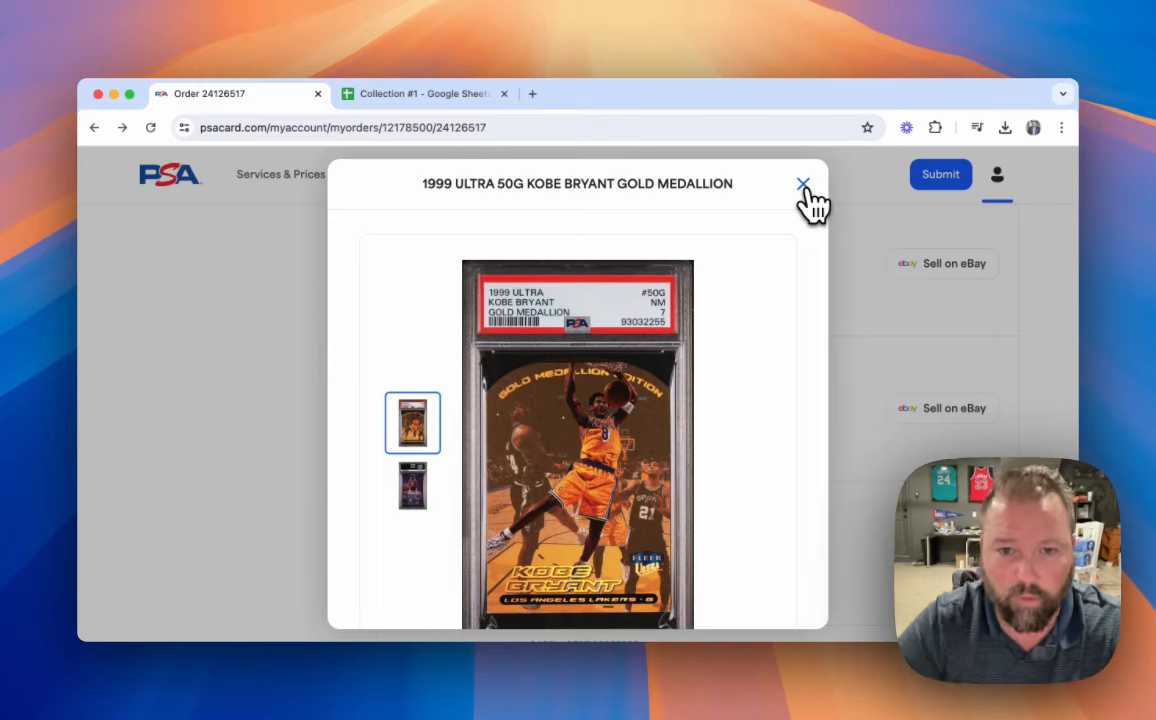
pyautogui.moveTo(770, 332)
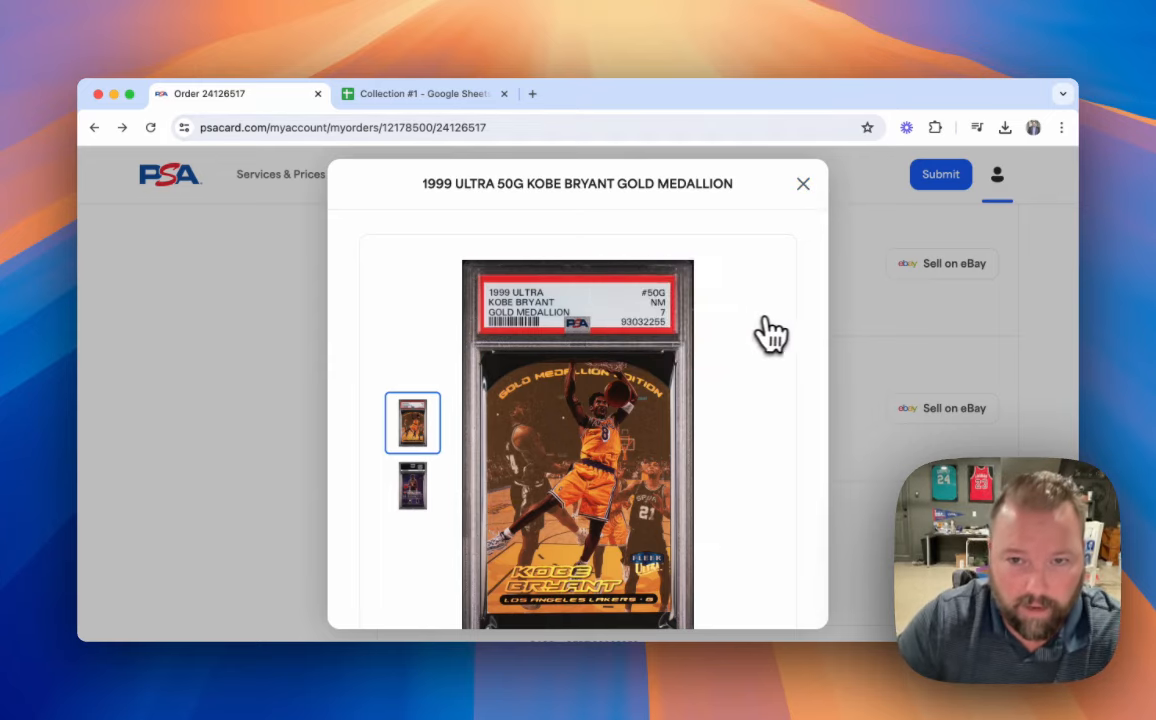
pyautogui.moveTo(412, 422)
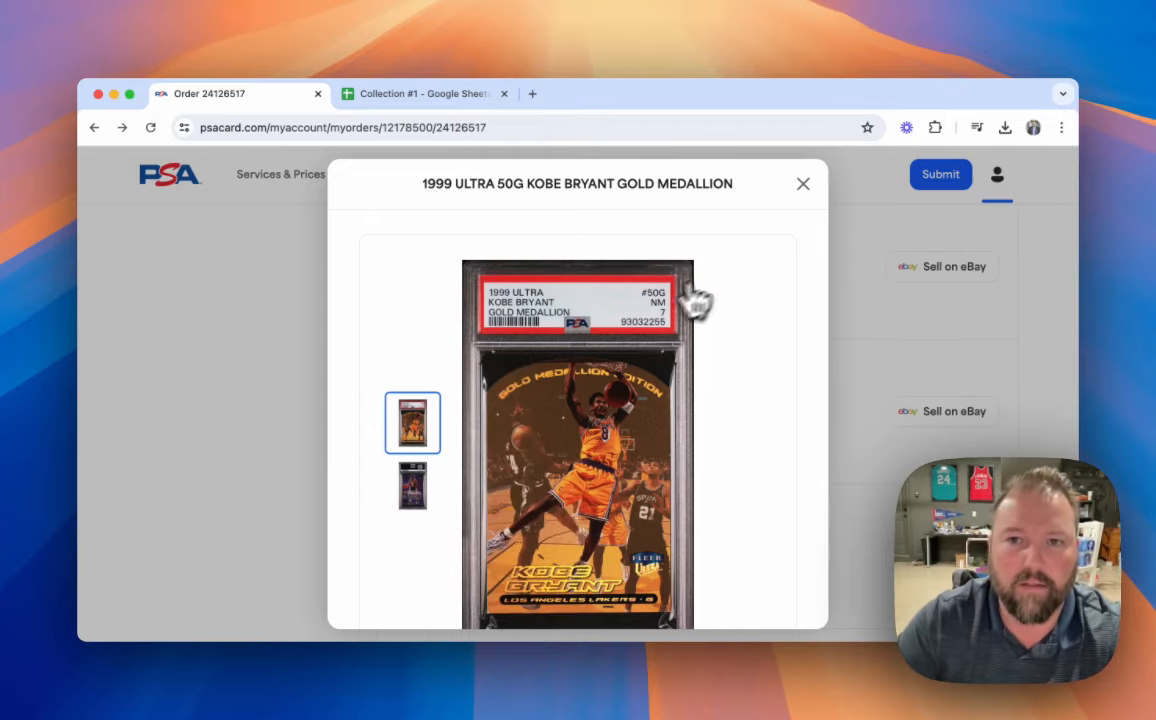
# Step: Close the enlarged 1999 Ultra 50G Kobe Bryant Gold Medallion photos, returning to the order list
pyautogui.click(804, 184)
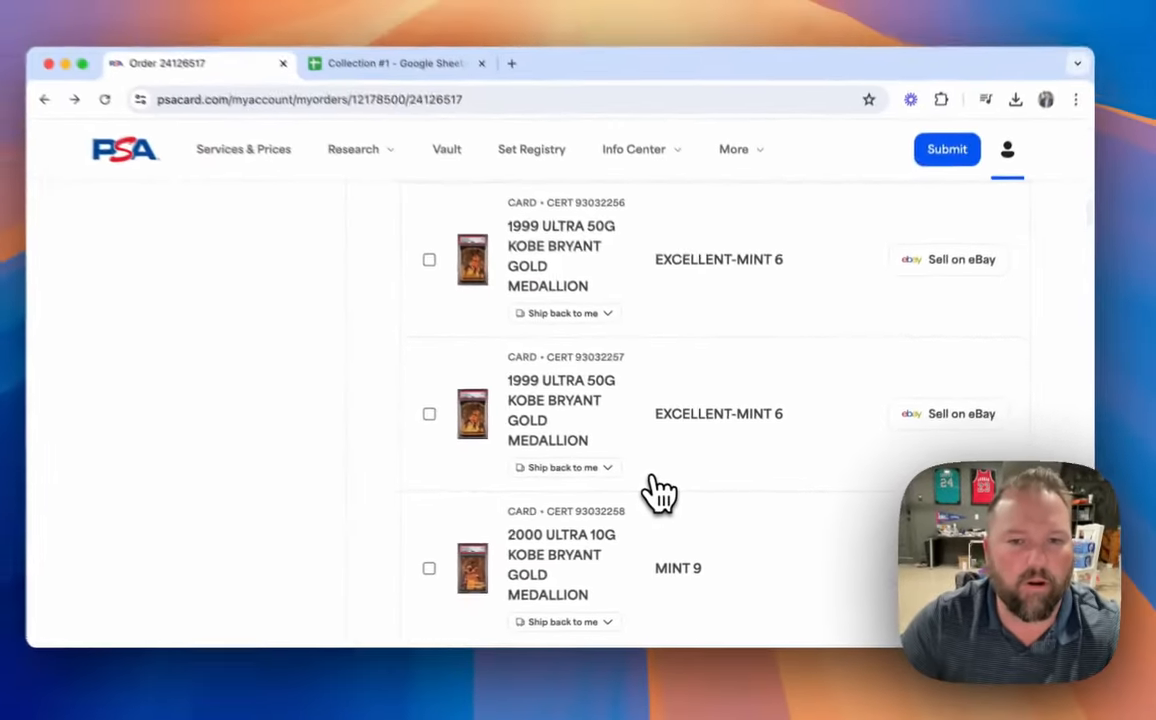
# Step: Scroll the order's card list to the 1985 Topps WWF 16 Hulk Hogan and open its photos
pyautogui.scroll(-3)
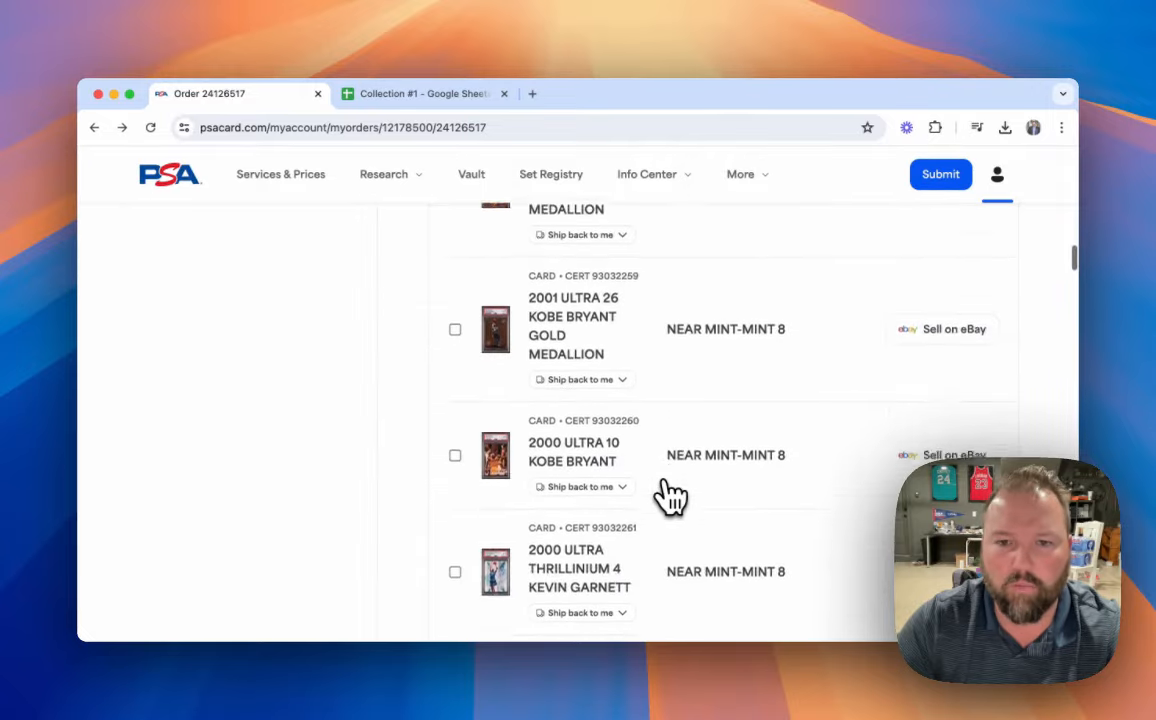
pyautogui.scroll(-3)
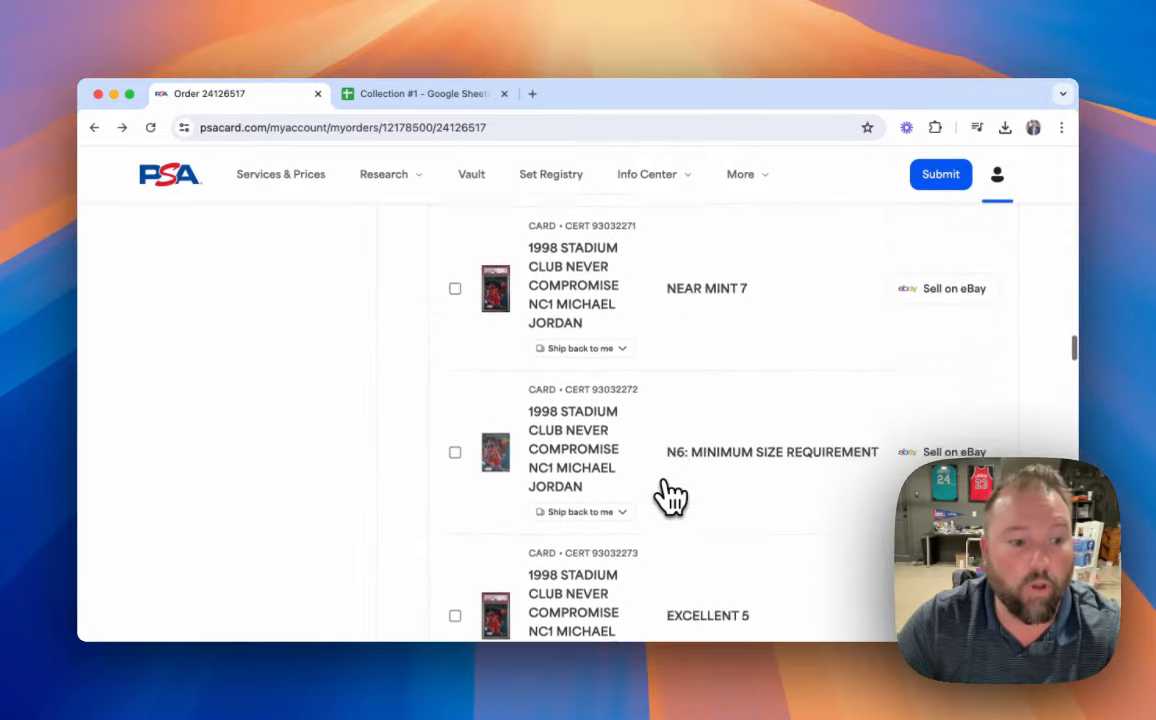
pyautogui.scroll(-3)
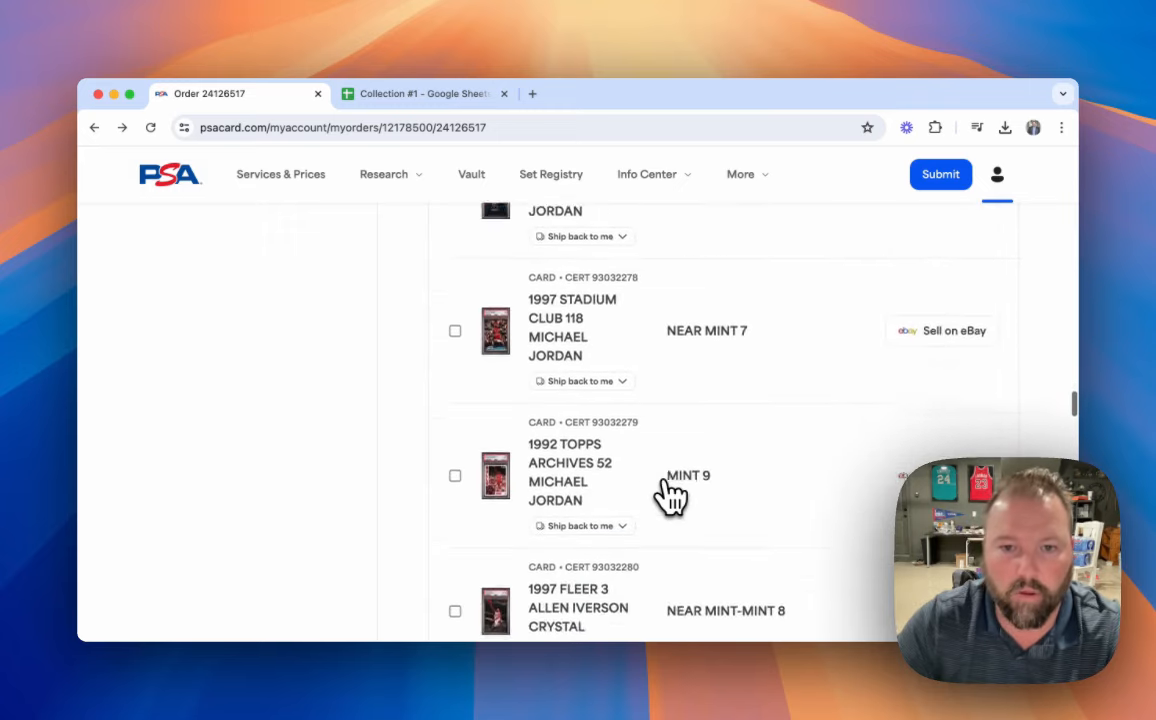
pyautogui.scroll(-3)
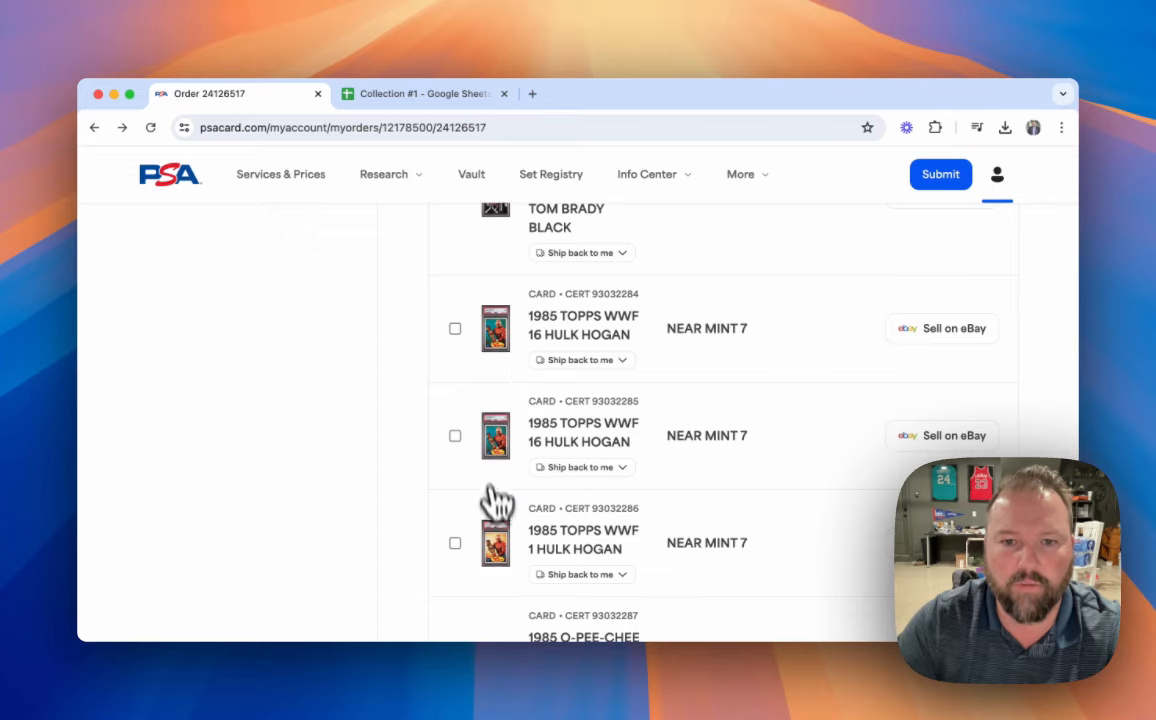
pyautogui.scroll(-3)
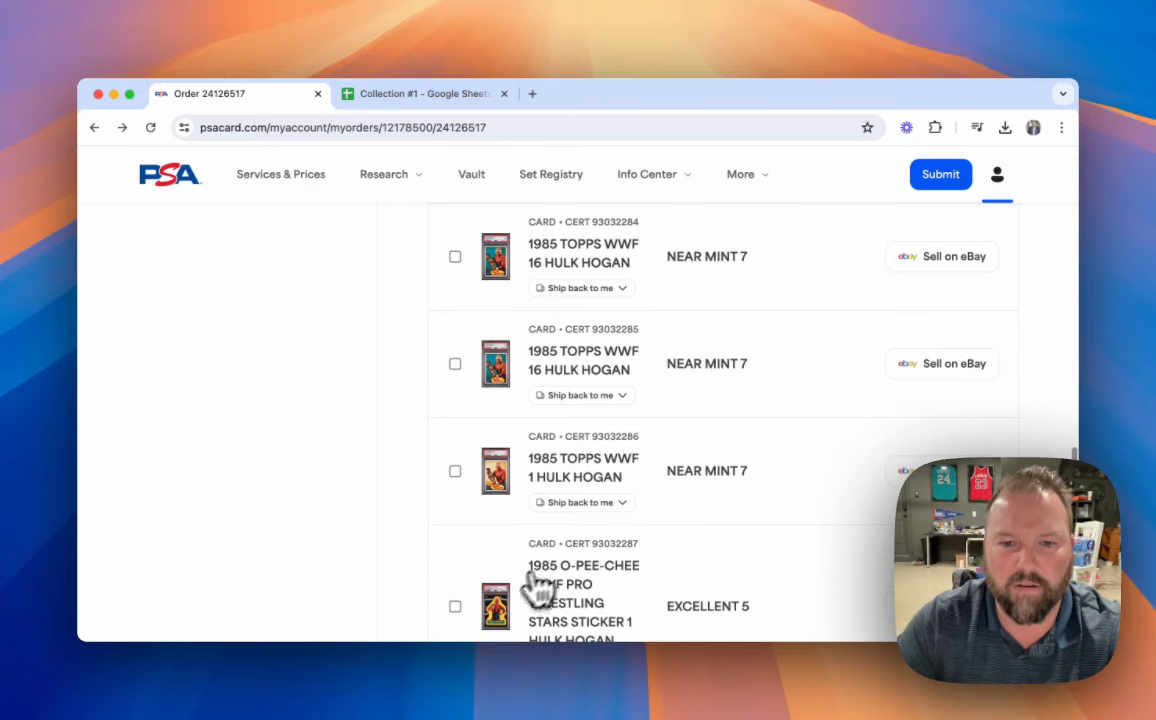
pyautogui.scroll(-3)
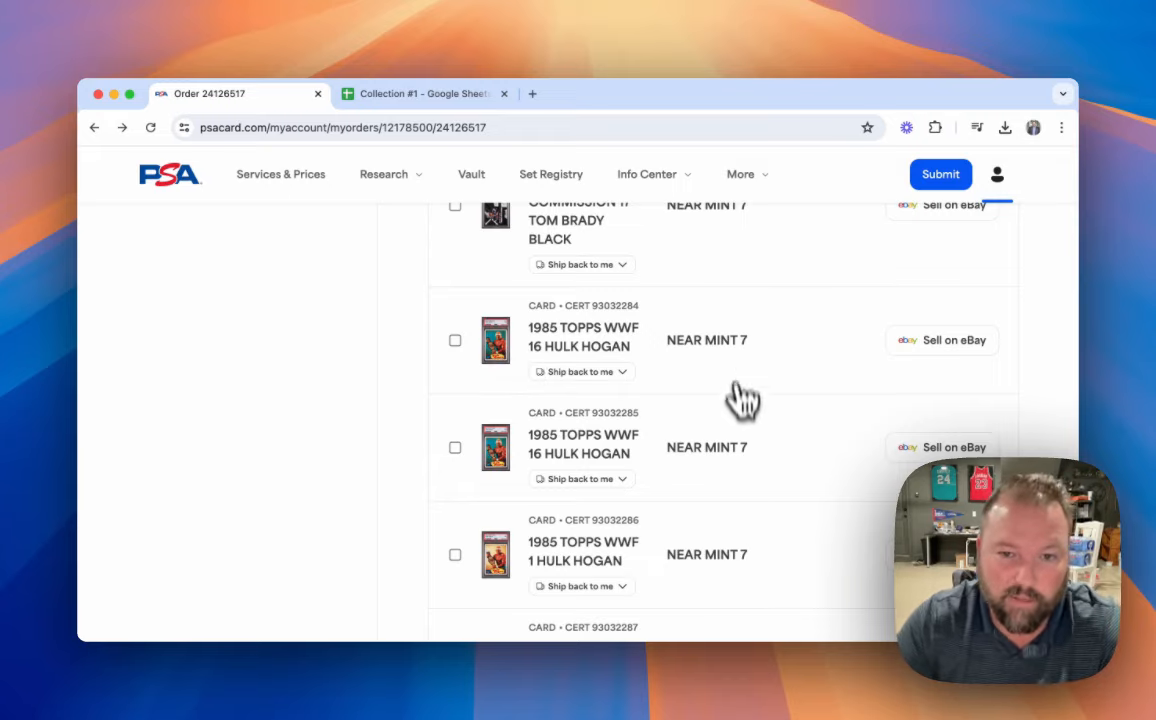
pyautogui.click(496, 340)
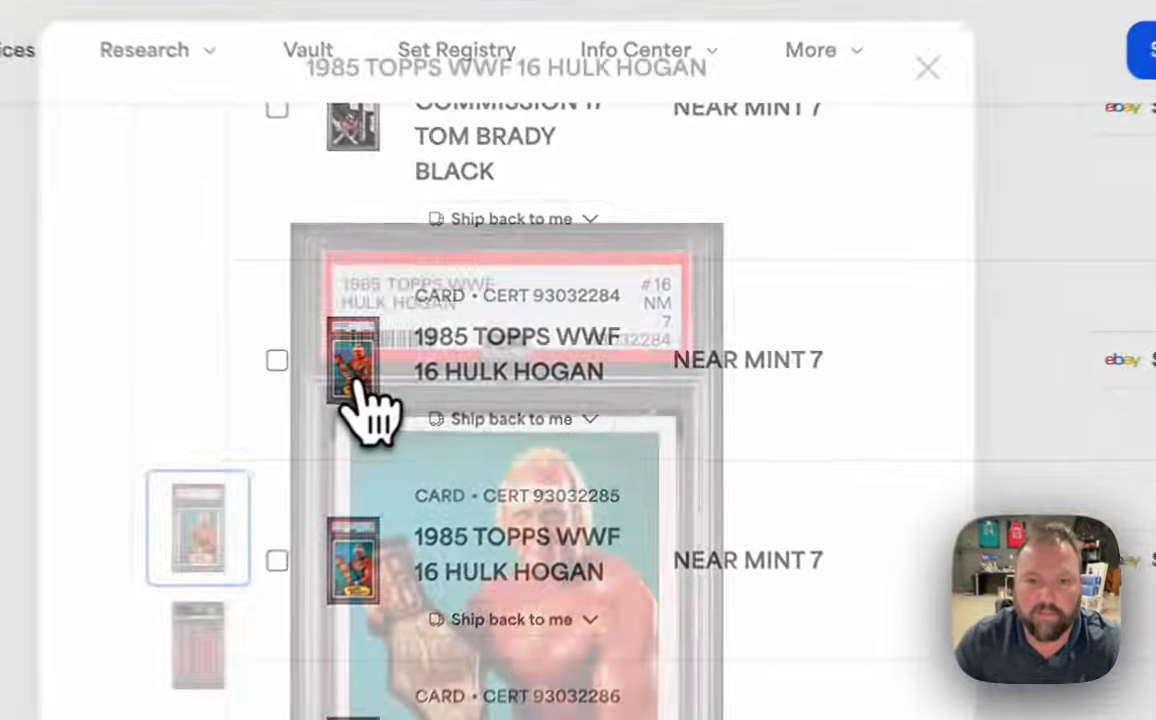
# Step: View the back and front of the 1985 Topps WWF 16 Hulk Hogan card, then close the photos
pyautogui.click(352, 360)
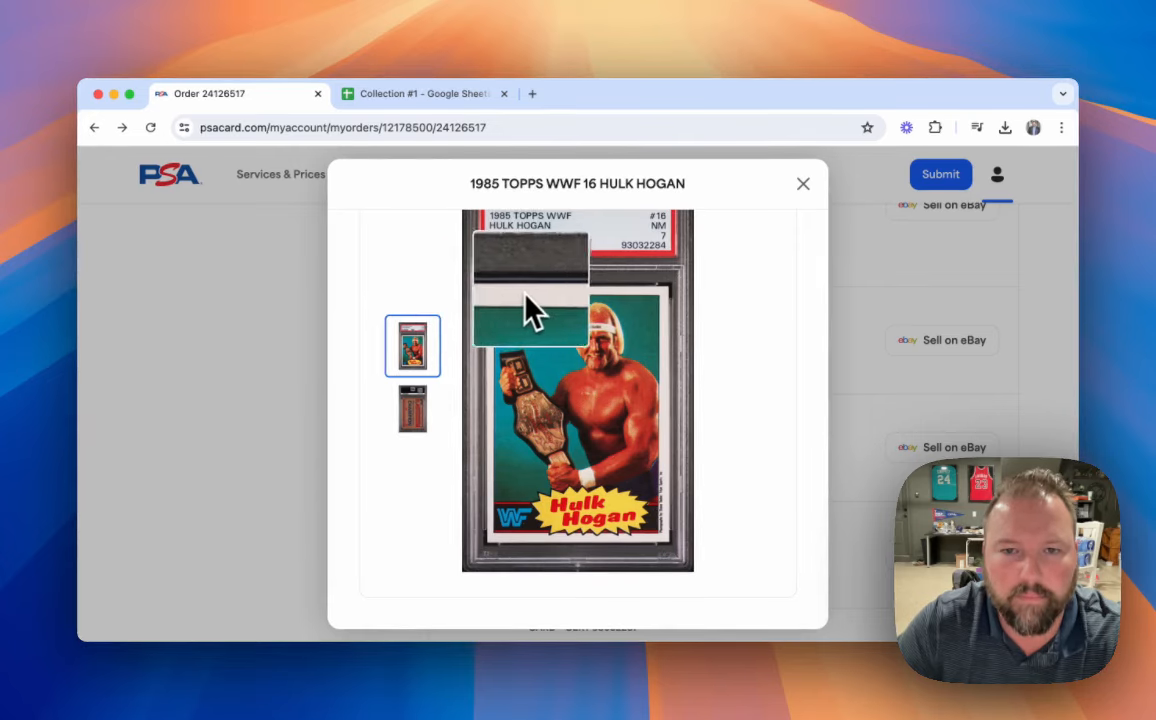
pyautogui.moveTo(594, 304)
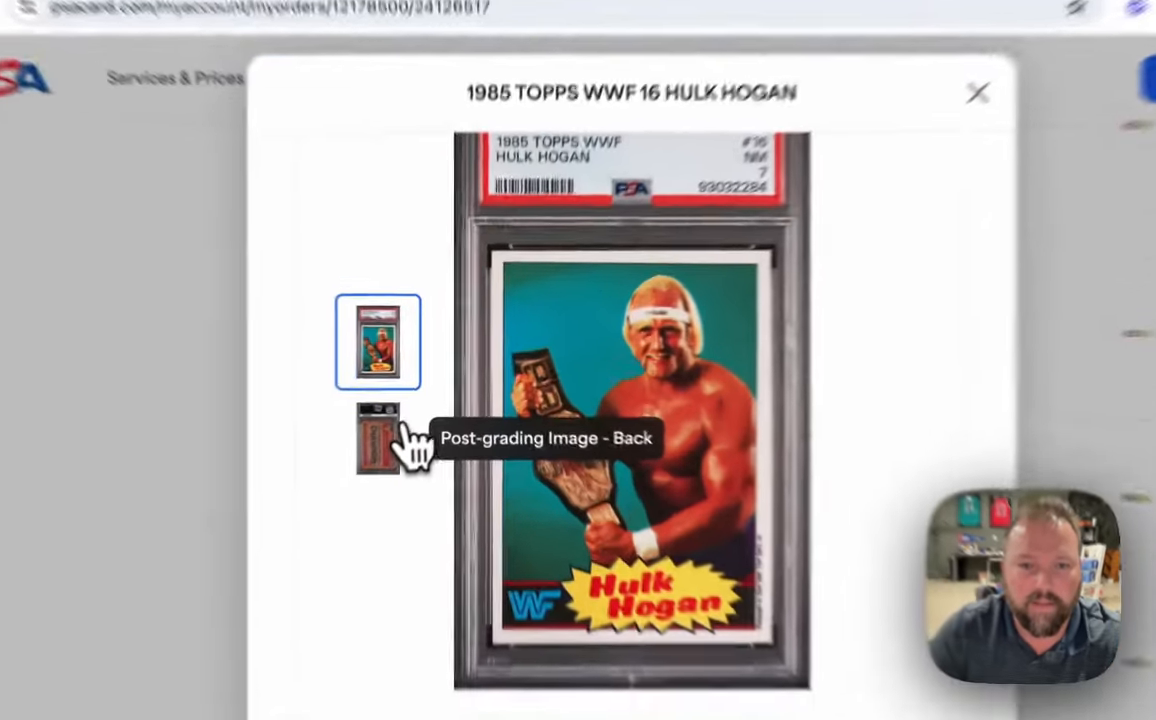
pyautogui.click(378, 438)
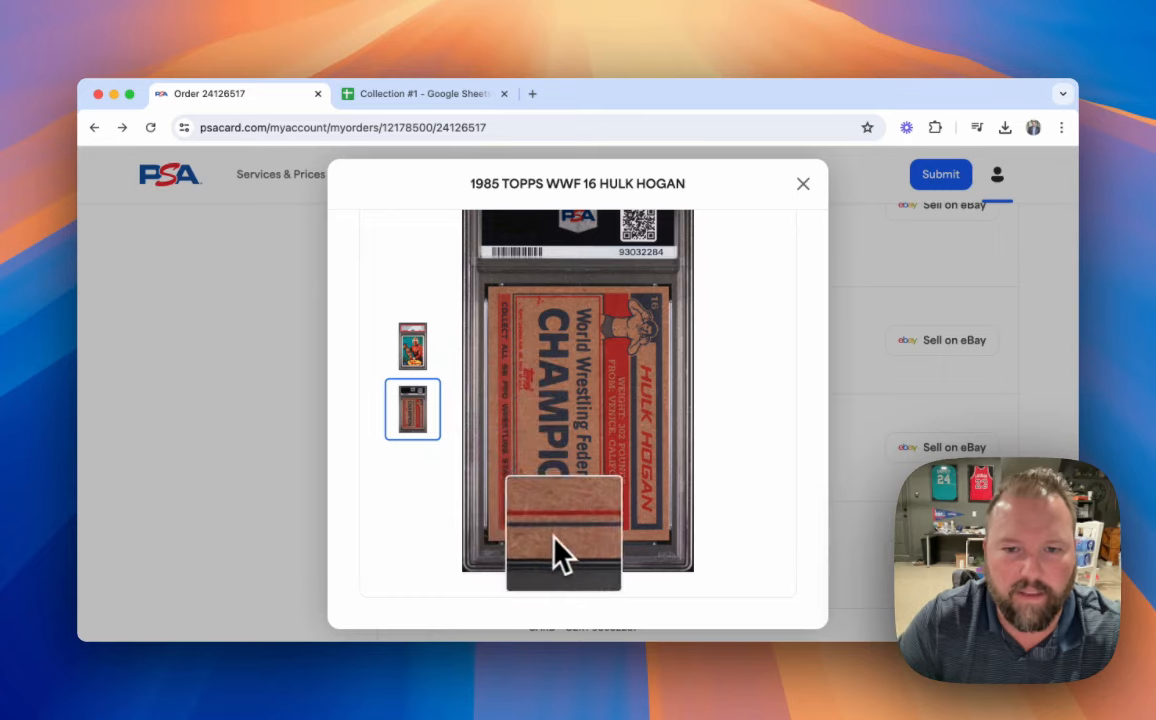
pyautogui.moveTo(670, 552)
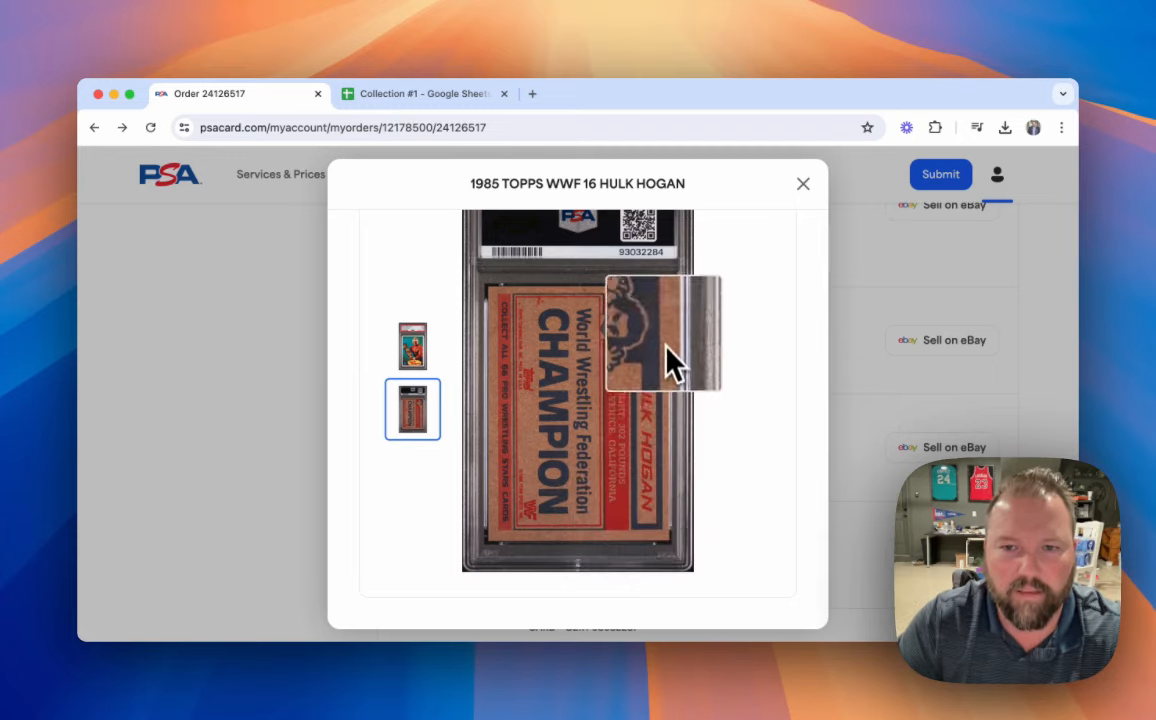
pyautogui.moveTo(640, 580)
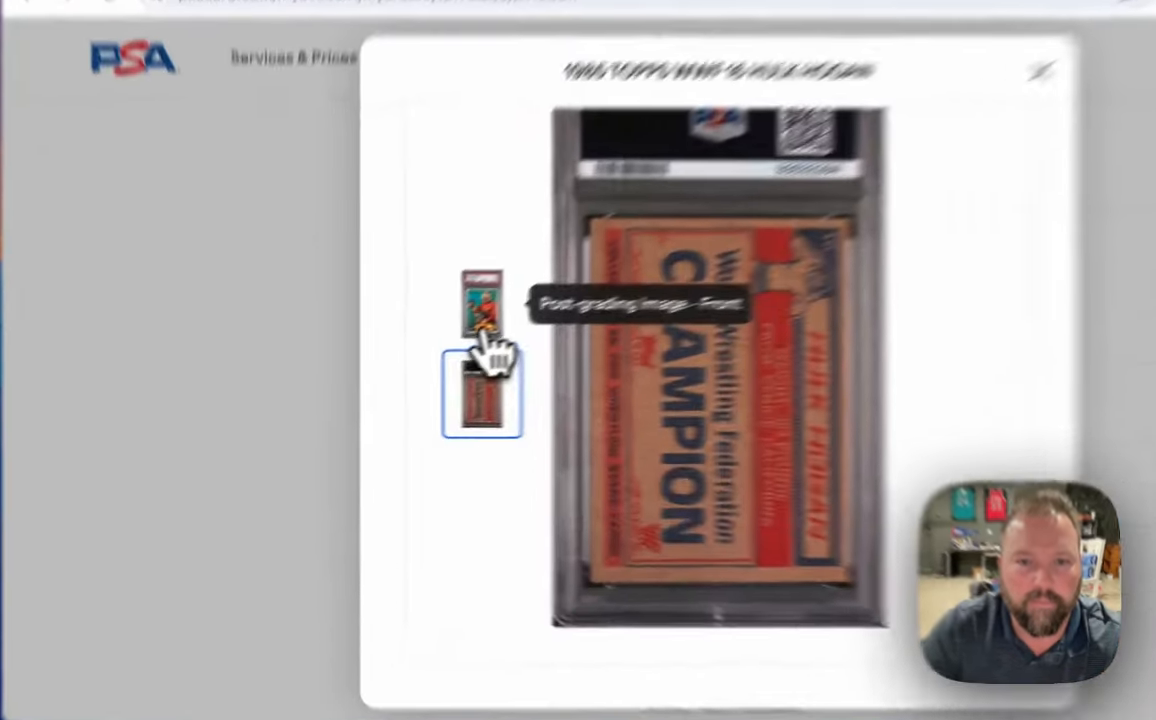
pyautogui.click(484, 300)
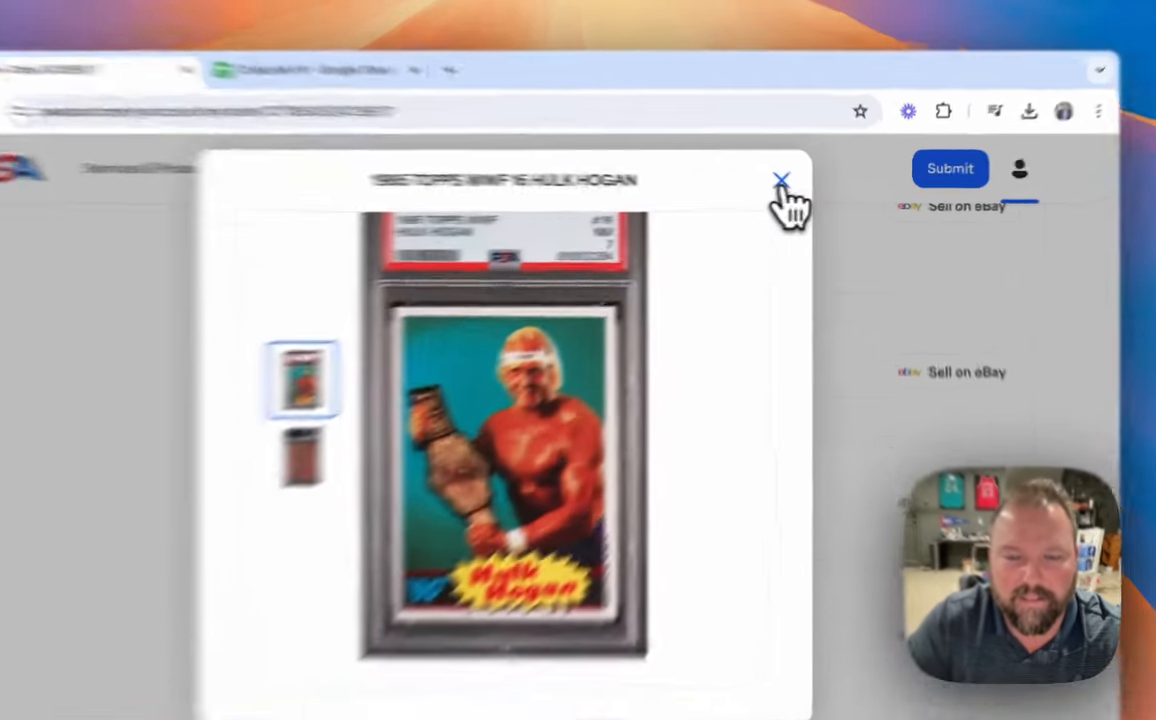
pyautogui.click(782, 178)
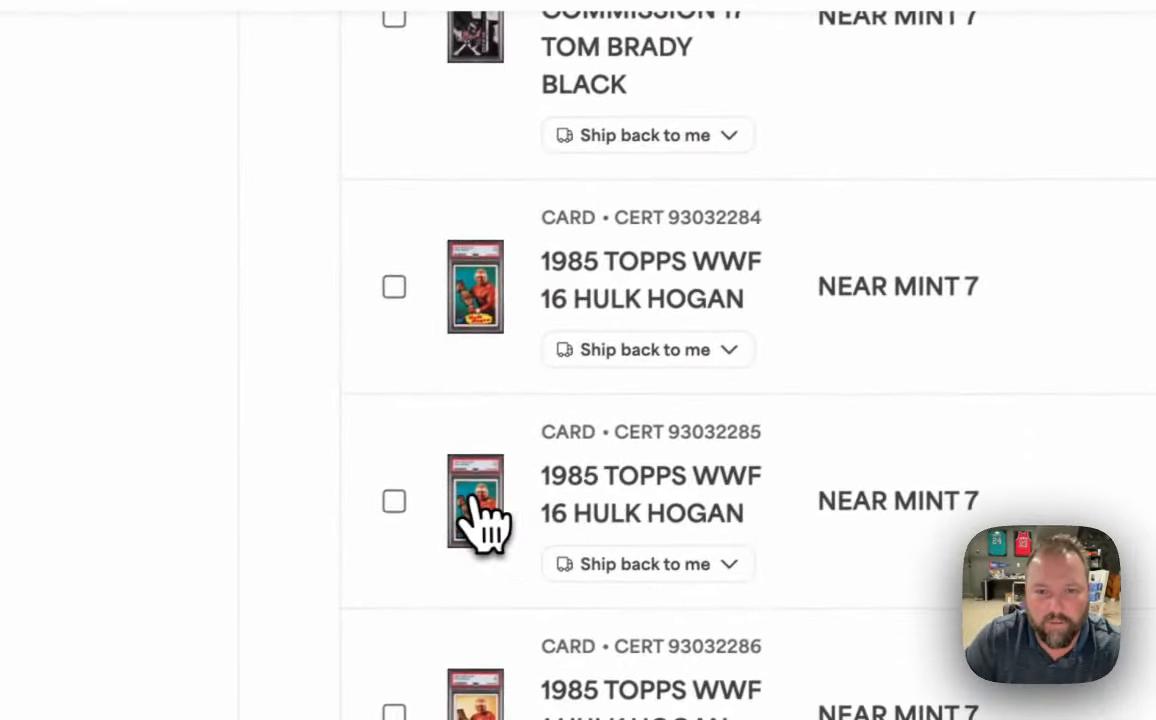
# Step: Open the photos of the second 1985 Topps WWF 16 Hulk Hogan card in the order
pyautogui.click(476, 502)
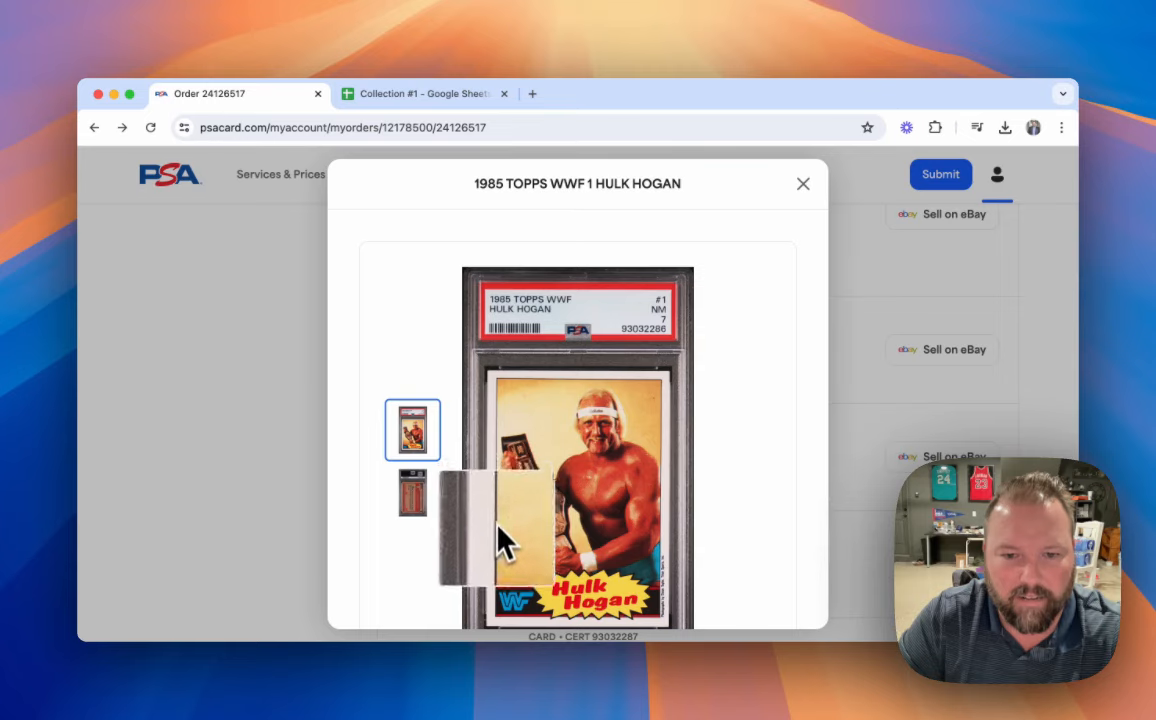
# Step: Show the back photo of the graded 1985 Topps WWF 1 Hulk Hogan card
pyautogui.scroll(-3)
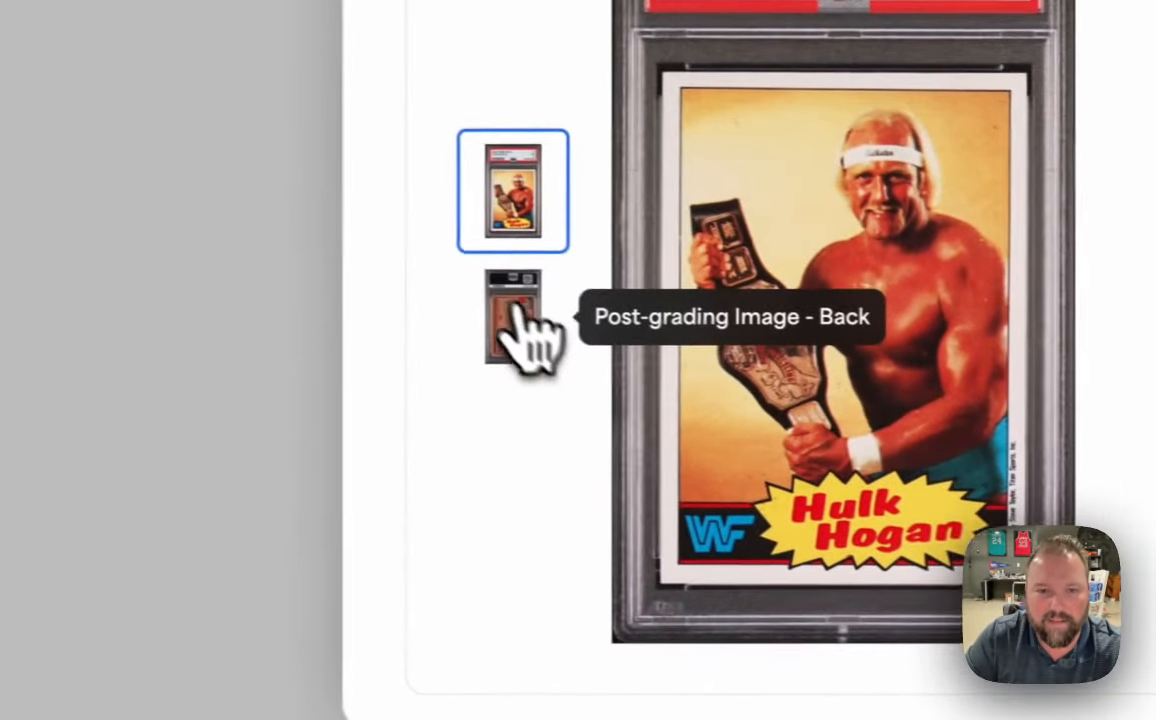
pyautogui.click(512, 316)
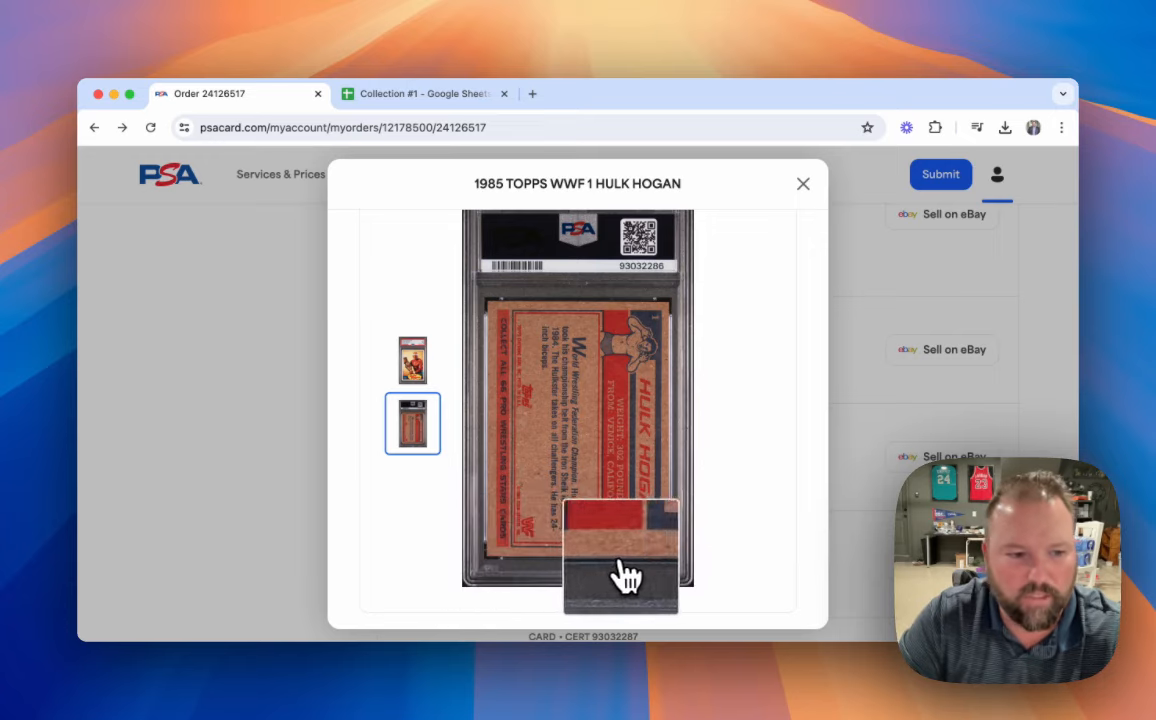
# Step: Close the Hulk Hogan photos and scroll to the final David Robinson and Jamal Crawford cards
pyautogui.click(804, 184)
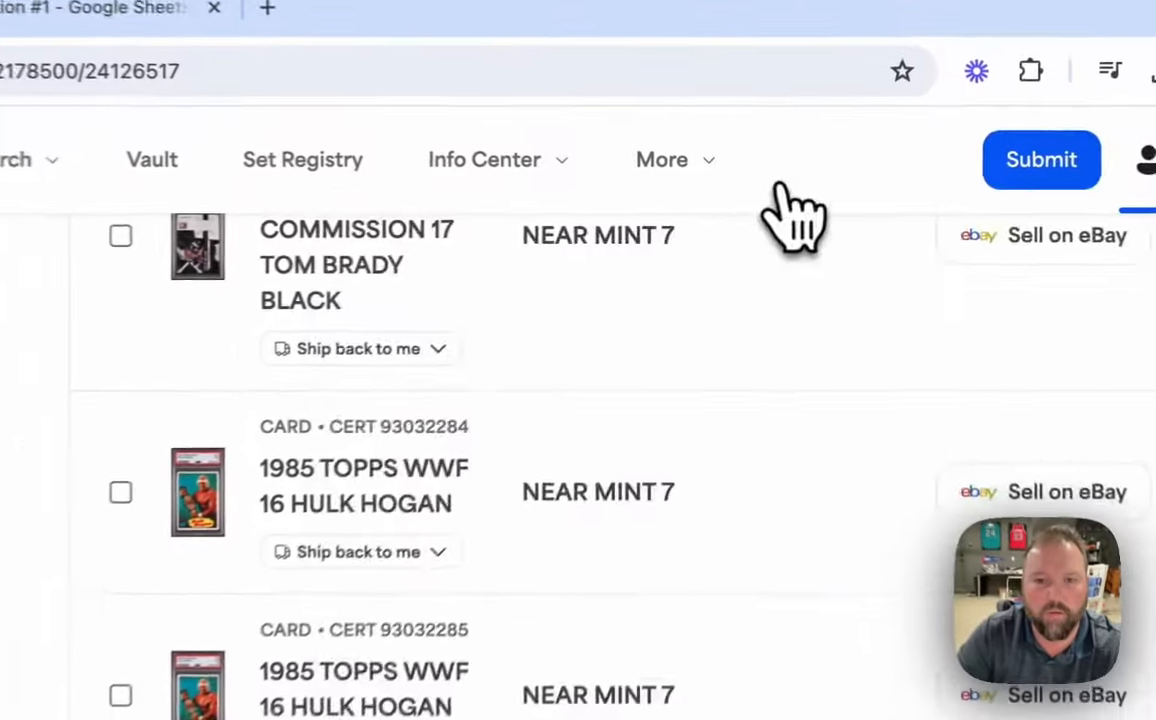
pyautogui.scroll(-3)
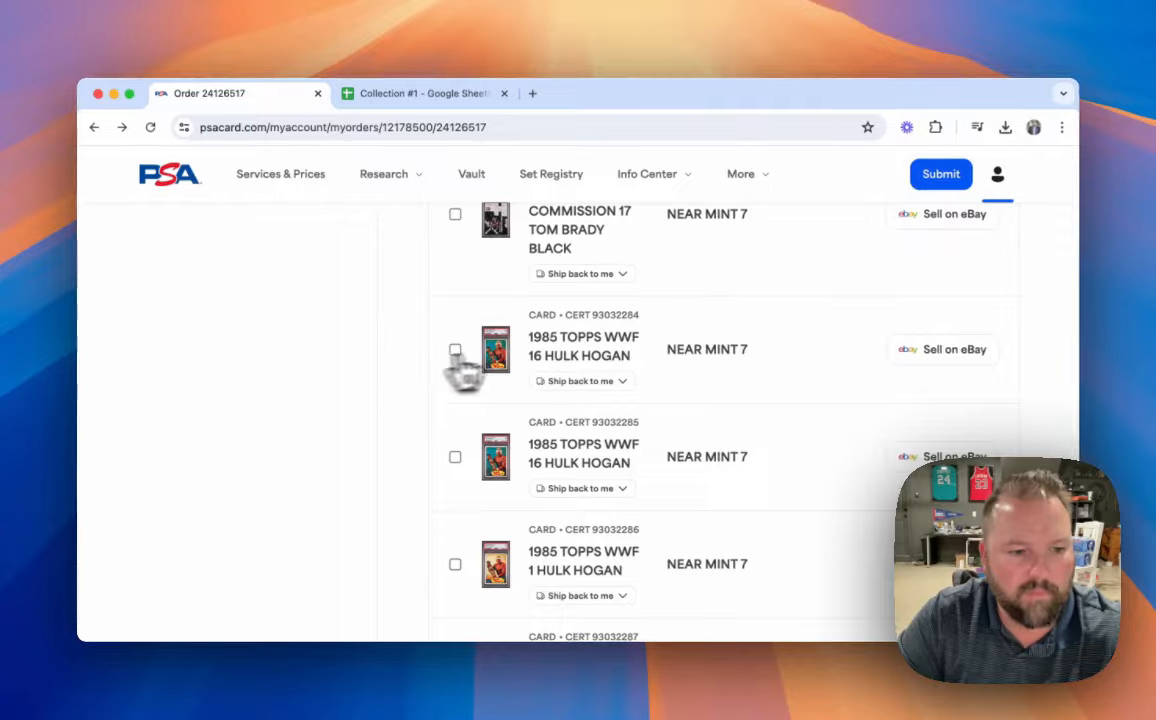
pyautogui.scroll(-3)
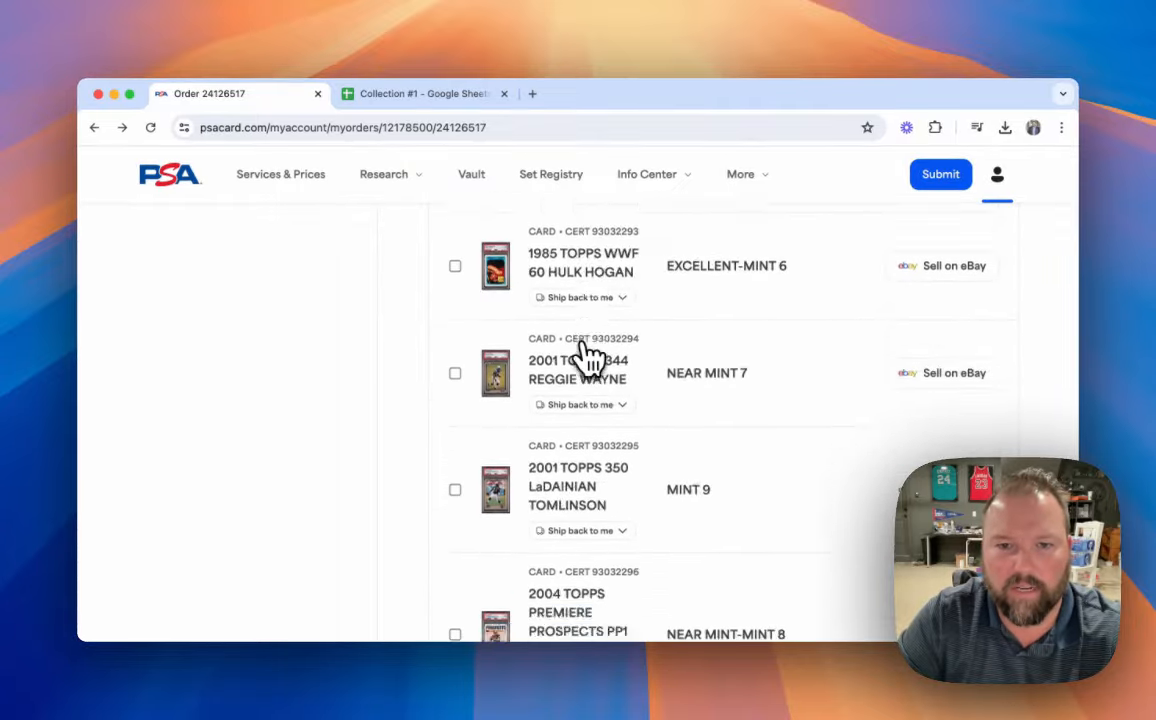
pyautogui.scroll(-3)
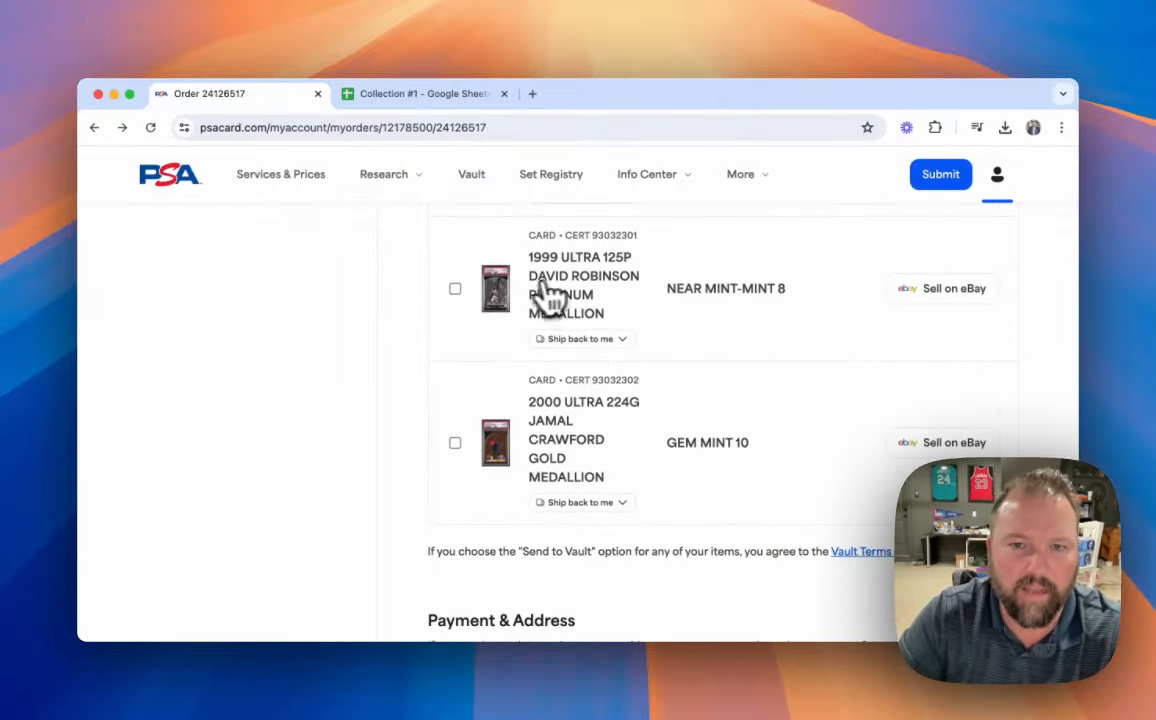
pyautogui.click(496, 288)
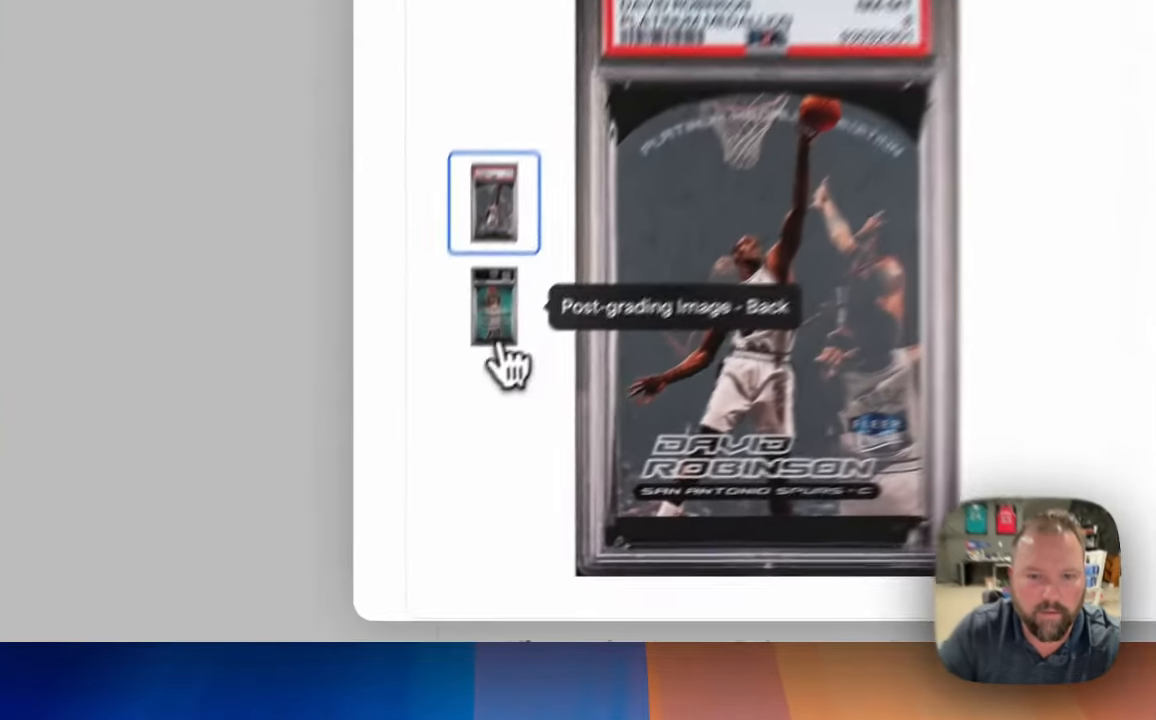
pyautogui.click(492, 304)
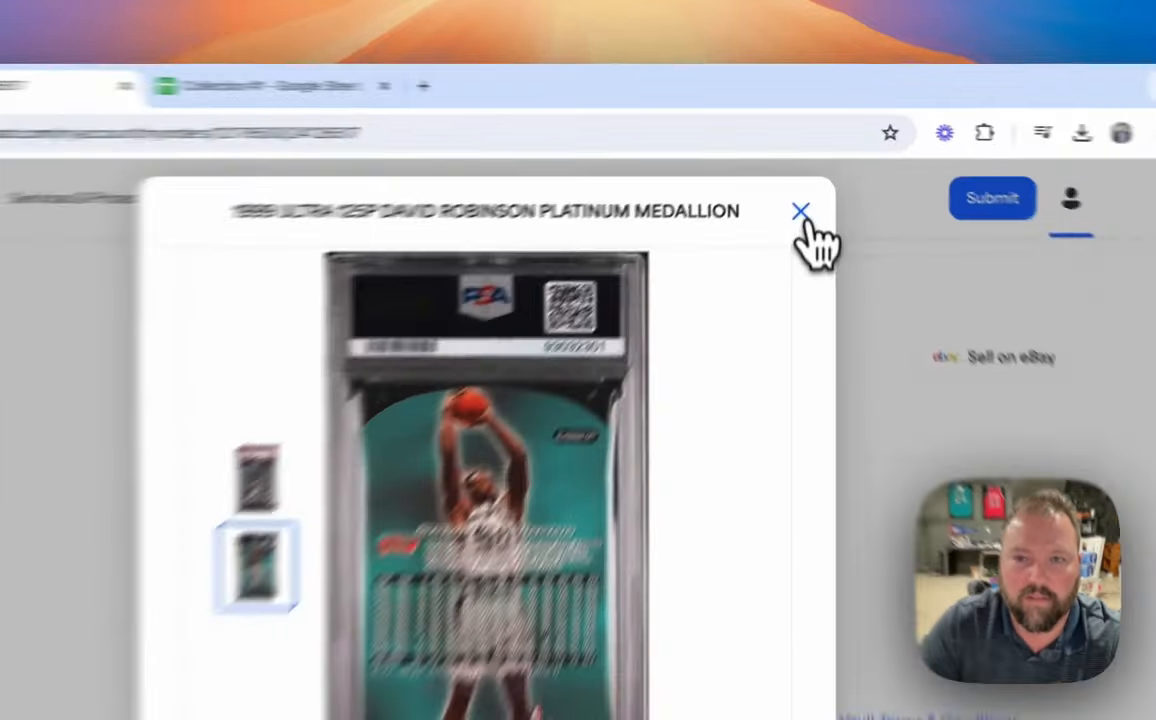
pyautogui.click(800, 212)
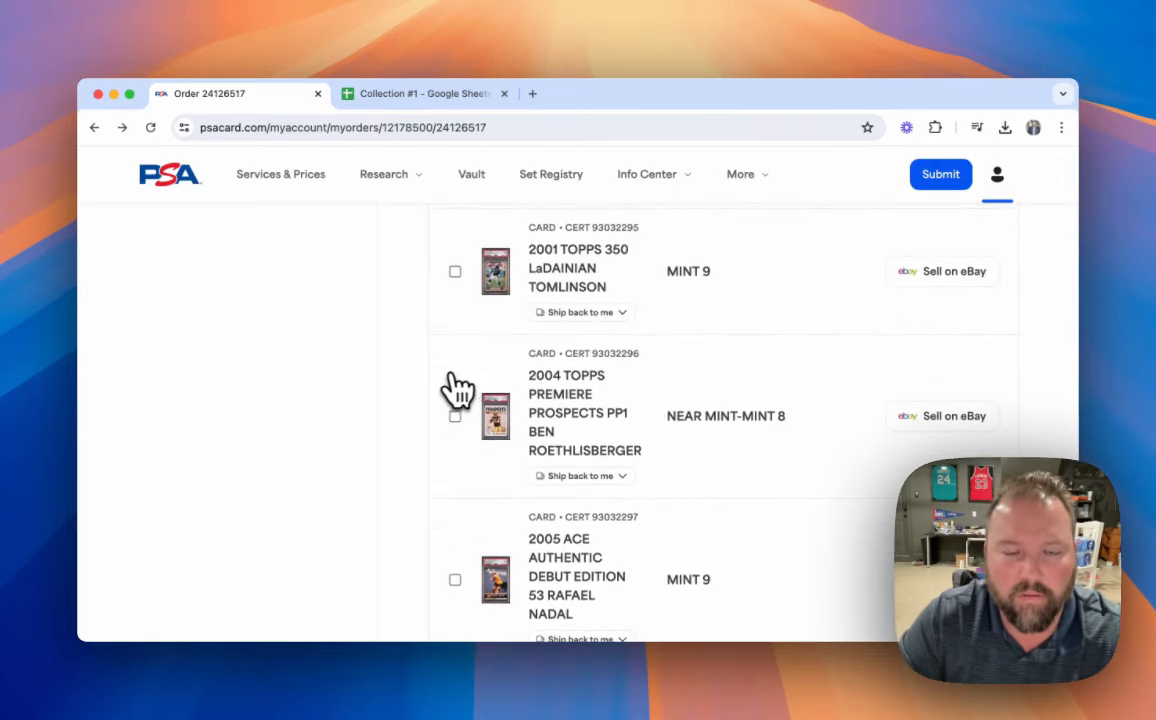
pyautogui.scroll(3)
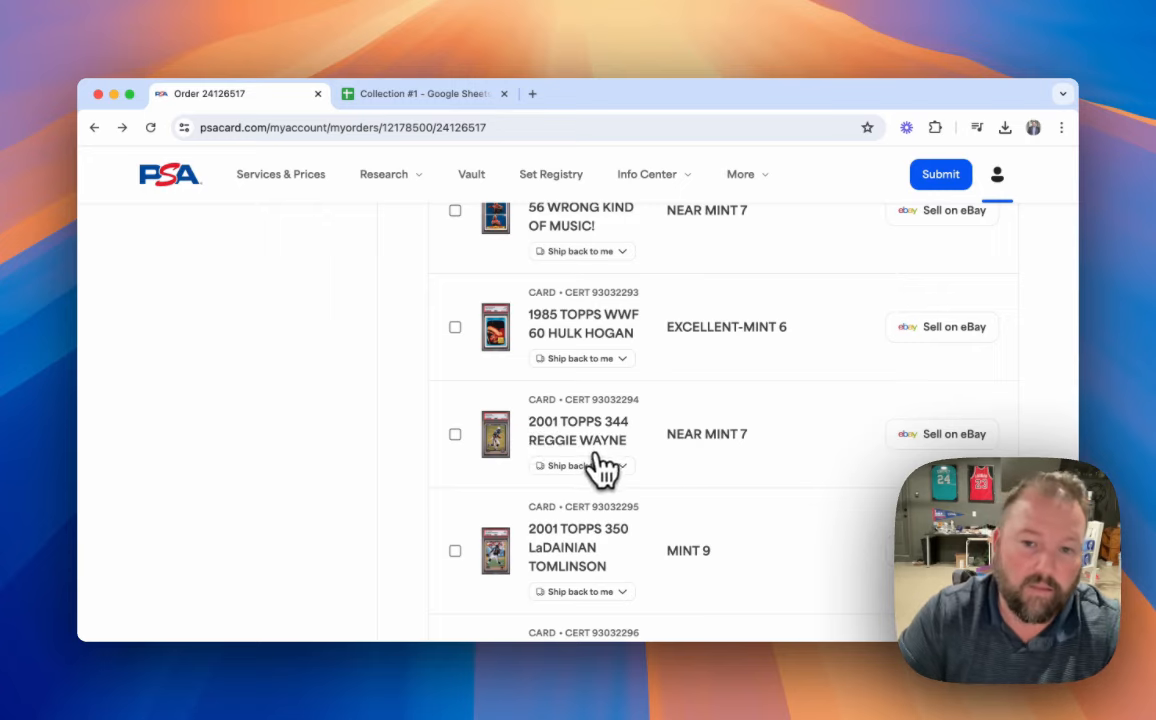
pyautogui.moveTo(564, 550)
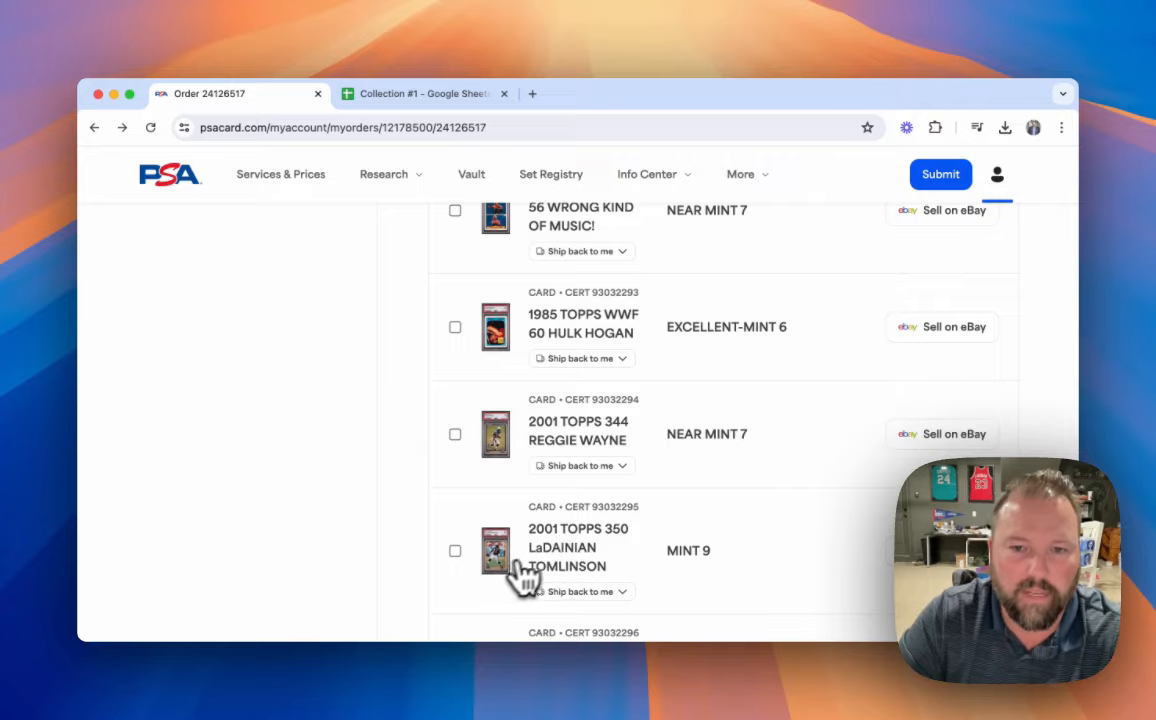
pyautogui.click(496, 432)
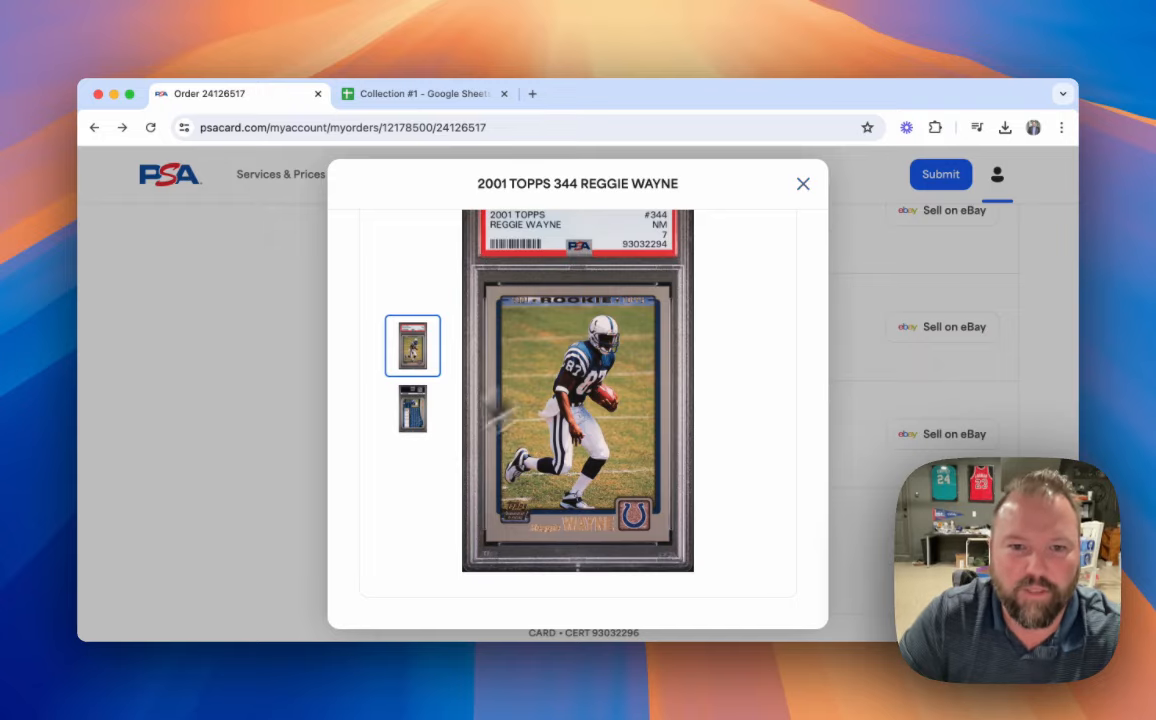
pyautogui.click(412, 408)
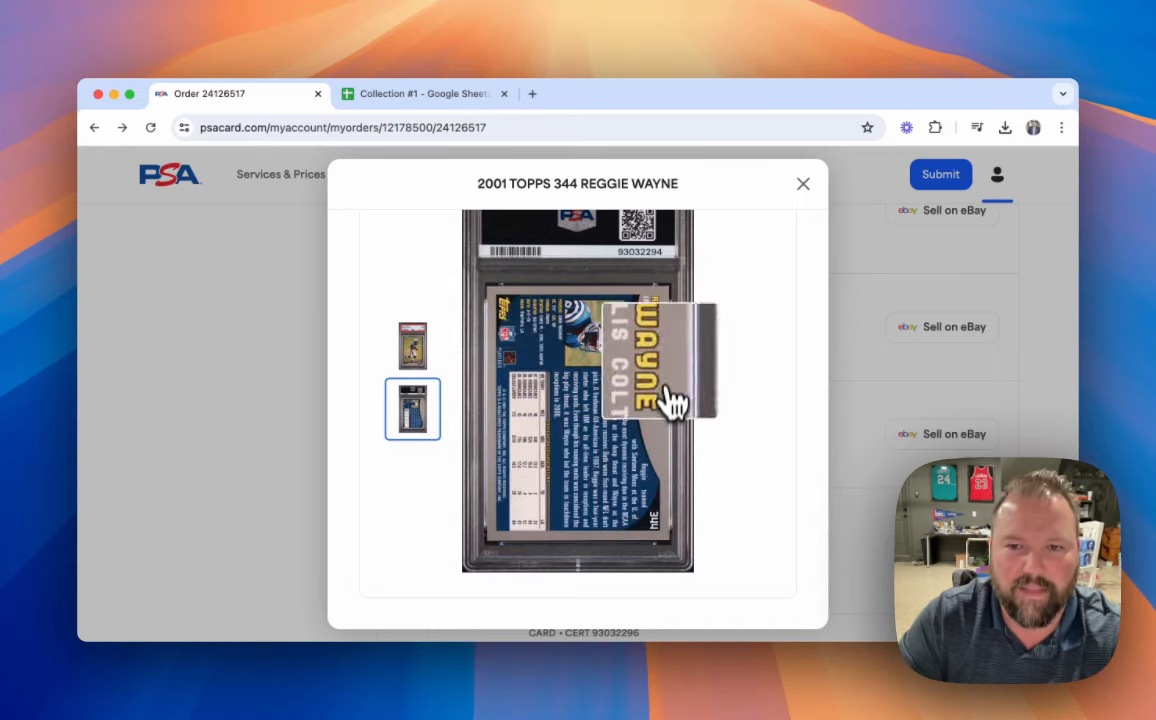
pyautogui.moveTo(660, 524)
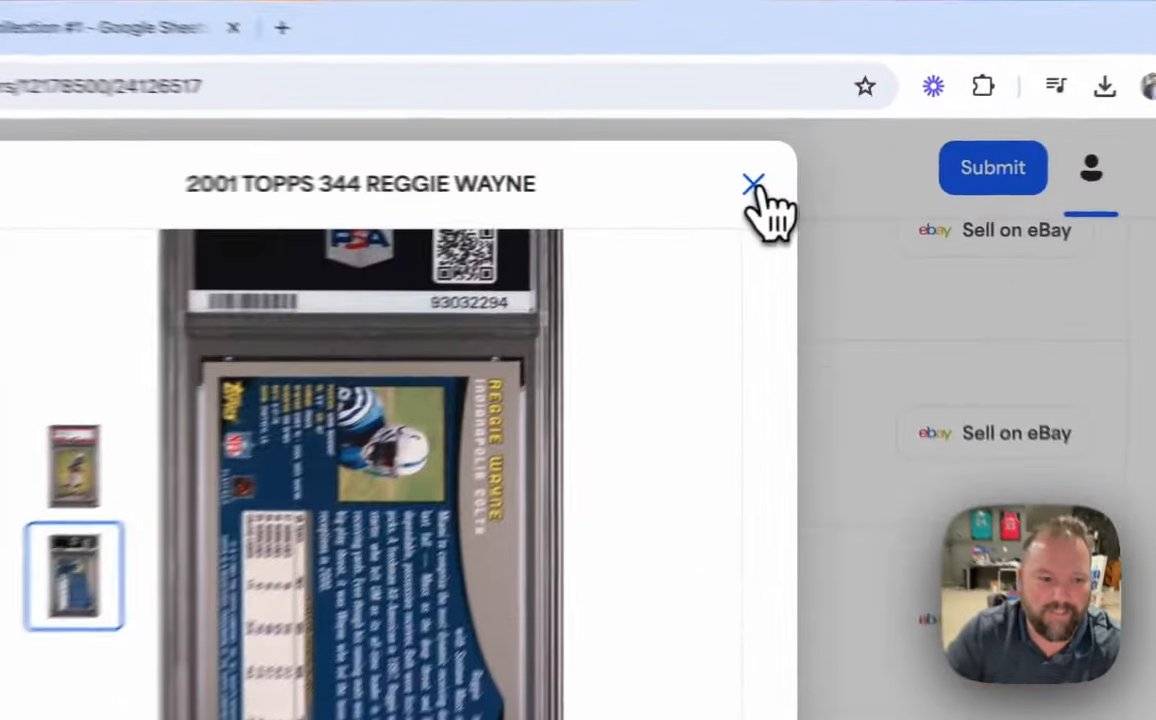
pyautogui.click(752, 186)
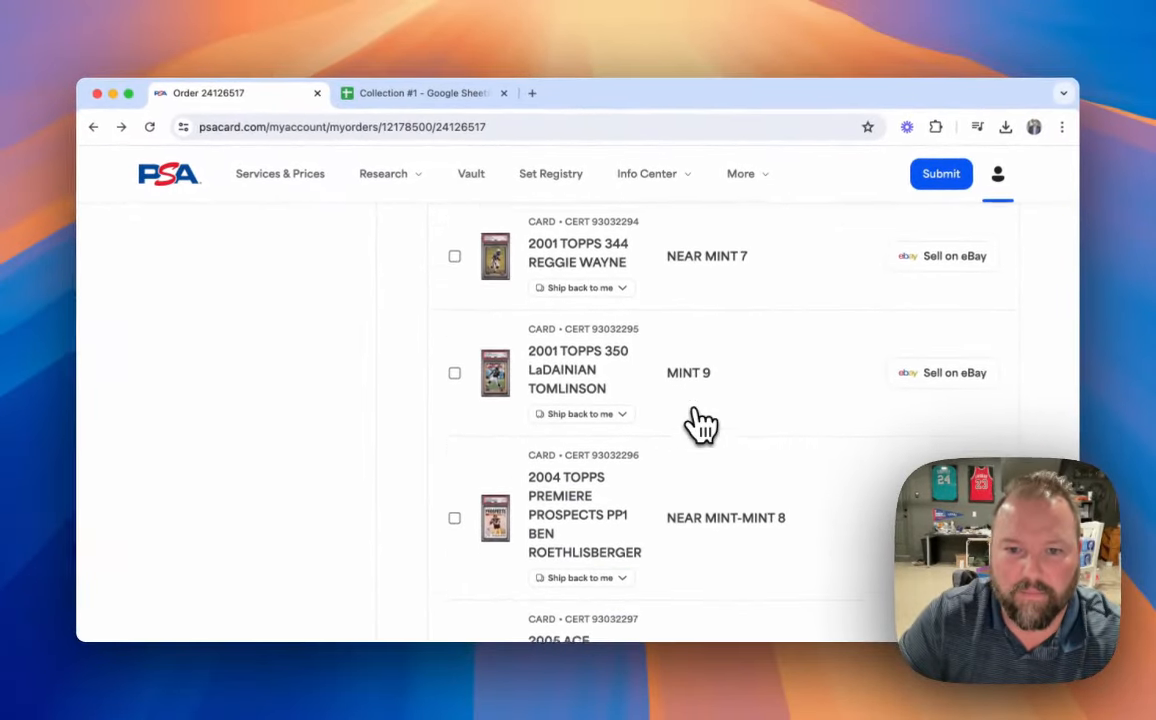
# Step: Scroll the order list reading grades up to the 1998 Stadium Club NC1 Michael Jordan cards
pyautogui.scroll(-3)
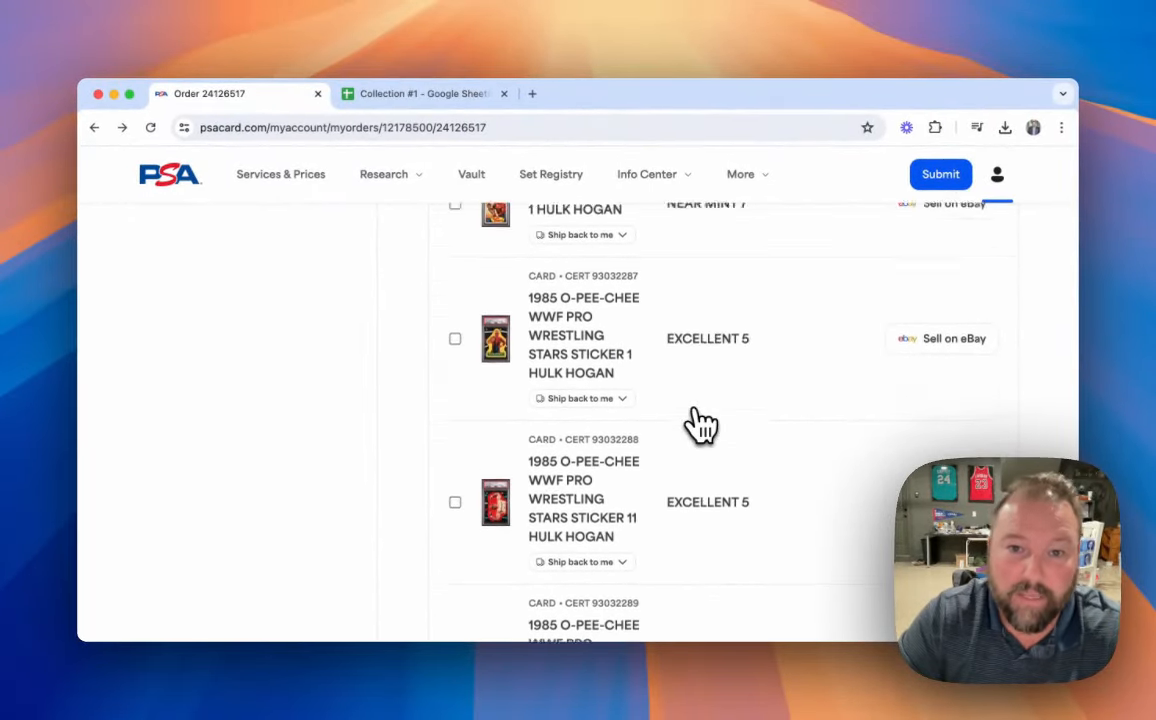
pyautogui.scroll(-3)
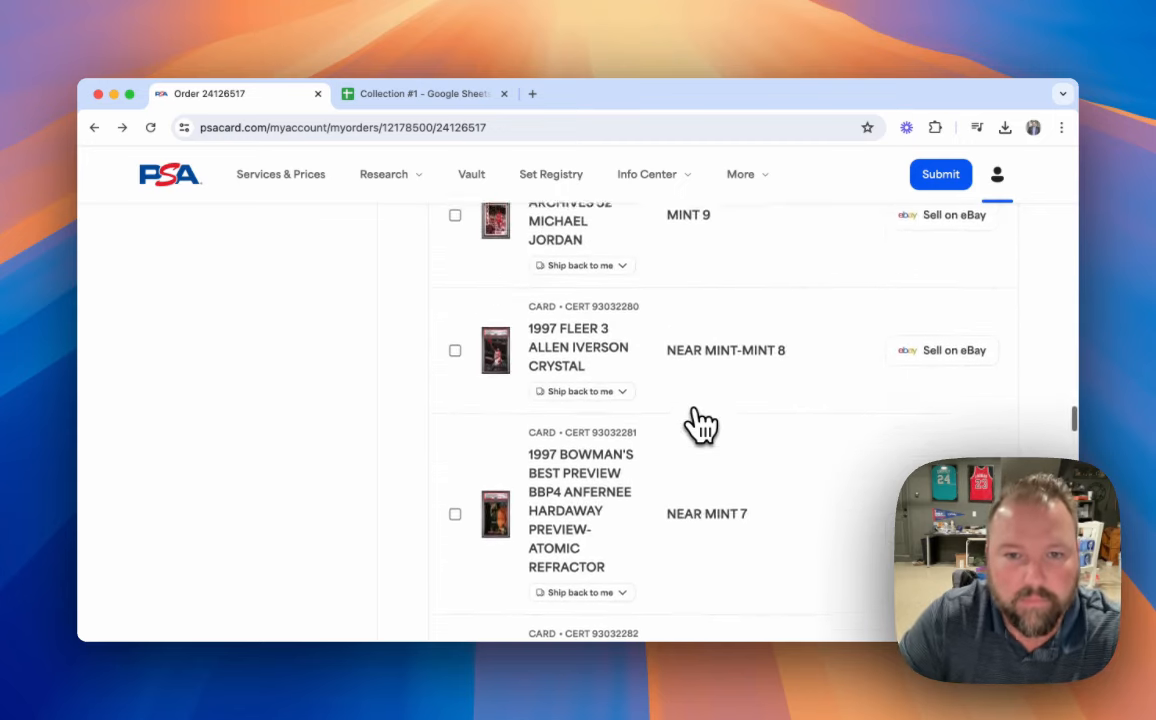
pyautogui.scroll(-3)
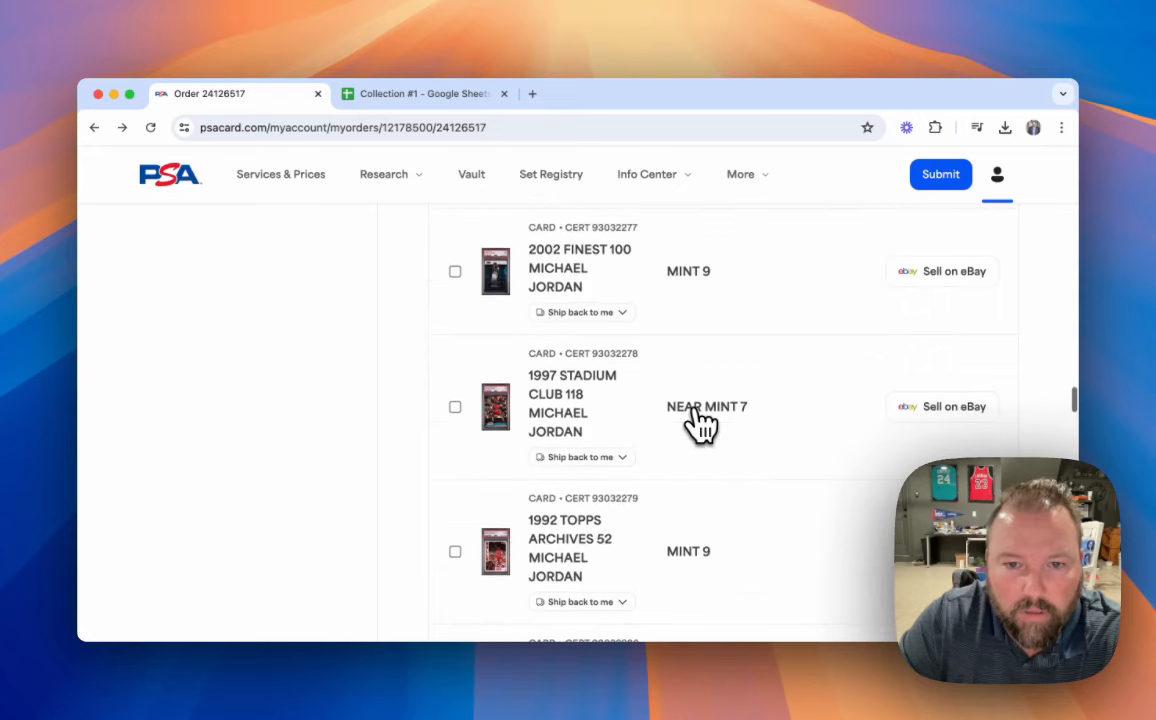
pyautogui.moveTo(692, 524)
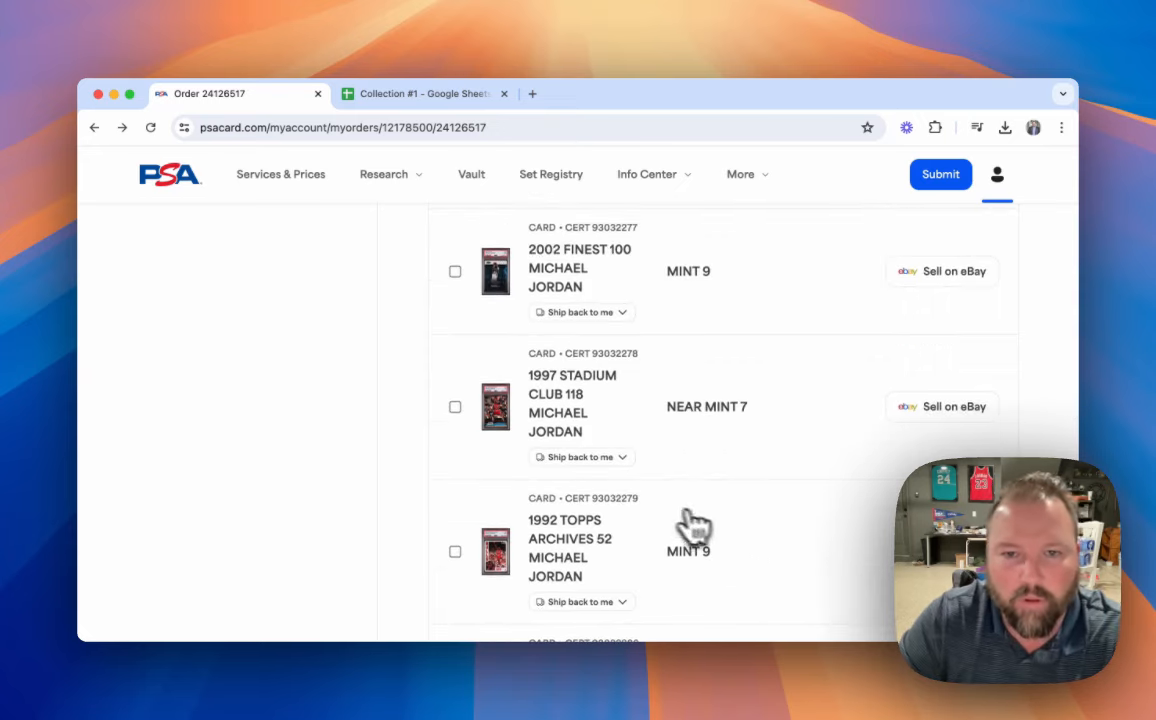
pyautogui.scroll(-3)
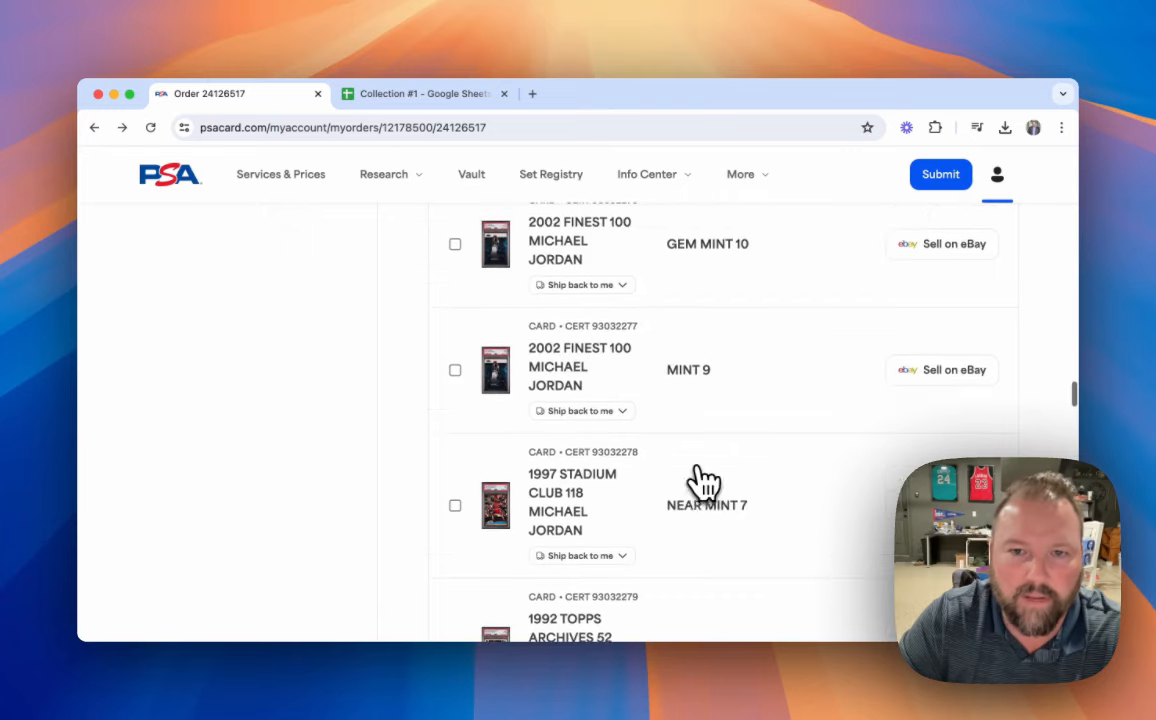
pyautogui.moveTo(636, 380)
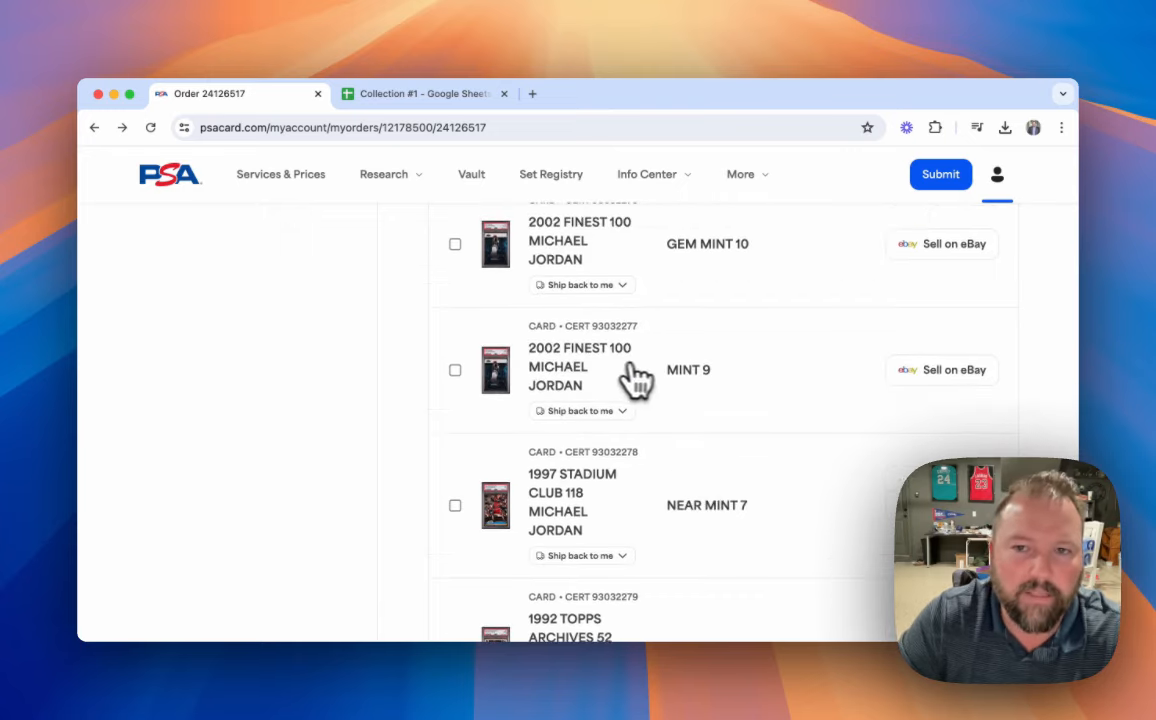
pyautogui.moveTo(584, 284)
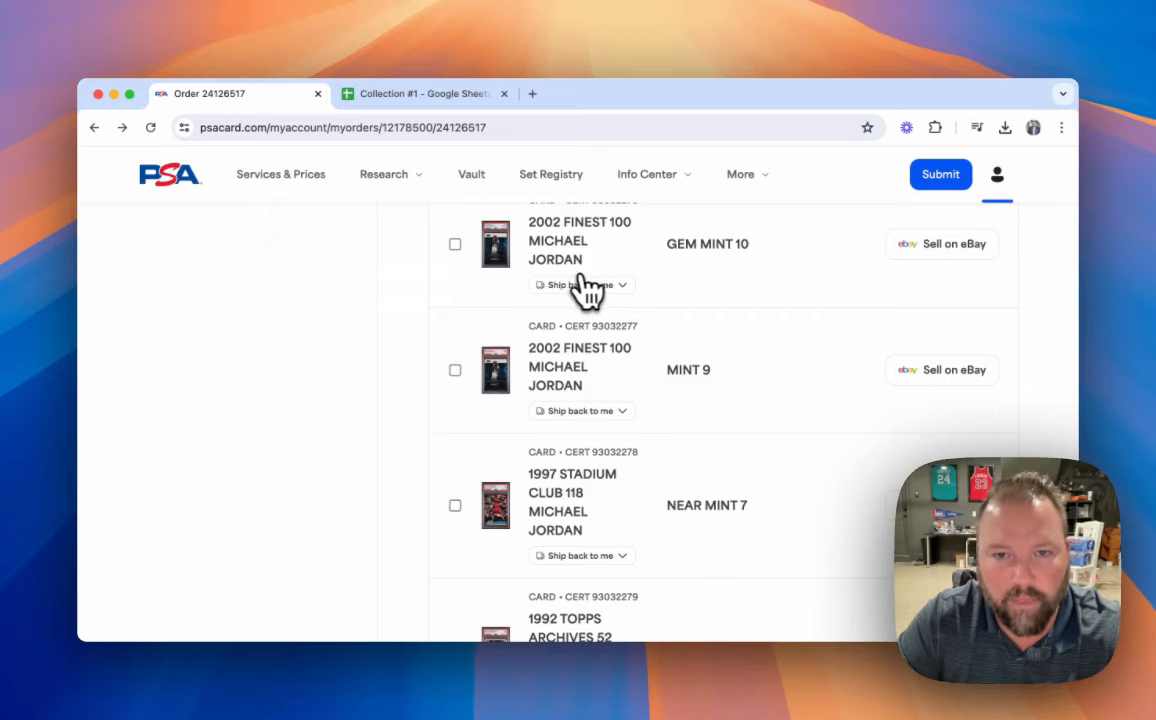
pyautogui.moveTo(576, 244)
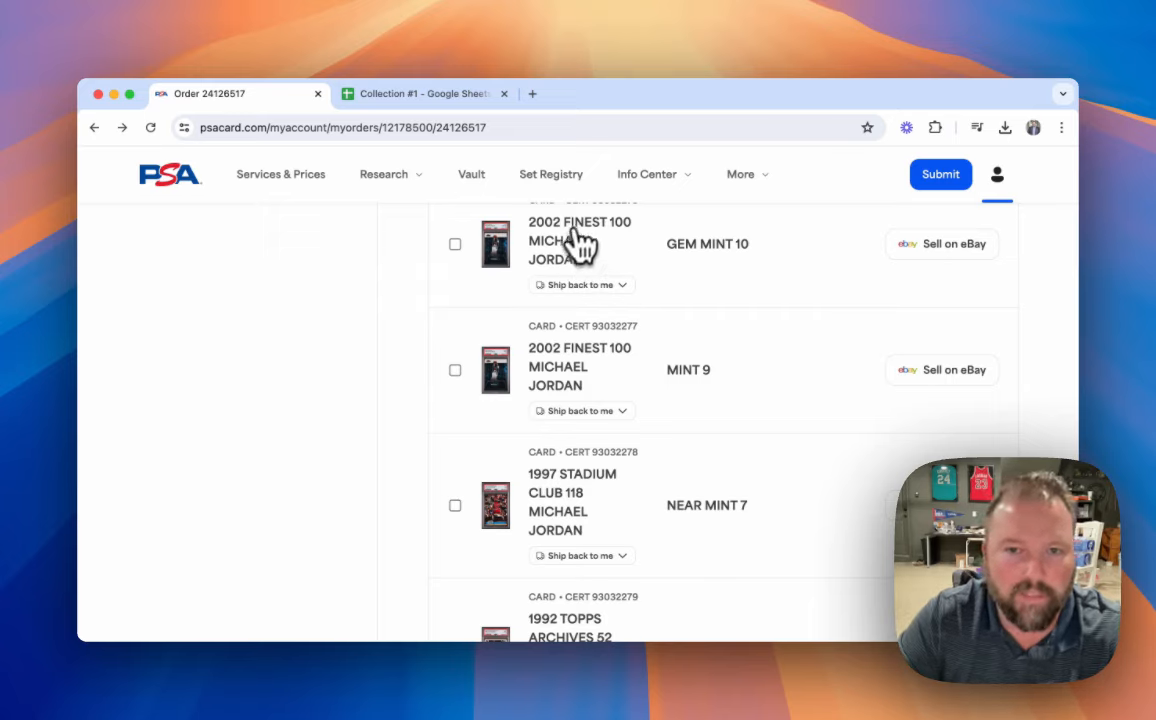
pyautogui.moveTo(736, 330)
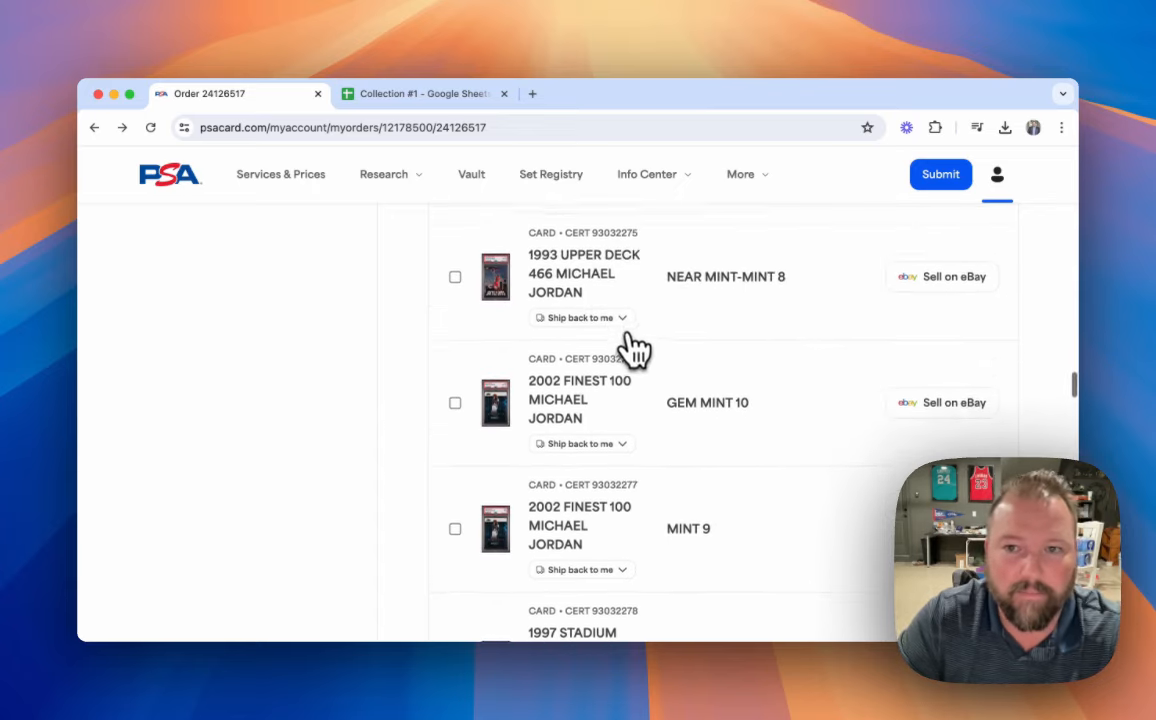
pyautogui.scroll(-3)
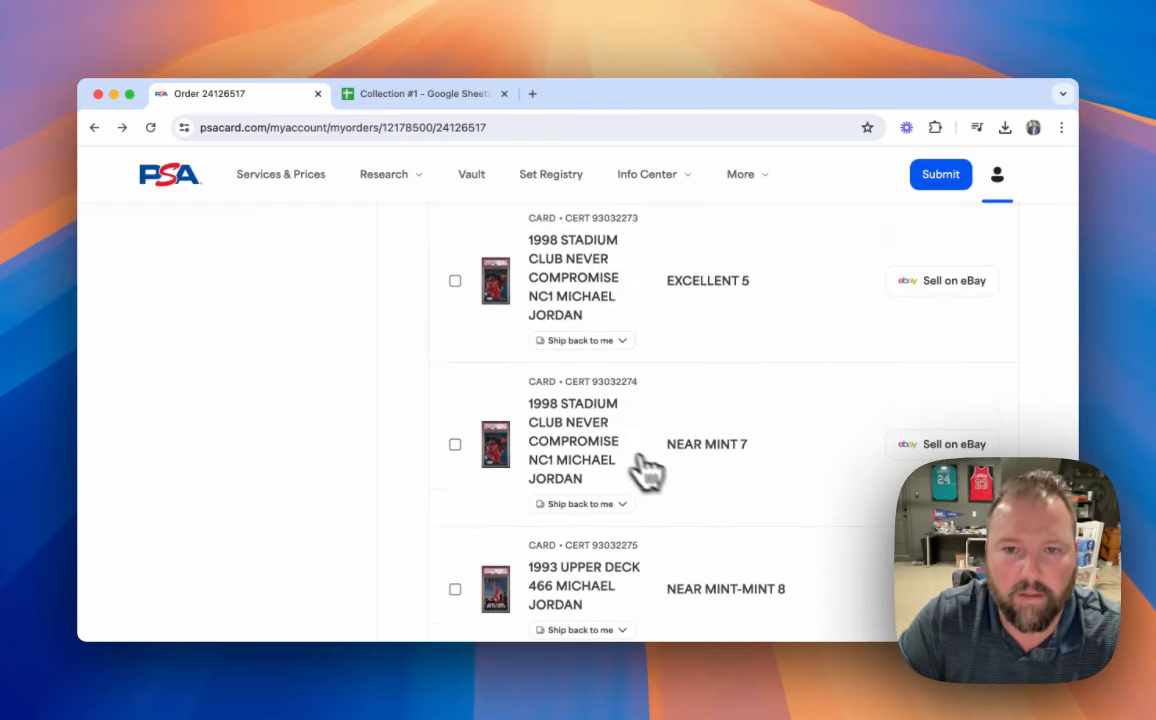
pyautogui.moveTo(740, 472)
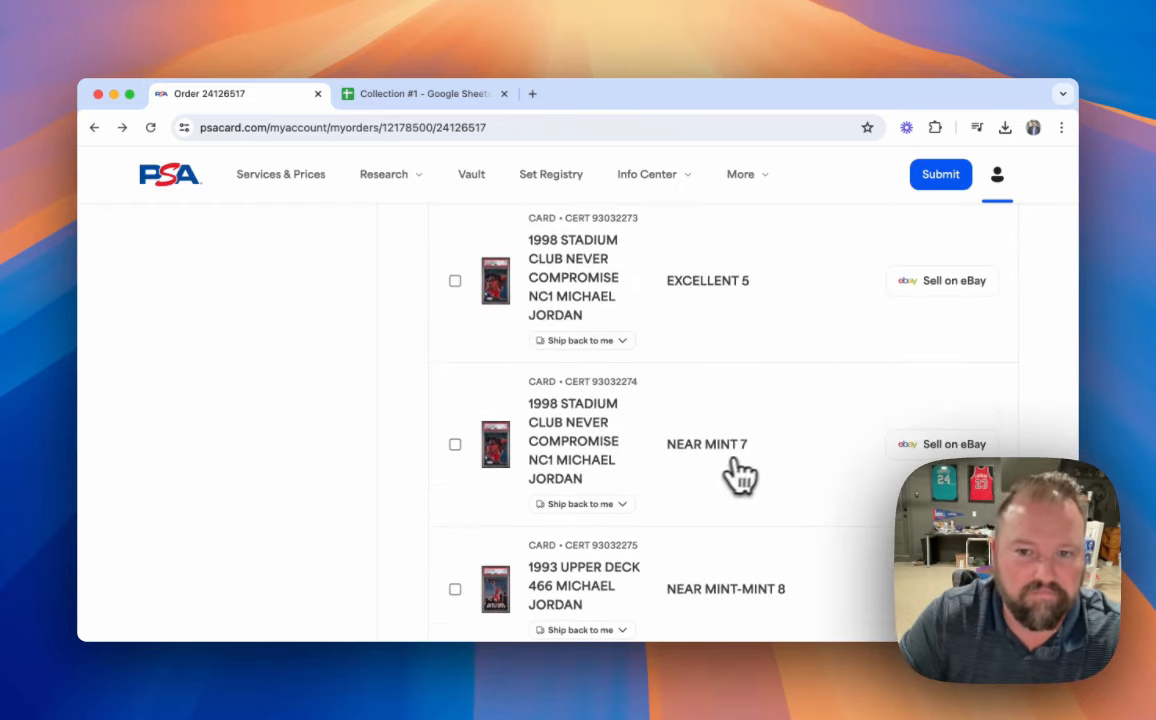
pyautogui.moveTo(760, 464)
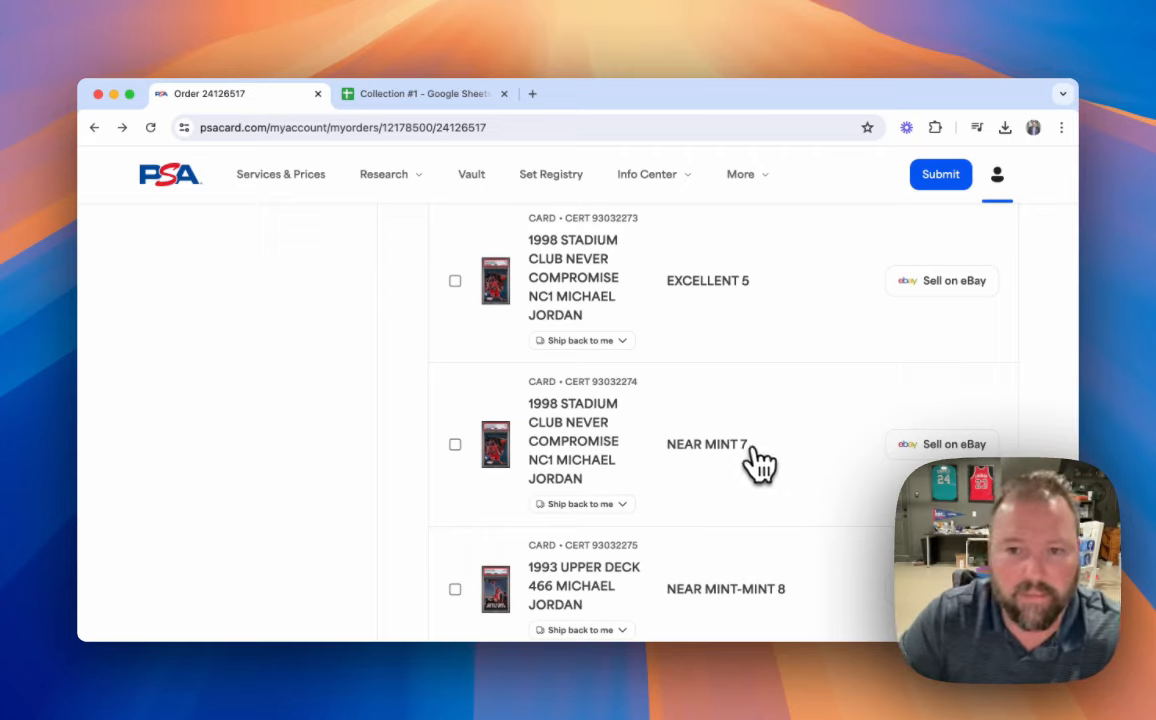
pyautogui.moveTo(750, 452)
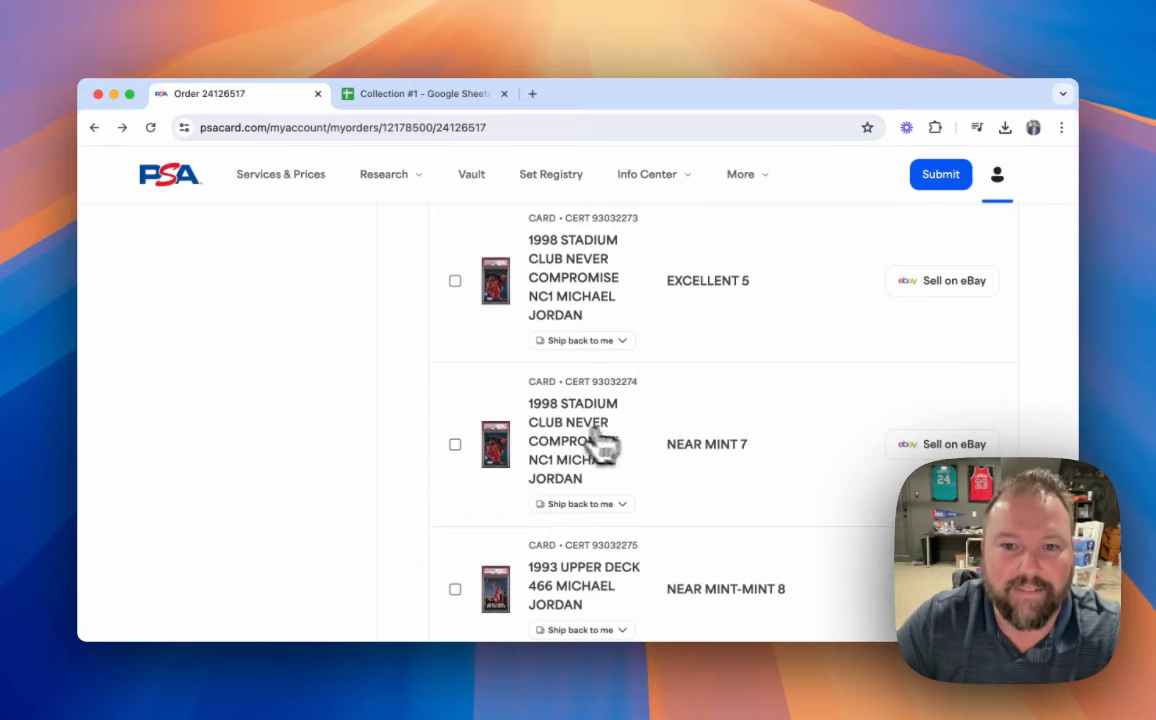
pyautogui.scroll(-3)
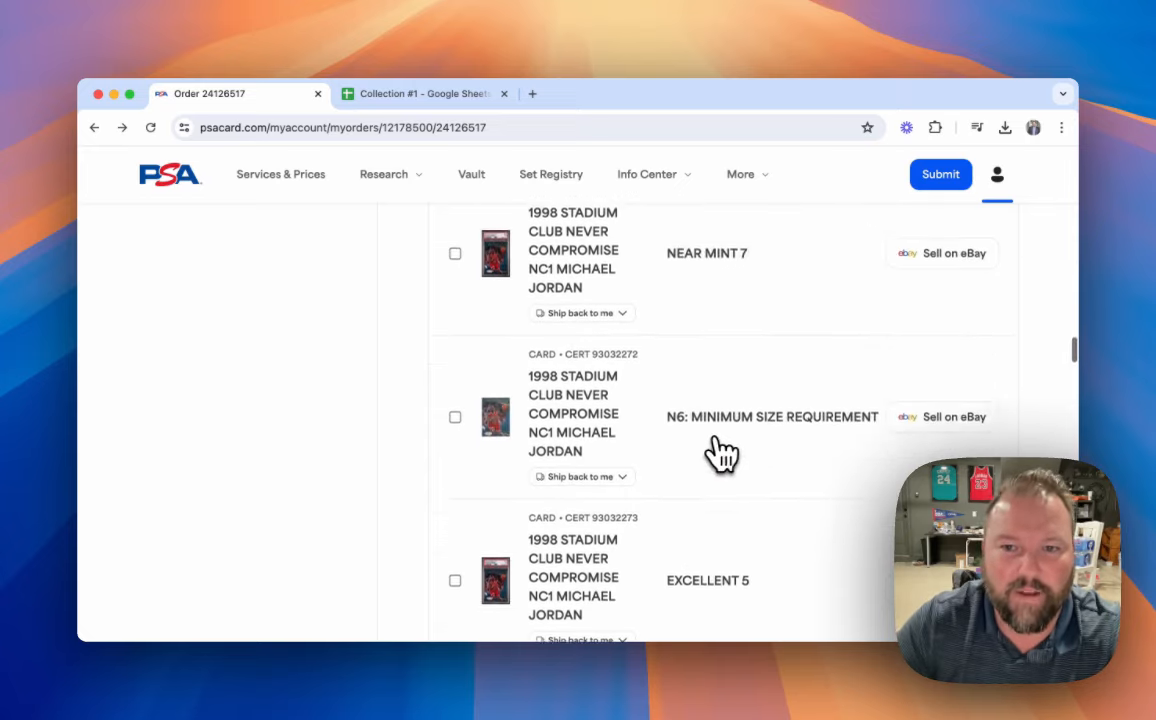
pyautogui.scroll(-3)
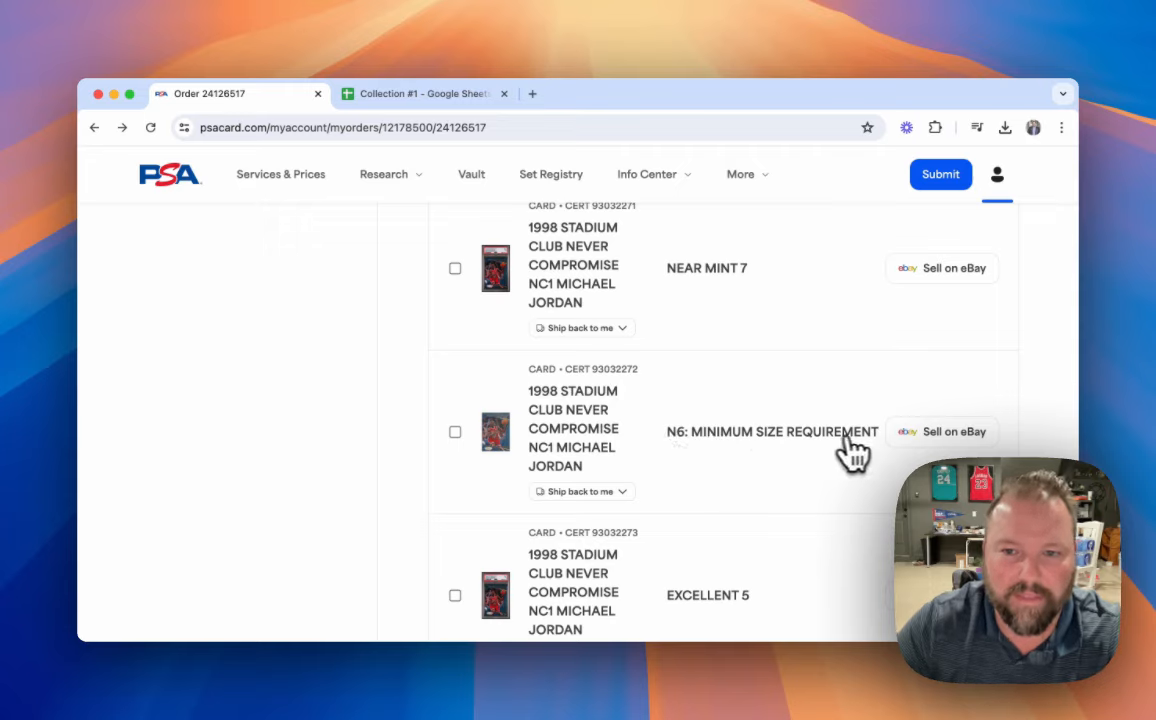
pyautogui.moveTo(744, 296)
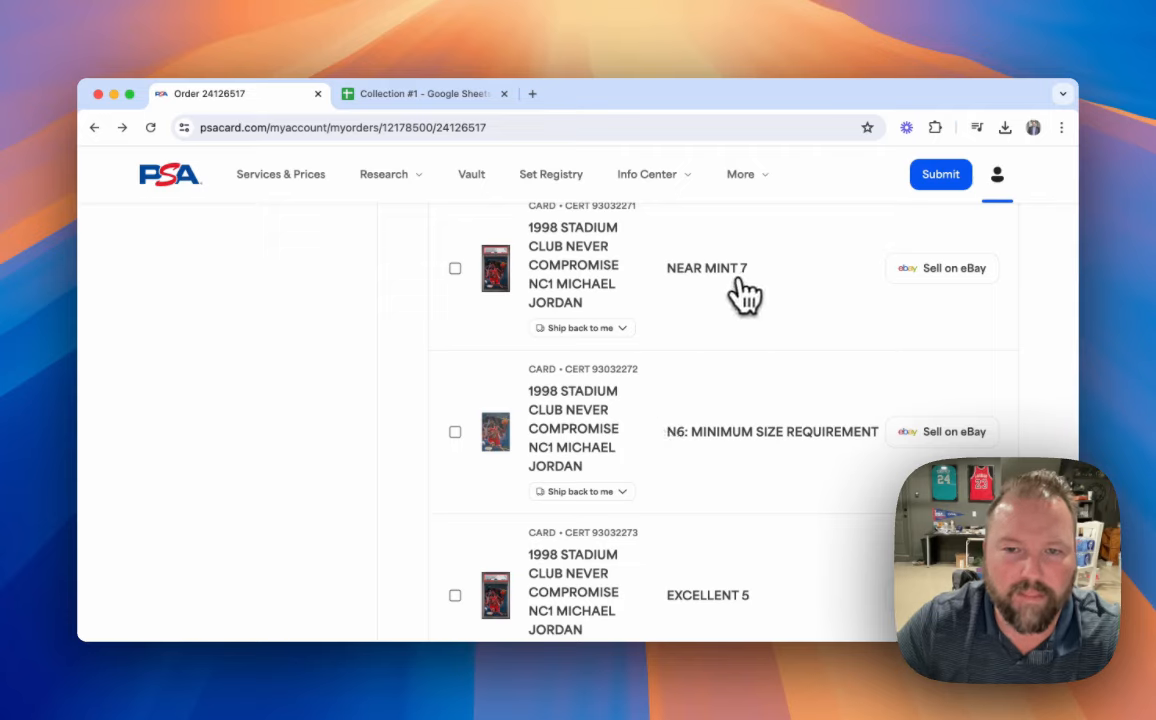
pyautogui.moveTo(536, 524)
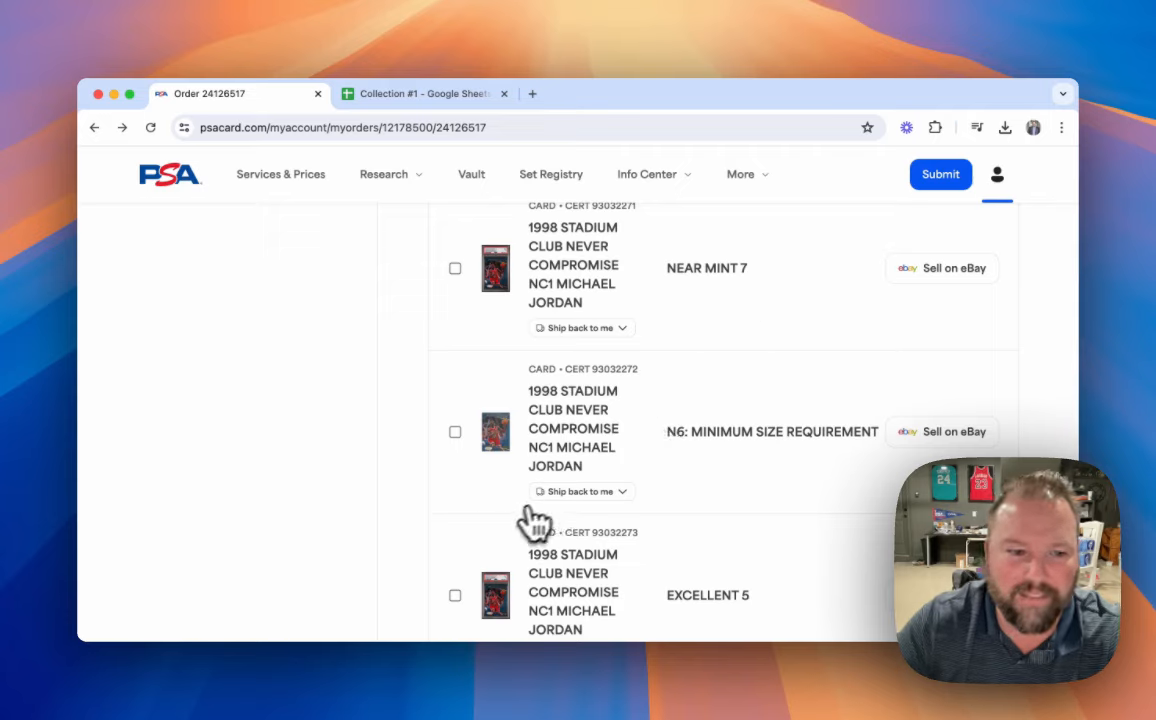
pyautogui.moveTo(610, 464)
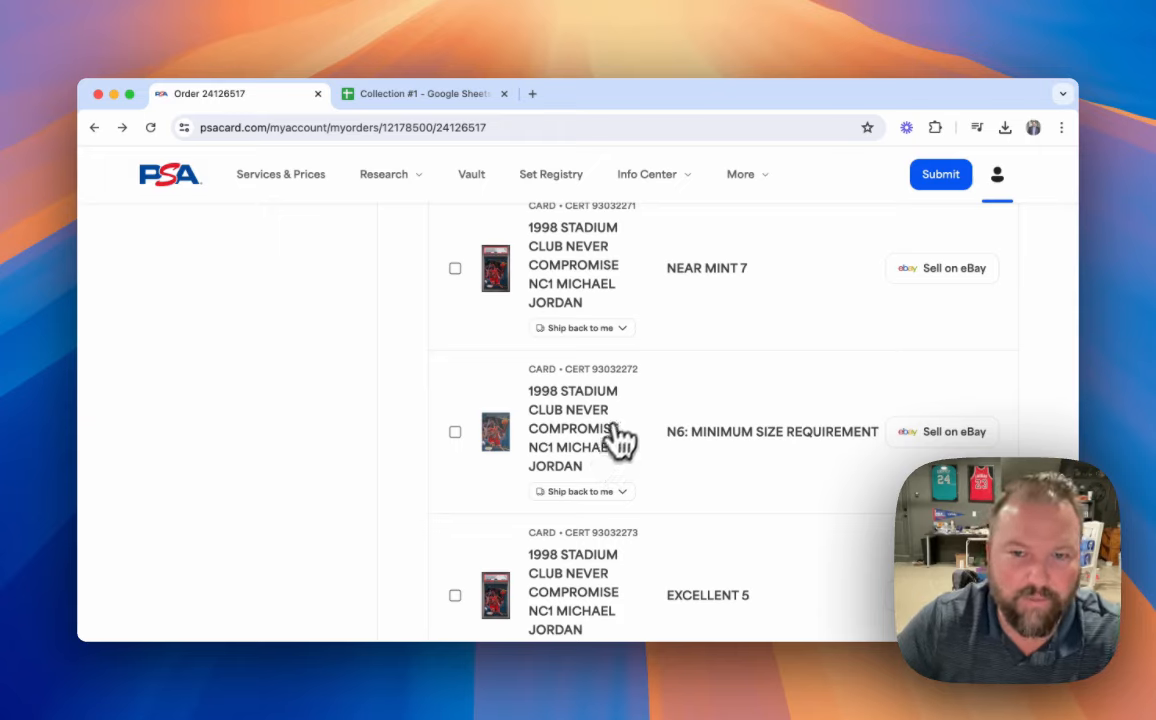
pyautogui.moveTo(640, 428)
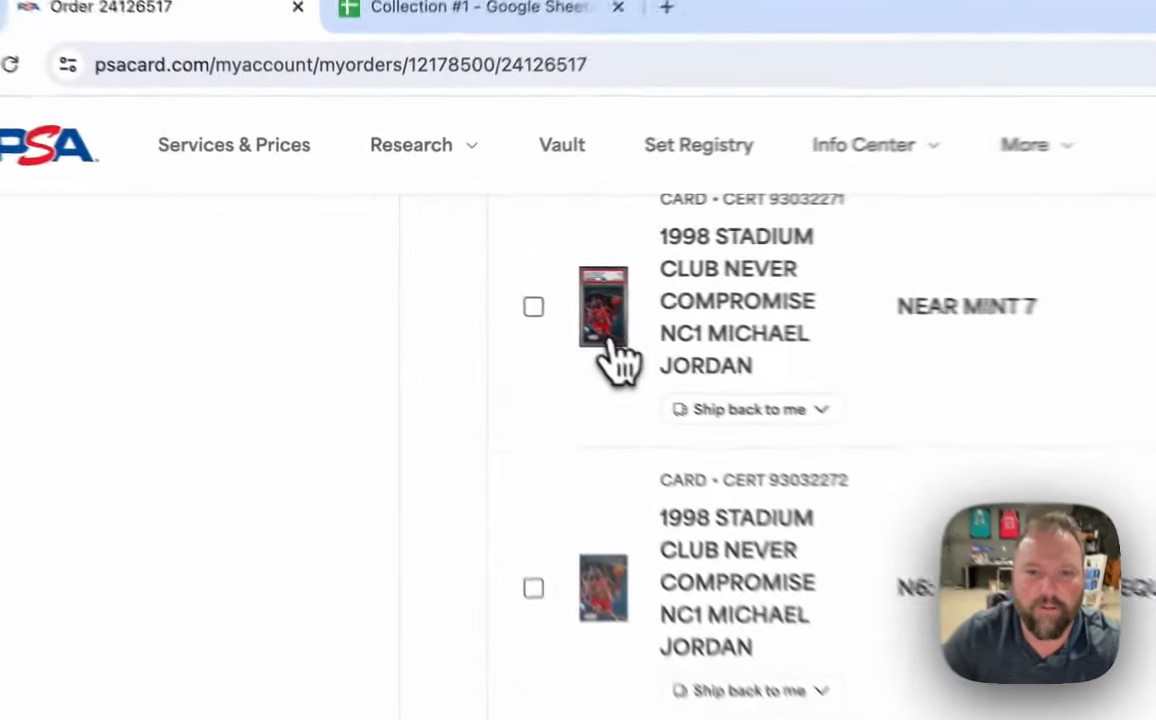
# Step: View the Near Mint 7 1998 Stadium Club Never Compromise Jordan card's graded front and back images
pyautogui.click(604, 306)
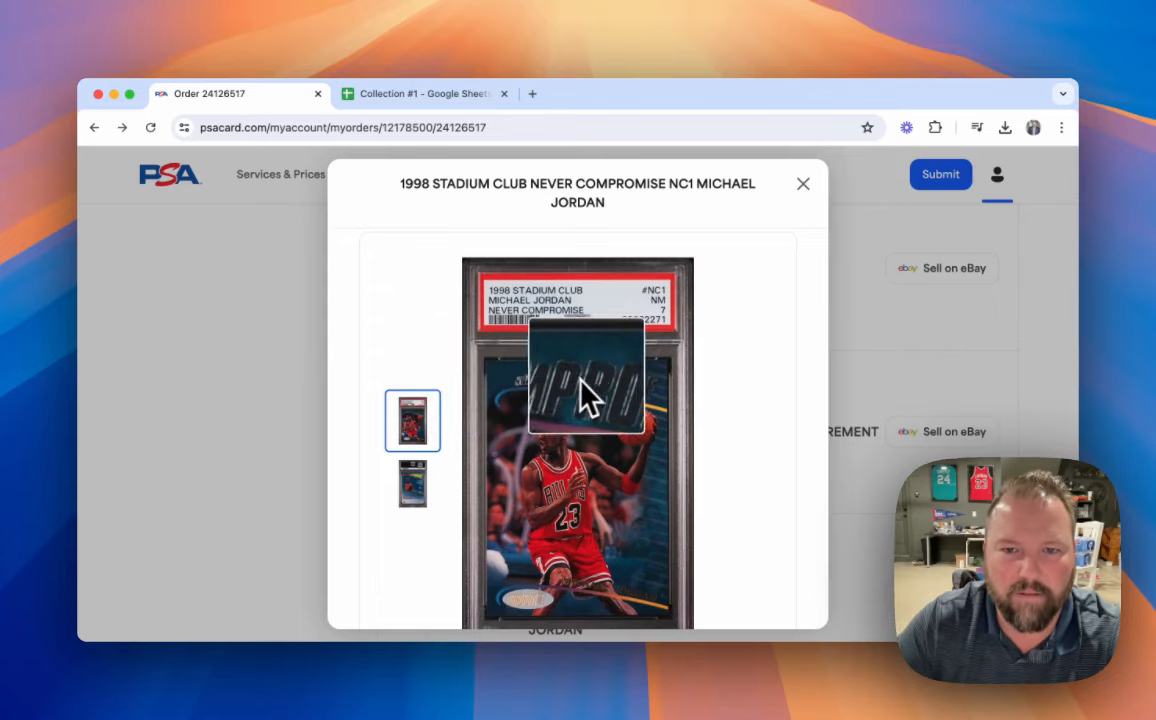
pyautogui.moveTo(660, 390)
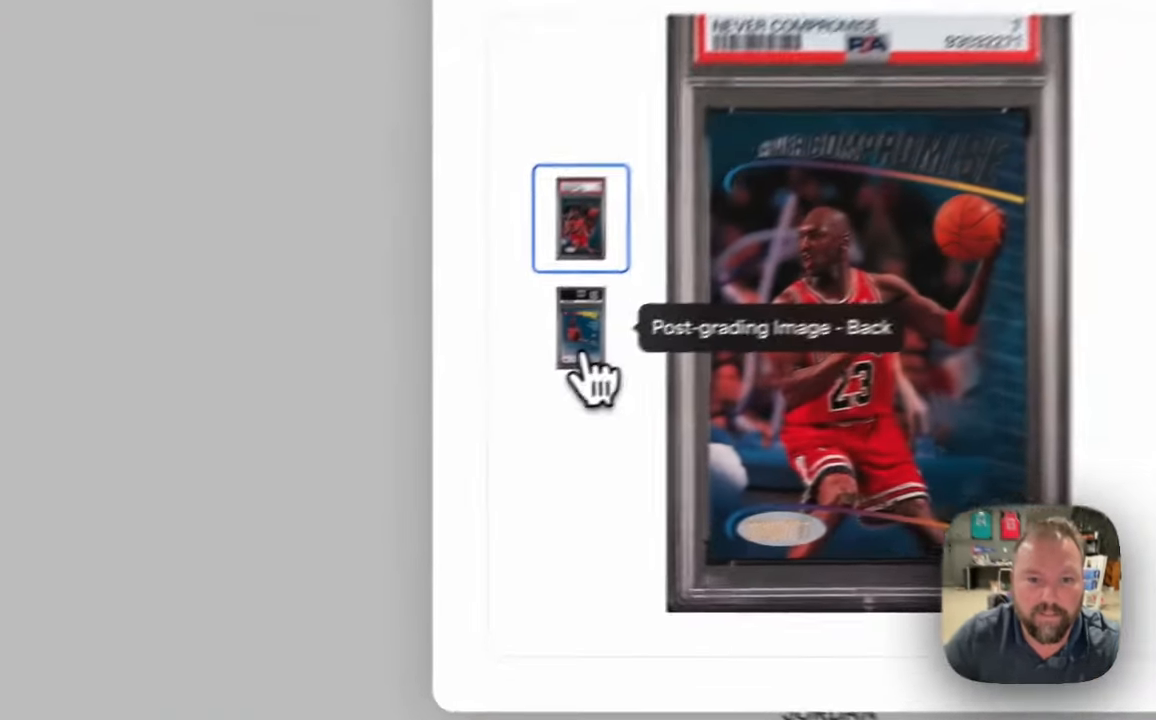
pyautogui.click(580, 330)
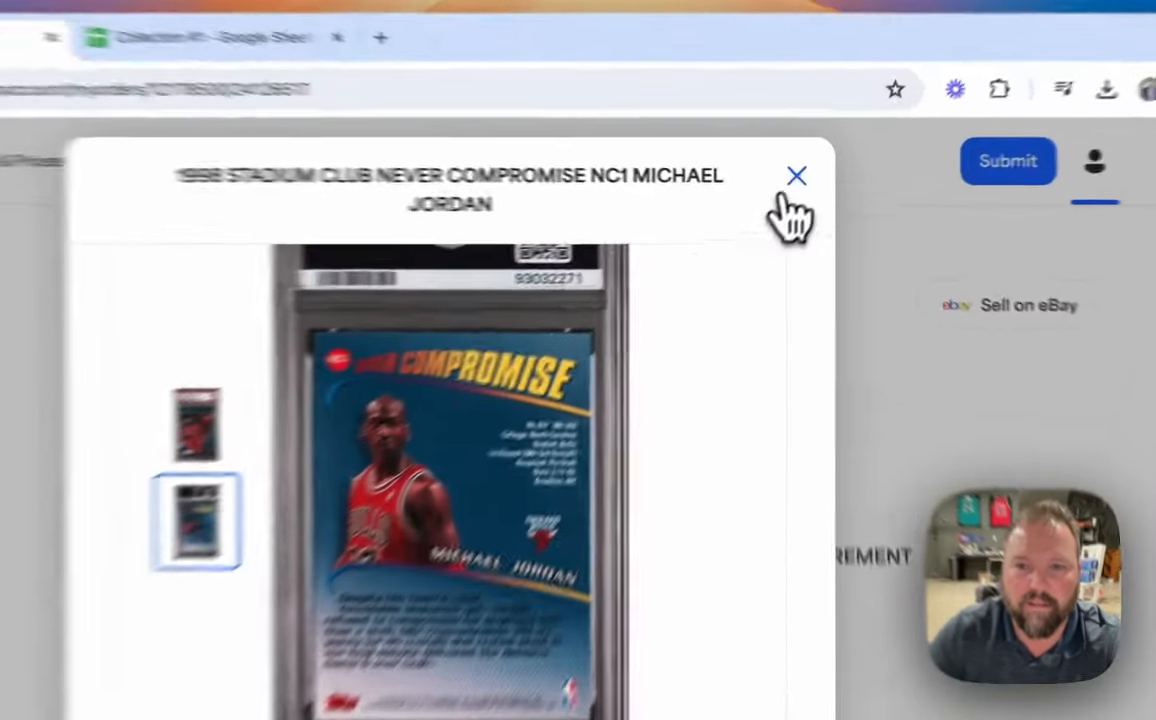
# Step: View the Excellent 5 Never Compromise Jordan card's front and back, then close the viewer
pyautogui.click(796, 176)
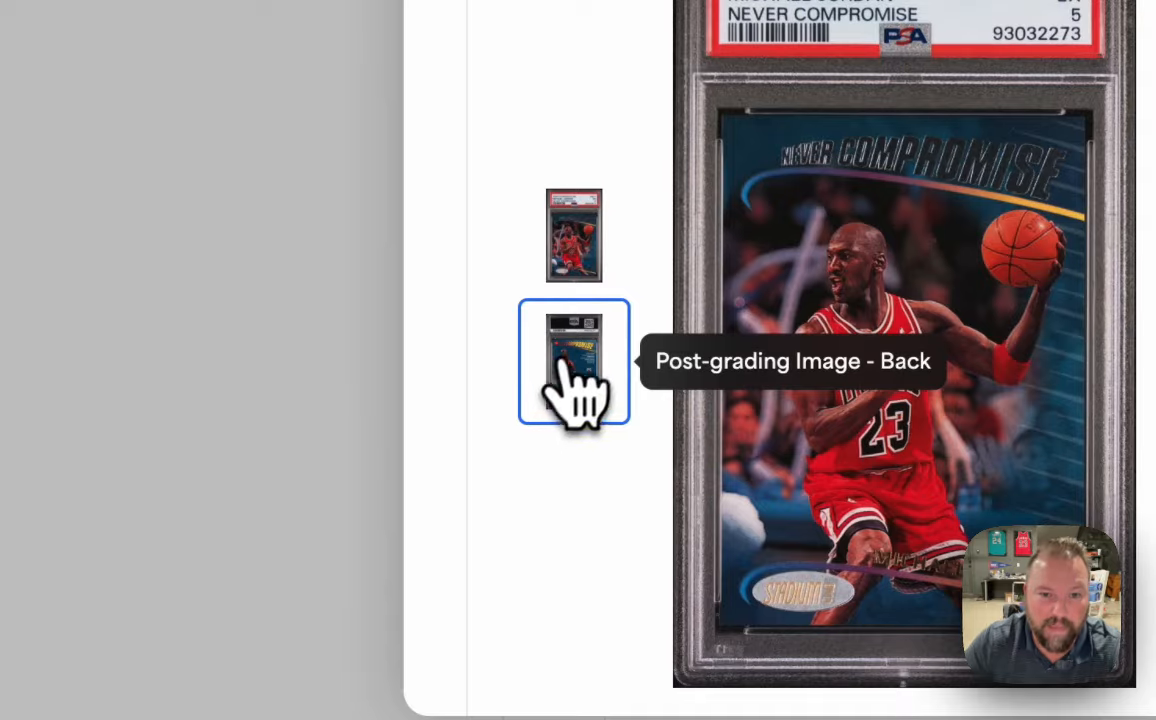
pyautogui.click(572, 362)
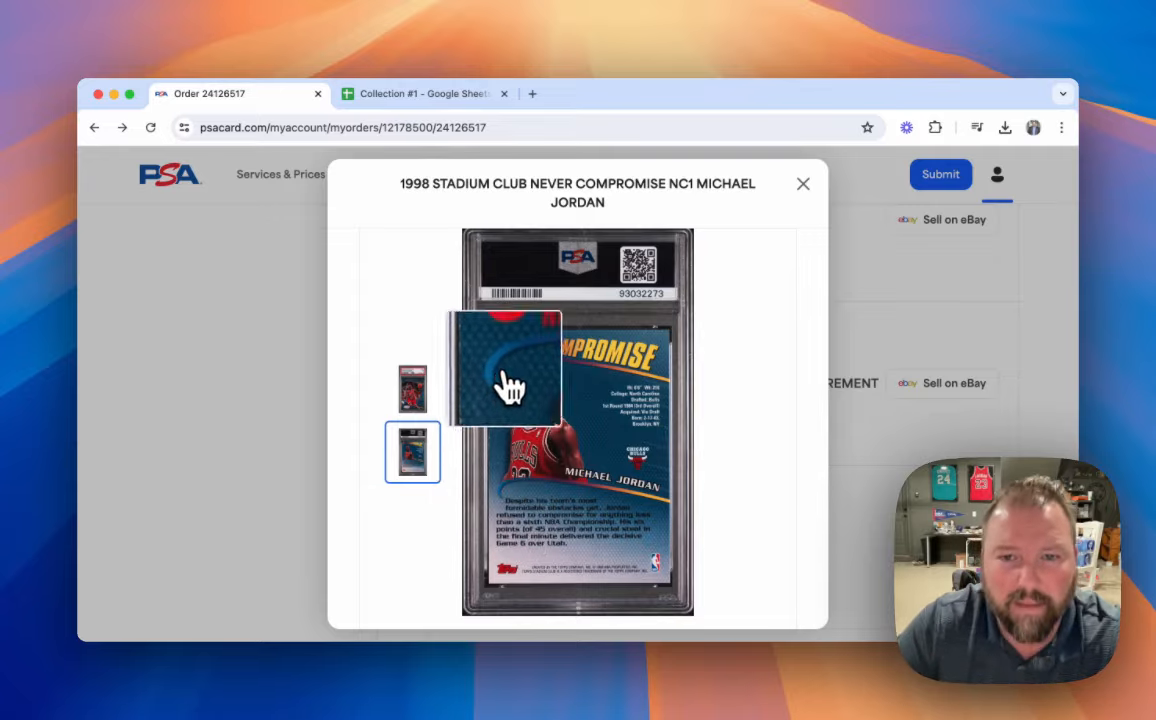
pyautogui.click(804, 184)
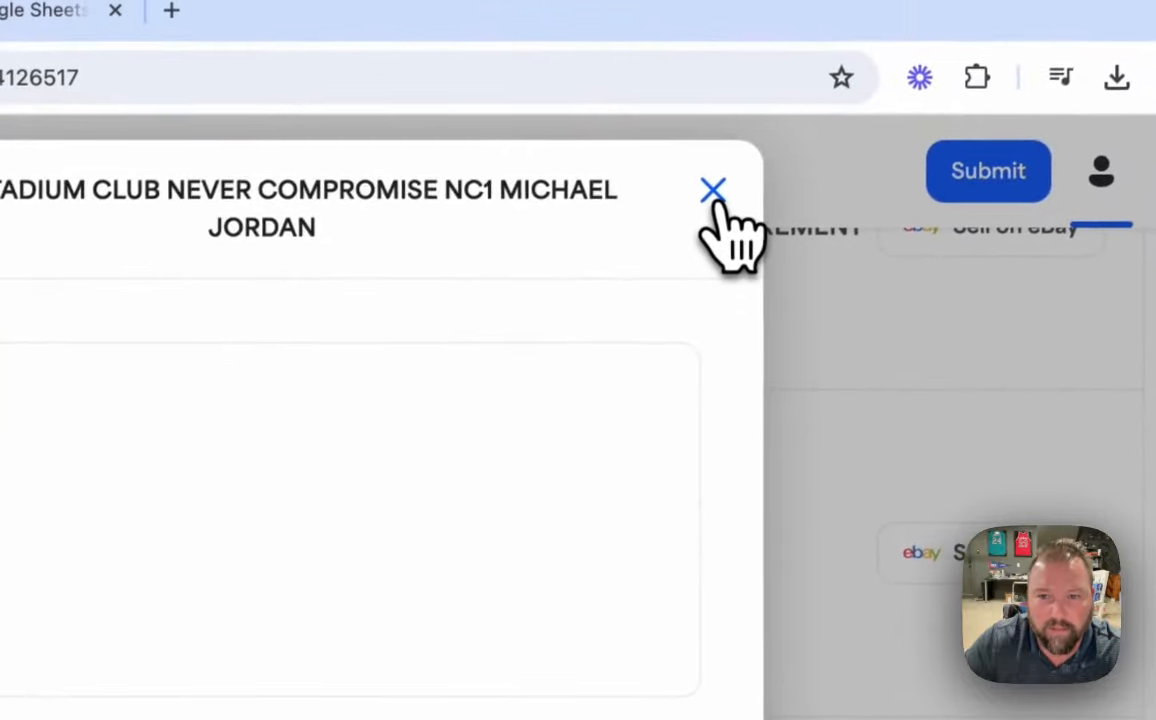
pyautogui.click(712, 188)
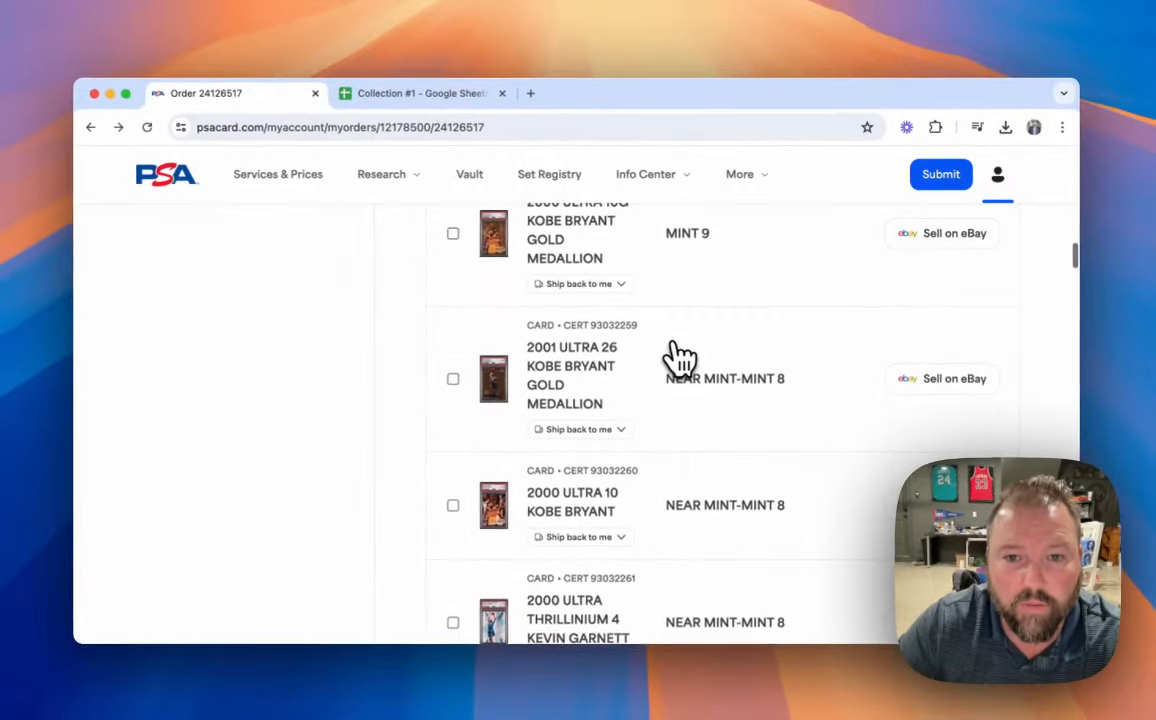
# Step: View the Excellent-Mint 6 1997 Ultra 252G Kobe Bryant Gold Medallion's graded image and close it
pyautogui.scroll(-3)
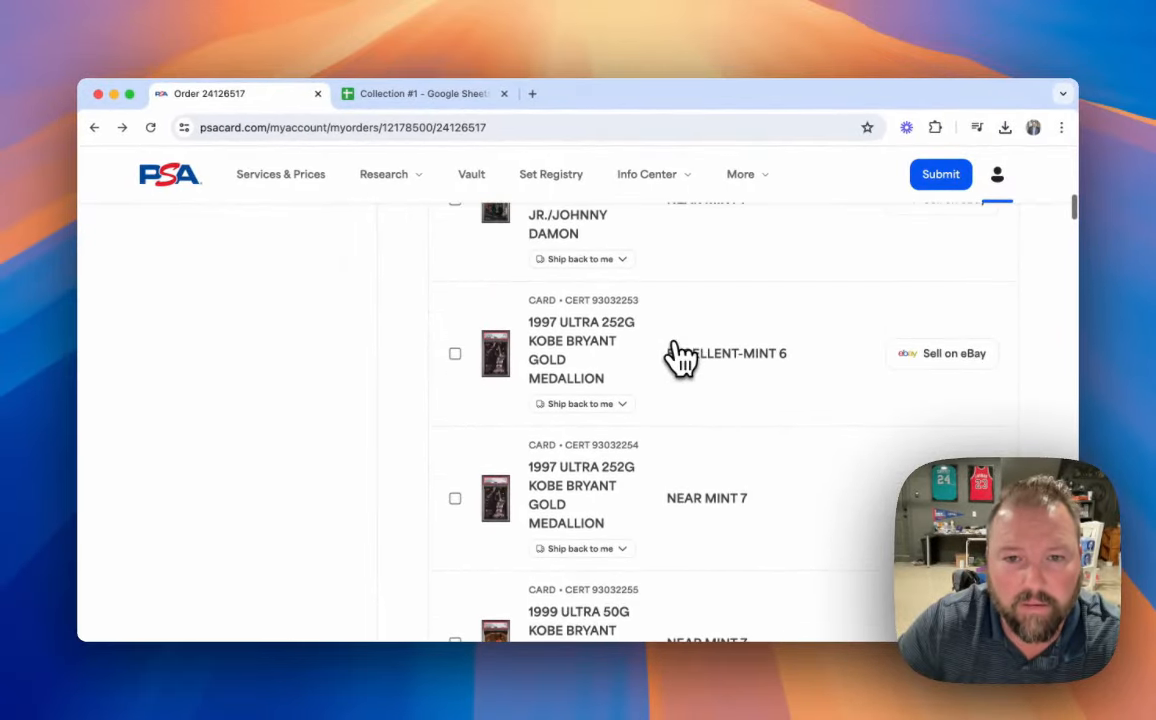
pyautogui.click(496, 352)
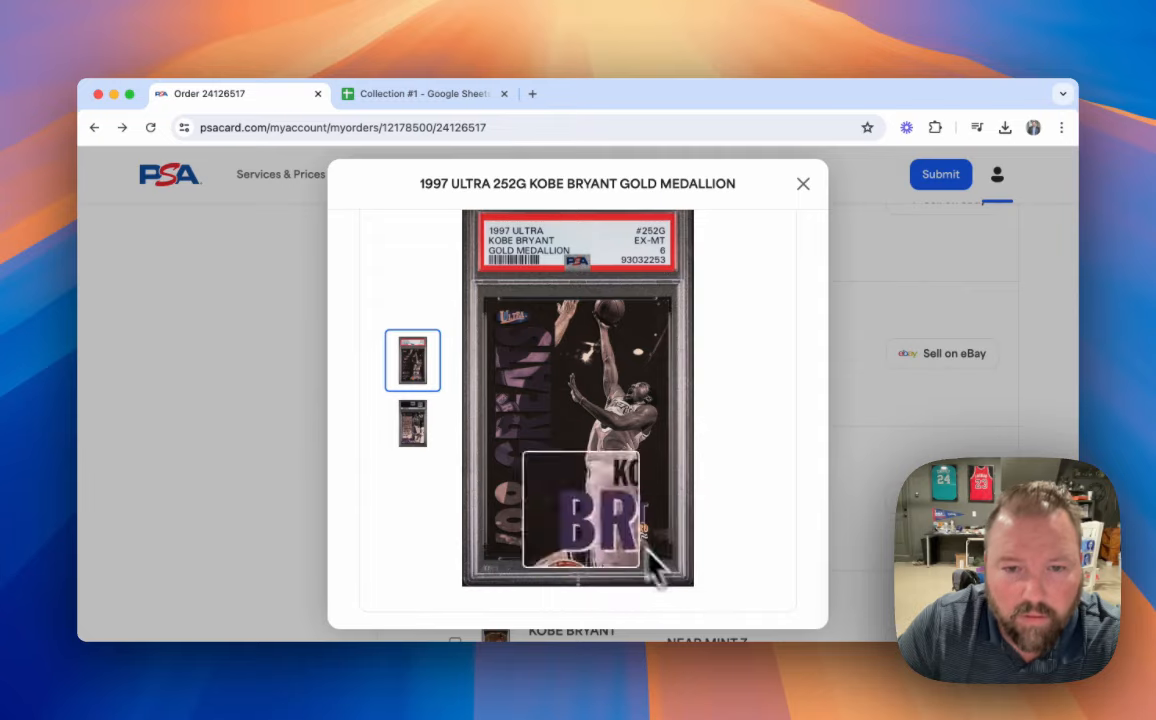
pyautogui.click(412, 422)
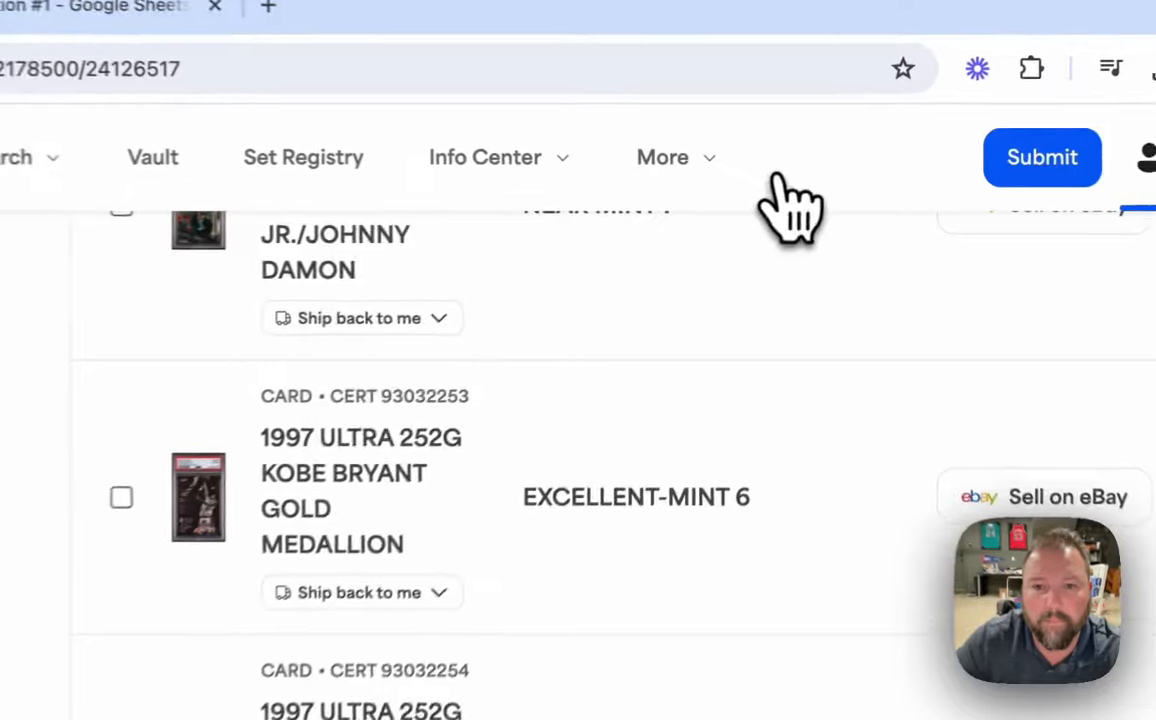
pyautogui.click(198, 496)
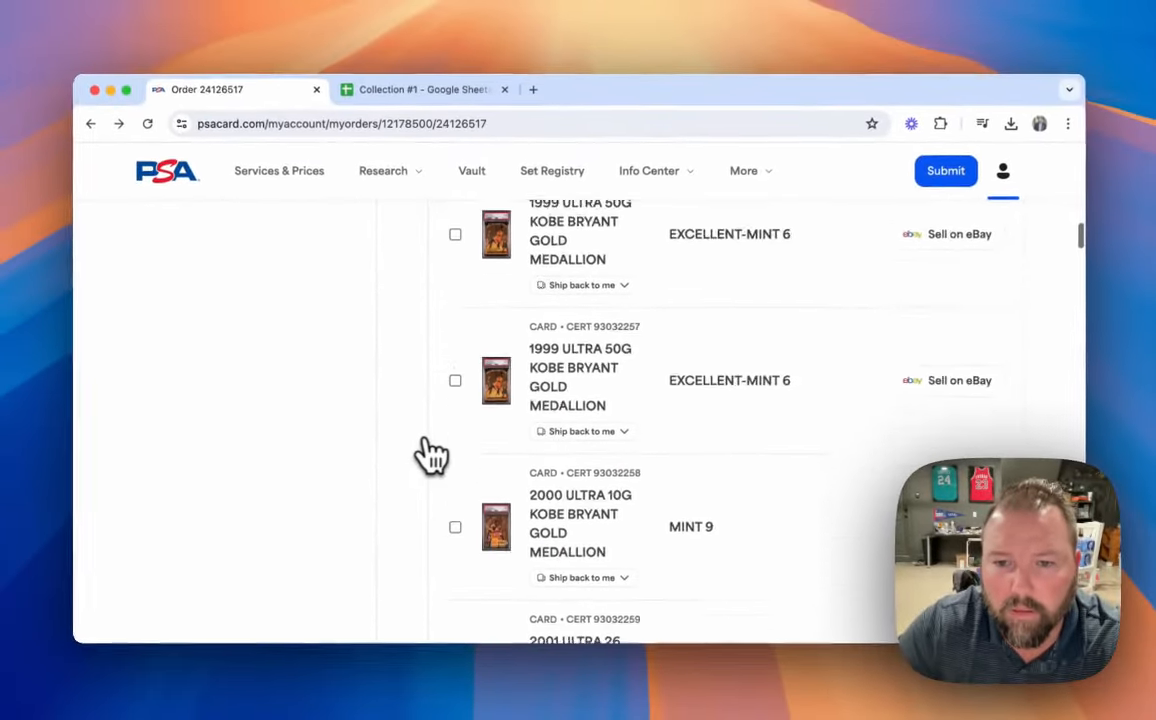
# Step: View the Near Mint-Mint 8 2001 Ultra 26 Kobe Bryant Gold Medallion's images and close the viewer
pyautogui.scroll(-3)
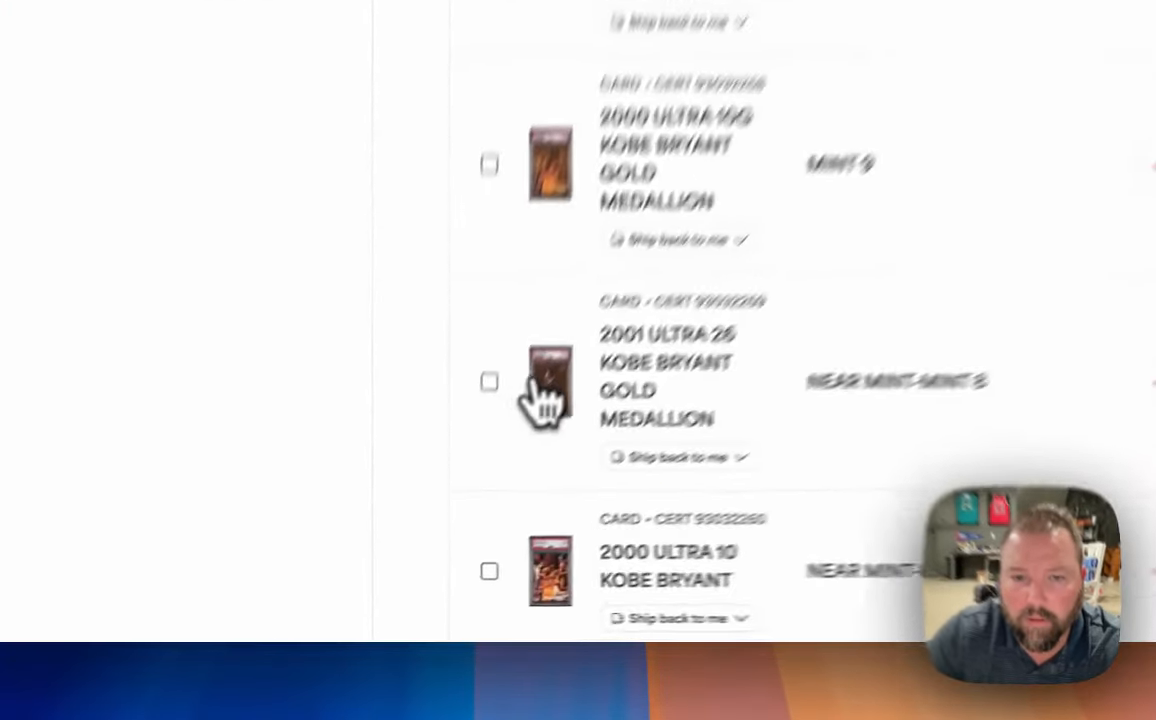
pyautogui.click(548, 388)
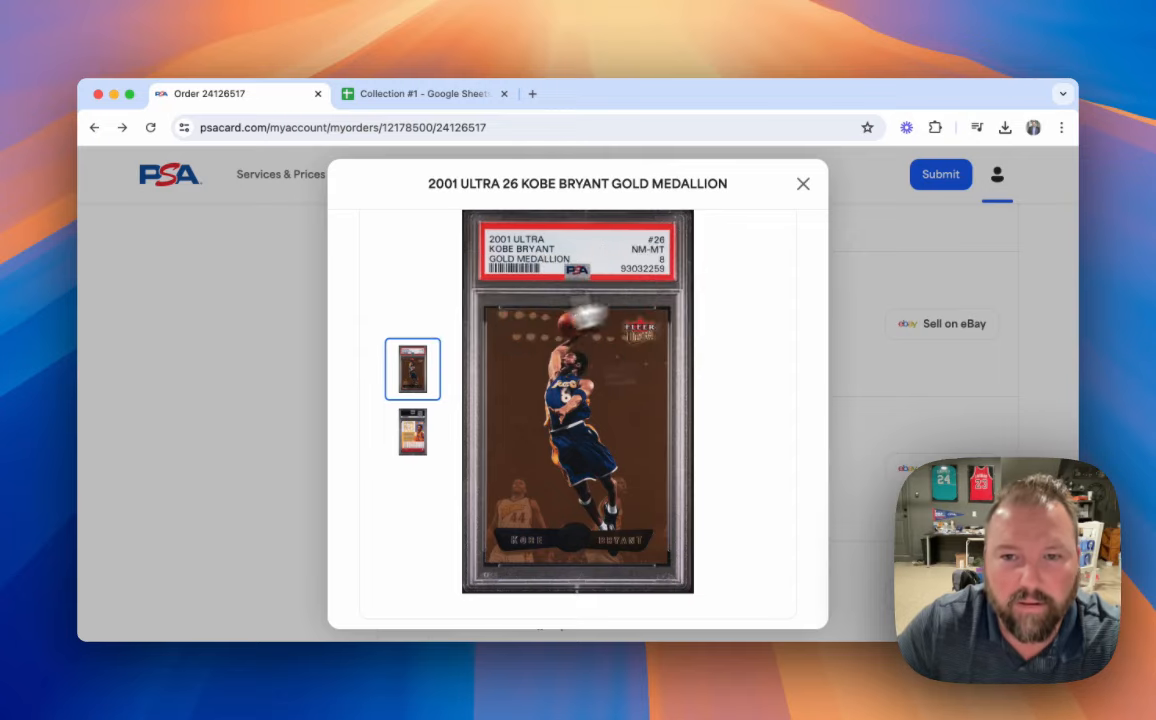
pyautogui.click(804, 184)
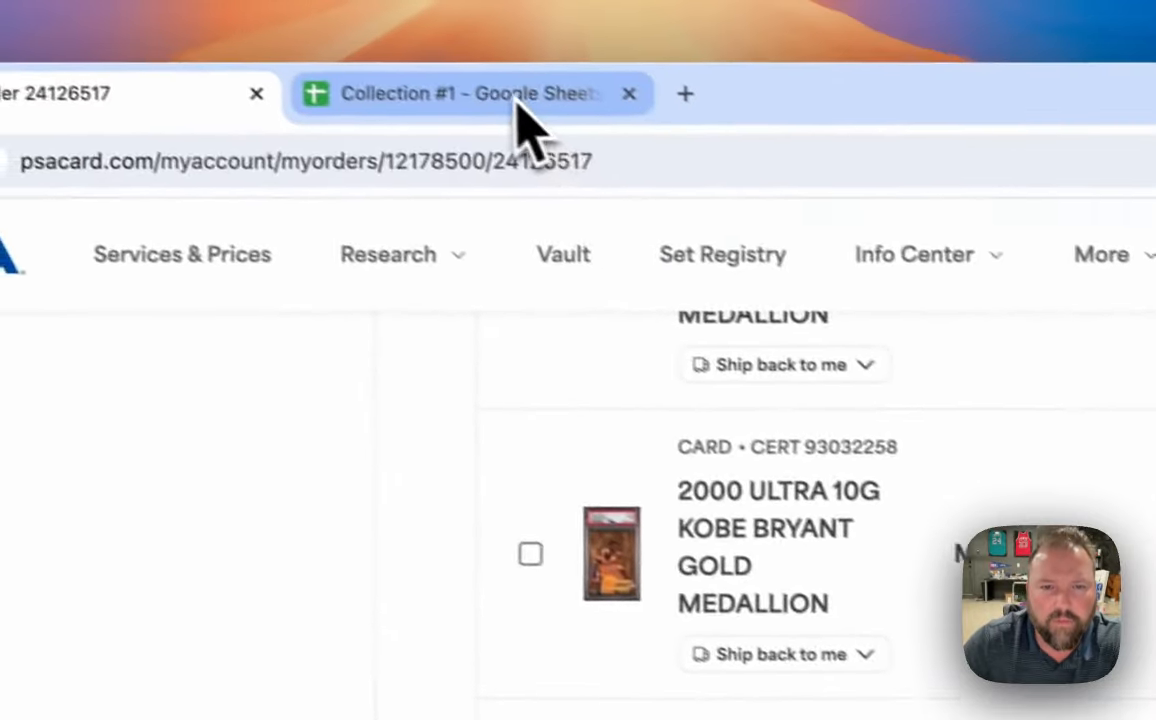
# Step: Switch to the Collection #1 tracker, glance at Submission #1, and land on the PSA Submission #2 & Potential sheet
pyautogui.click(470, 94)
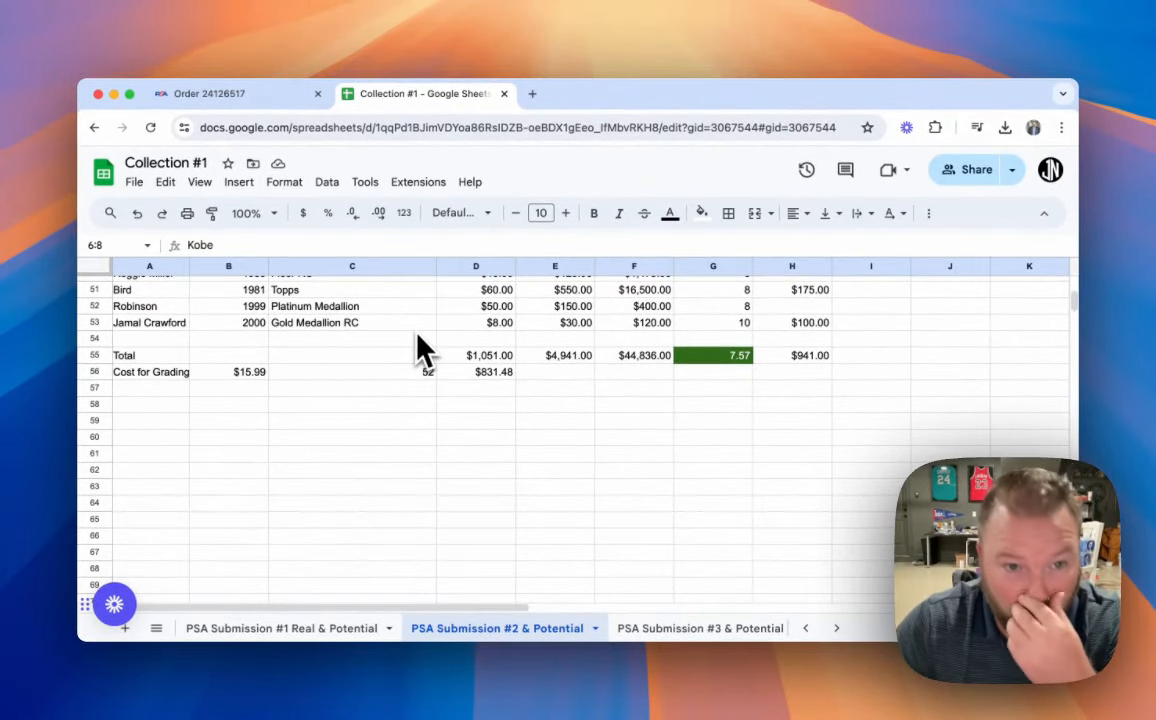
pyautogui.moveTo(428, 390)
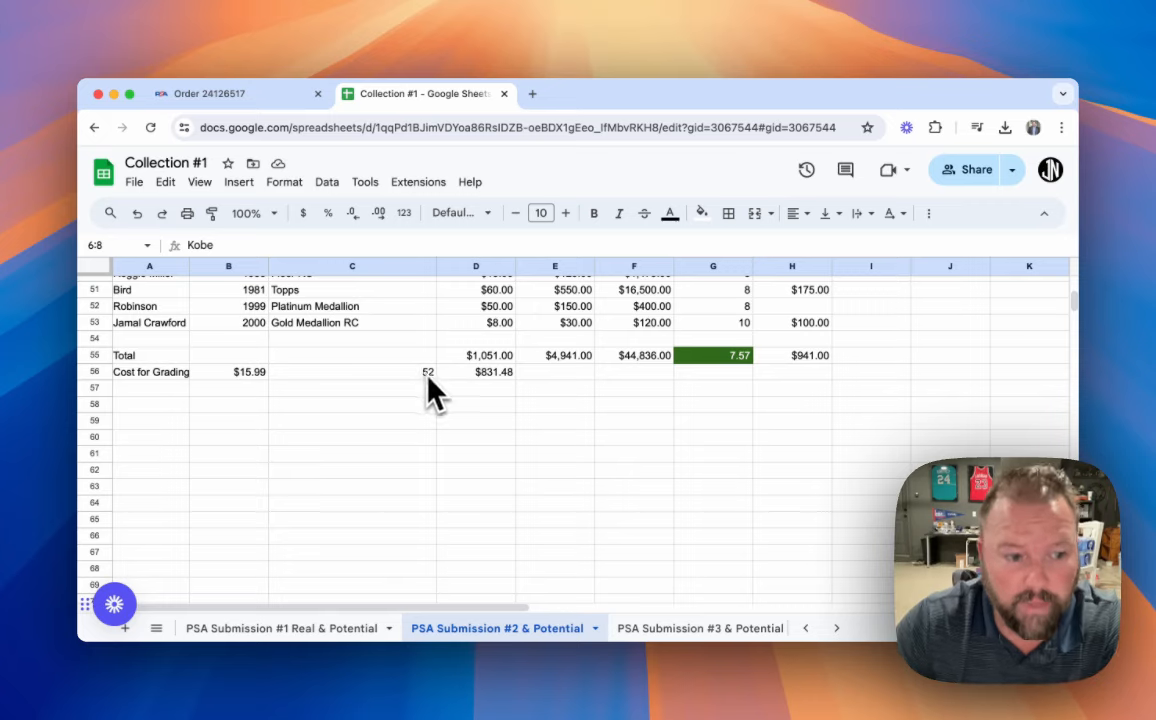
pyautogui.moveTo(798, 374)
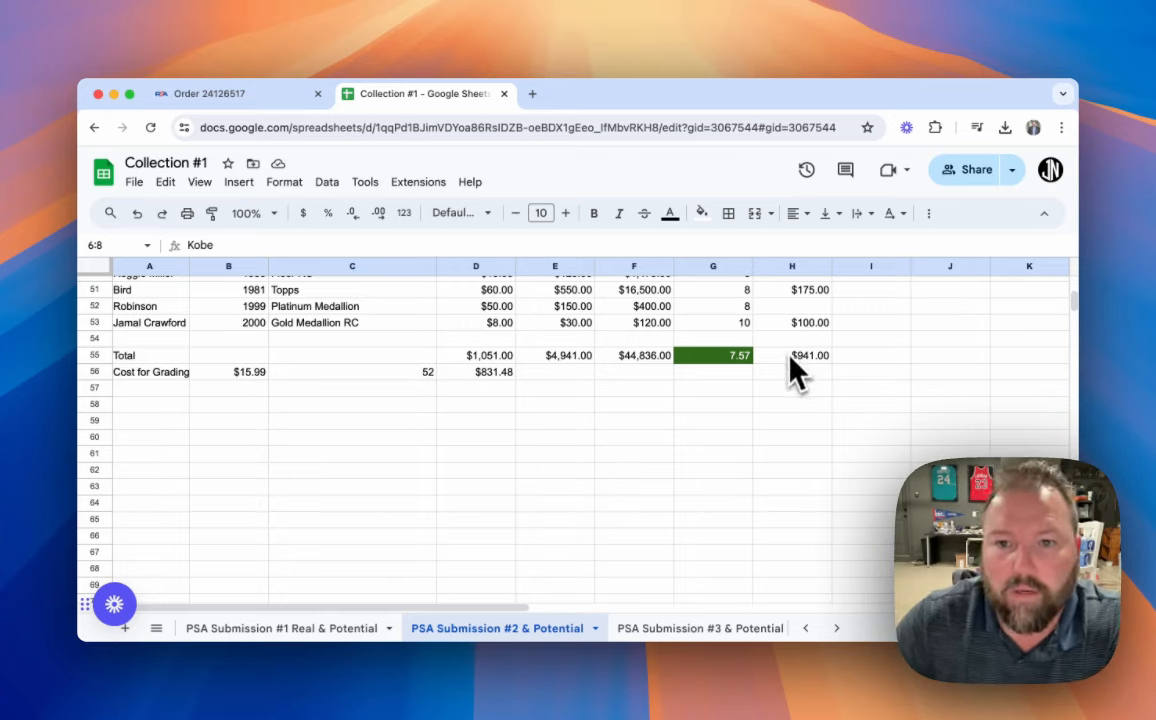
pyautogui.moveTo(744, 384)
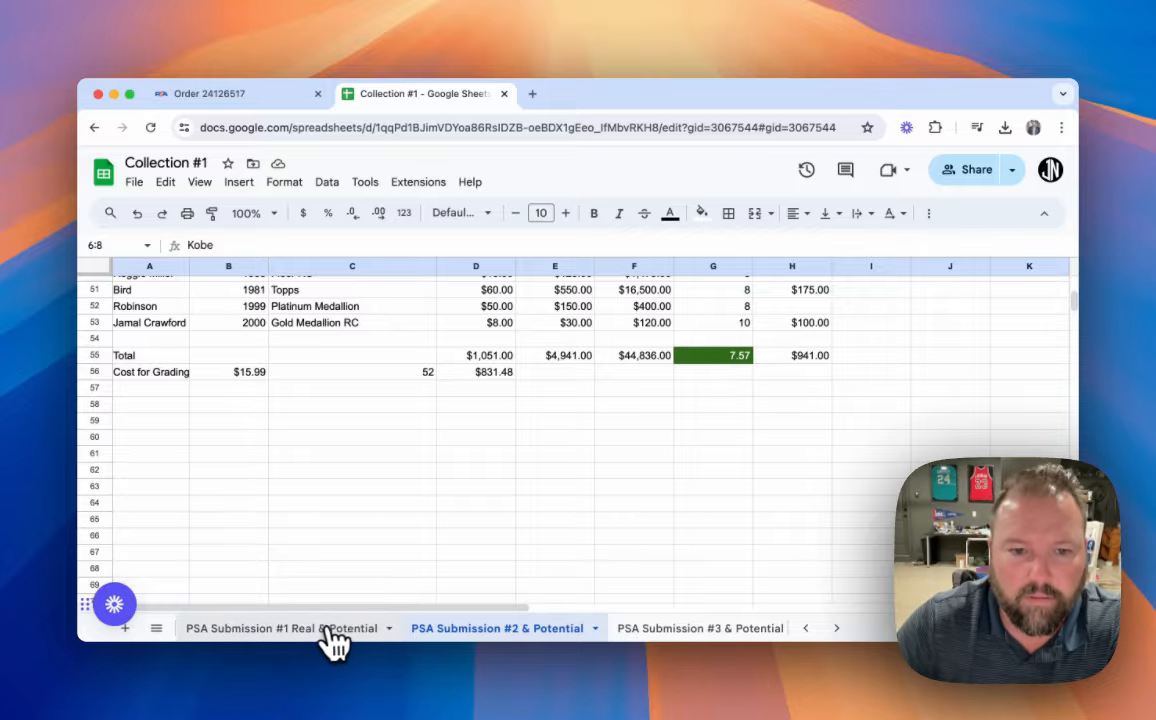
pyautogui.click(280, 628)
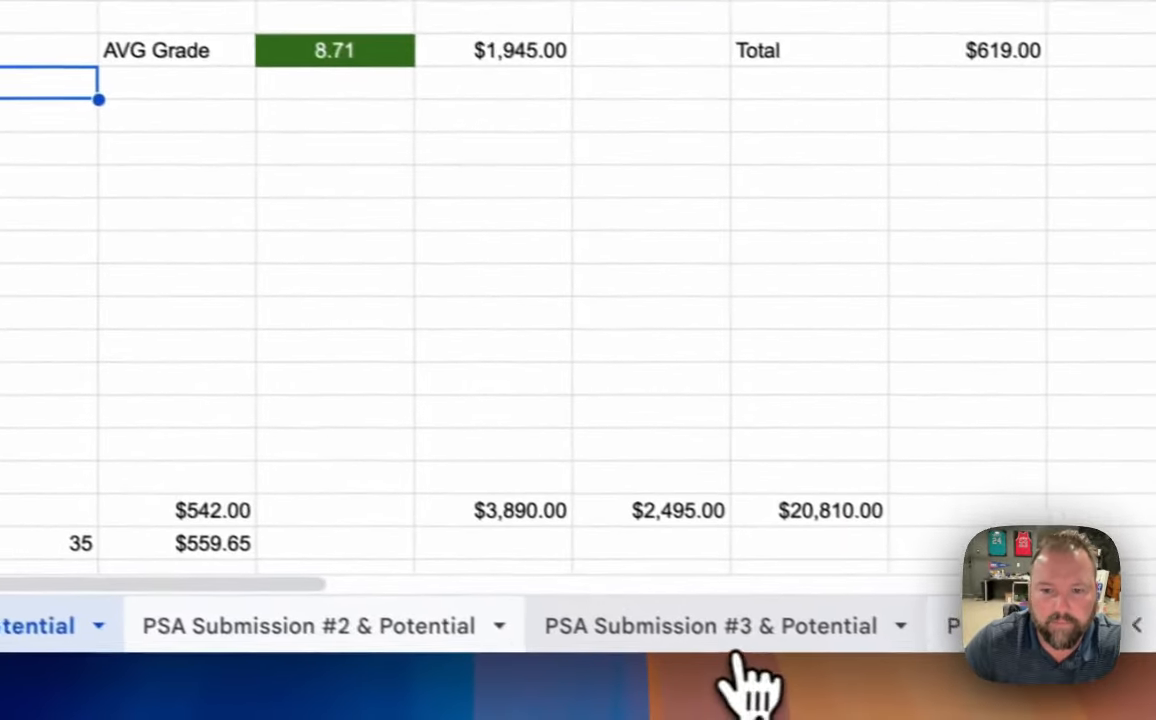
pyautogui.click(710, 624)
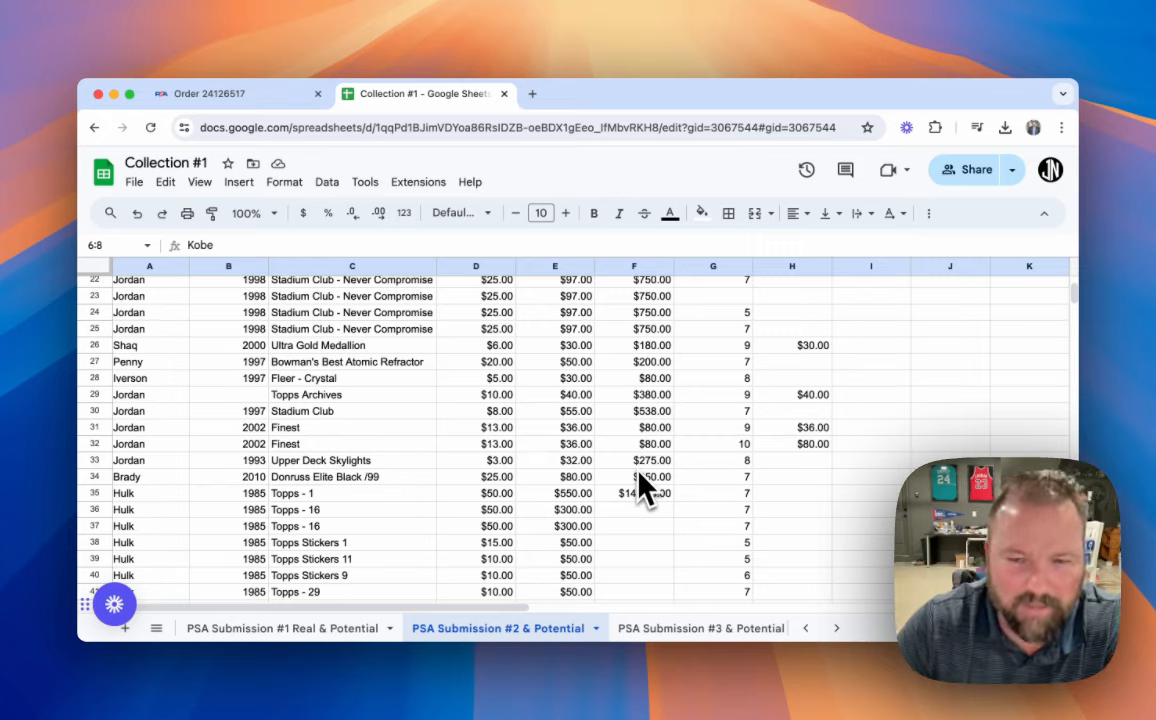
pyautogui.moveTo(630, 464)
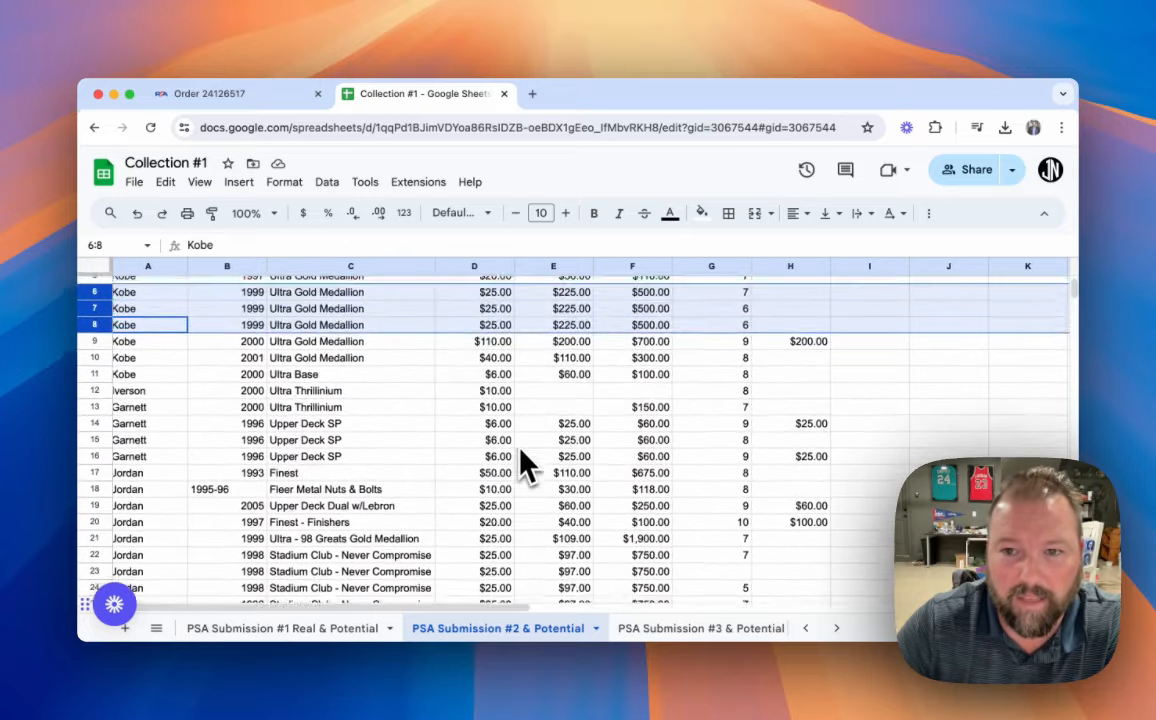
pyautogui.scroll(-3)
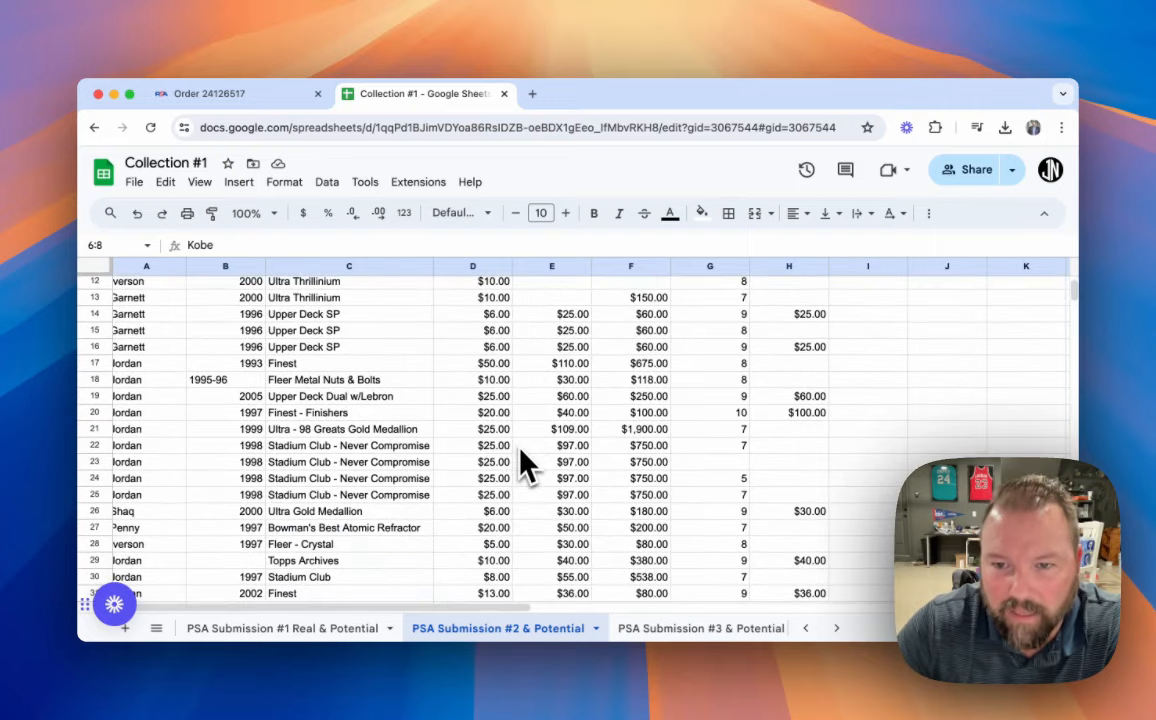
pyautogui.moveTo(660, 480)
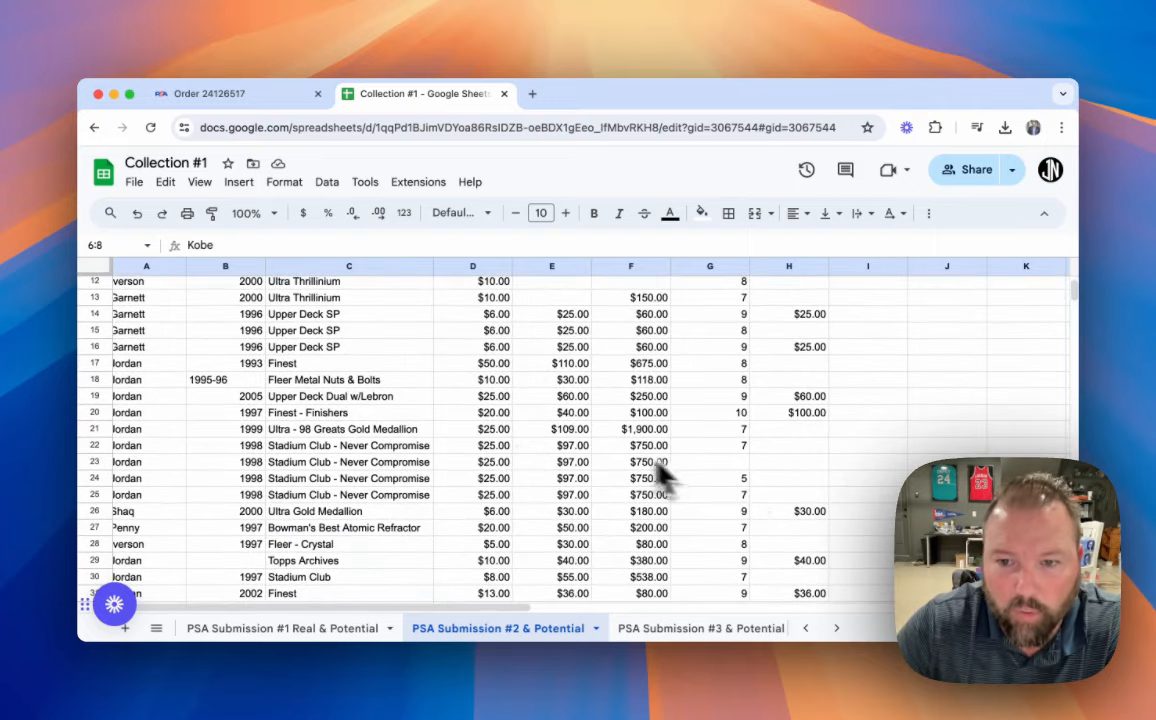
pyautogui.scroll(-3)
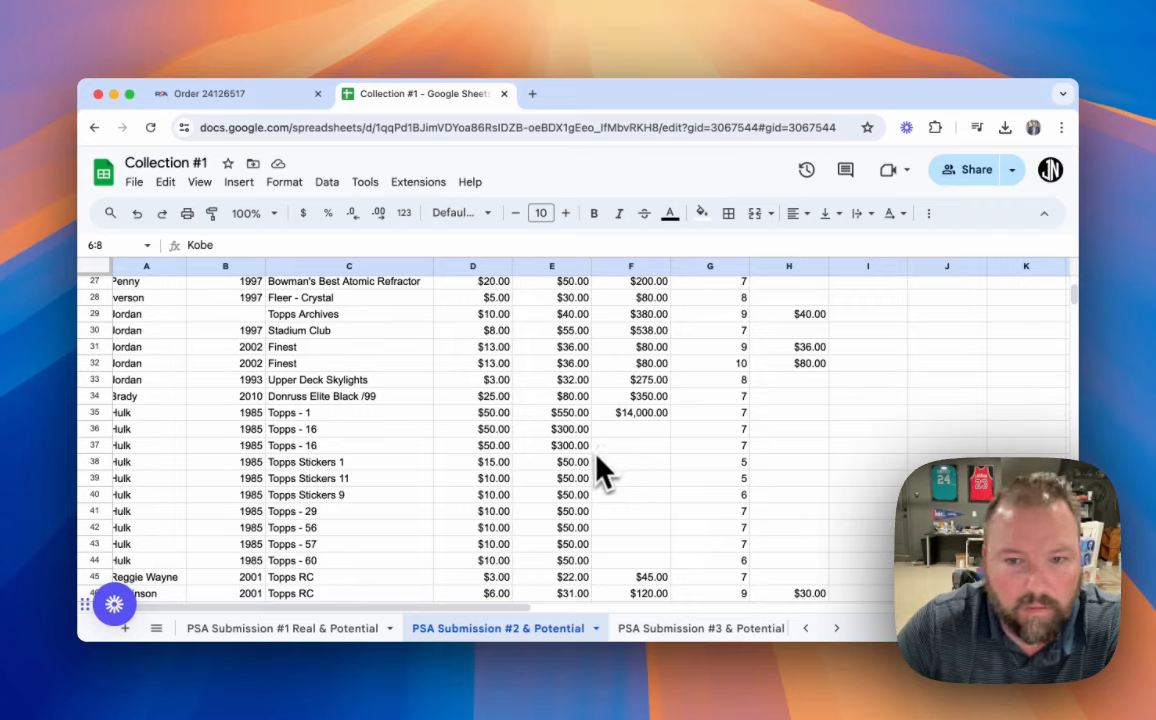
pyautogui.moveTo(750, 500)
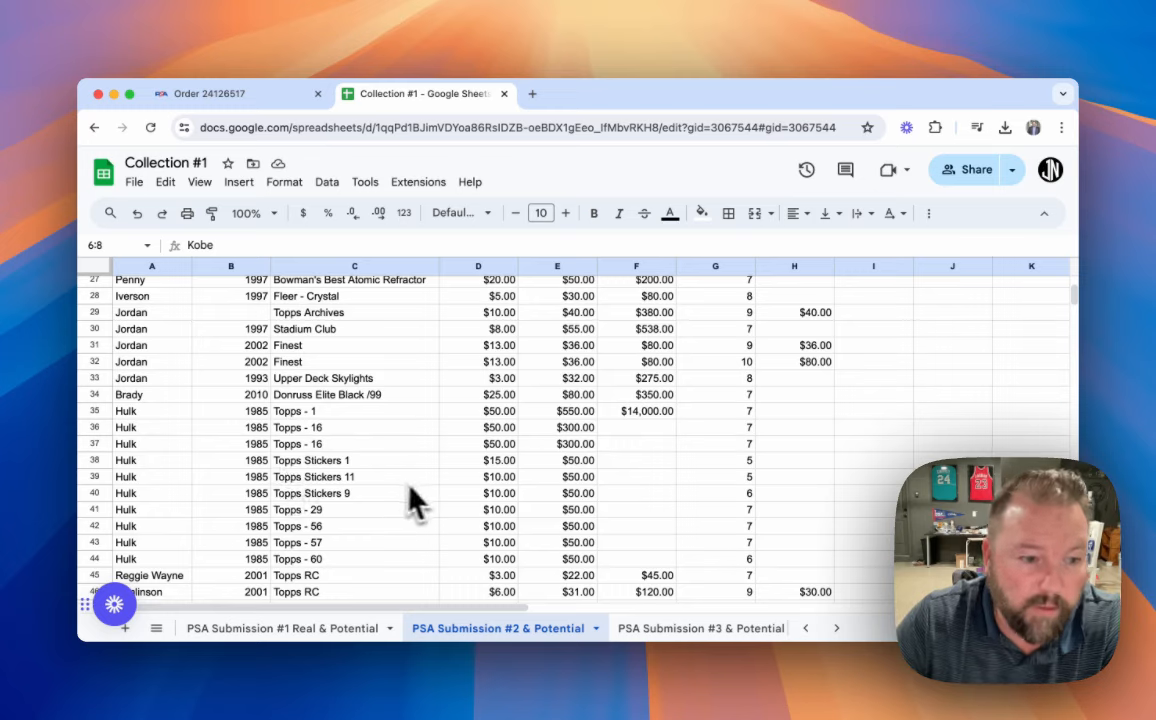
pyautogui.moveTo(304, 428)
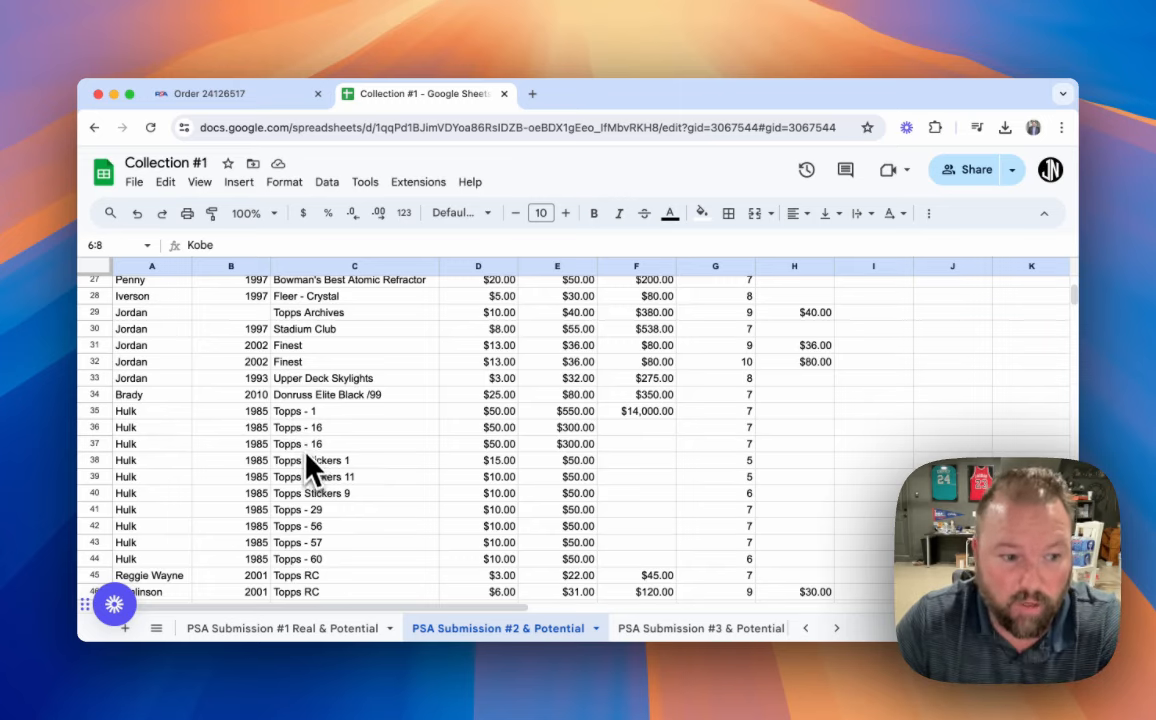
pyautogui.moveTo(764, 450)
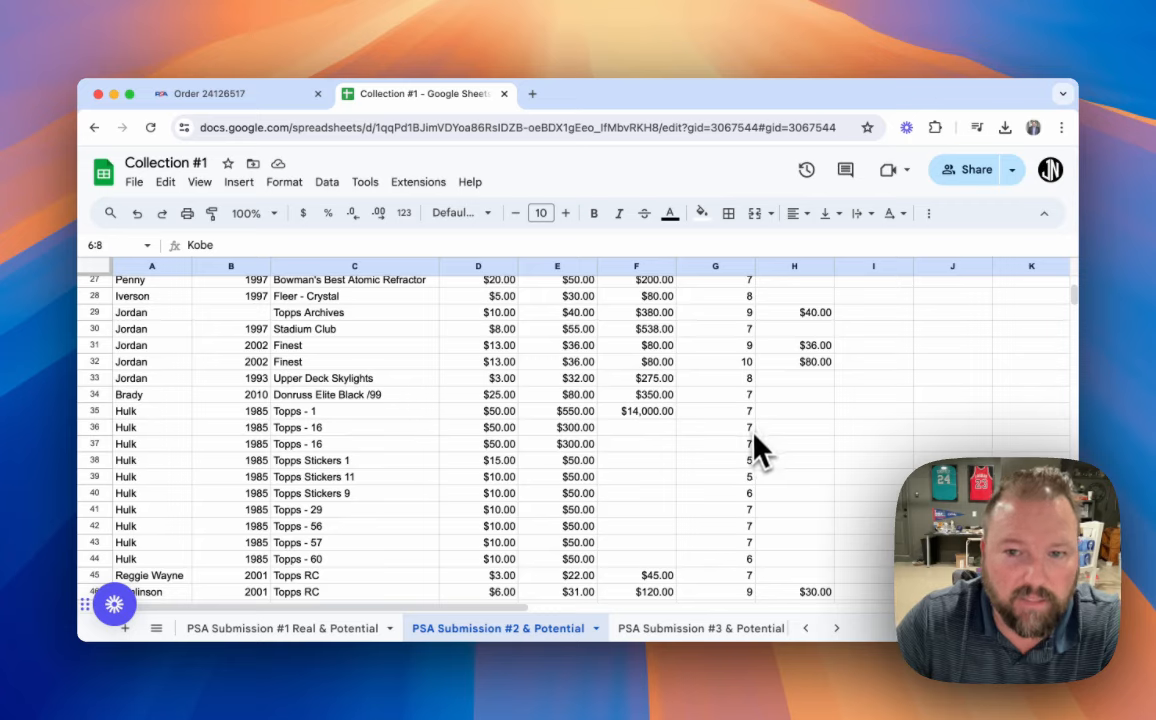
pyautogui.moveTo(770, 564)
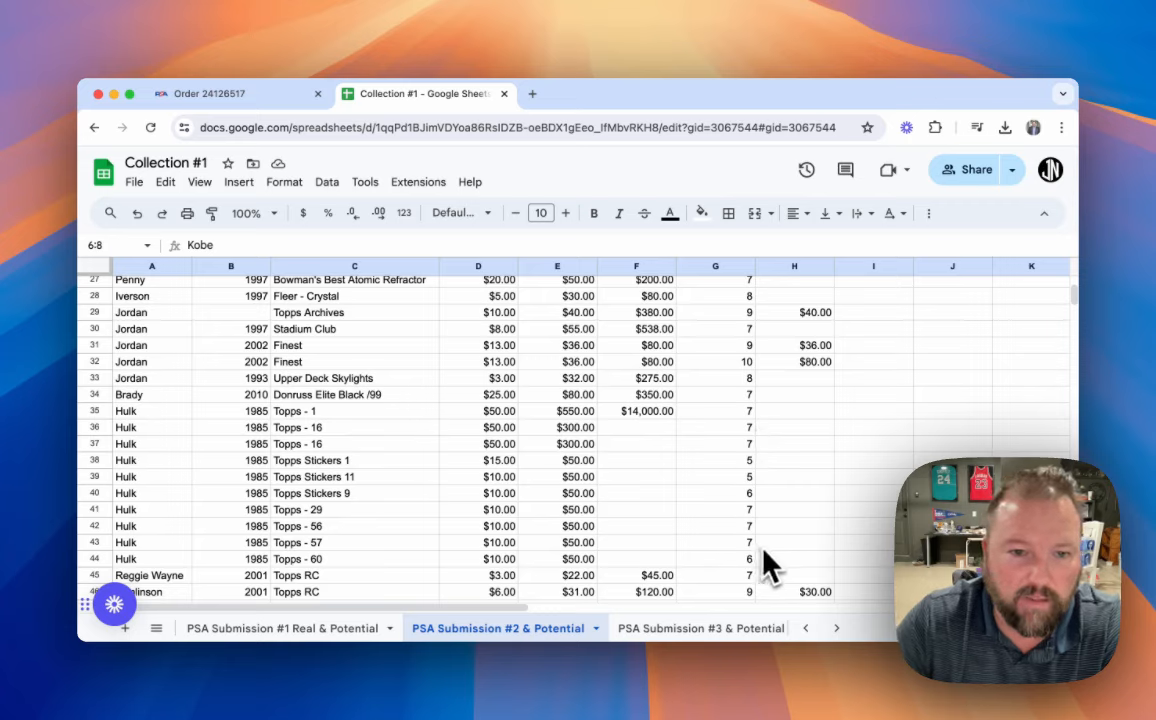
pyautogui.moveTo(340, 576)
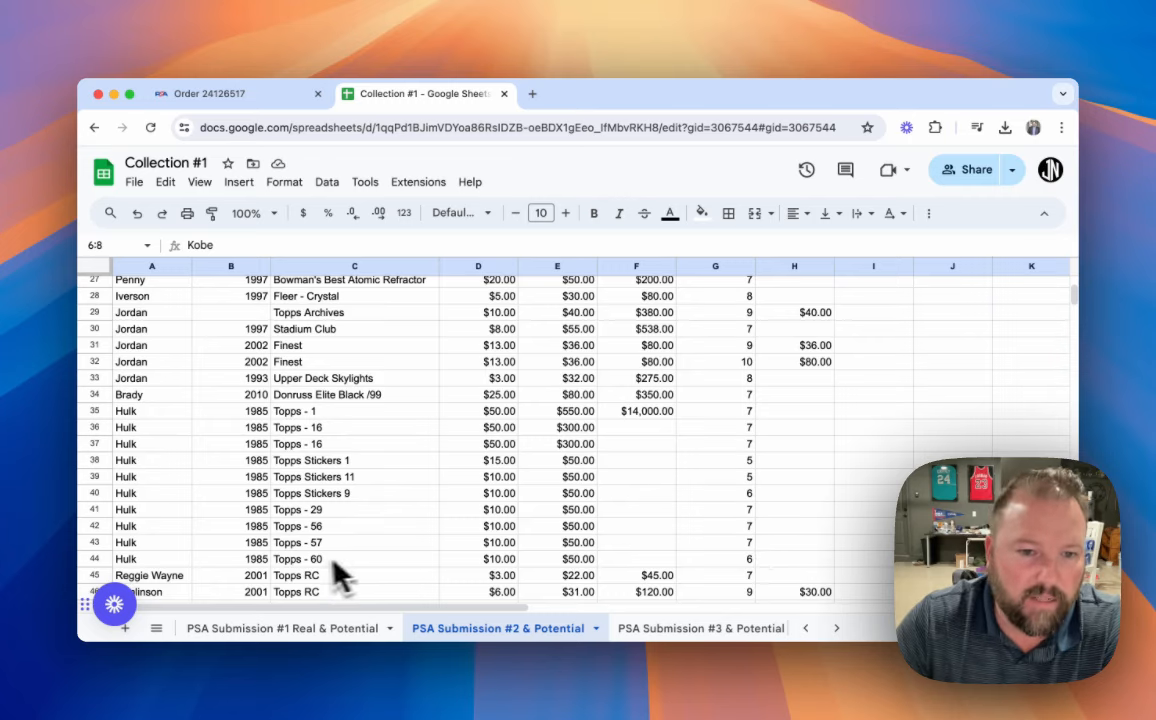
pyautogui.moveTo(324, 576)
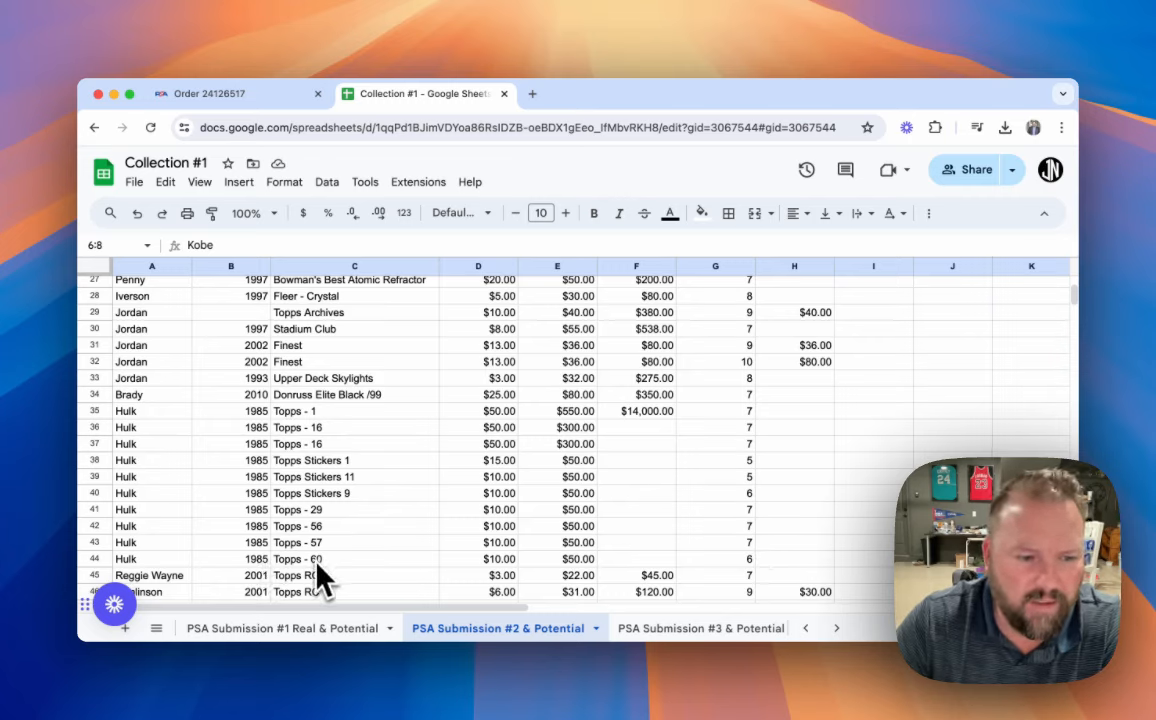
pyautogui.moveTo(296, 556)
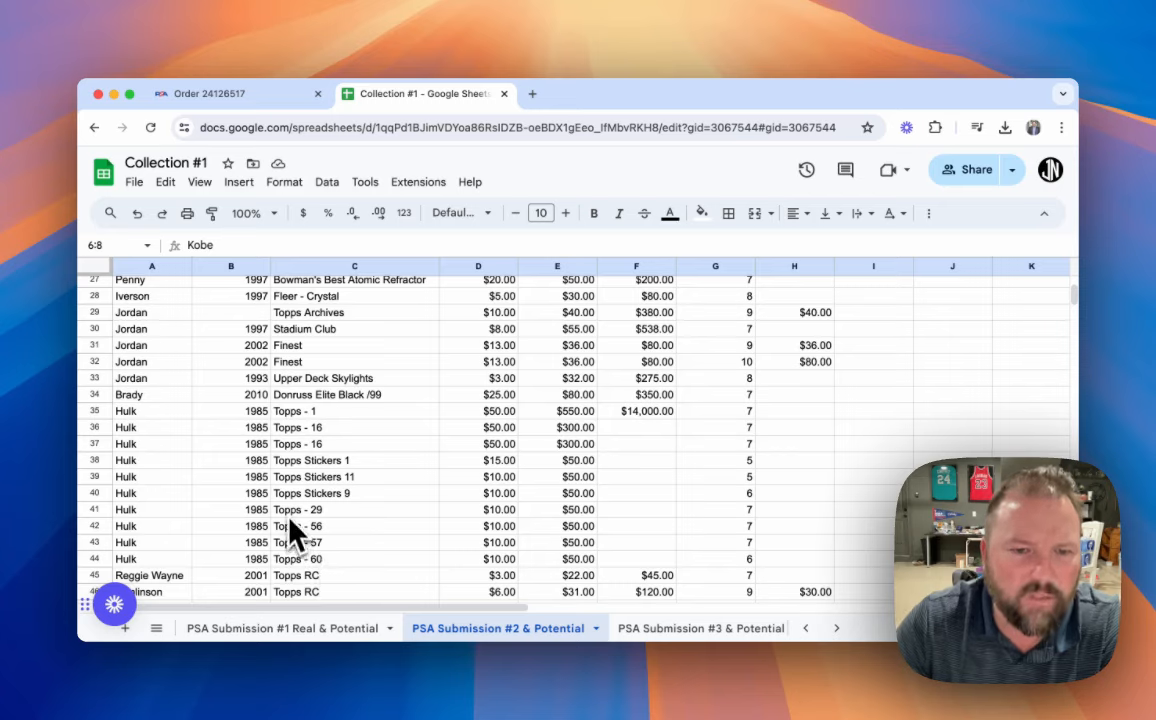
pyautogui.moveTo(290, 420)
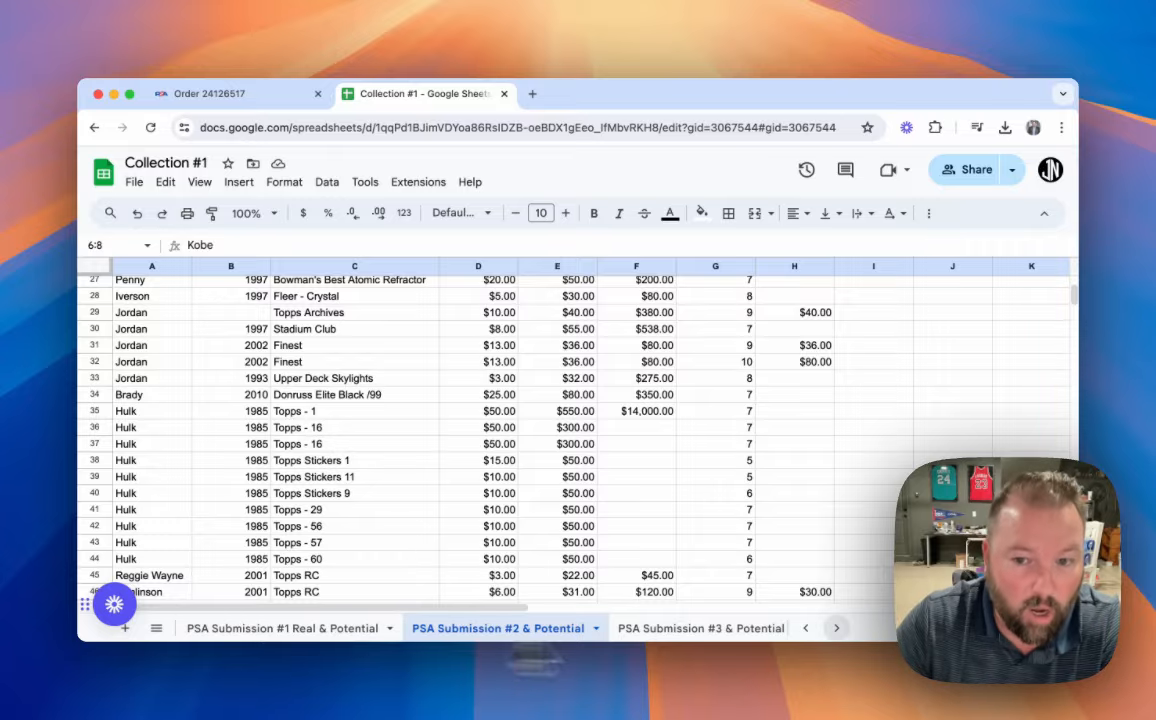
pyautogui.click(700, 628)
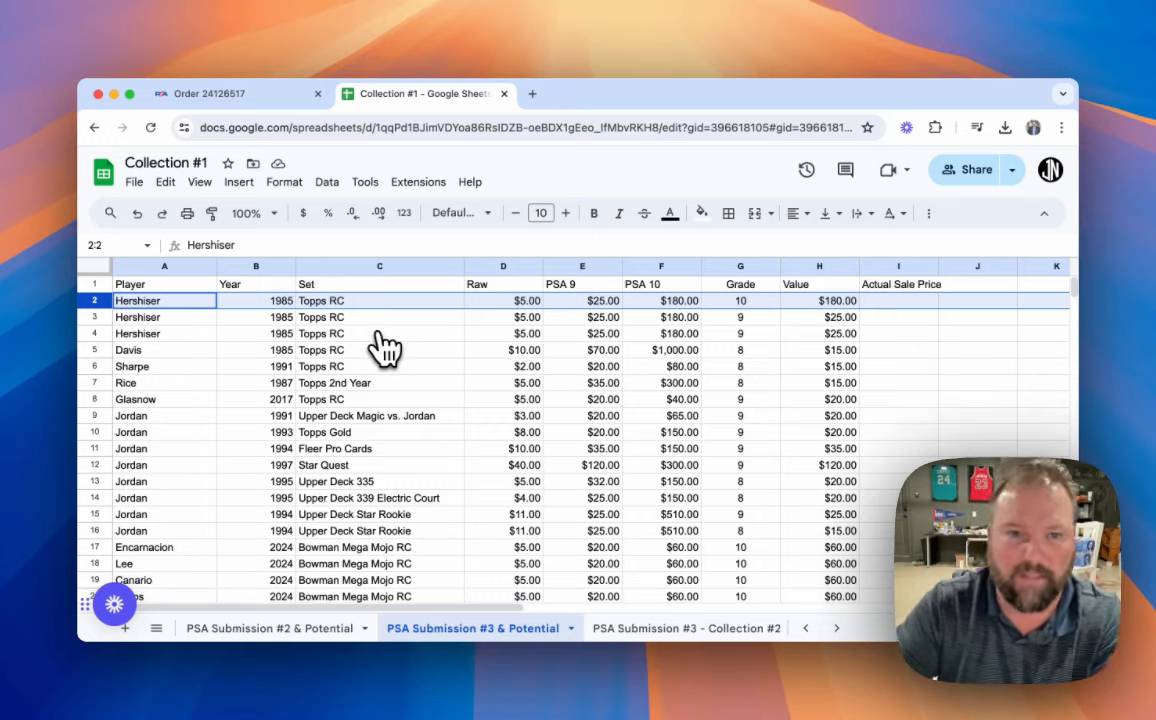
pyautogui.moveTo(370, 316)
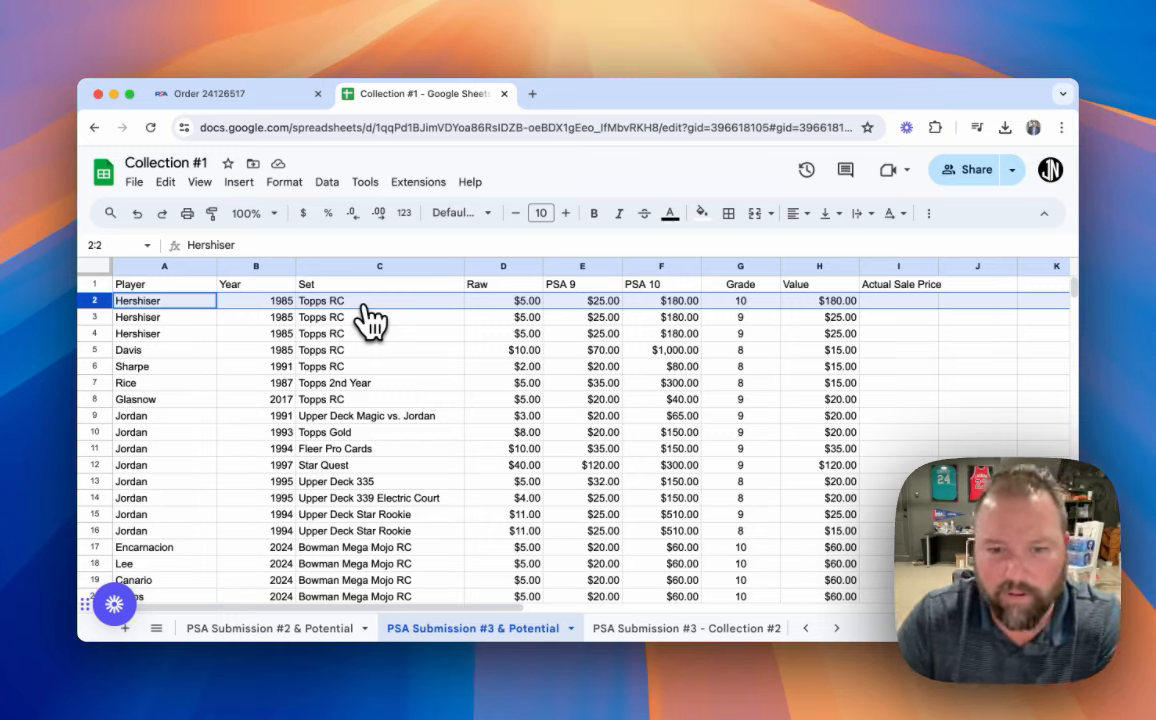
pyautogui.moveTo(662, 112)
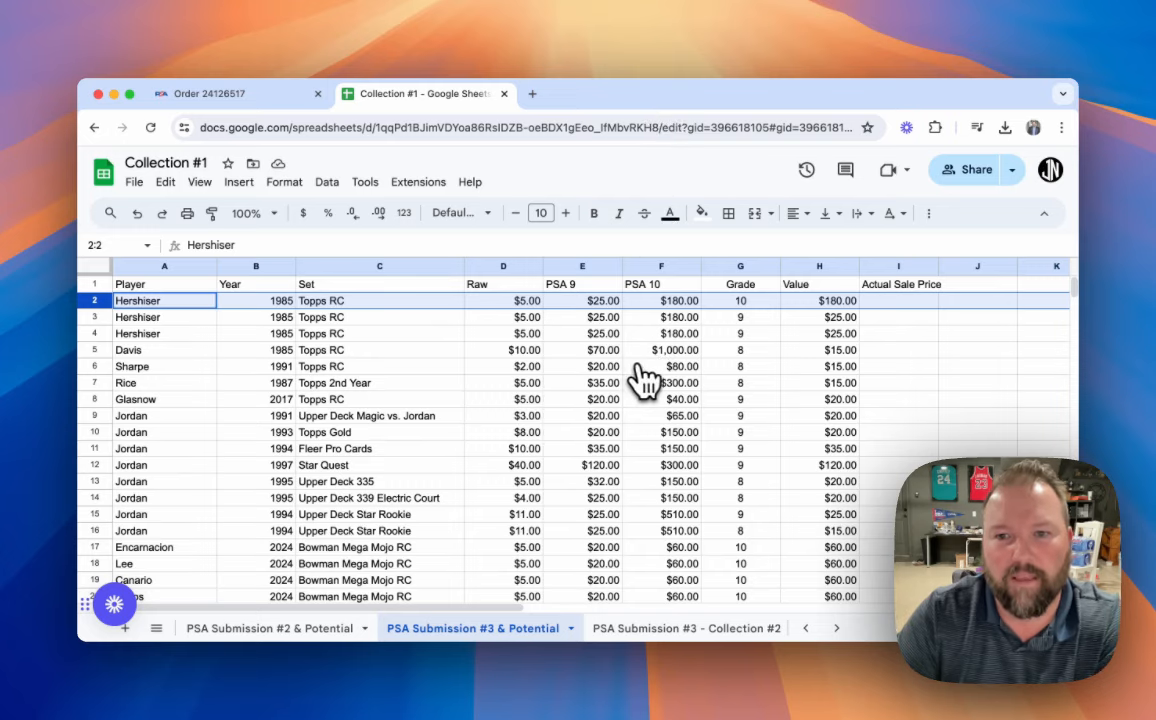
pyautogui.moveTo(536, 430)
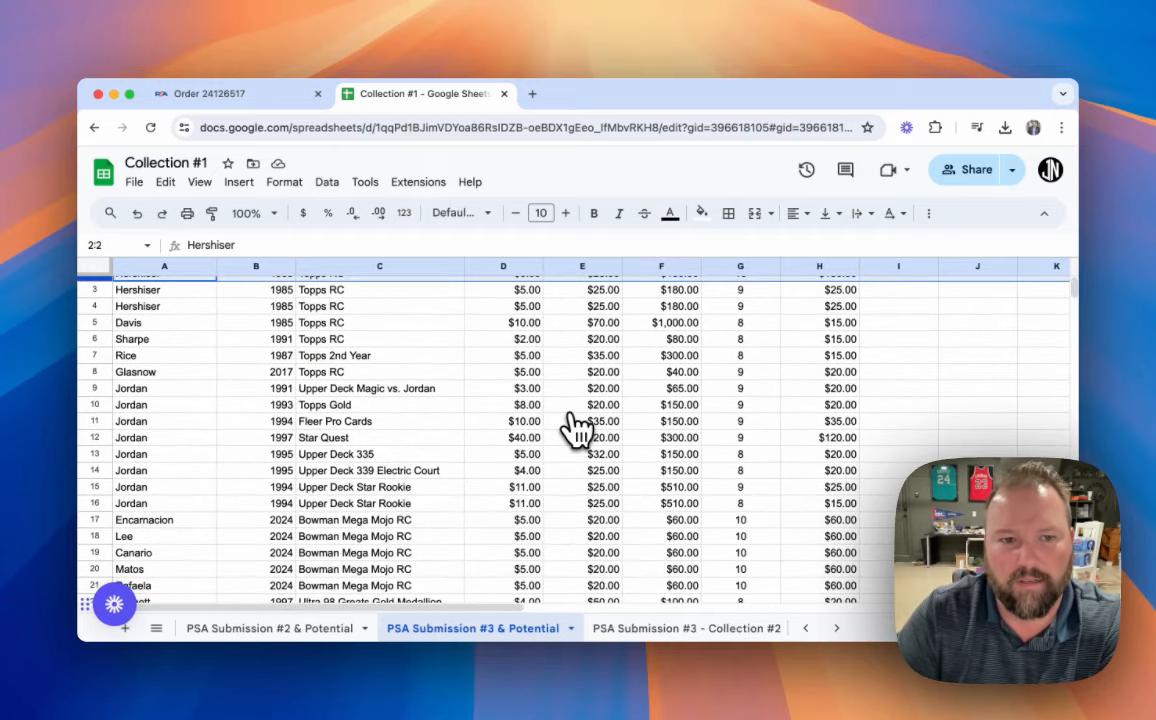
pyautogui.scroll(-3)
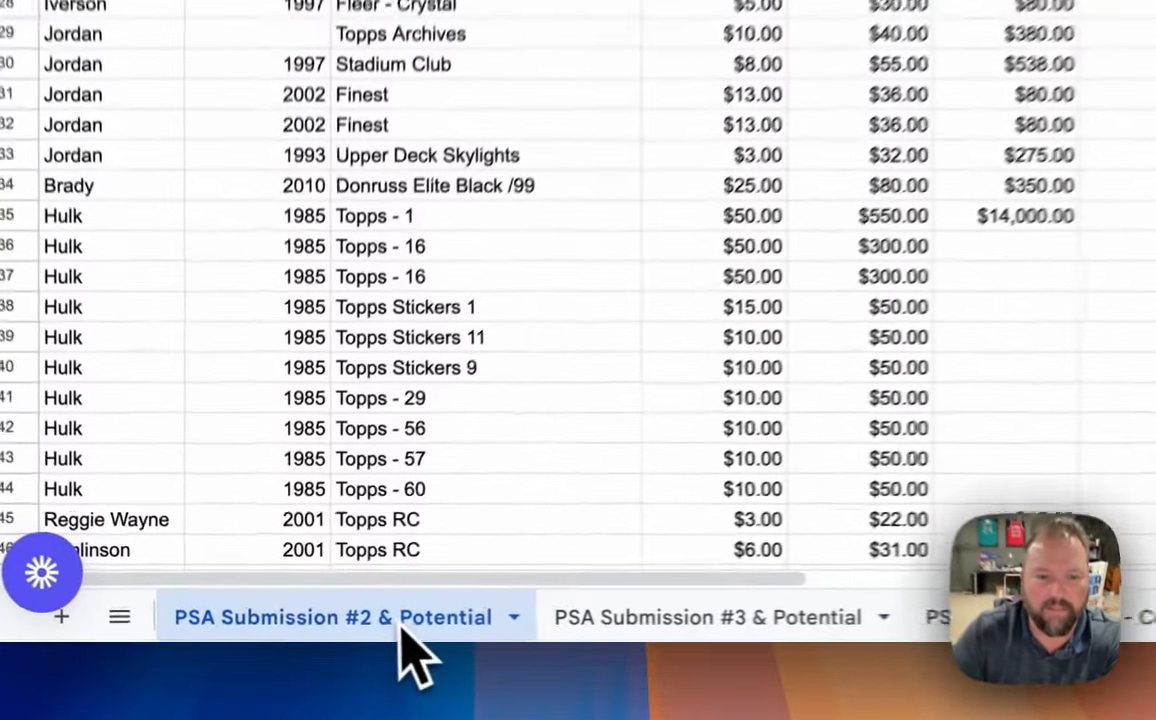
# Step: Scroll the Submission #2 sheet down to the Stockton, Bird, Robinson and Crawford rows above the totals
pyautogui.scroll(-3)
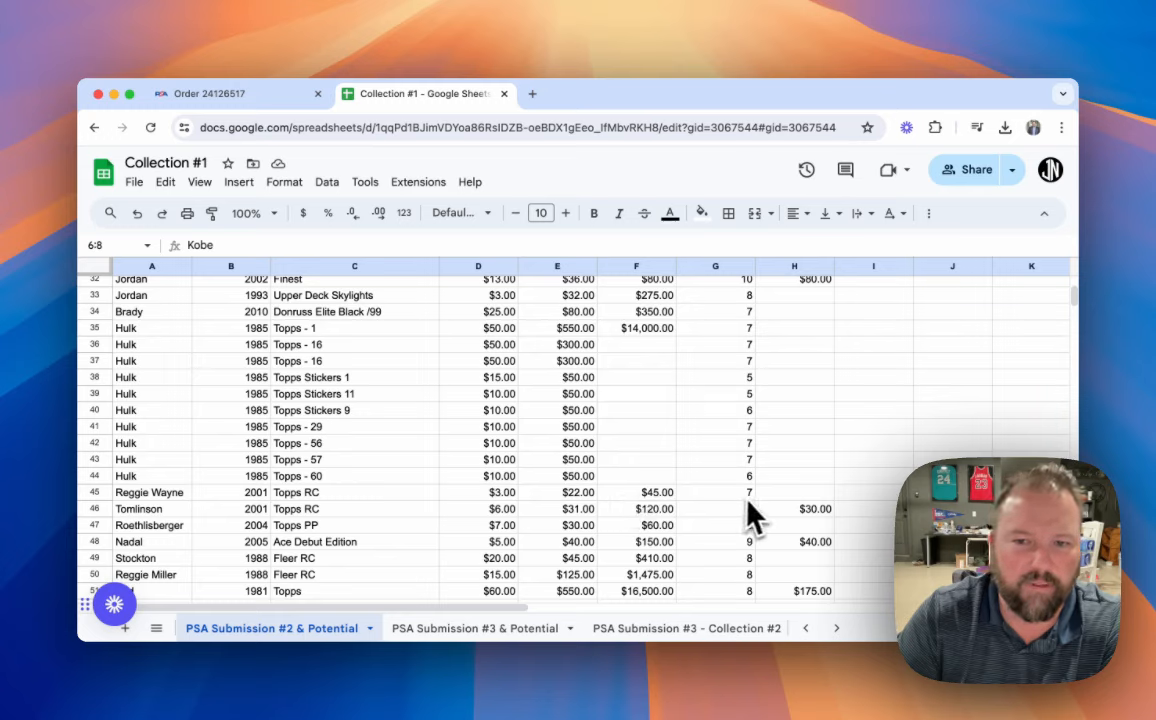
pyautogui.moveTo(156, 520)
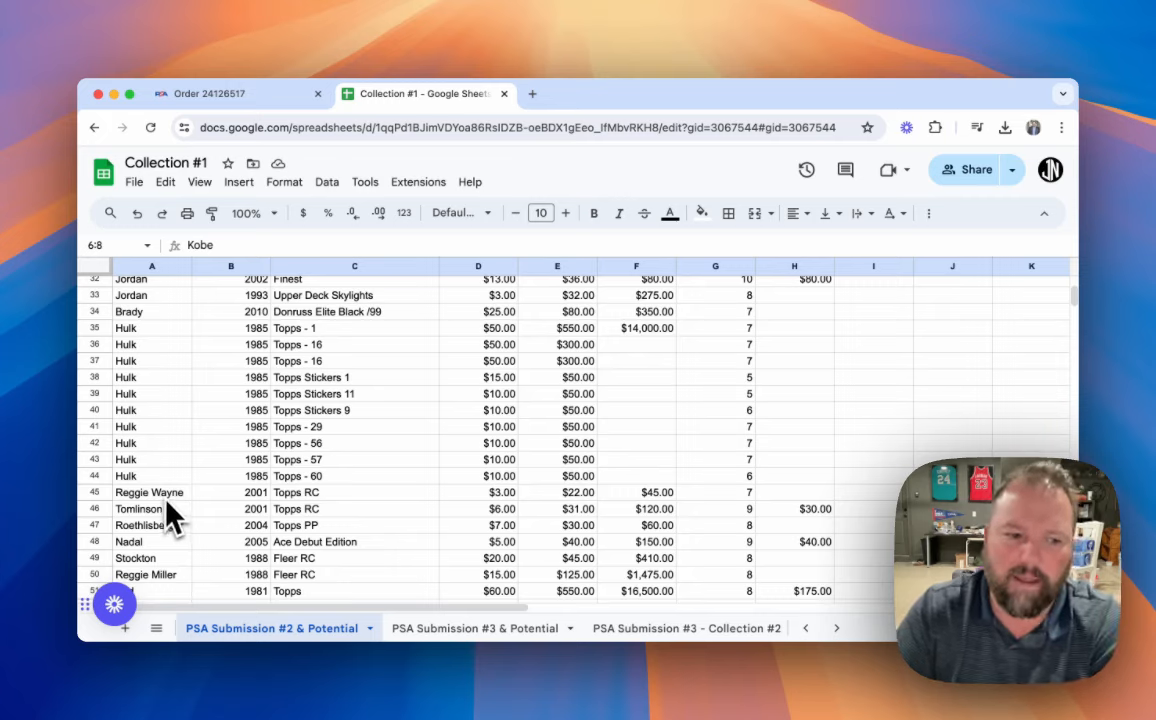
pyautogui.moveTo(178, 516)
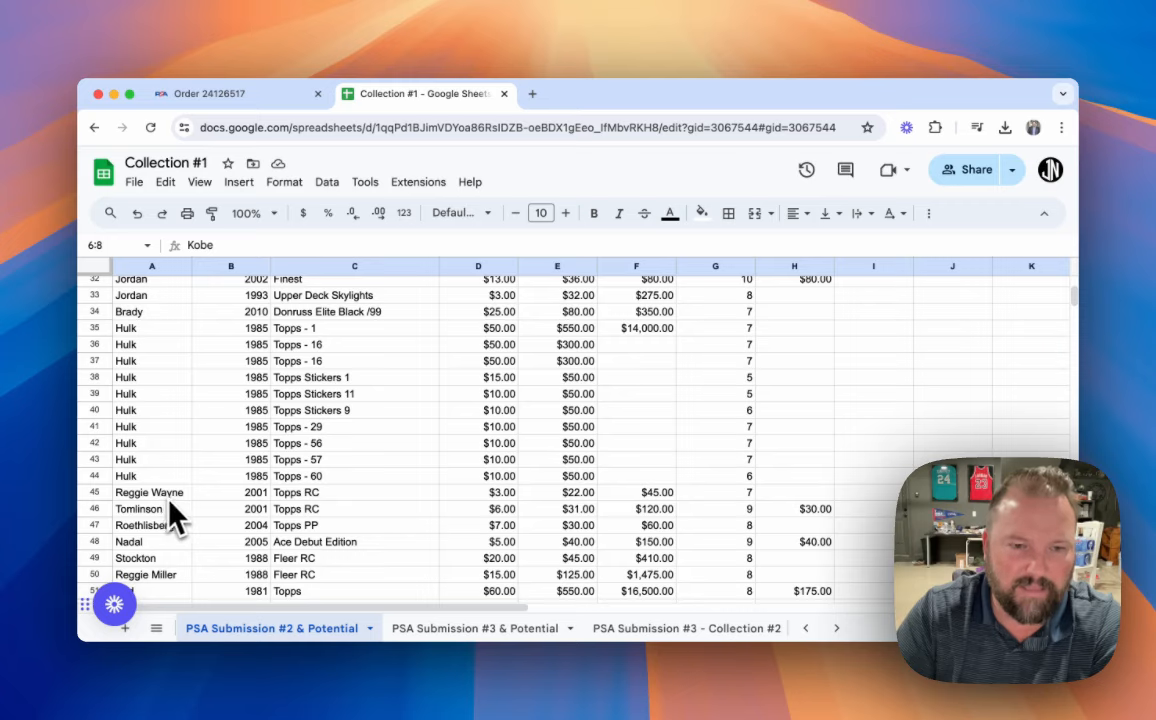
pyautogui.moveTo(160, 528)
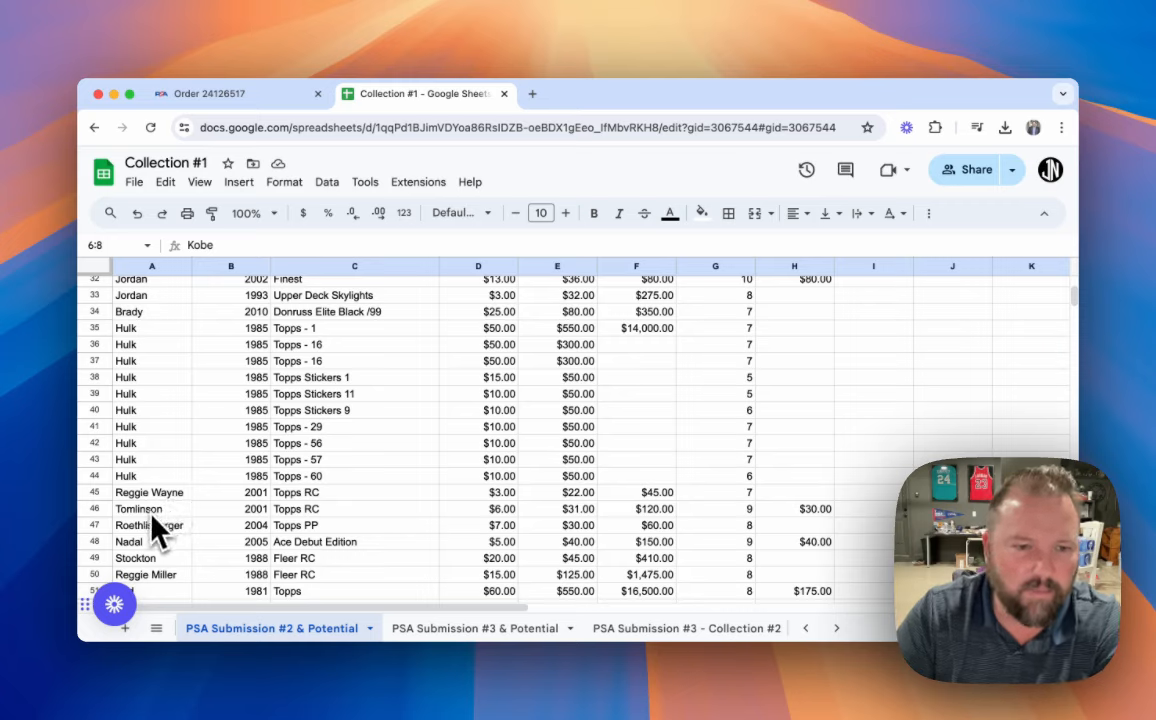
pyautogui.scroll(-3)
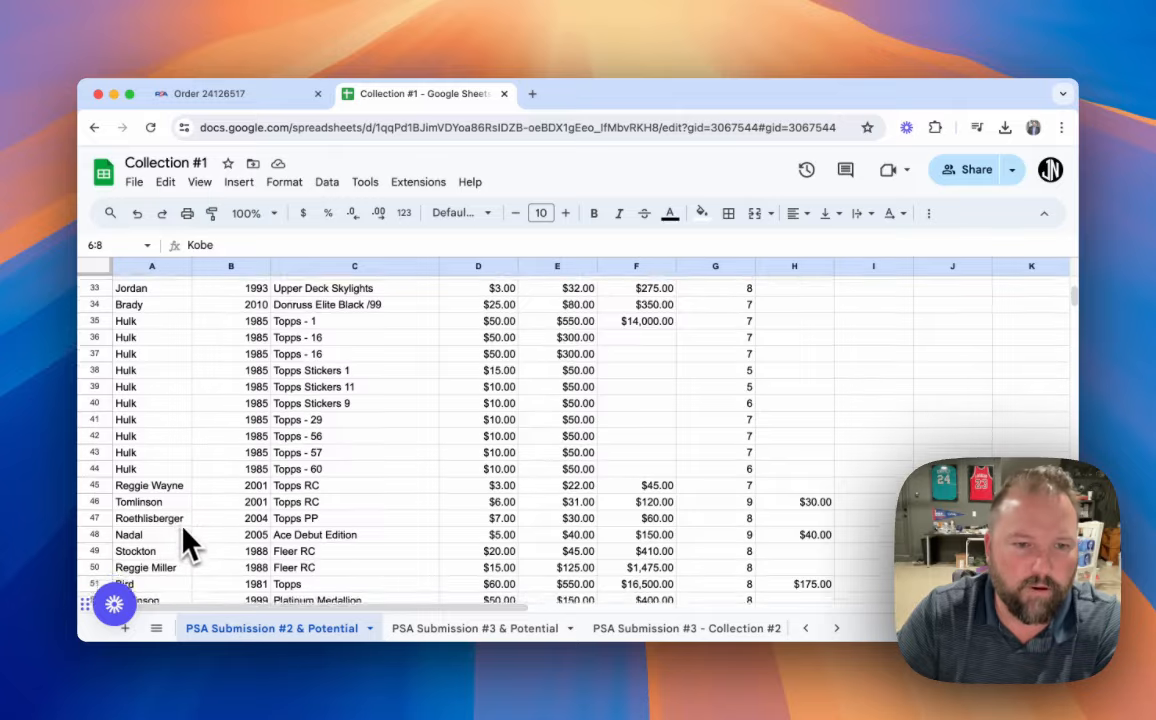
pyautogui.scroll(-3)
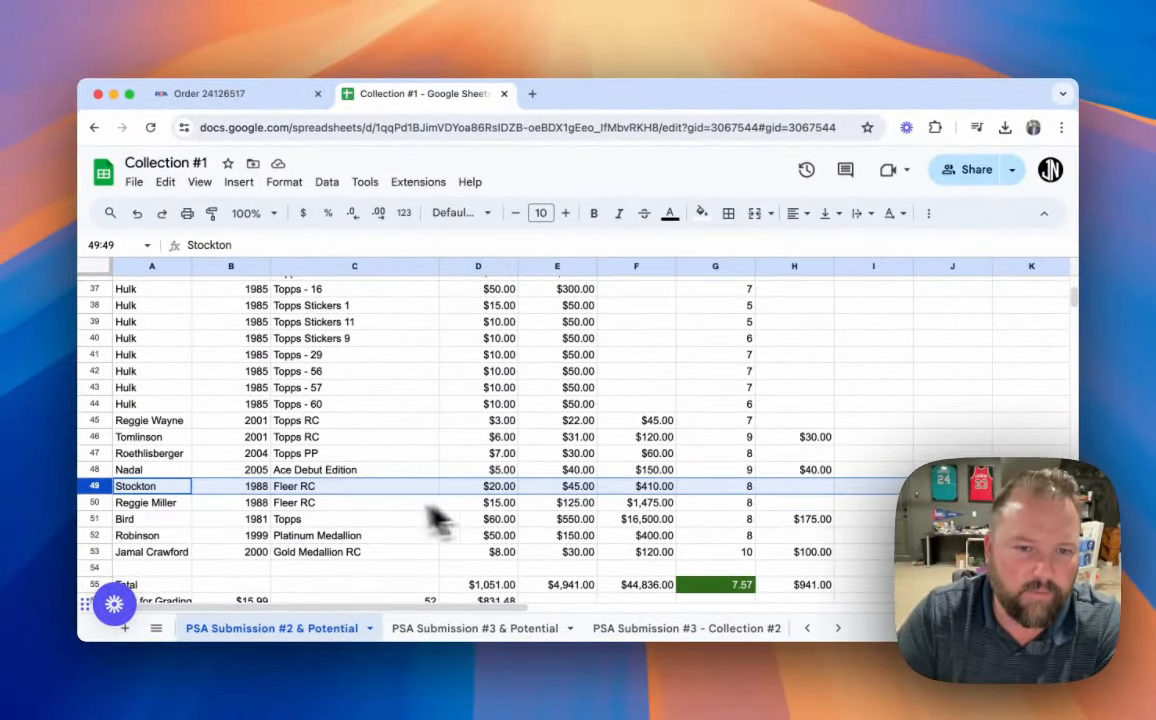
pyautogui.moveTo(330, 510)
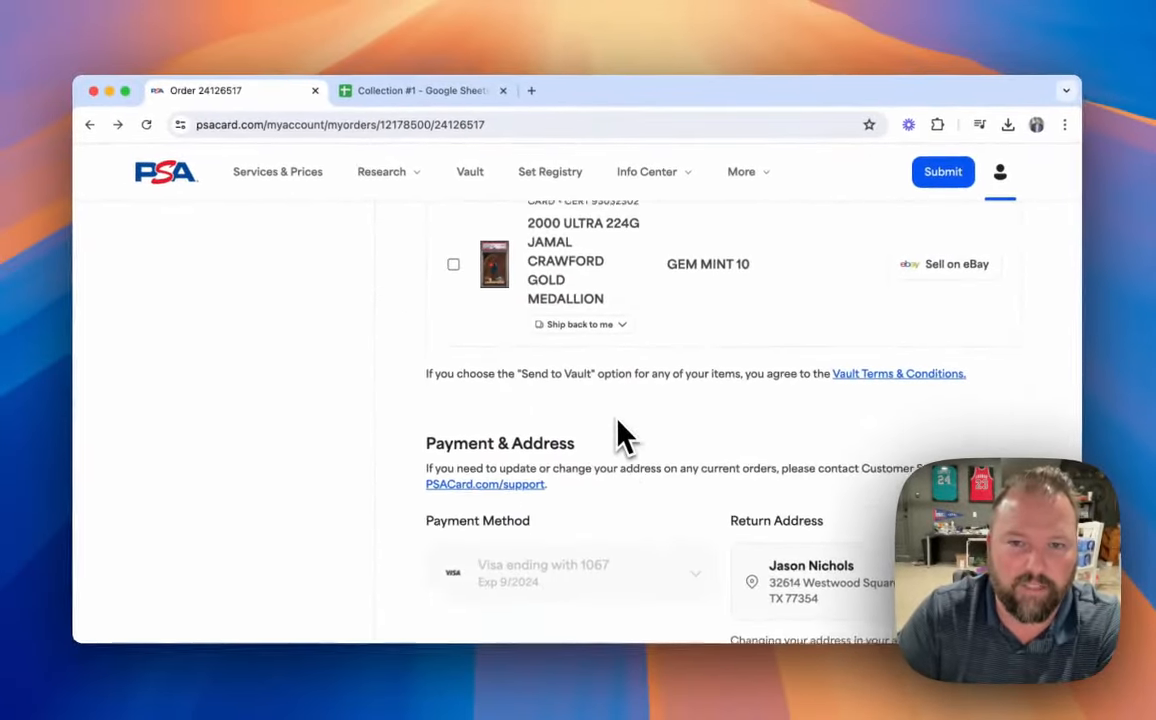
pyautogui.scroll(3)
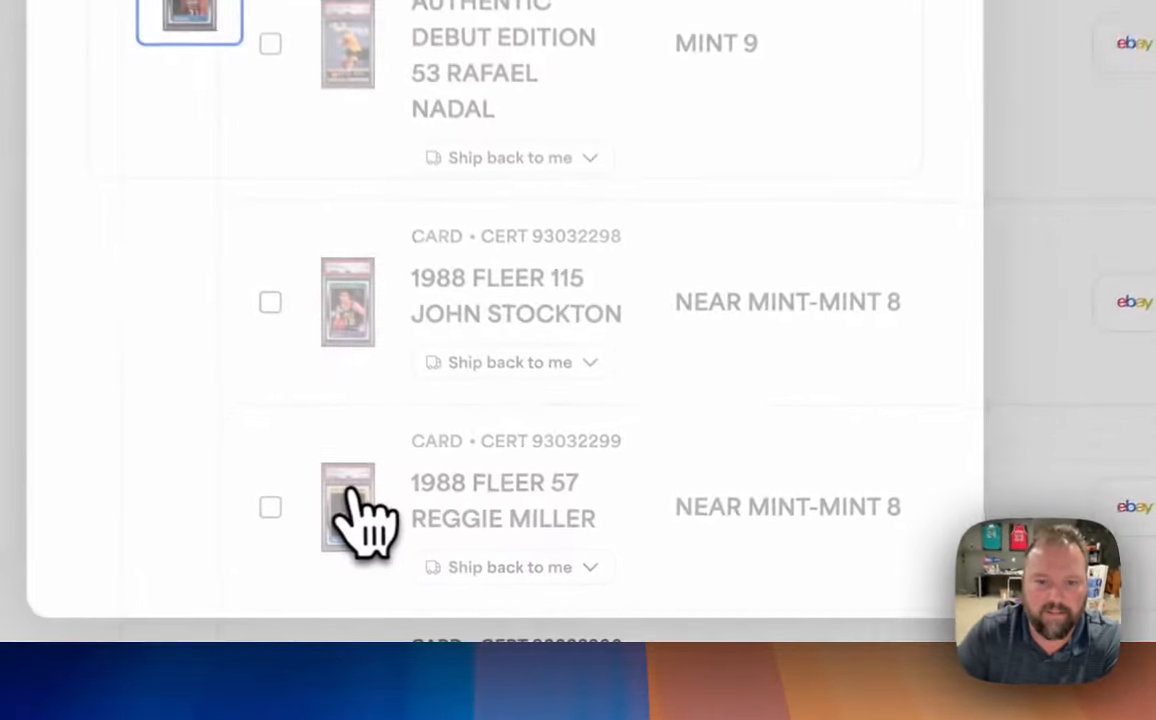
pyautogui.click(348, 508)
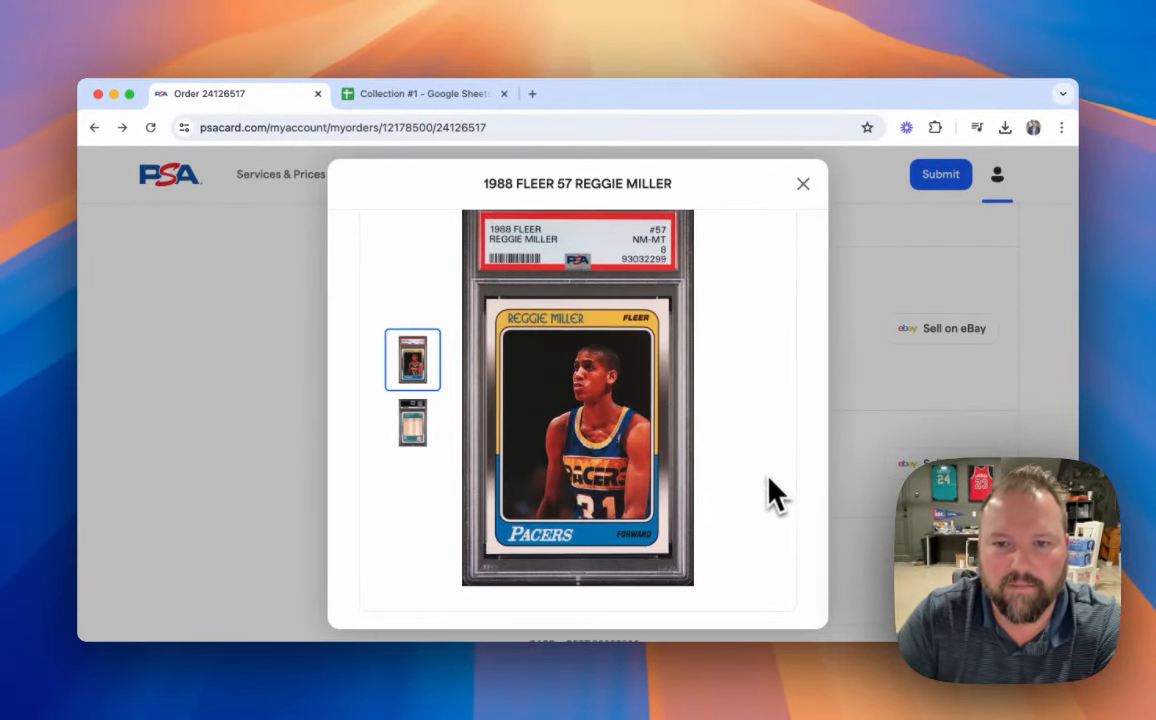
pyautogui.moveTo(778, 470)
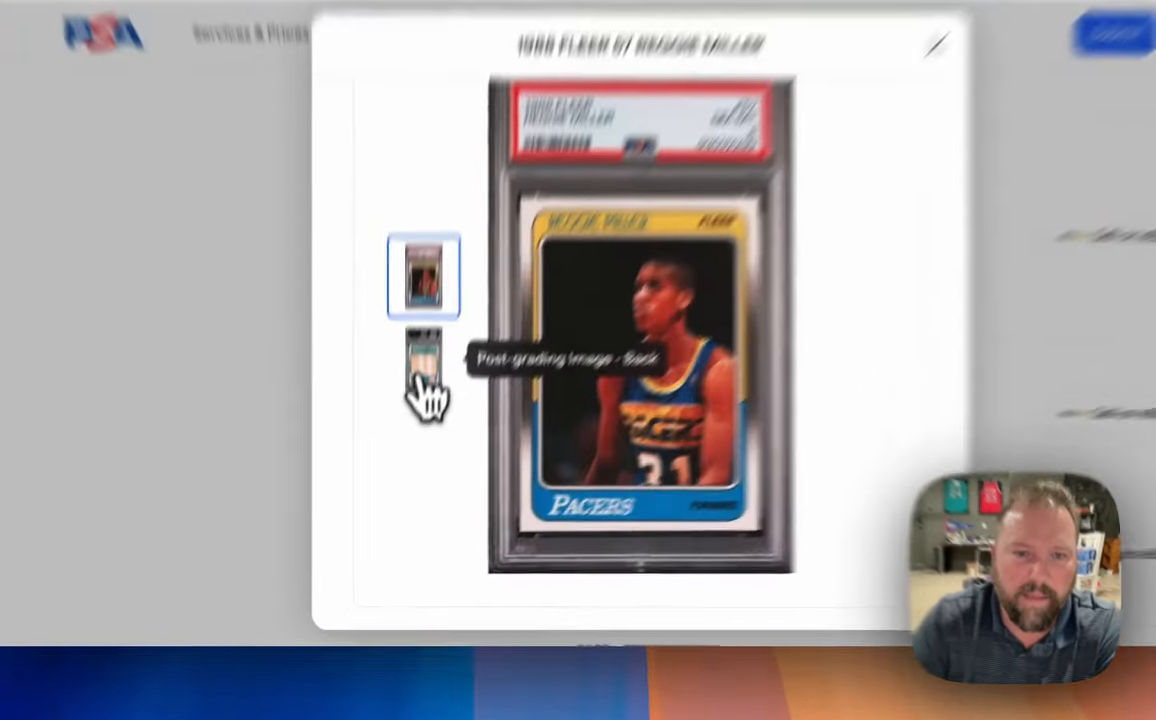
pyautogui.click(424, 364)
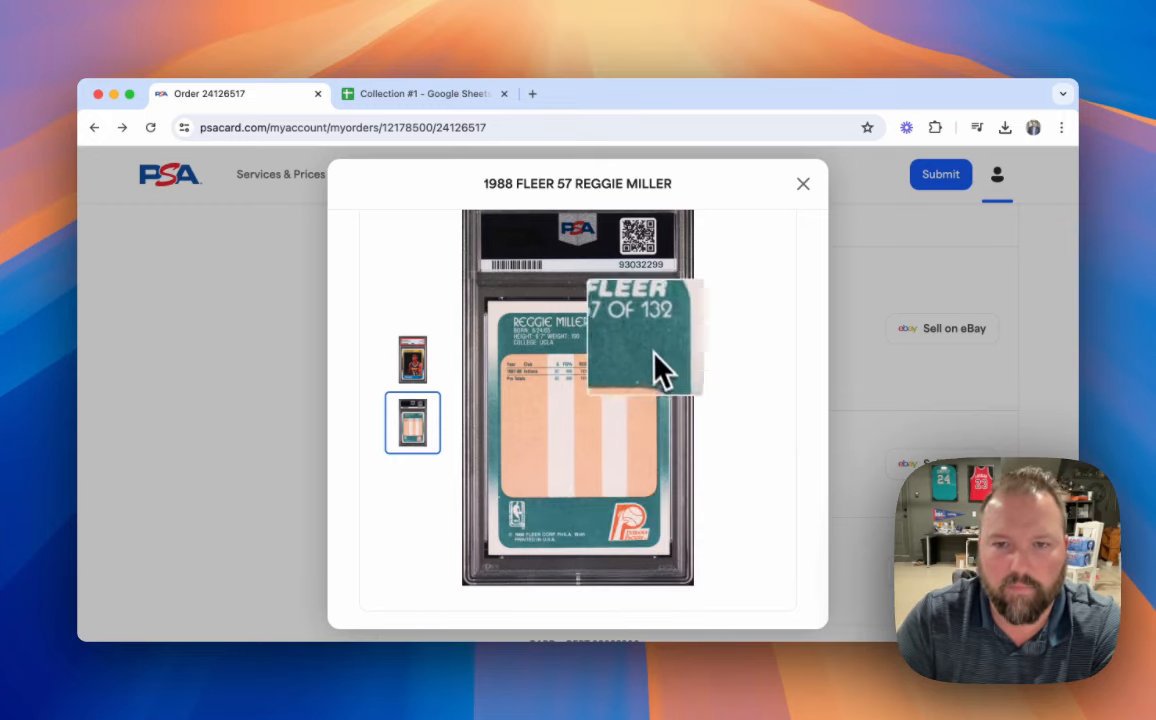
pyautogui.moveTo(584, 336)
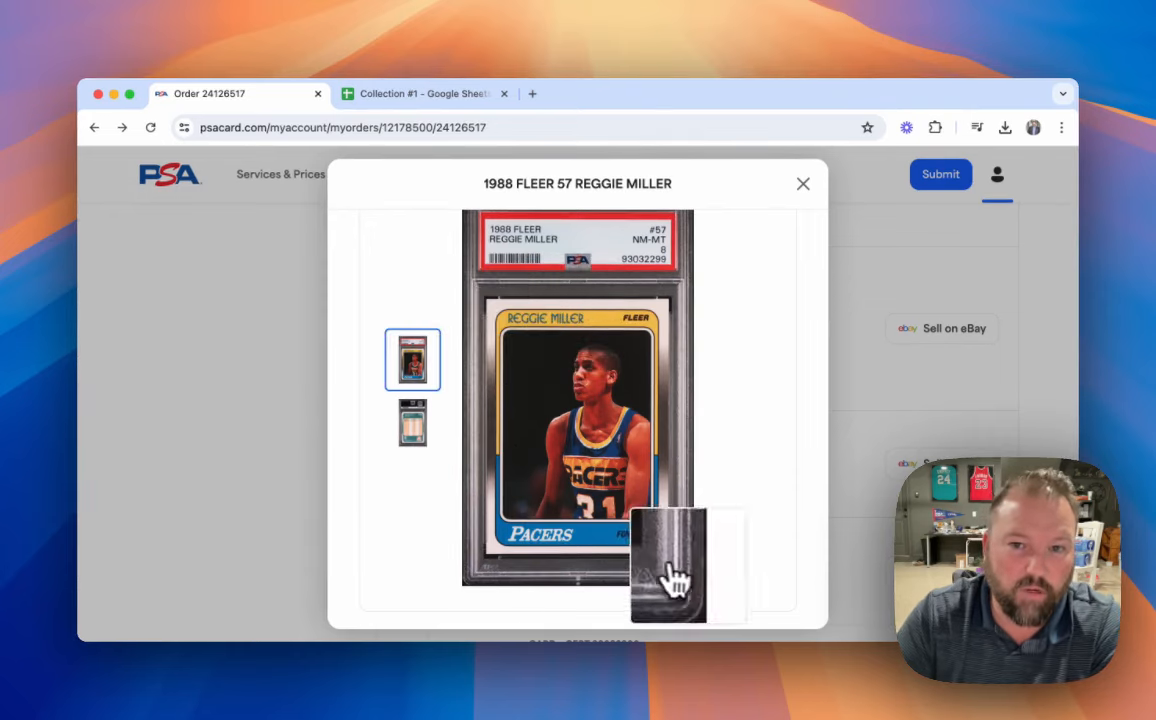
pyautogui.moveTo(798, 510)
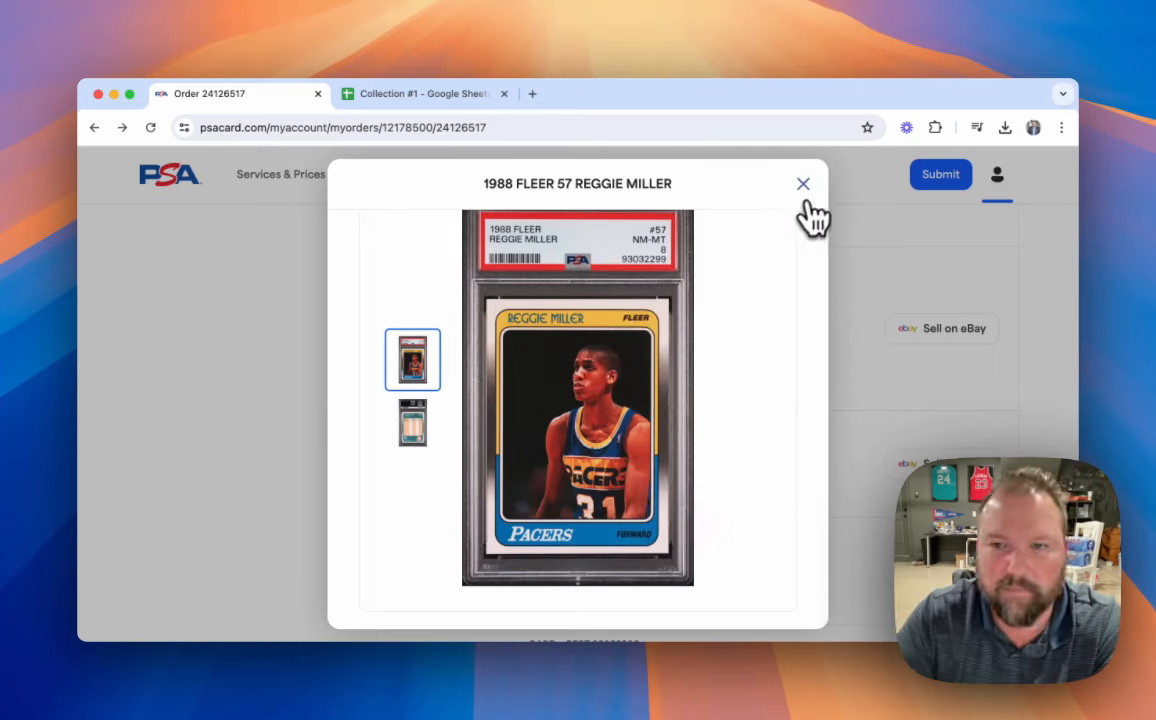
pyautogui.click(804, 184)
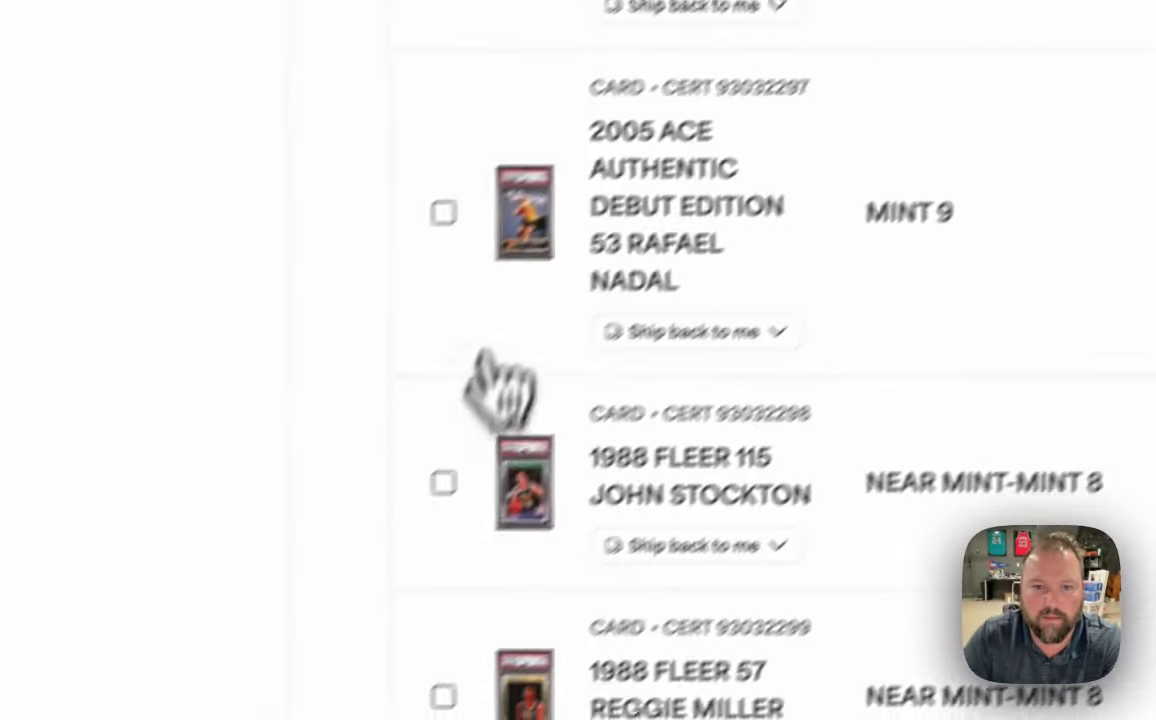
pyautogui.click(524, 482)
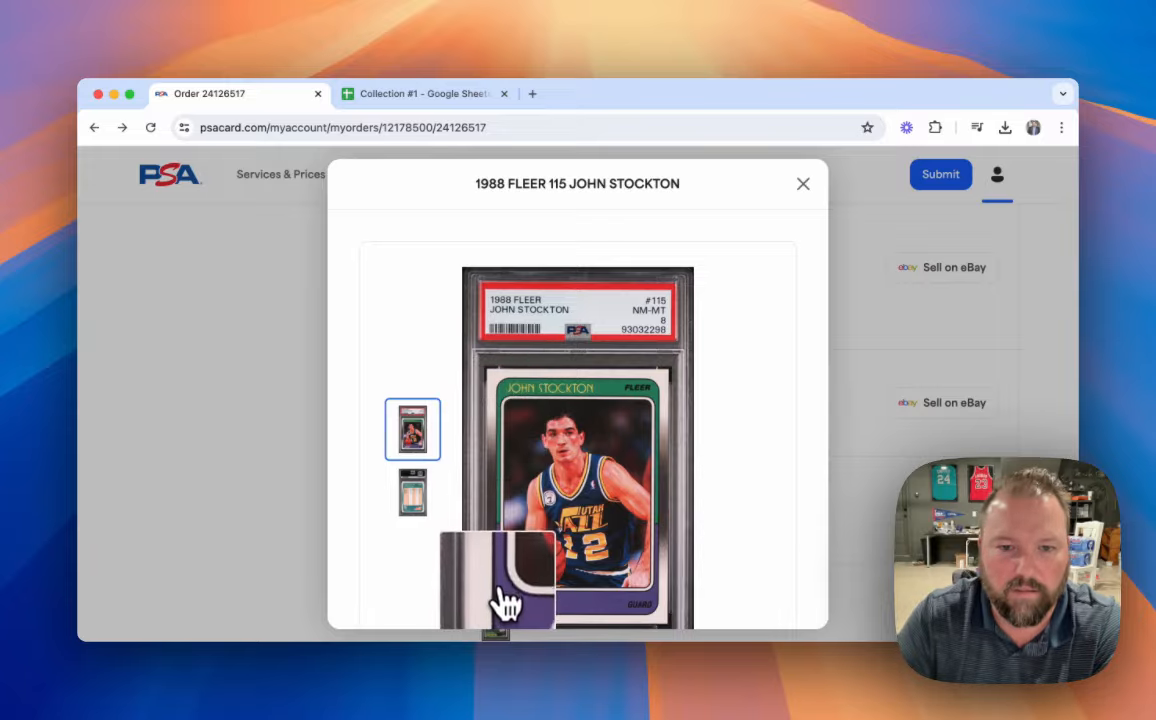
pyautogui.moveTo(596, 648)
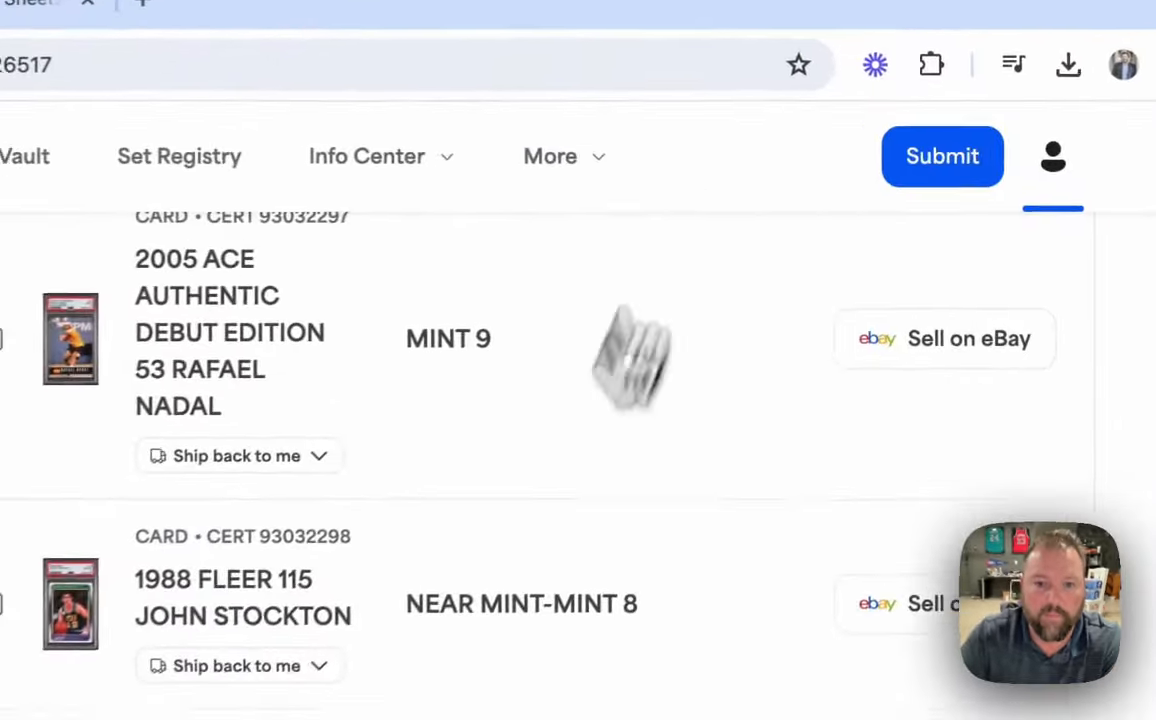
# Step: Scroll to the Near Mint-Mint 8 1981 Topps 4 Larry Bird card and view its graded front image
pyautogui.scroll(-3)
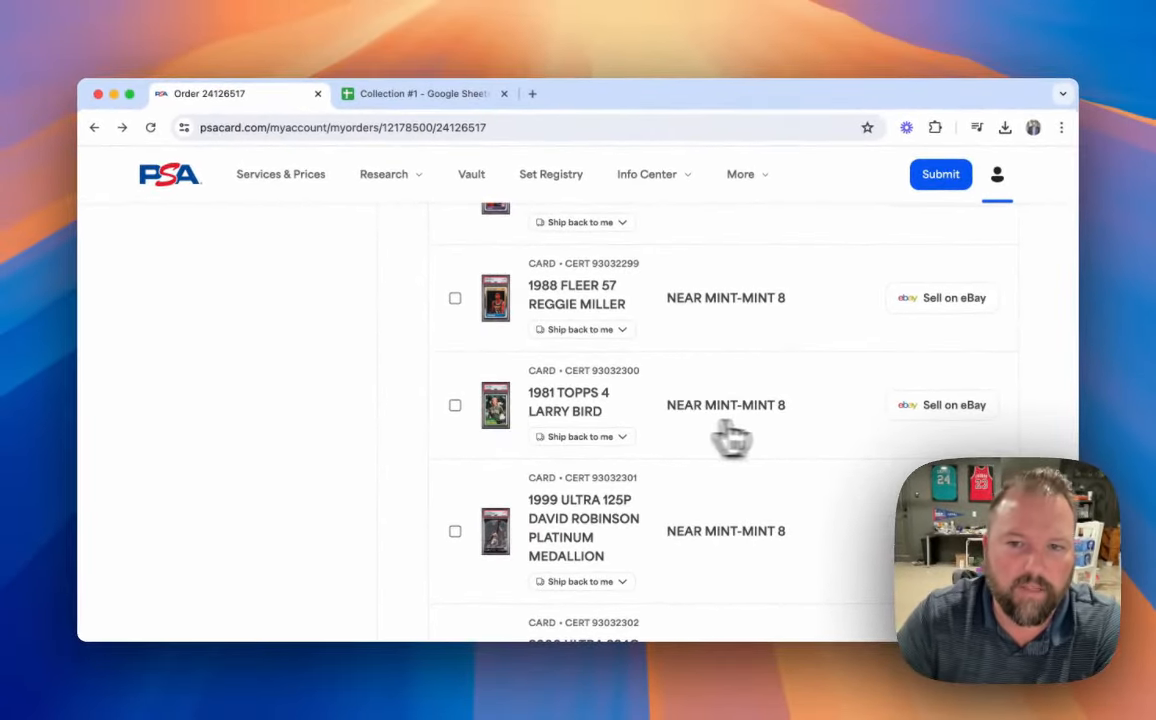
pyautogui.moveTo(500, 414)
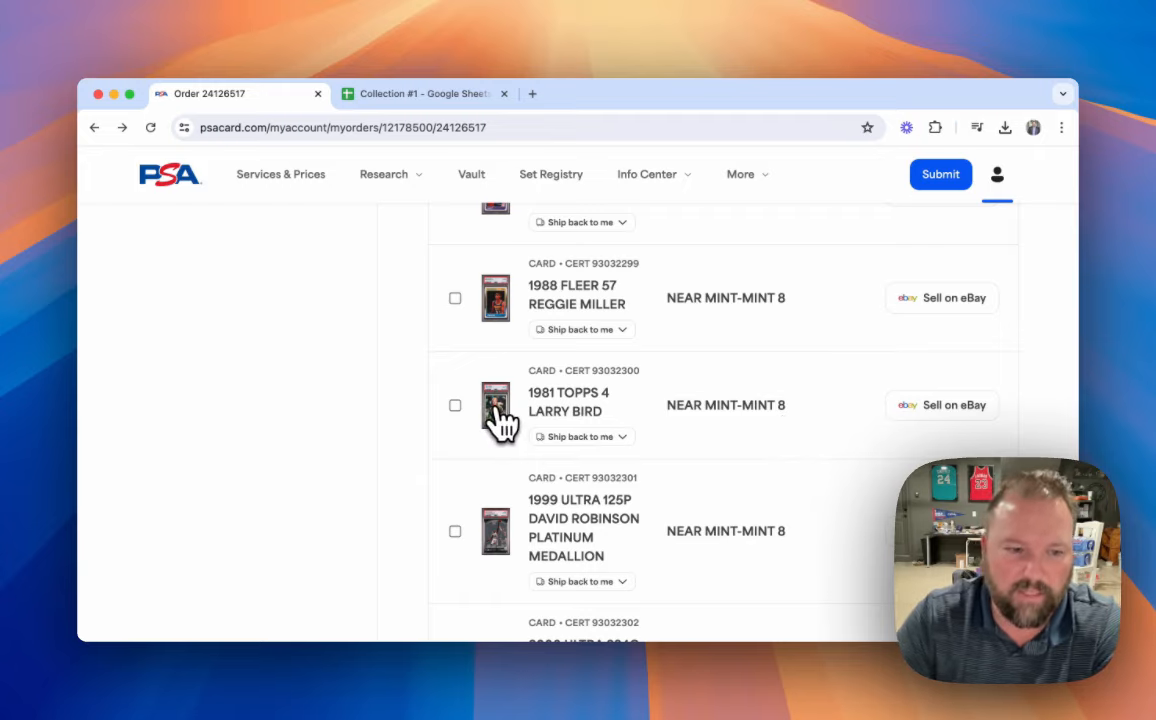
pyautogui.click(496, 404)
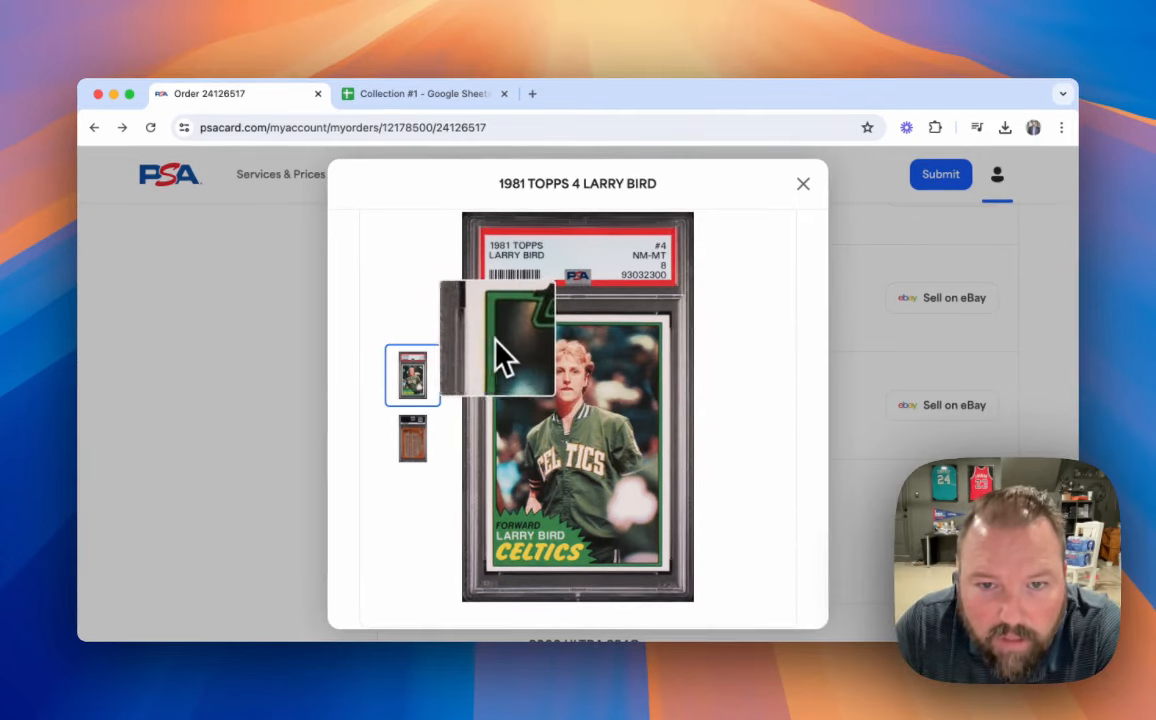
pyautogui.moveTo(630, 340)
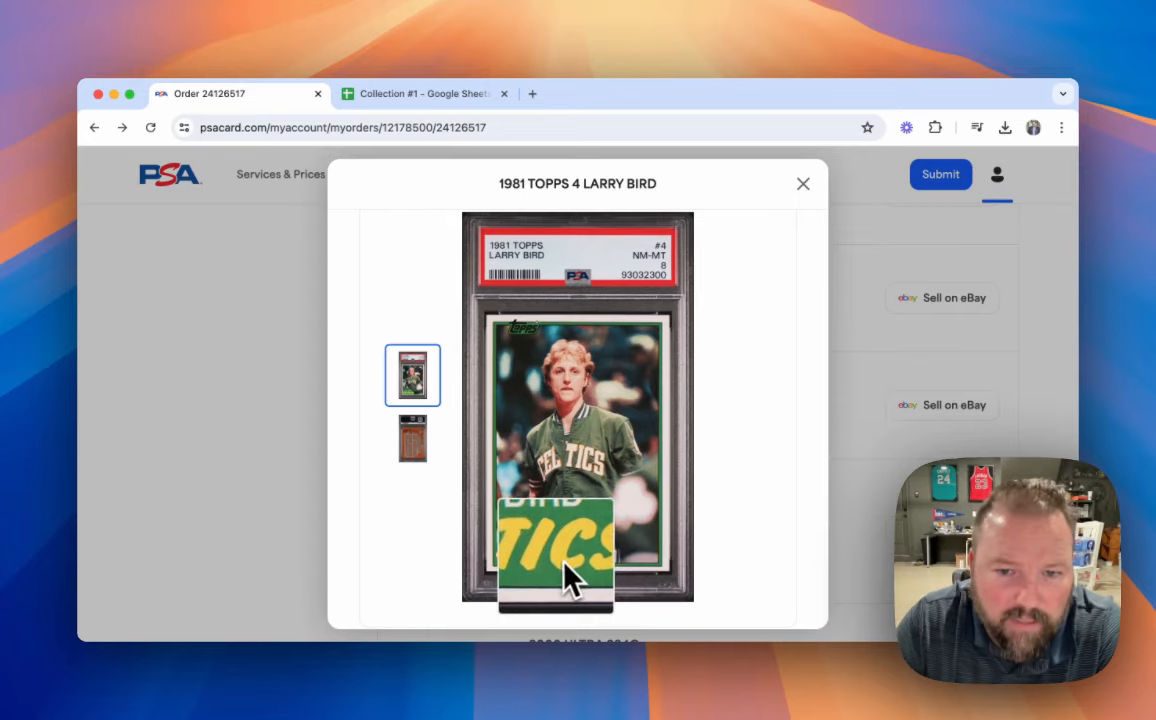
pyautogui.moveTo(504, 576)
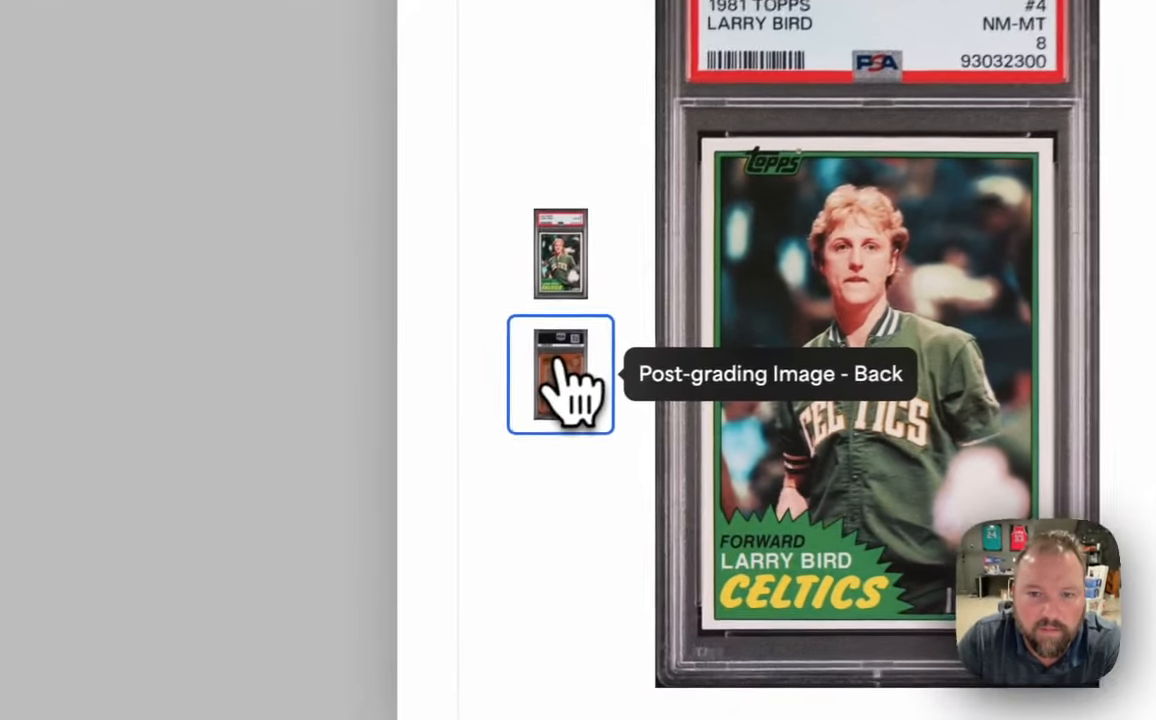
pyautogui.click(560, 376)
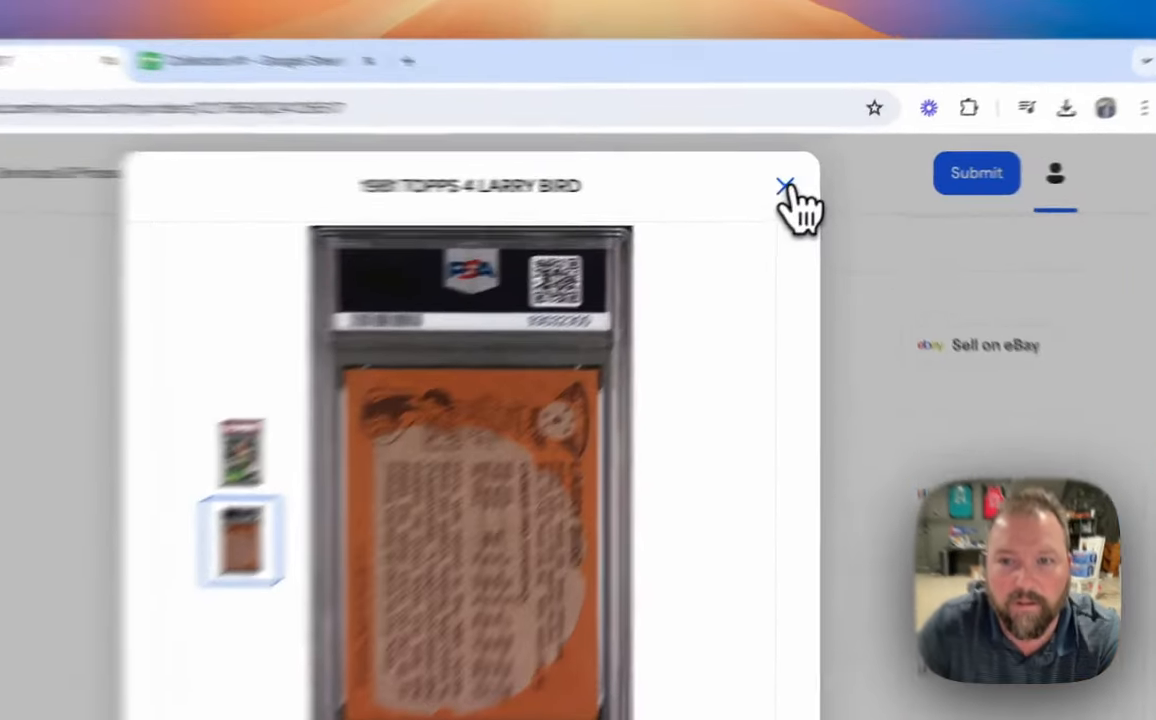
pyautogui.click(786, 184)
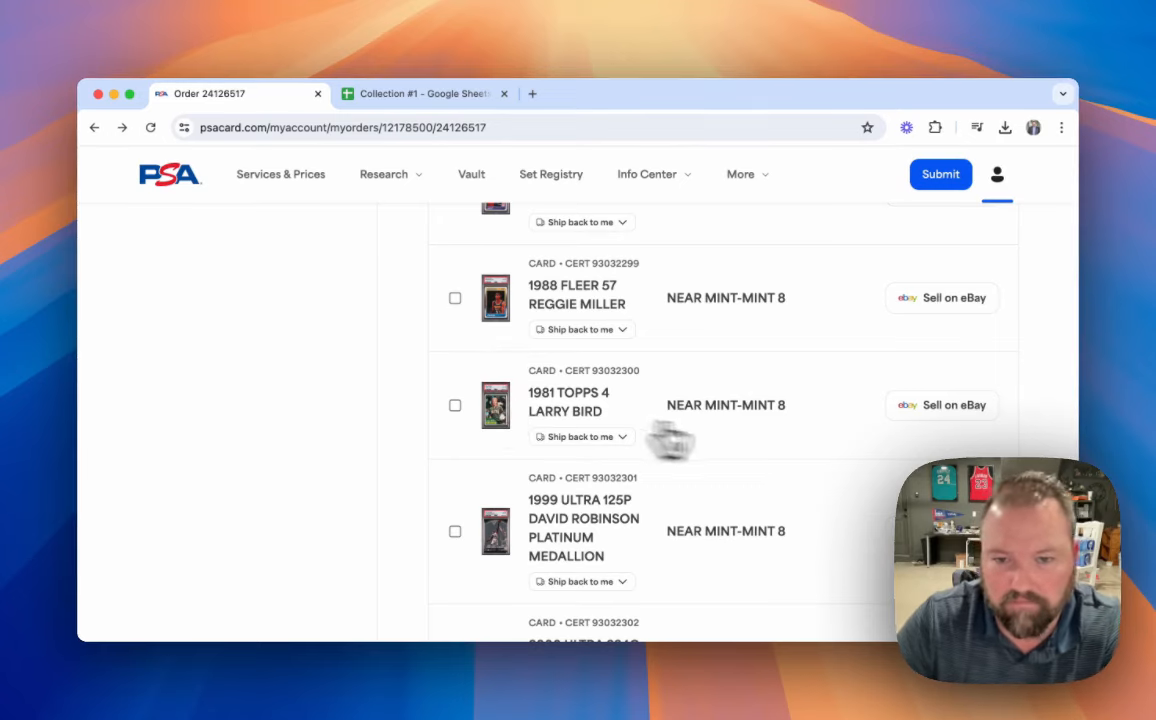
pyautogui.moveTo(816, 490)
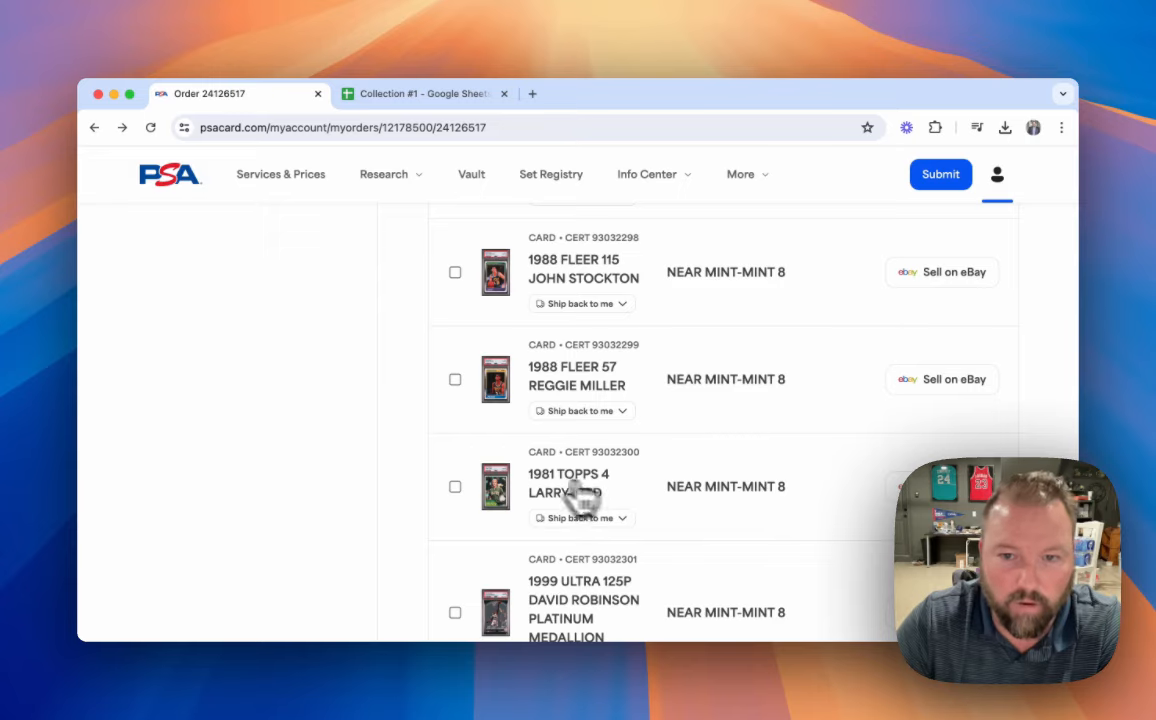
pyautogui.moveTo(620, 496)
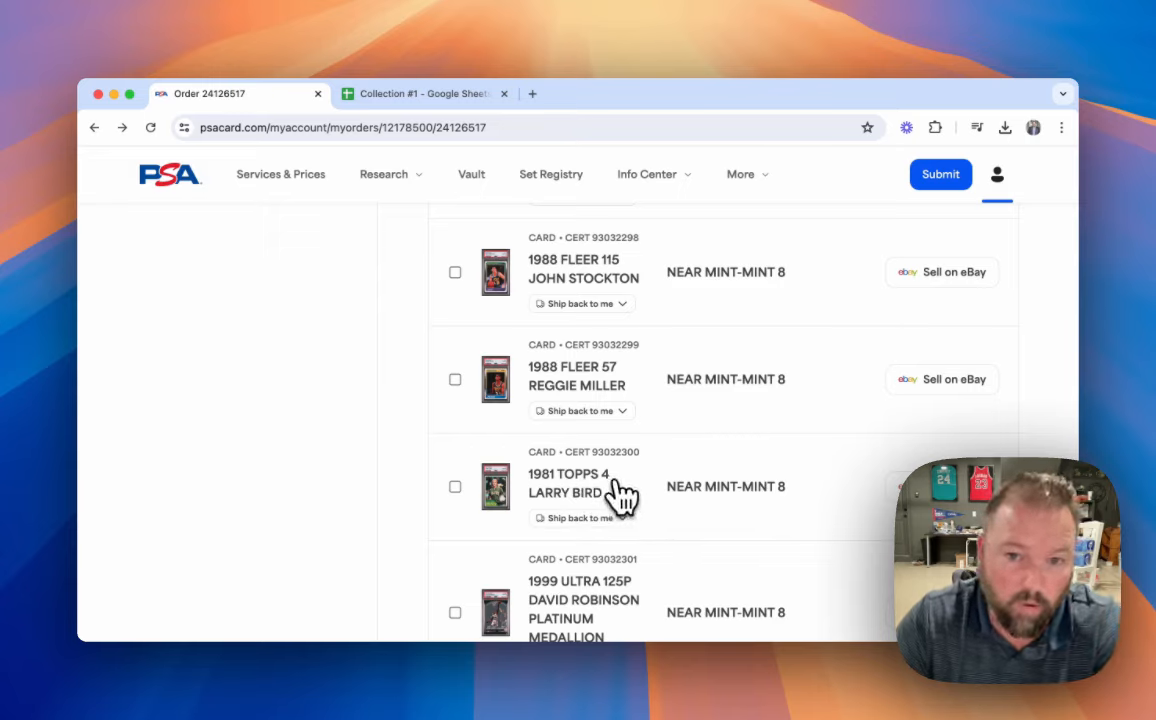
pyautogui.moveTo(790, 544)
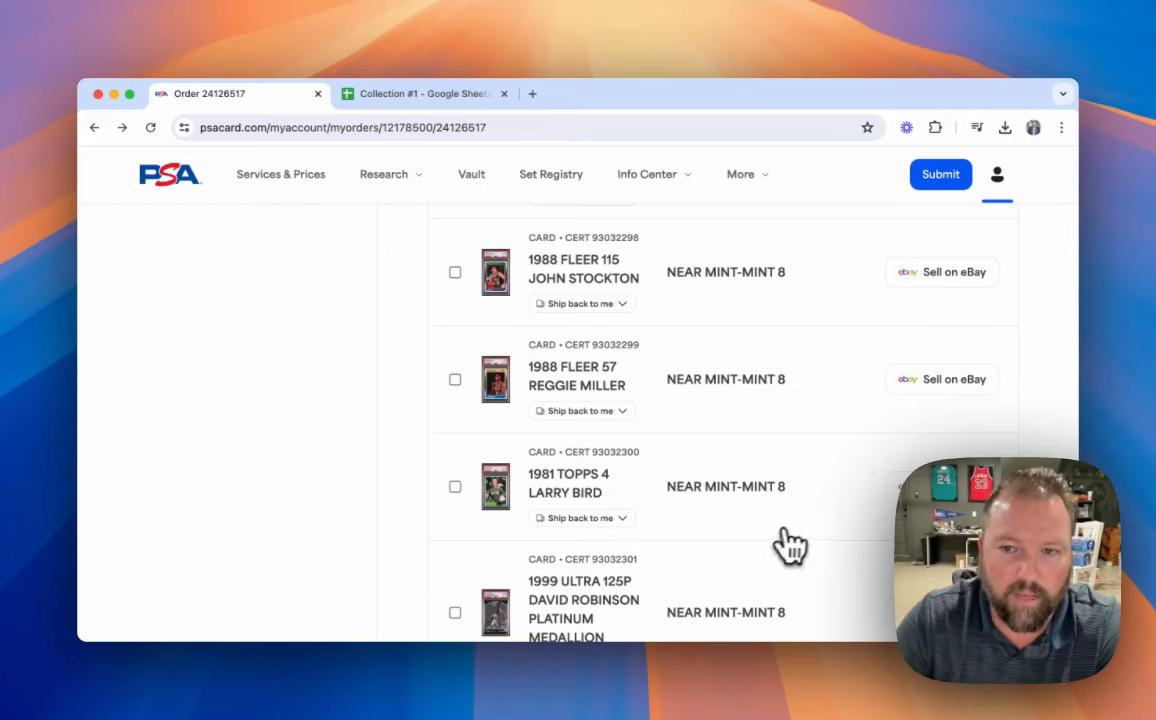
pyautogui.moveTo(520, 500)
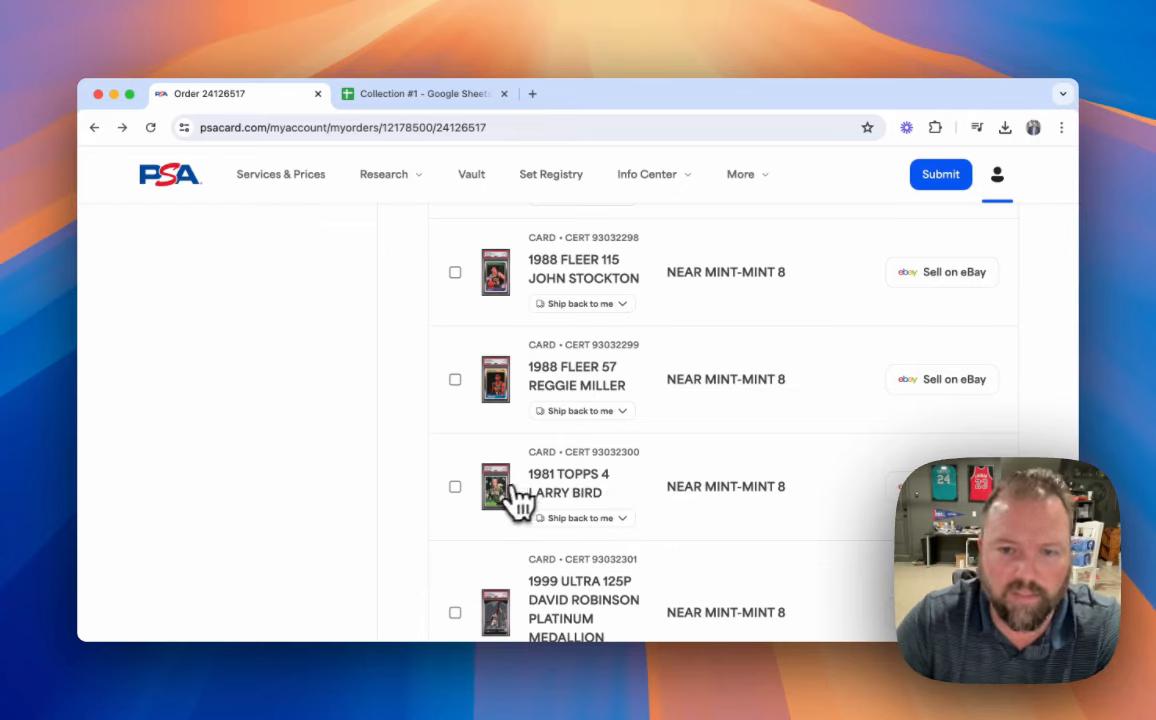
pyautogui.moveTo(788, 512)
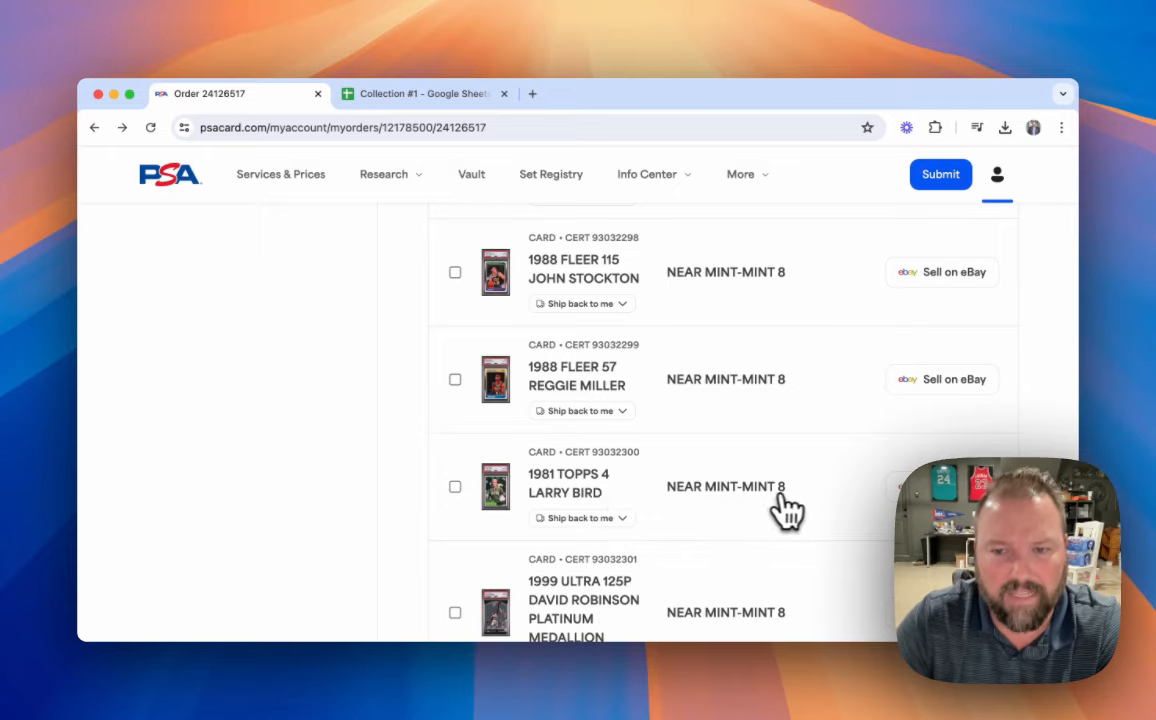
pyautogui.moveTo(696, 510)
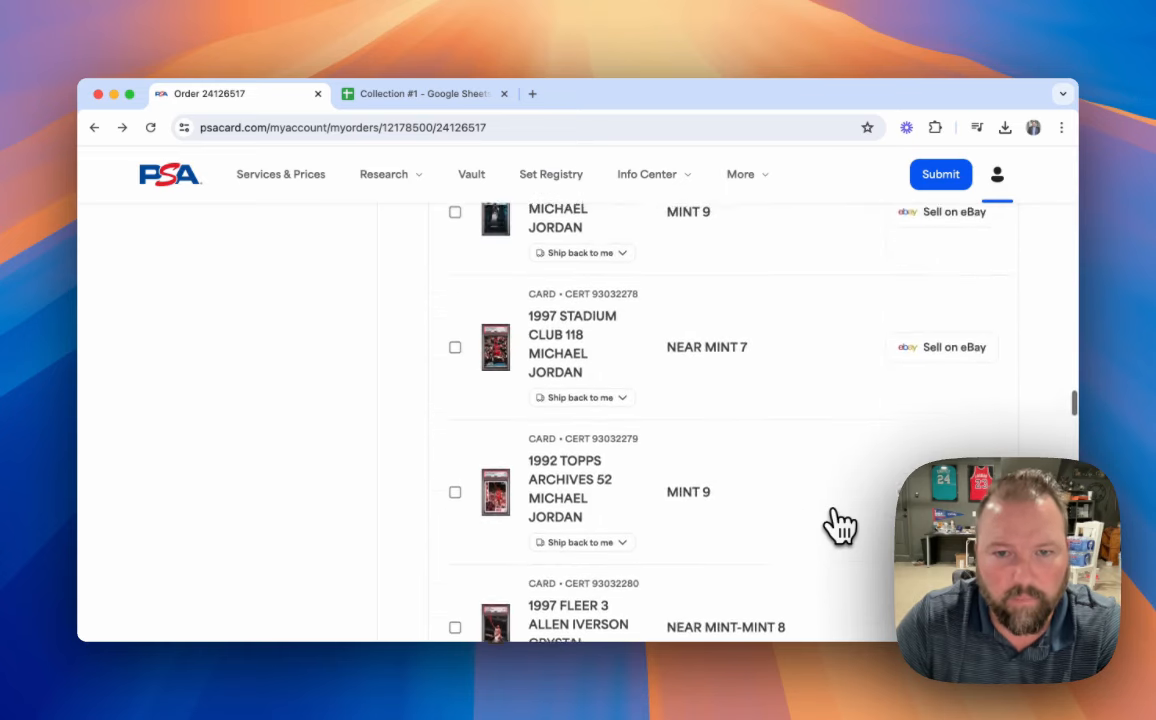
# Step: Scroll the order list down toward the 1995 Metal 212 Jordan, then back up to the Never Compromise Jordan cards
pyautogui.scroll(-3)
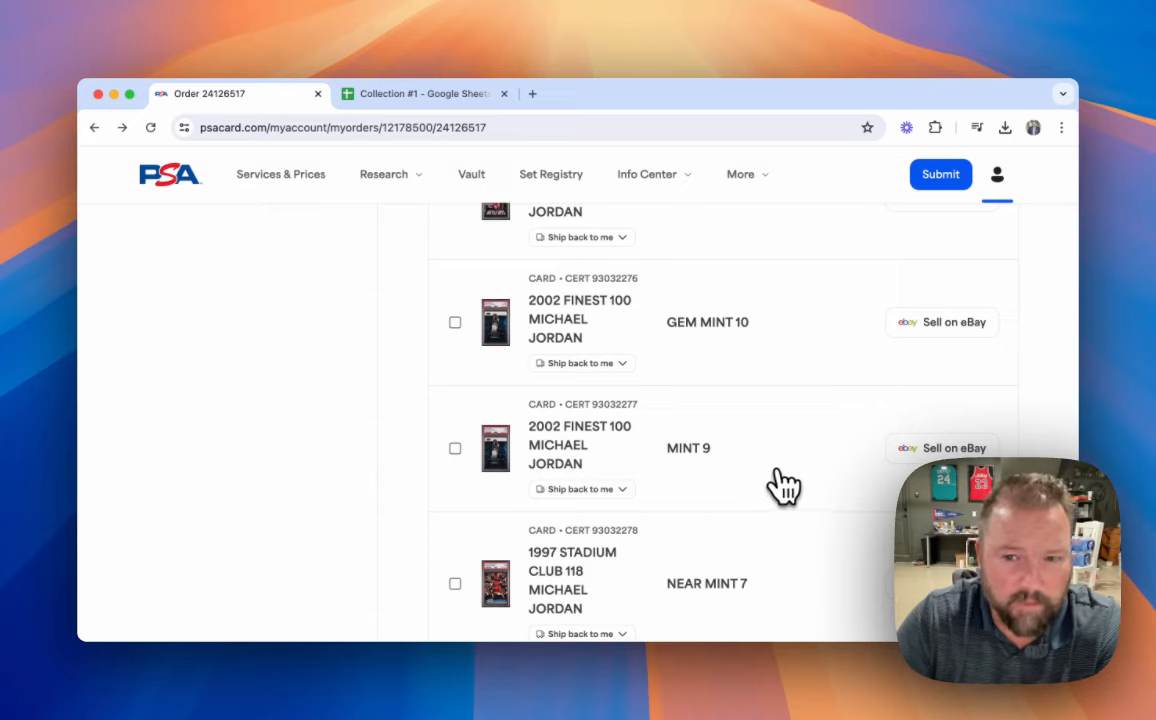
pyautogui.moveTo(784, 464)
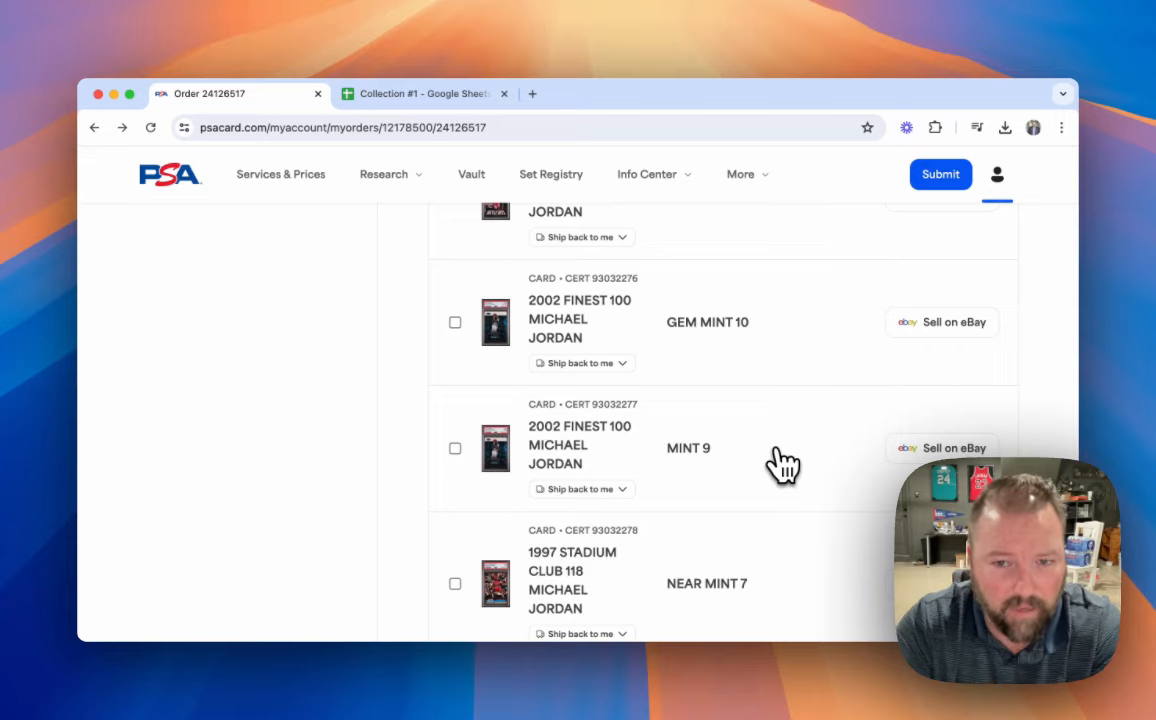
pyautogui.moveTo(800, 424)
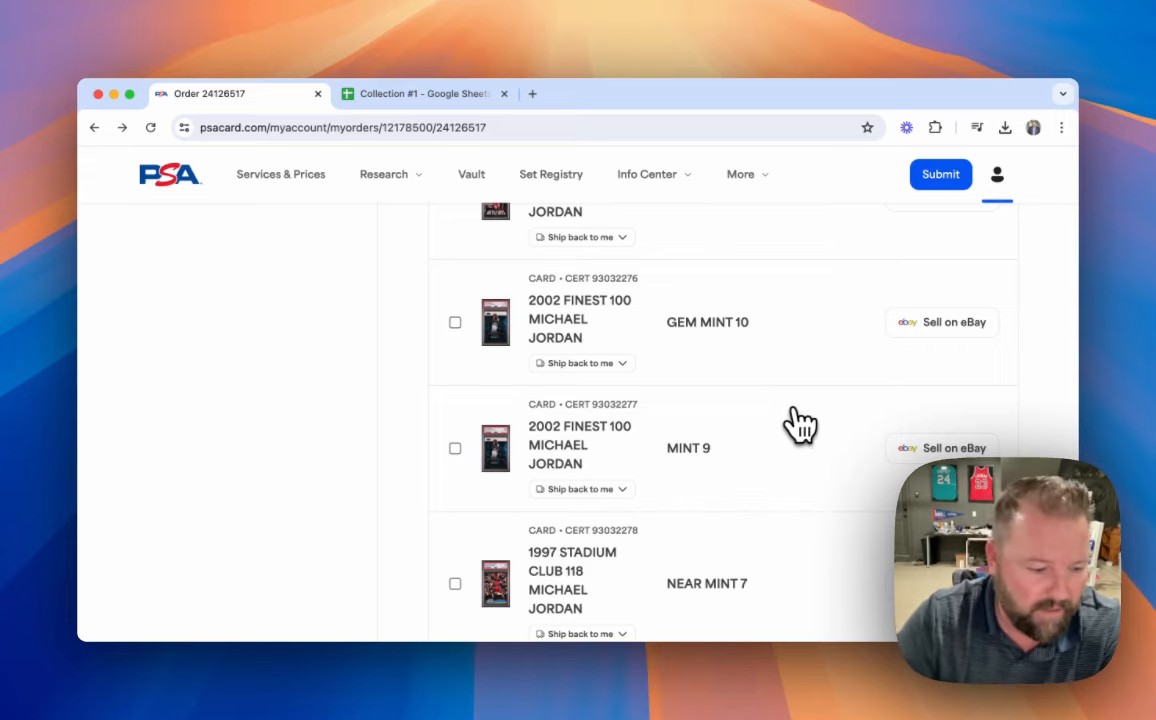
pyautogui.scroll(3)
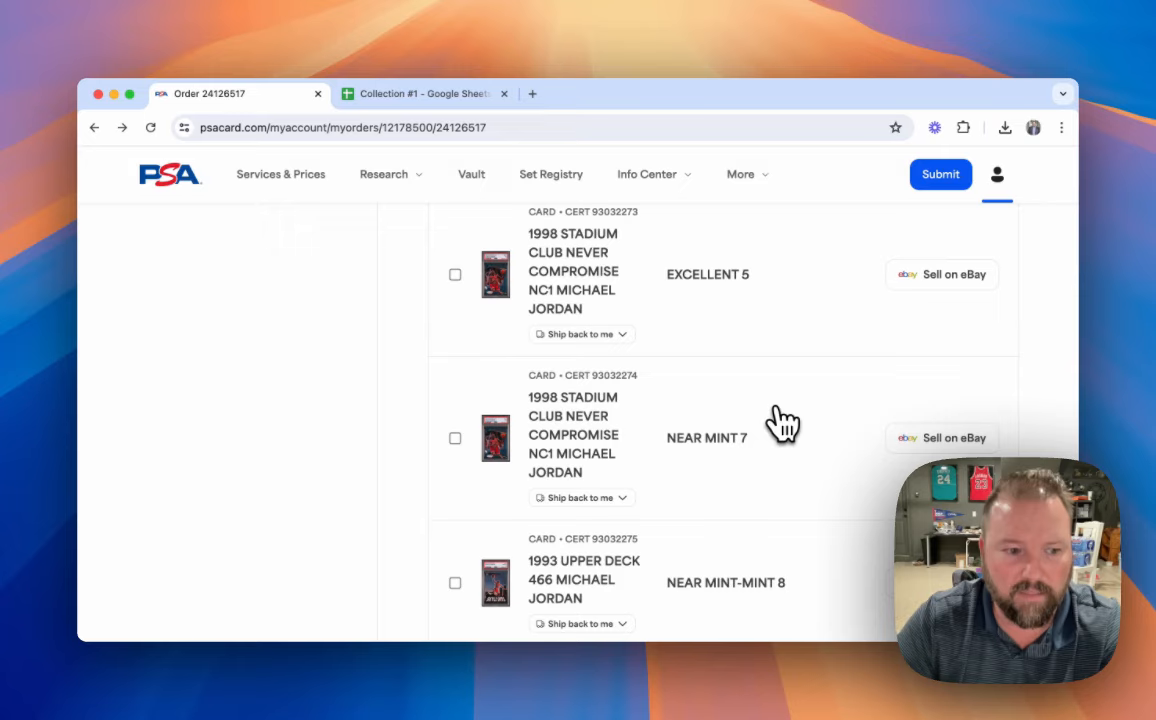
pyautogui.moveTo(776, 420)
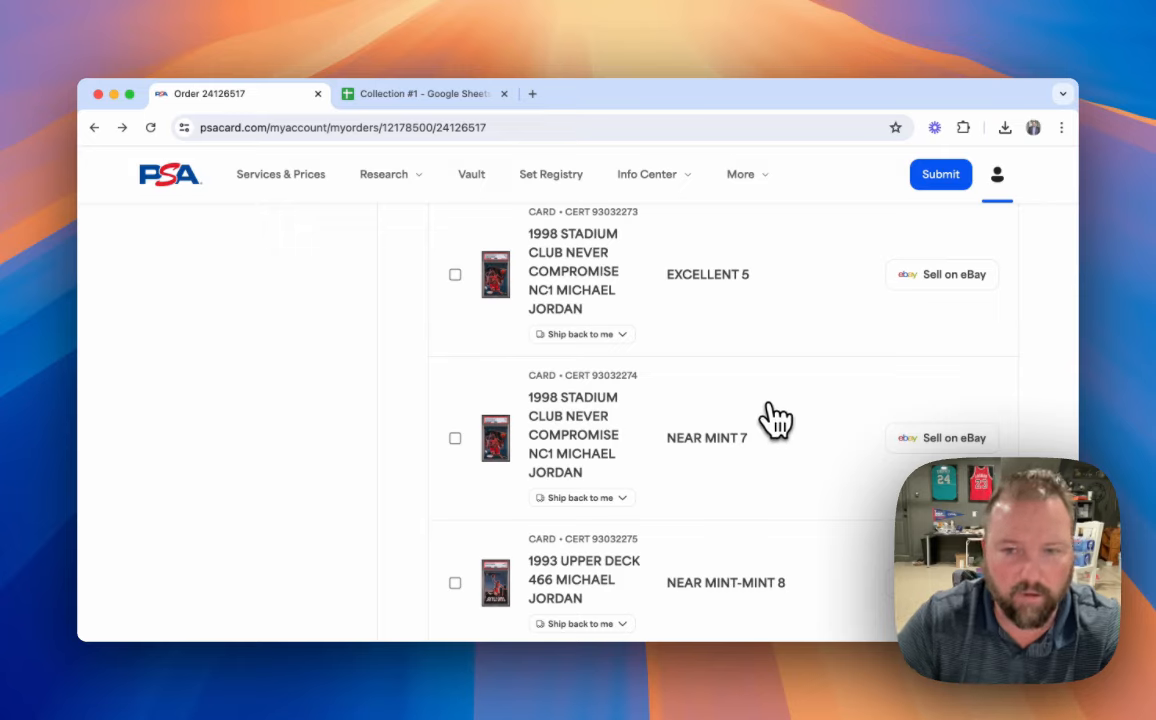
pyautogui.moveTo(782, 384)
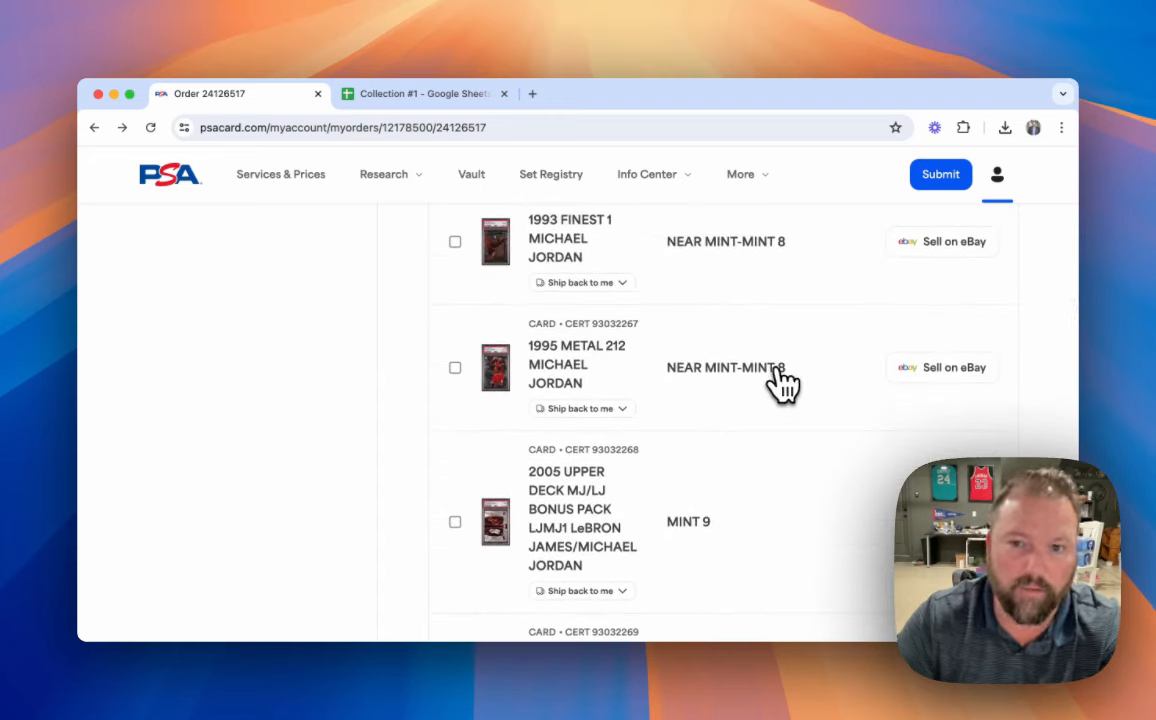
pyautogui.moveTo(560, 330)
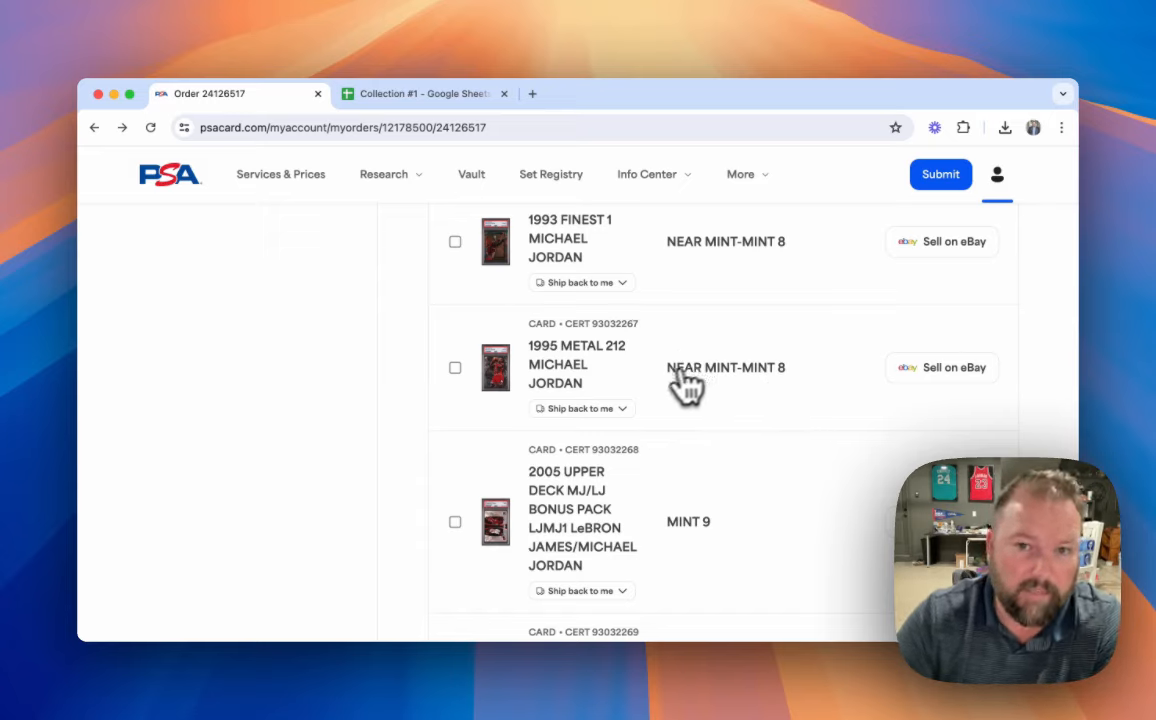
pyautogui.moveTo(680, 412)
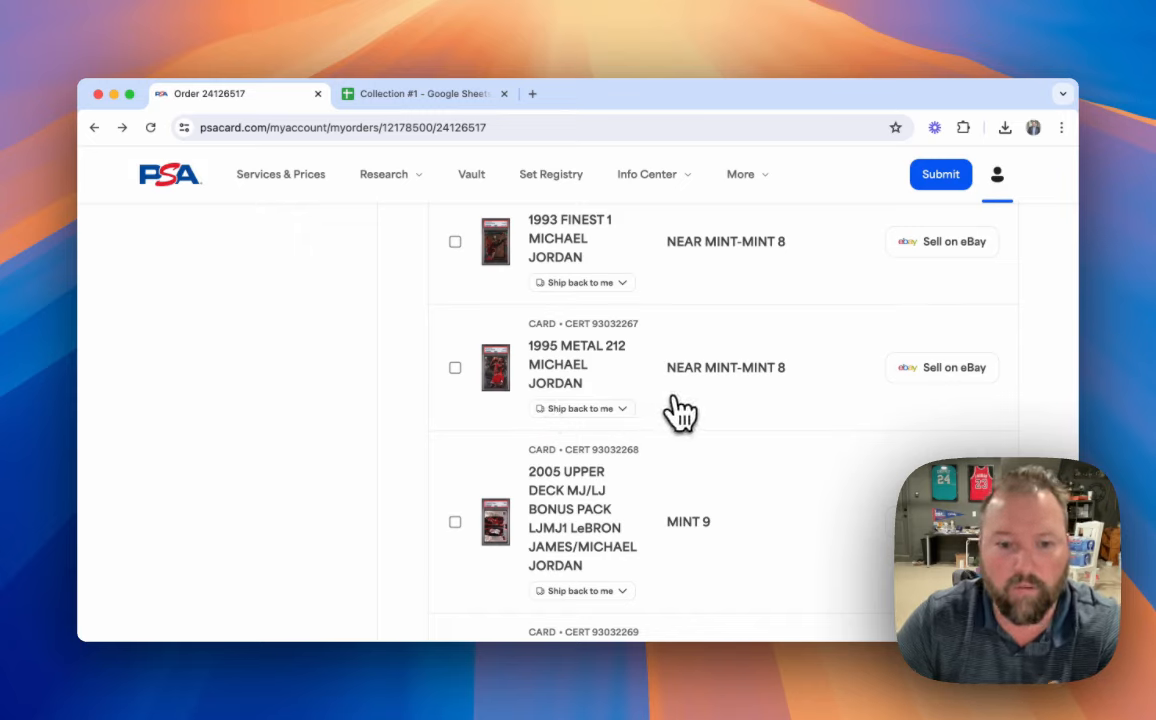
pyautogui.moveTo(800, 390)
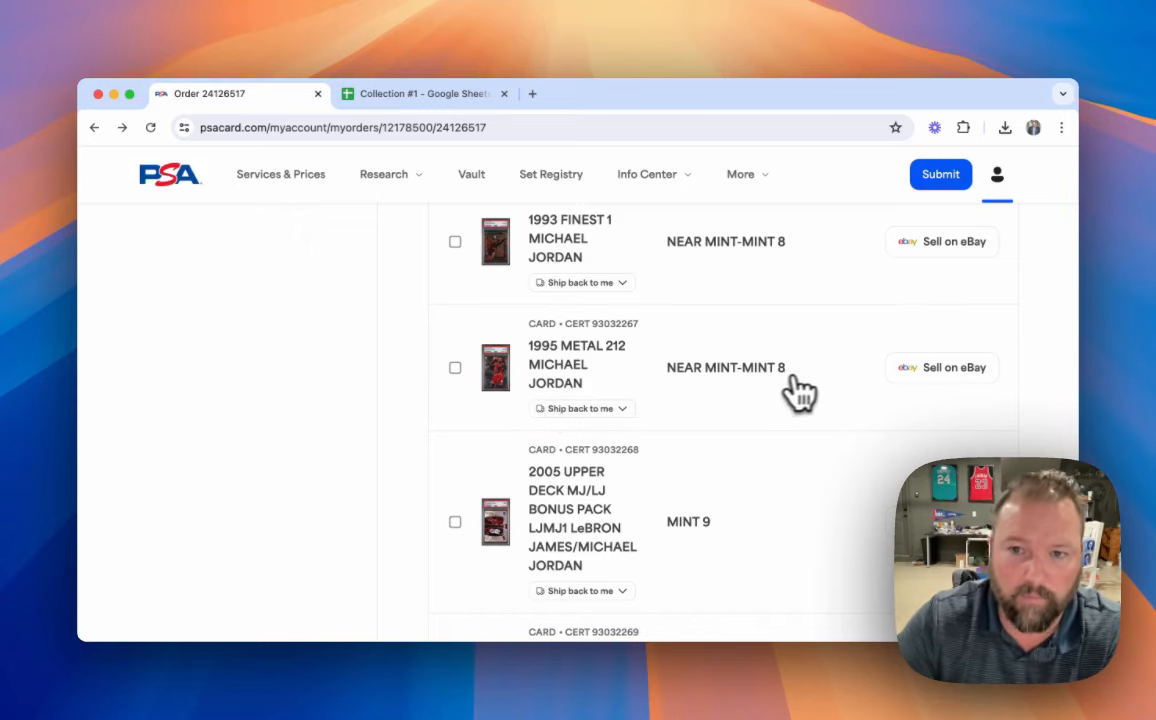
pyautogui.moveTo(504, 390)
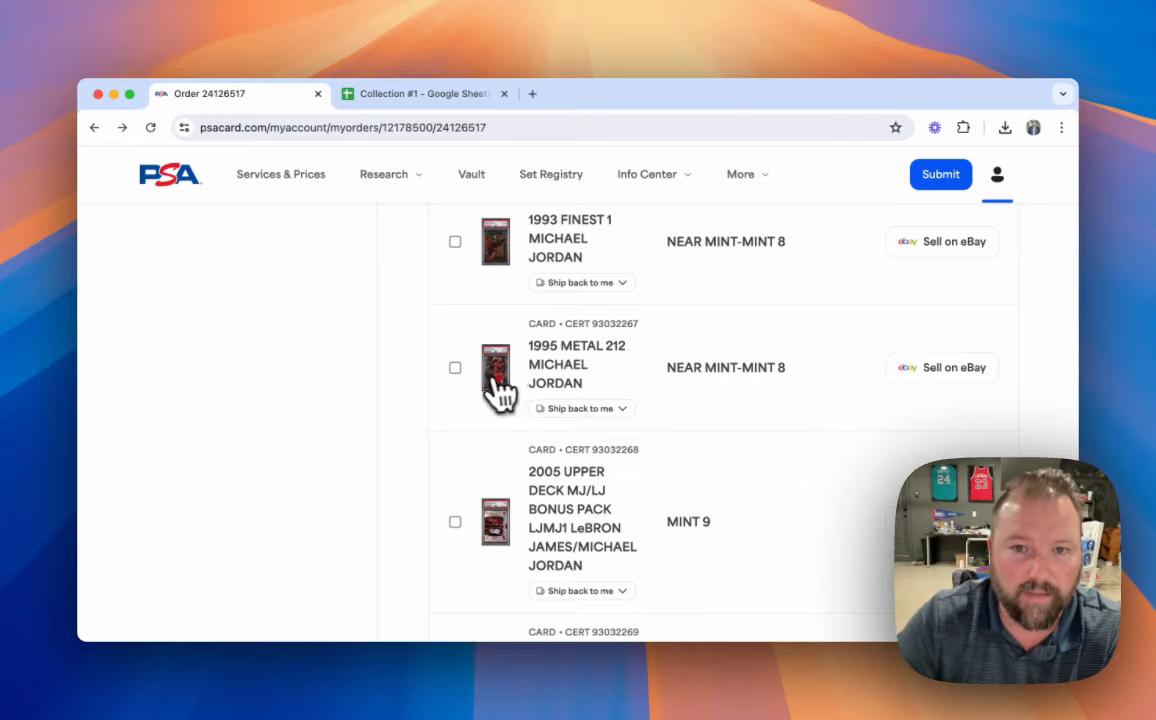
pyautogui.click(496, 378)
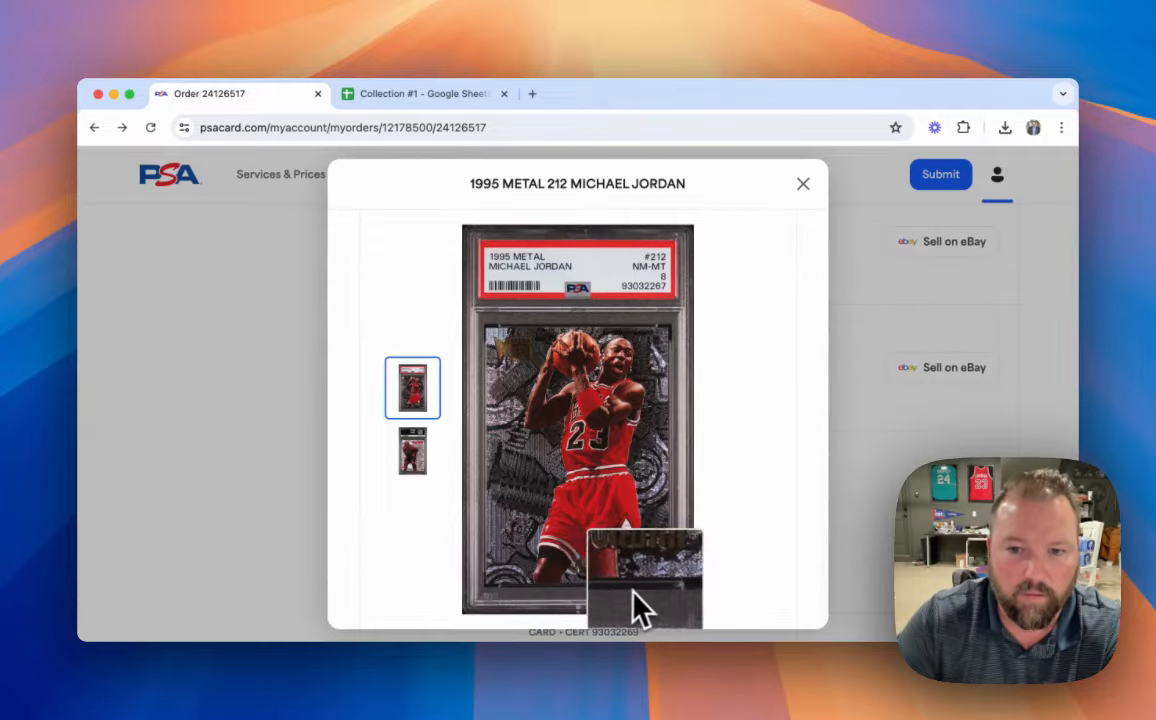
pyautogui.click(412, 450)
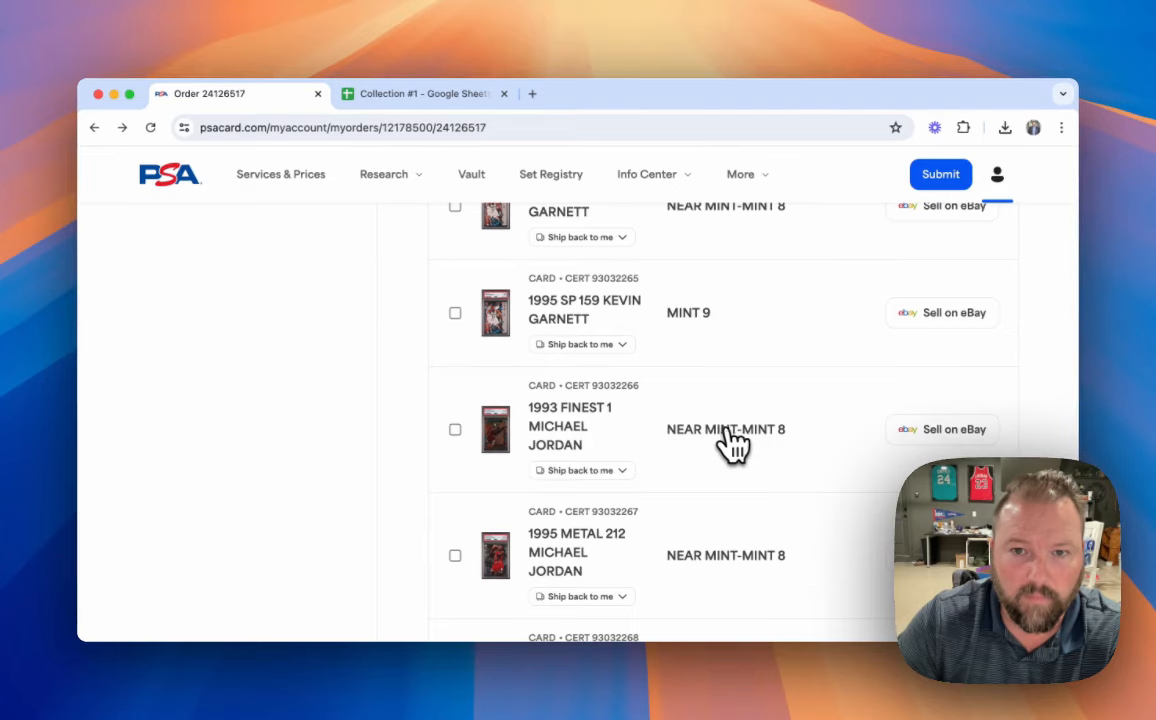
pyautogui.moveTo(808, 398)
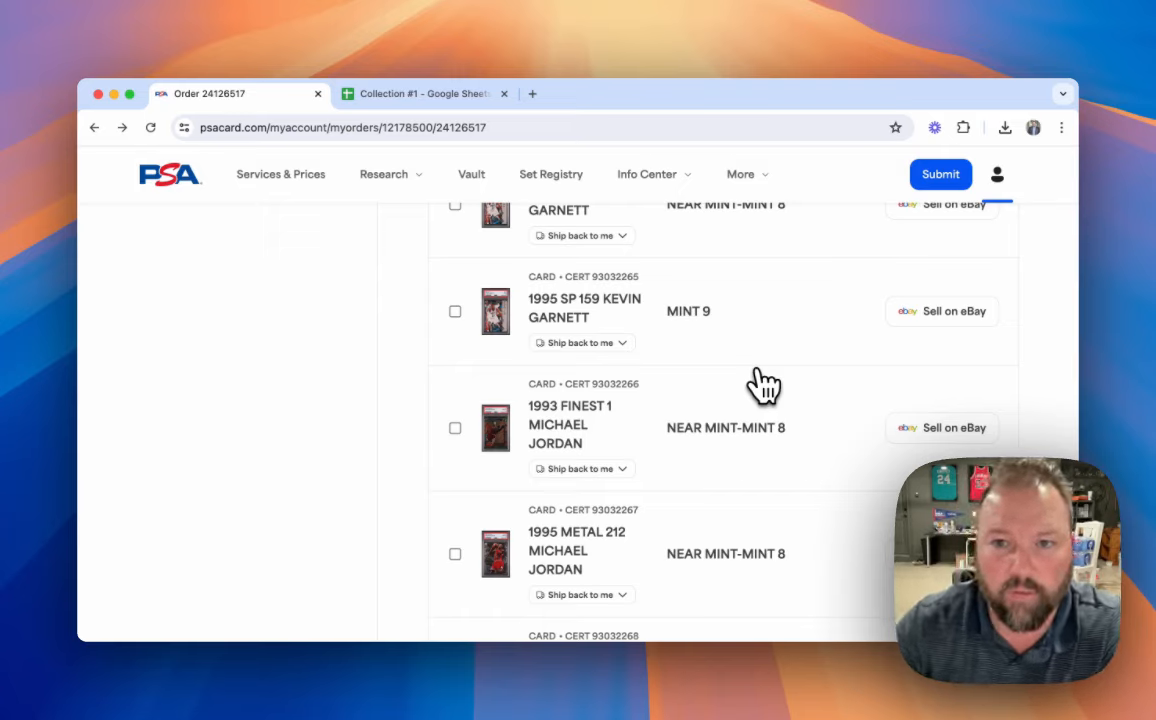
pyautogui.moveTo(782, 386)
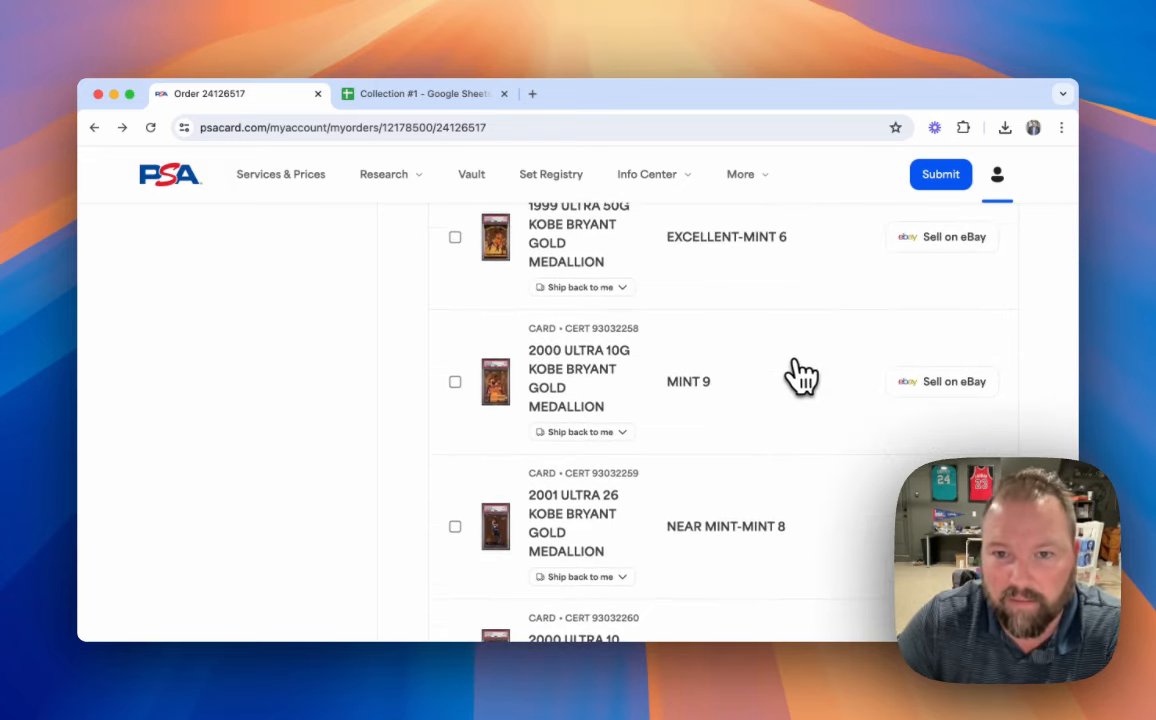
pyautogui.moveTo(796, 372)
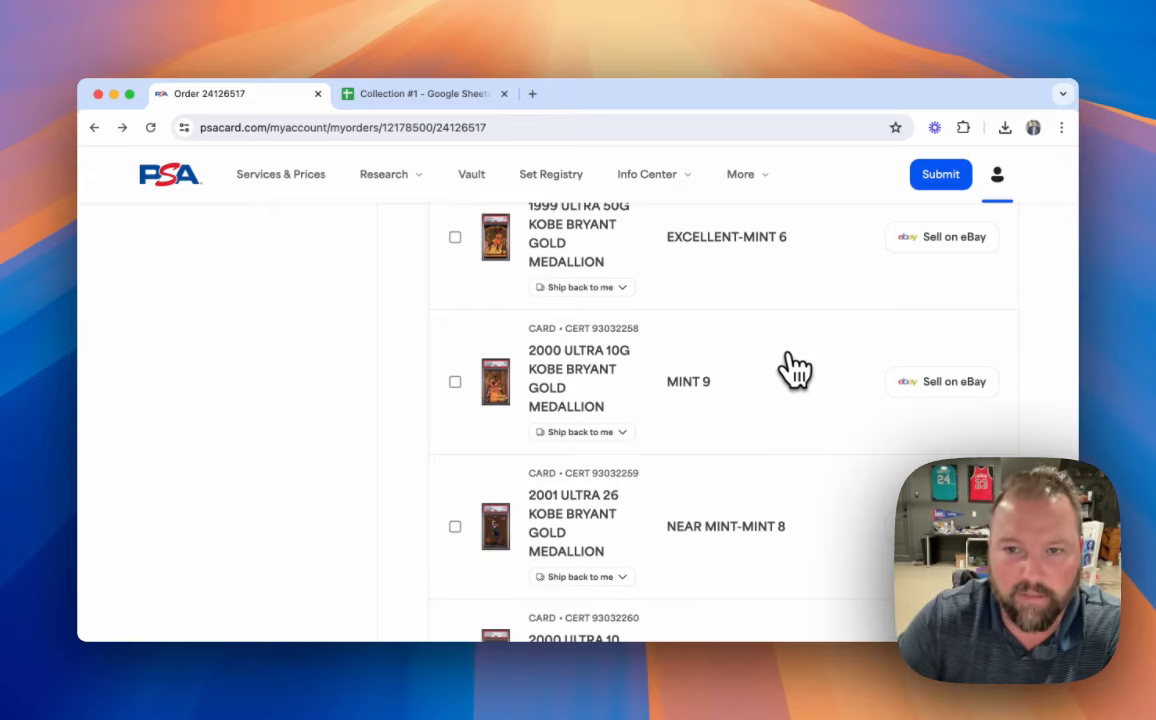
pyautogui.moveTo(678, 304)
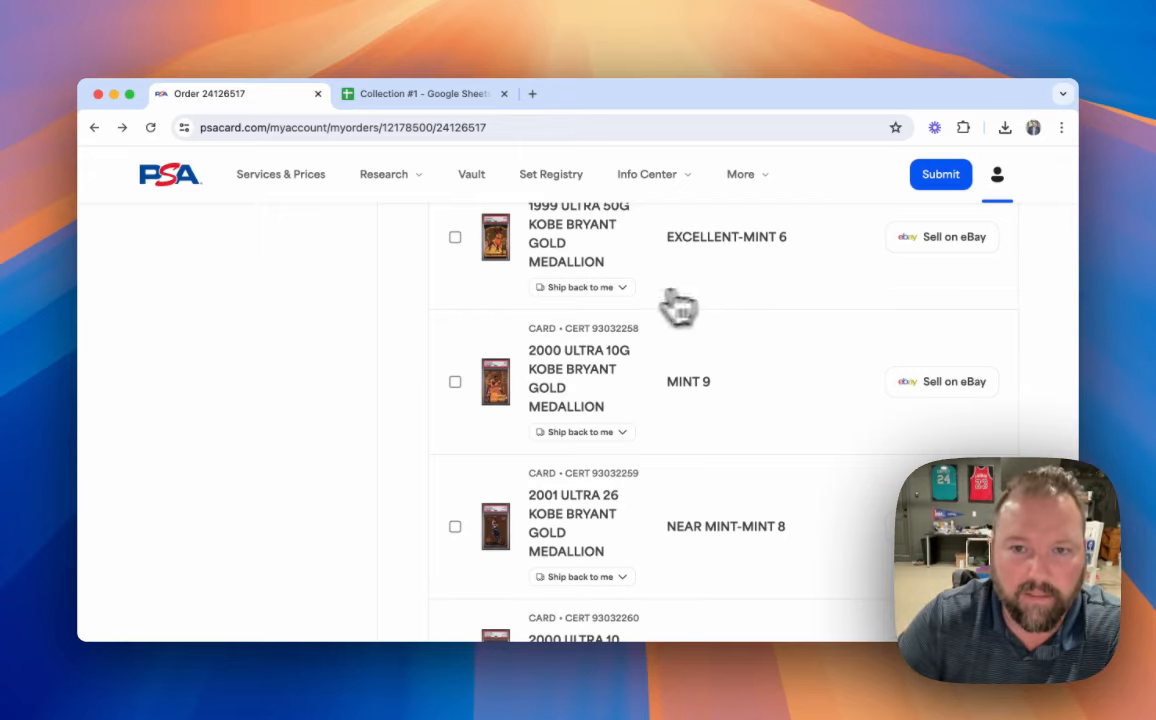
pyautogui.scroll(-3)
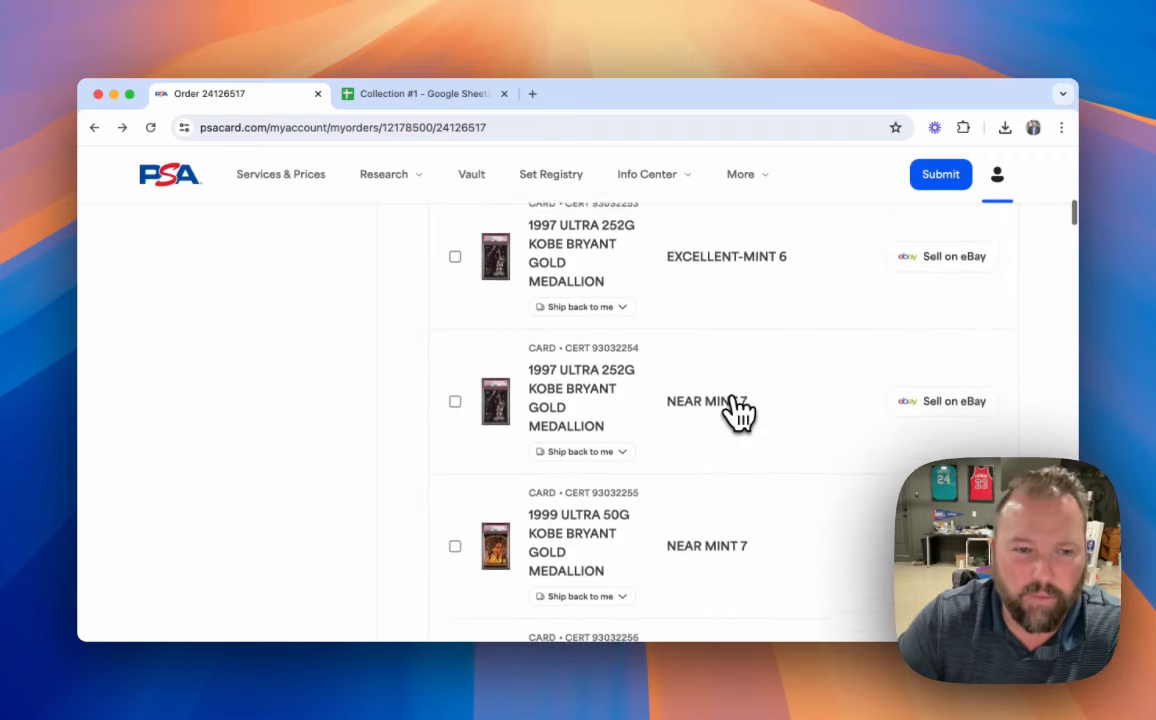
pyautogui.scroll(-3)
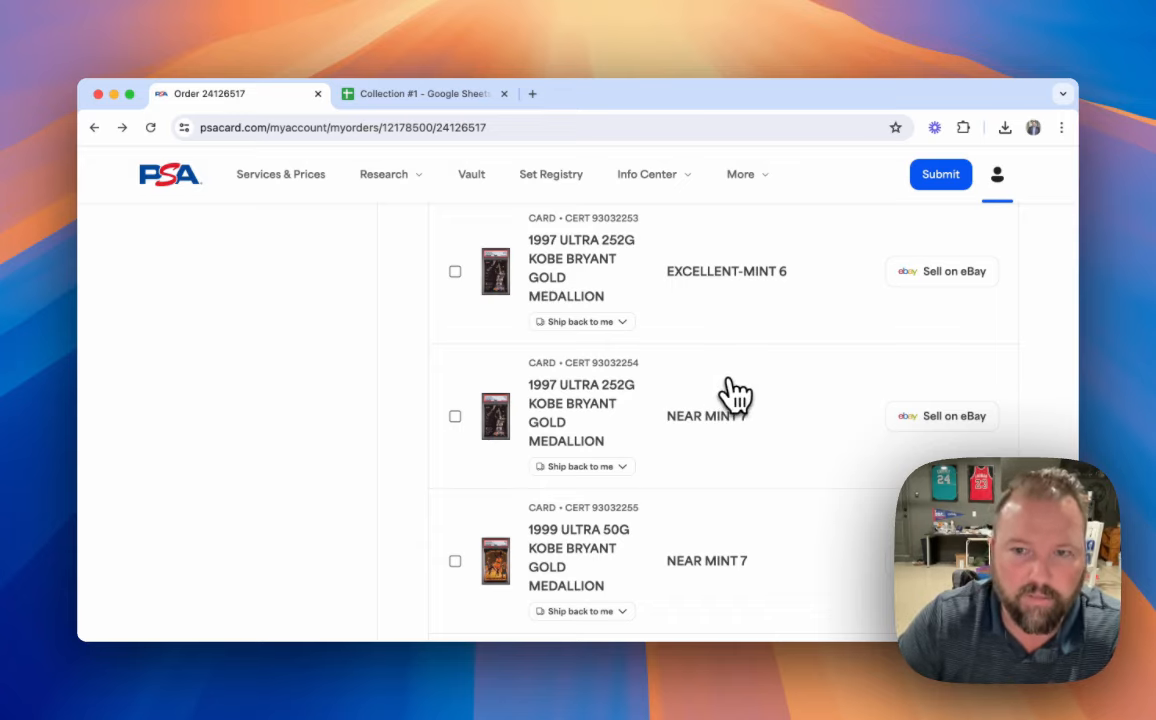
pyautogui.scroll(-3)
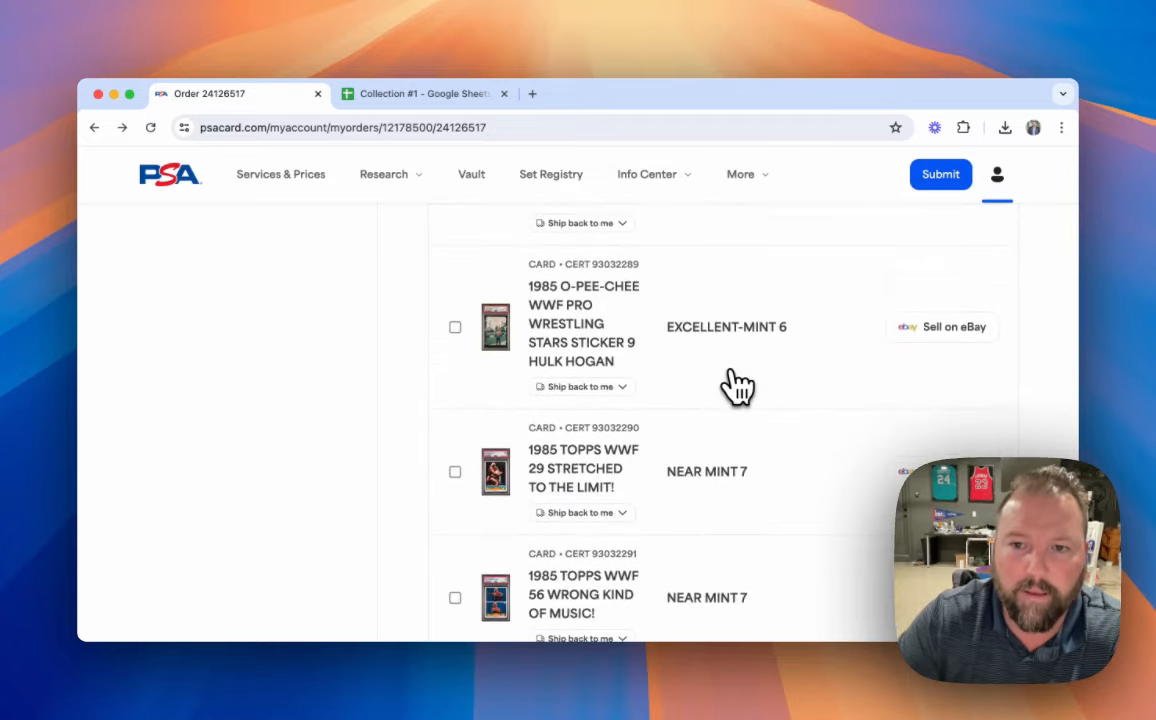
pyautogui.scroll(-3)
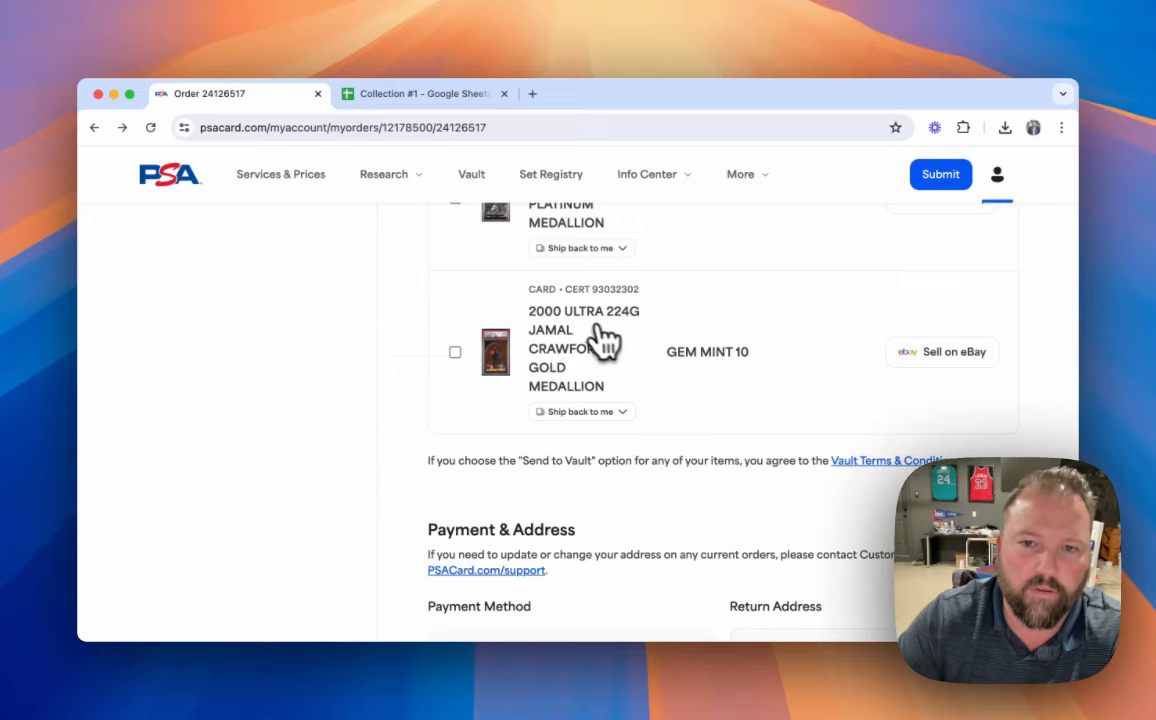
pyautogui.moveTo(632, 368)
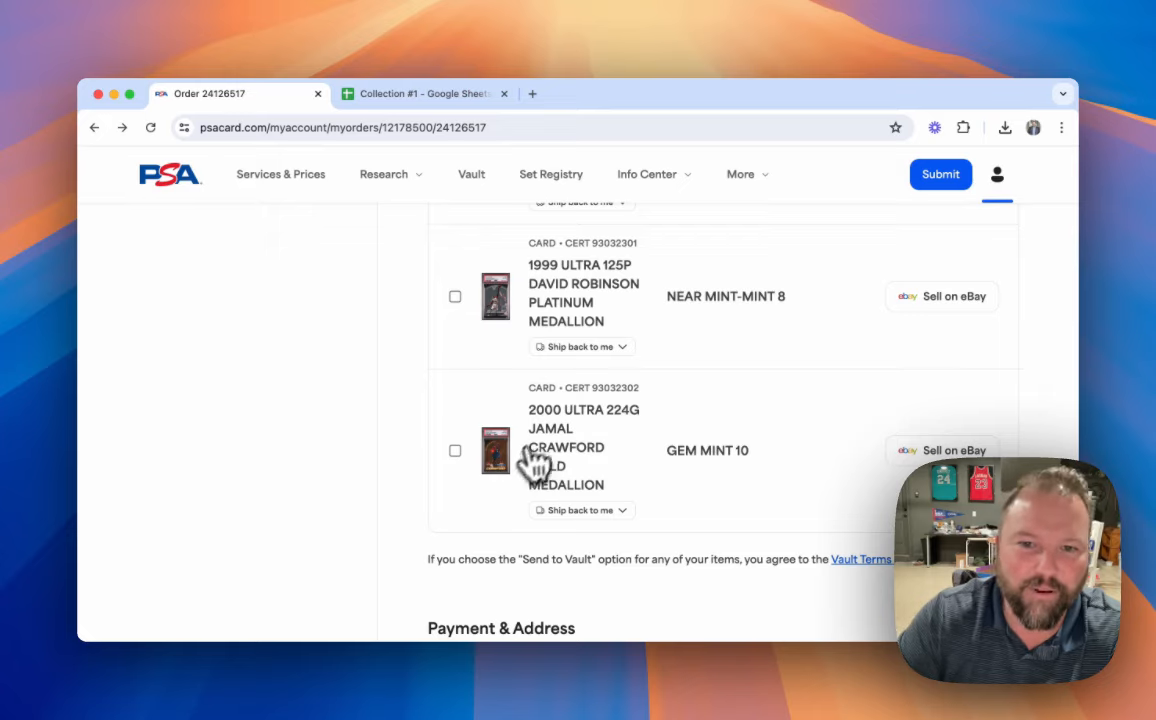
pyautogui.moveTo(568, 470)
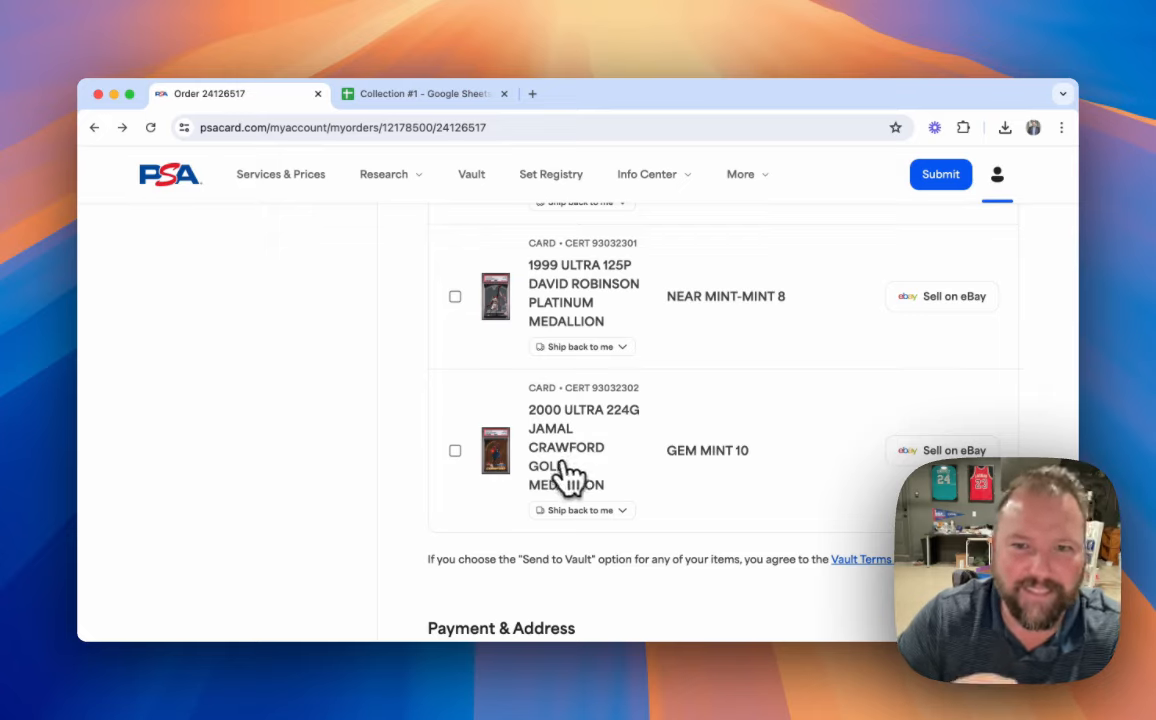
pyautogui.moveTo(580, 436)
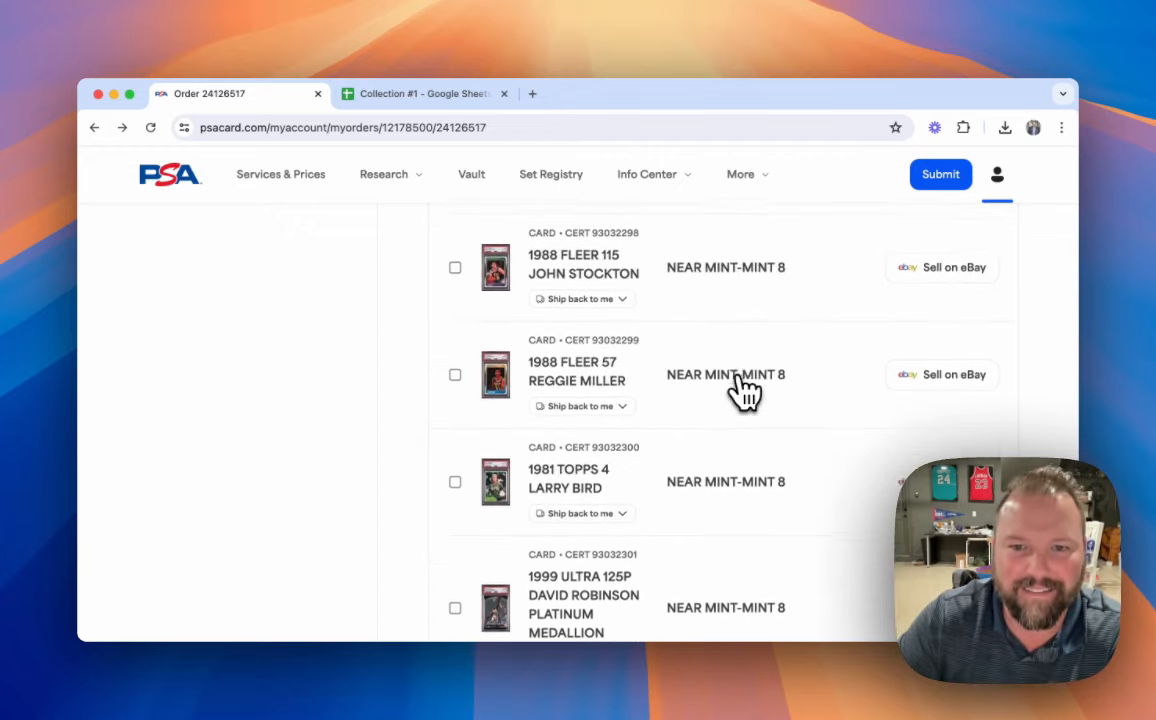
pyautogui.scroll(-3)
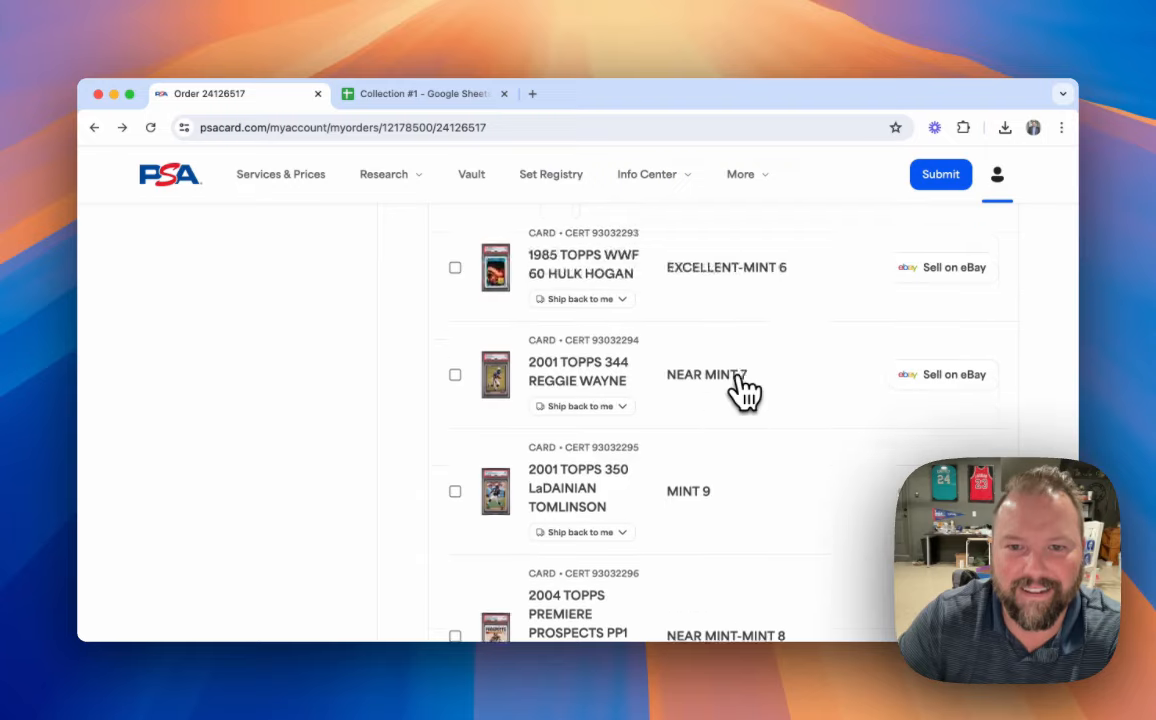
pyautogui.scroll(-3)
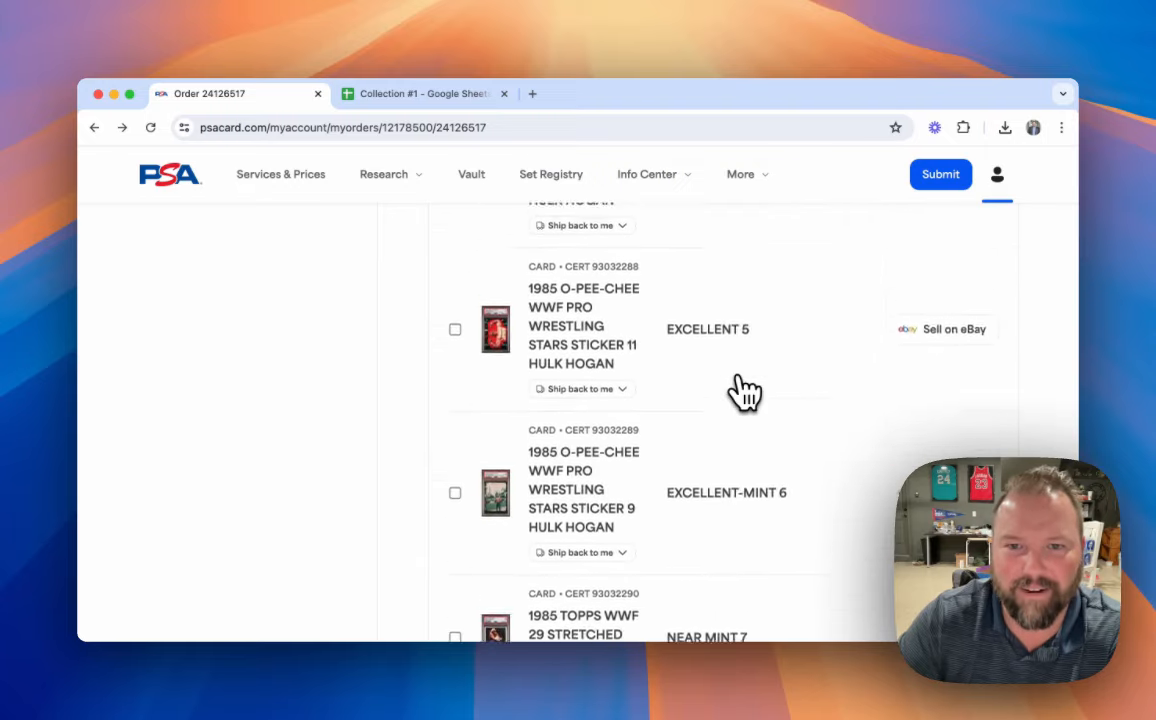
pyautogui.scroll(-3)
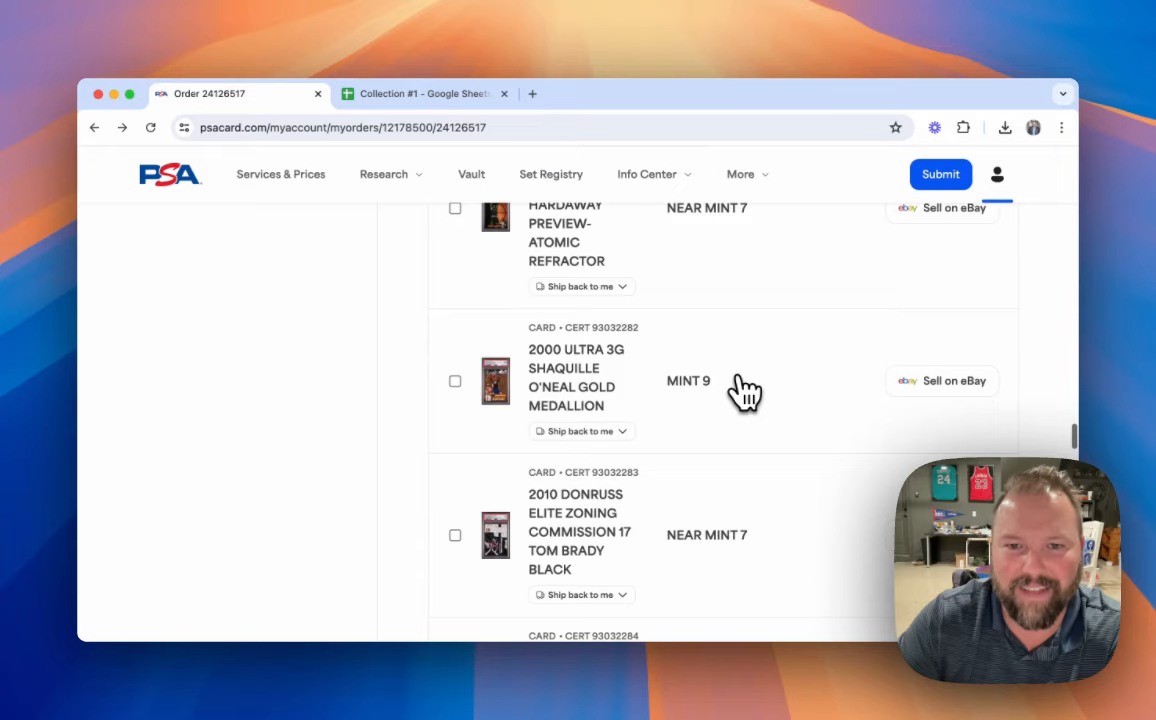
pyautogui.scroll(-3)
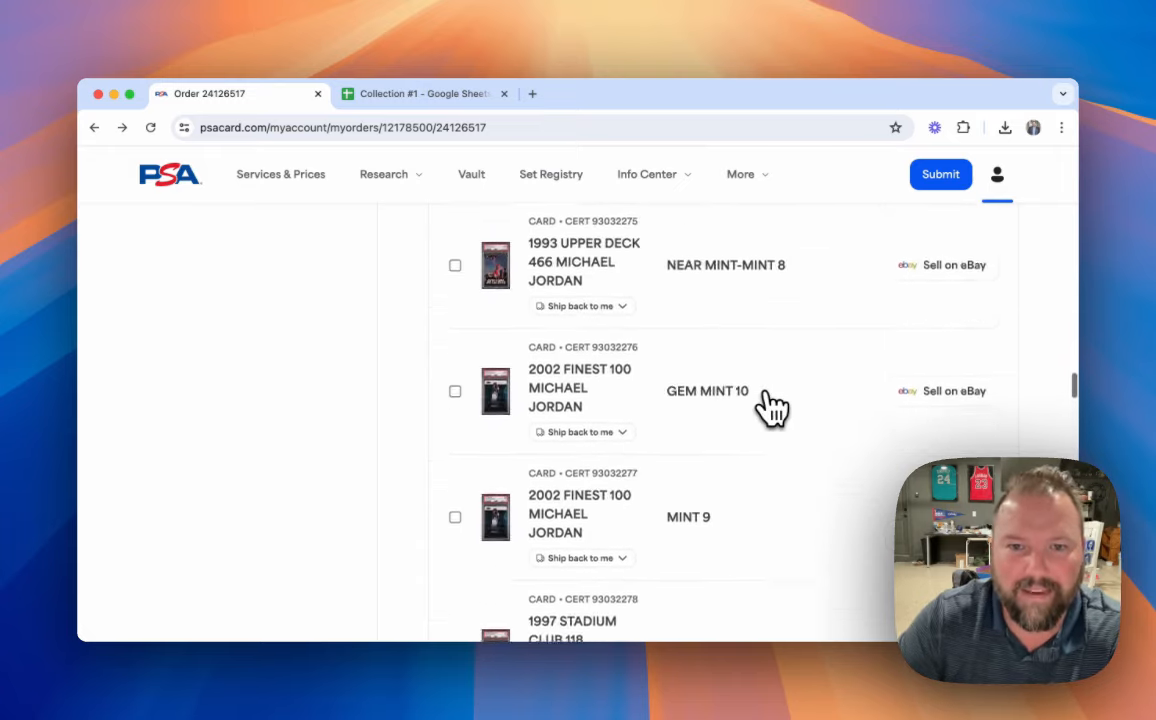
pyautogui.scroll(-3)
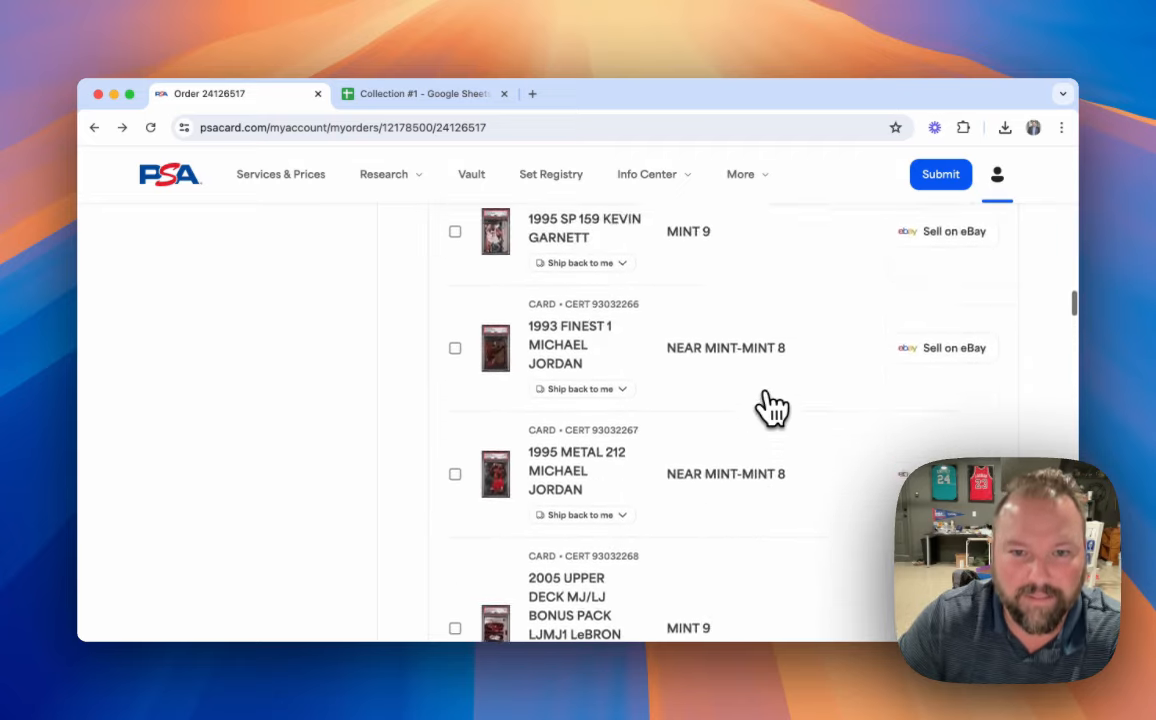
pyautogui.scroll(-3)
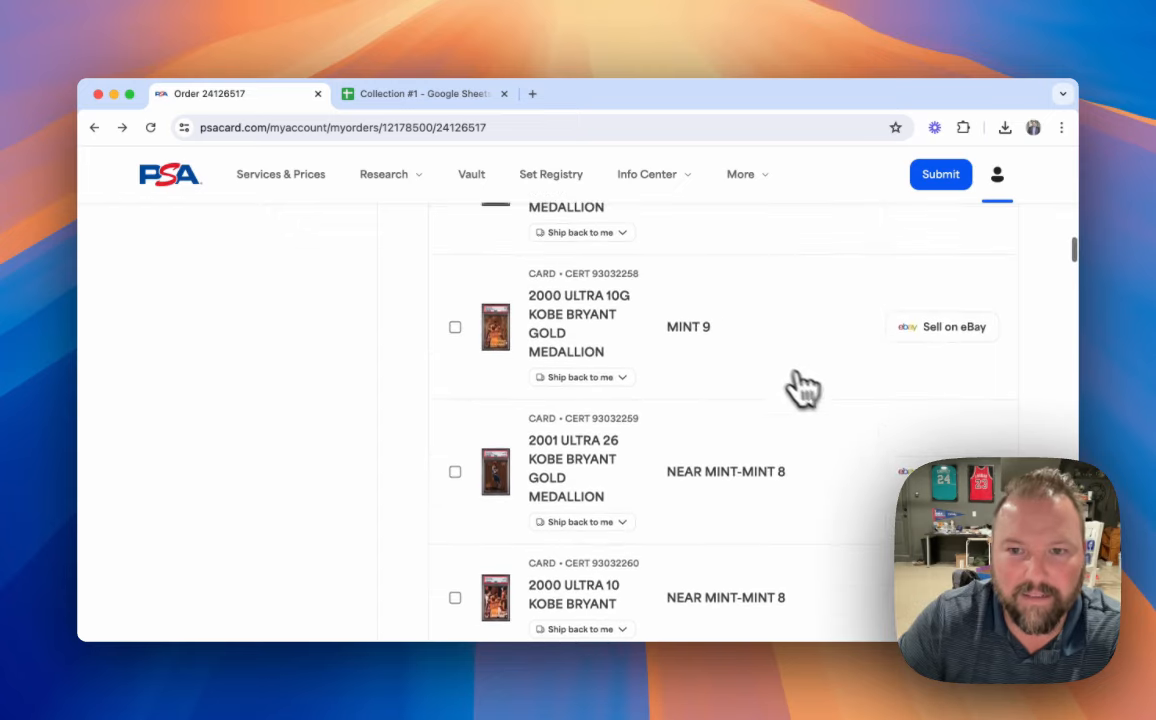
pyautogui.scroll(3)
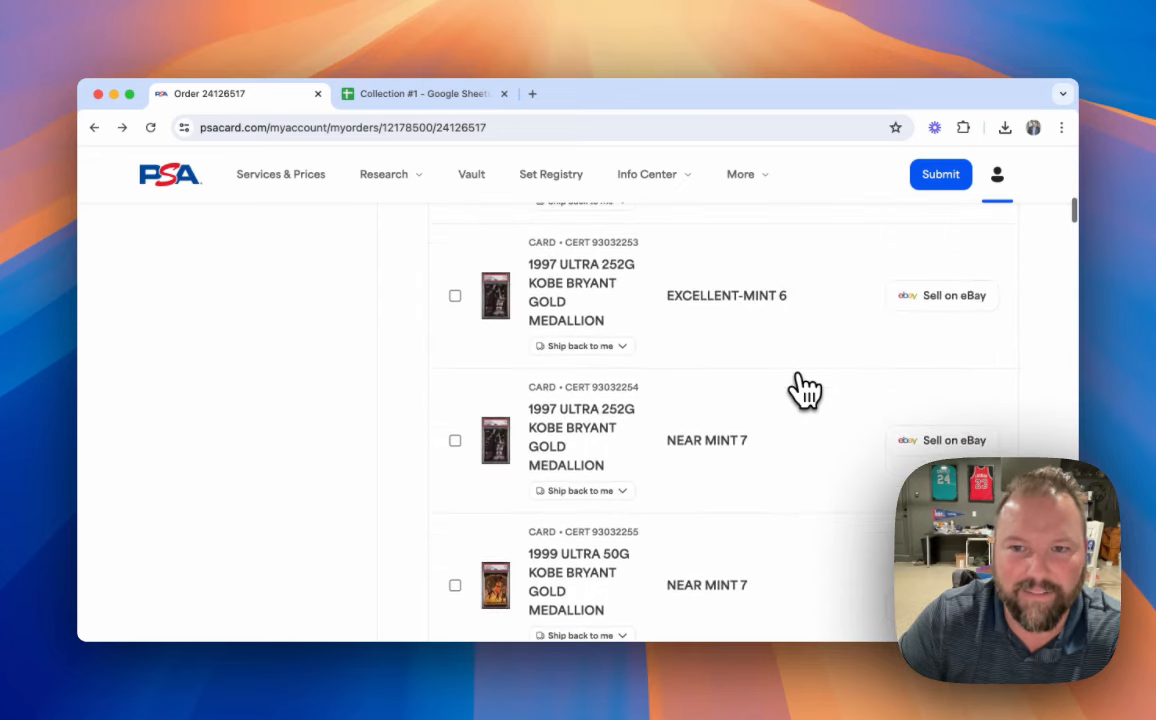
pyautogui.scroll(3)
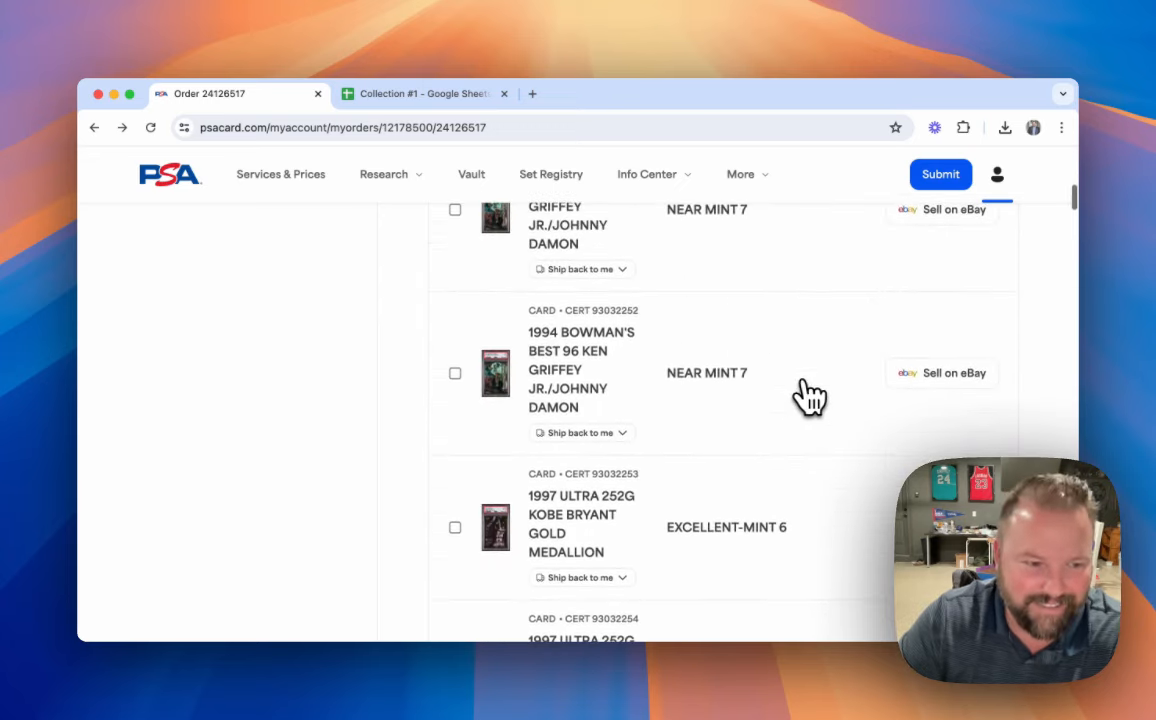
pyautogui.scroll(-3)
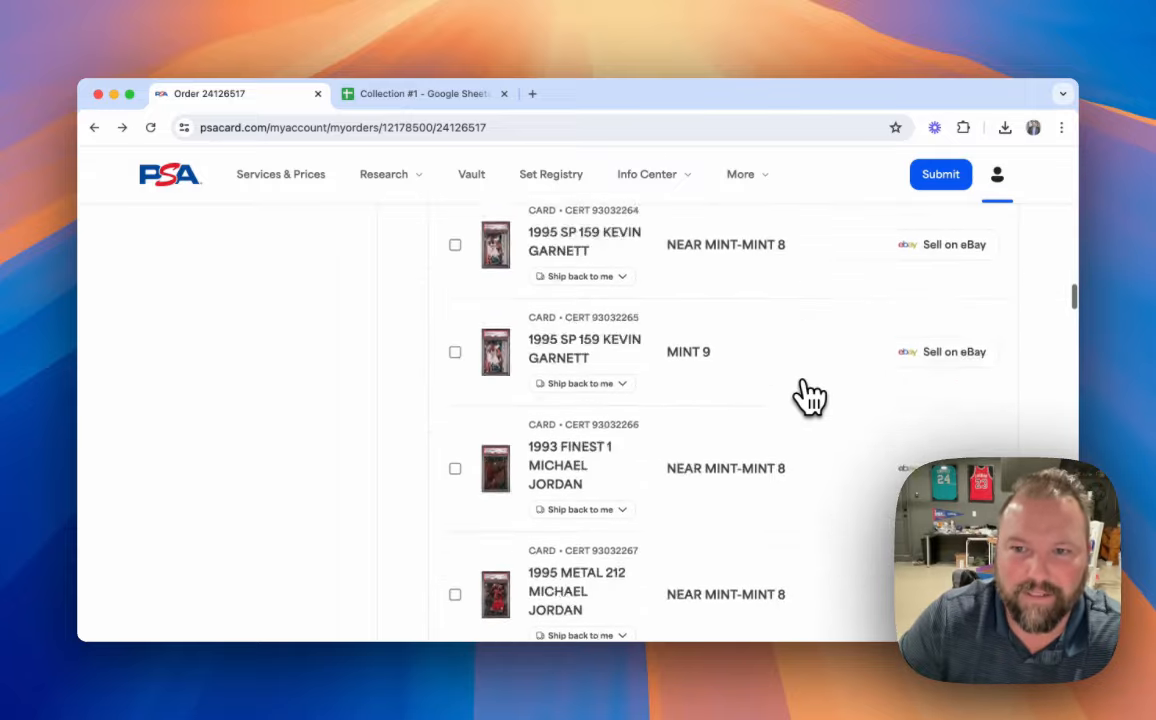
pyautogui.scroll(-3)
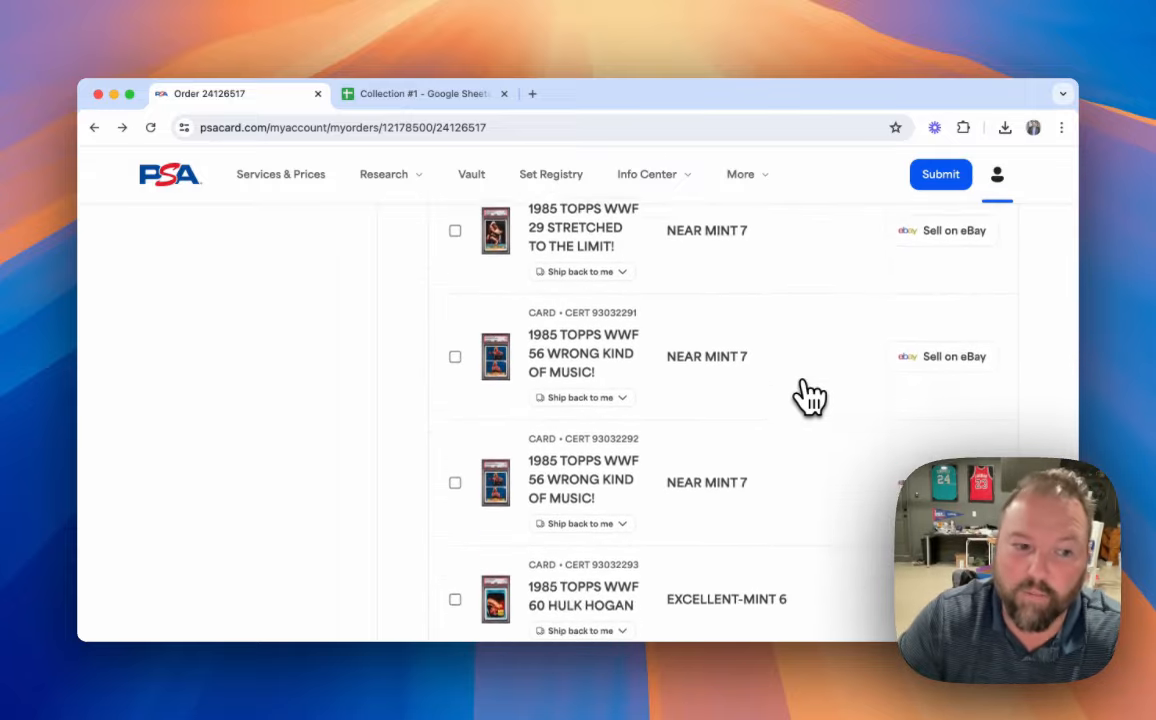
pyautogui.scroll(-3)
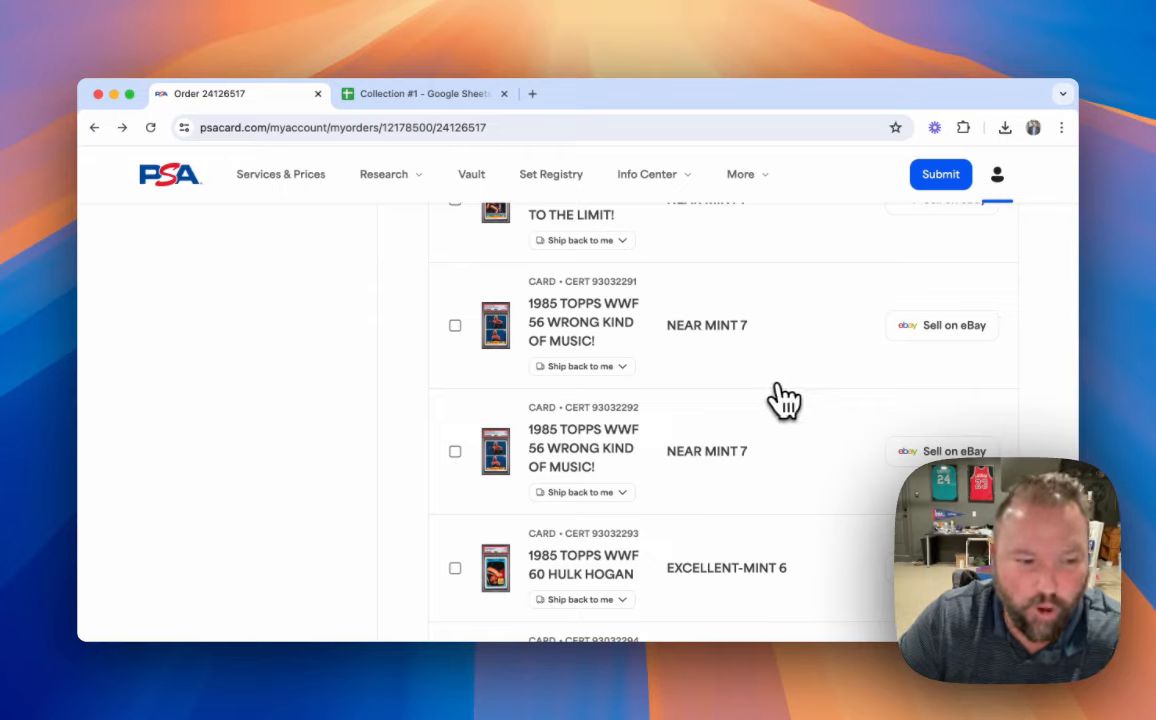
pyautogui.moveTo(804, 384)
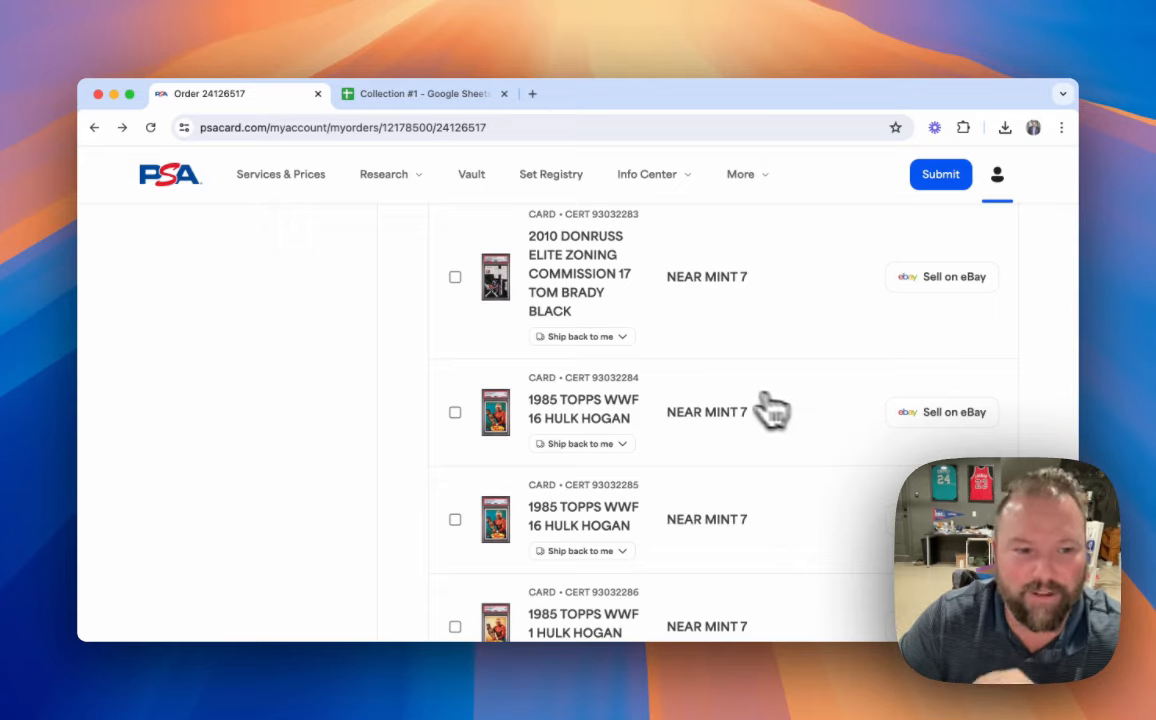
pyautogui.moveTo(748, 378)
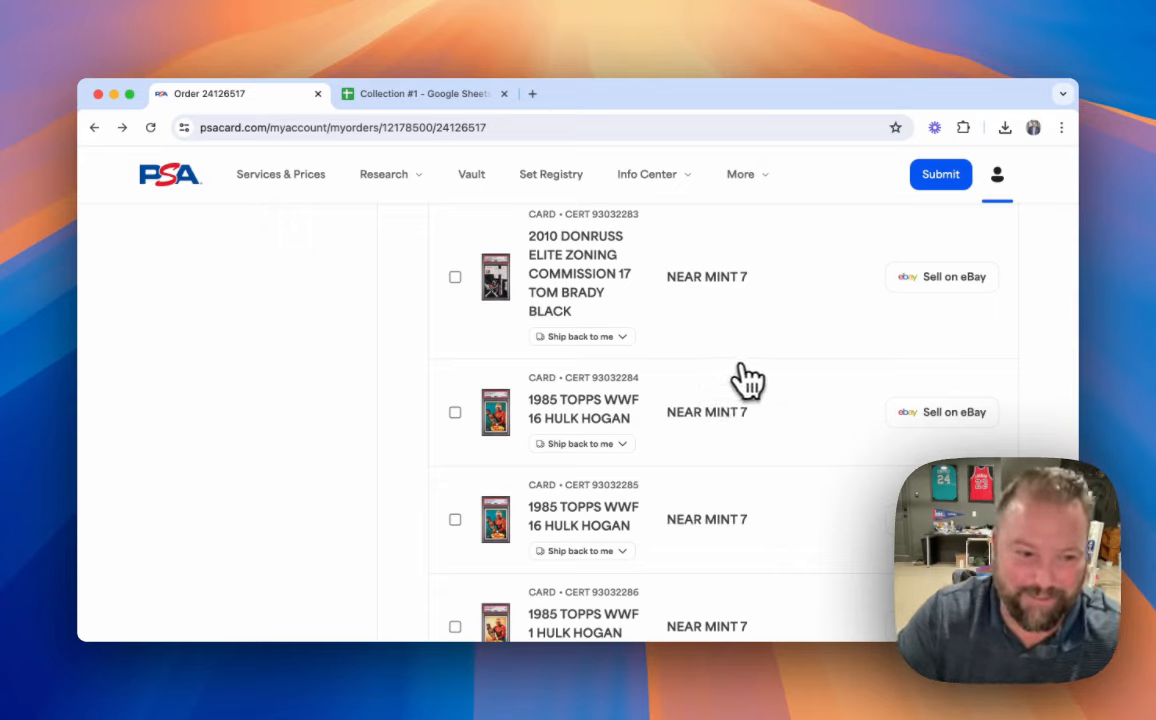
pyautogui.moveTo(772, 380)
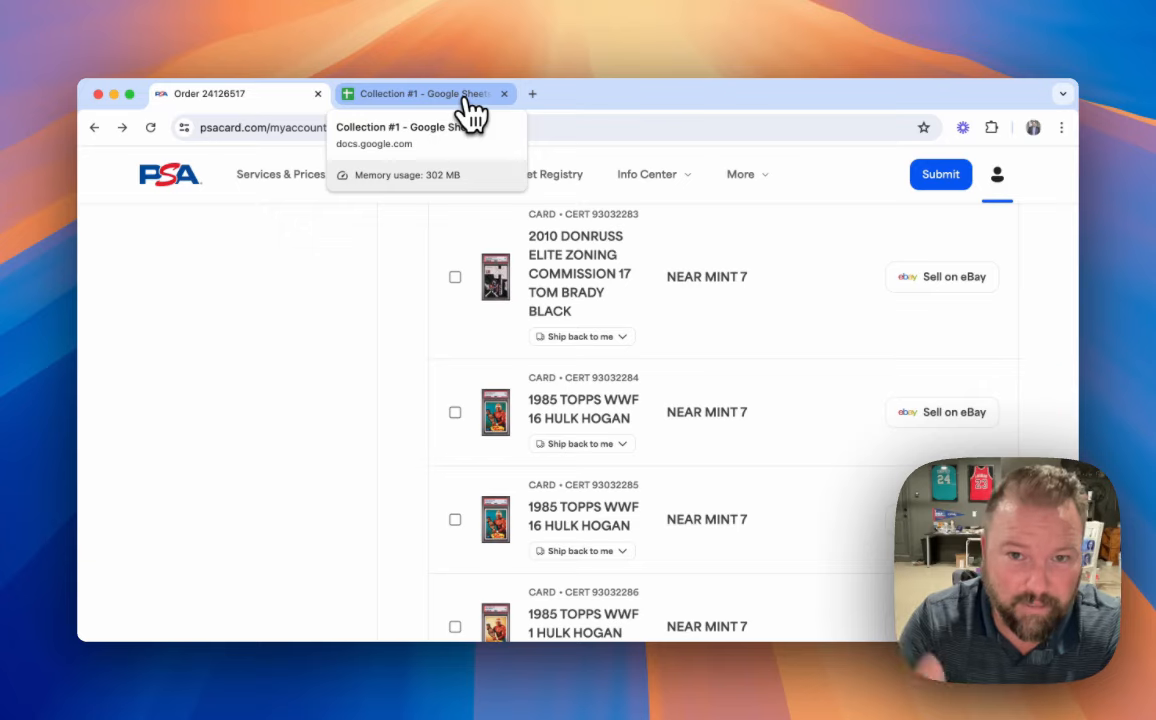
pyautogui.moveTo(664, 318)
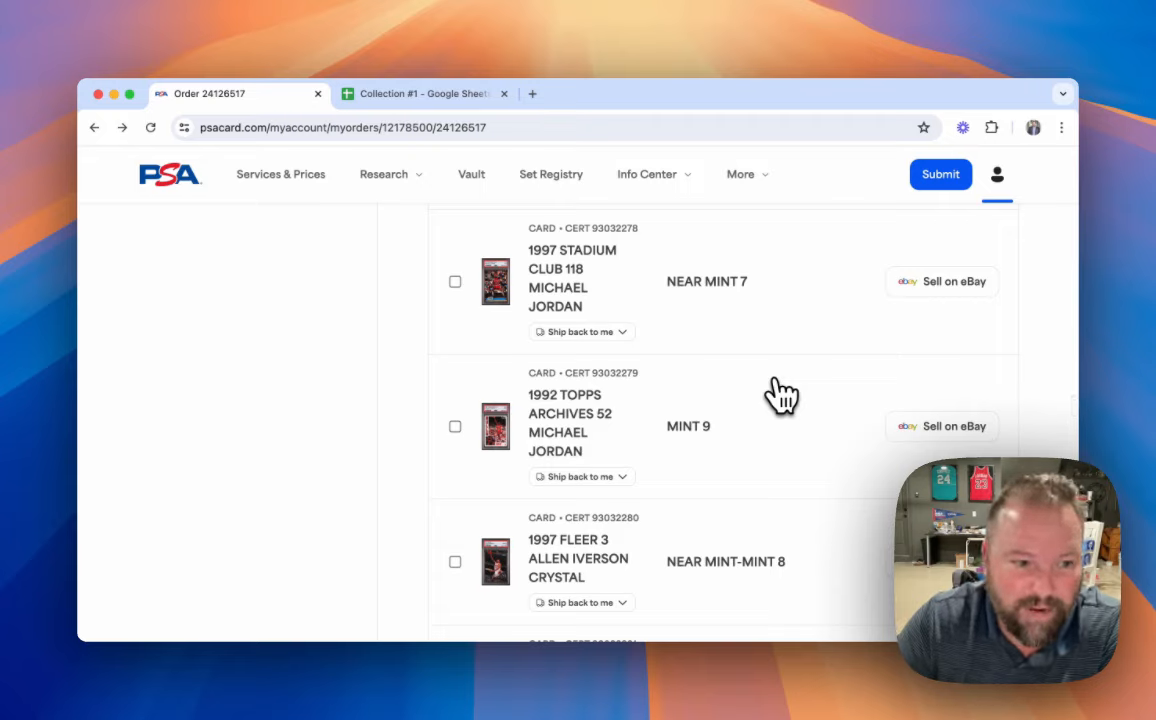
pyautogui.moveTo(770, 356)
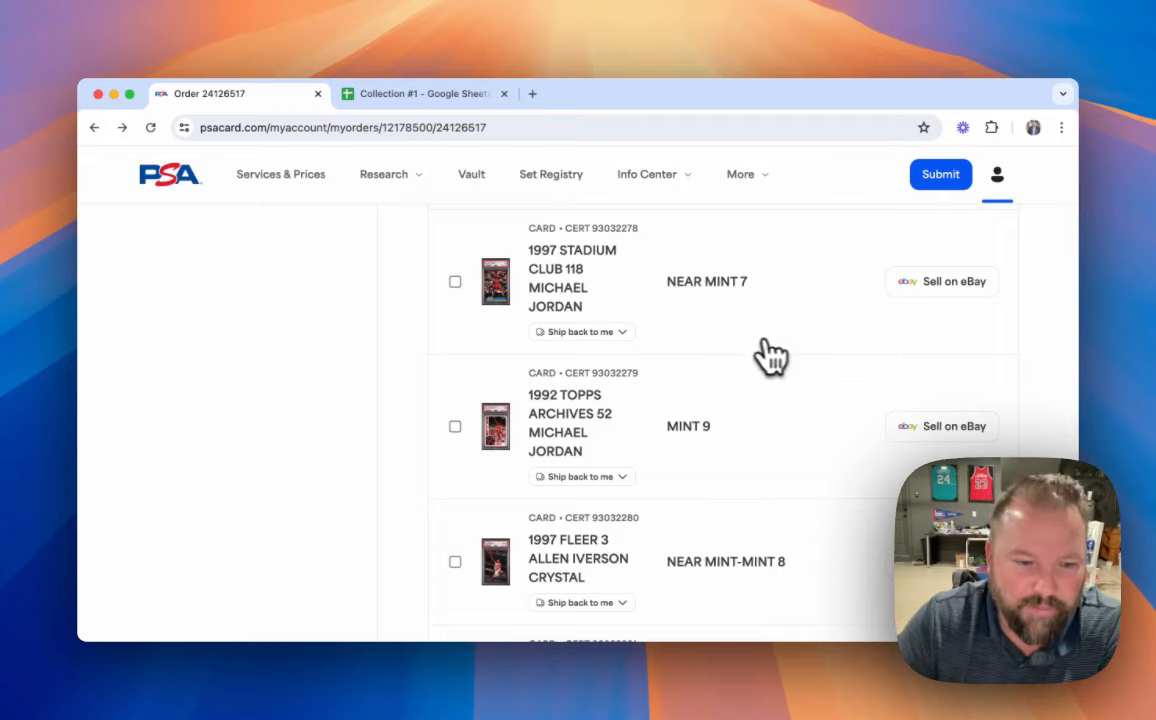
pyautogui.moveTo(716, 400)
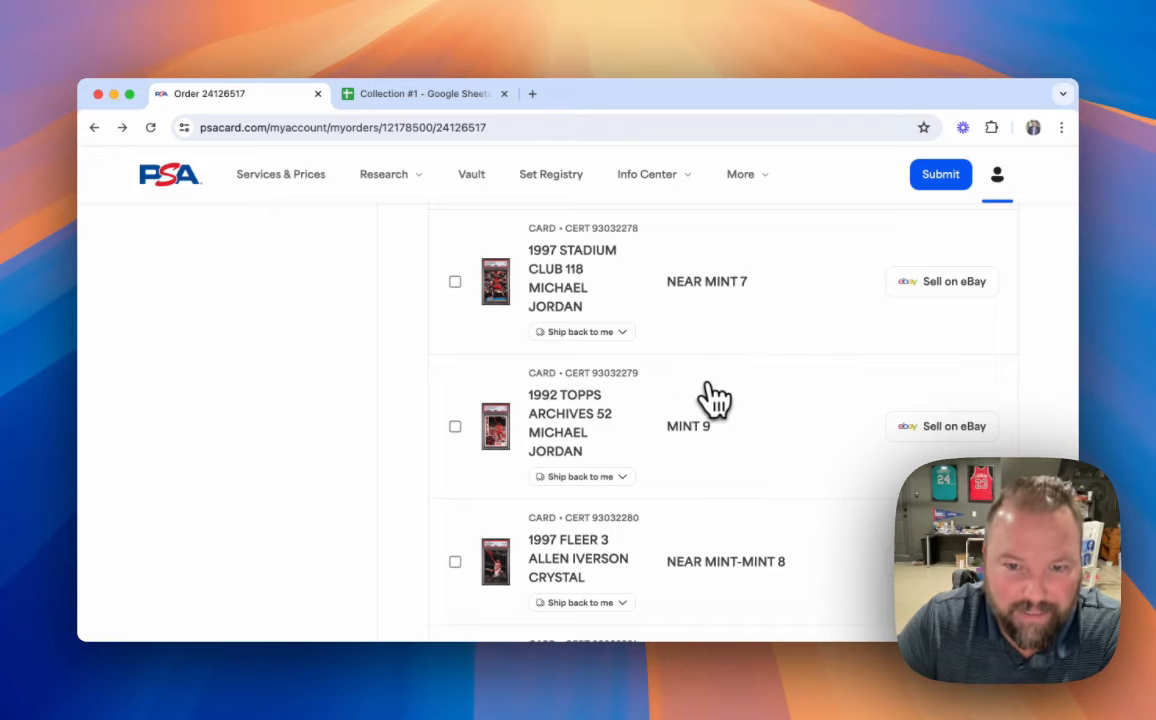
pyautogui.scroll(-3)
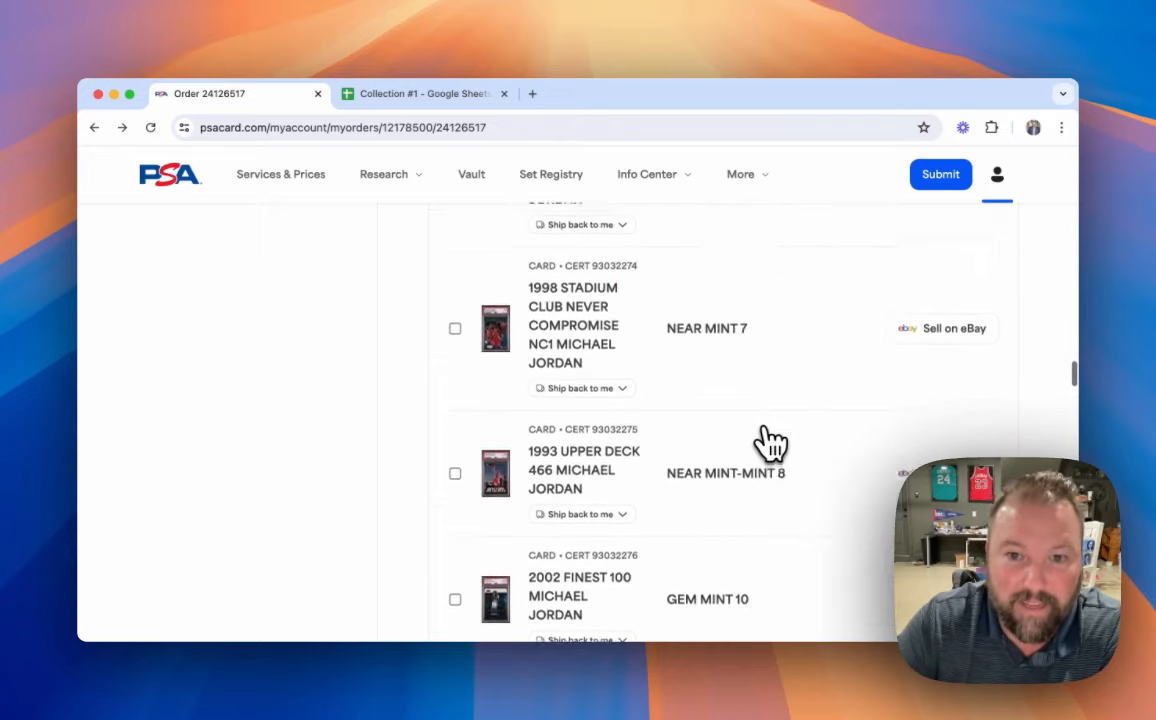
pyautogui.scroll(-3)
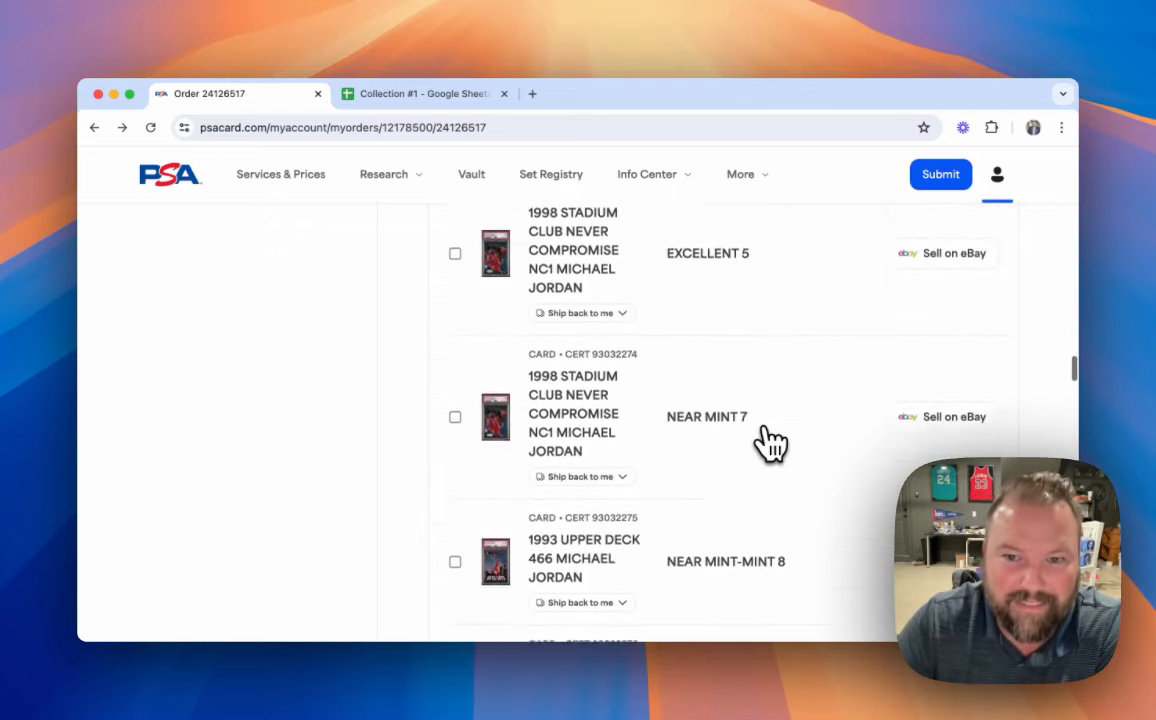
pyautogui.scroll(-3)
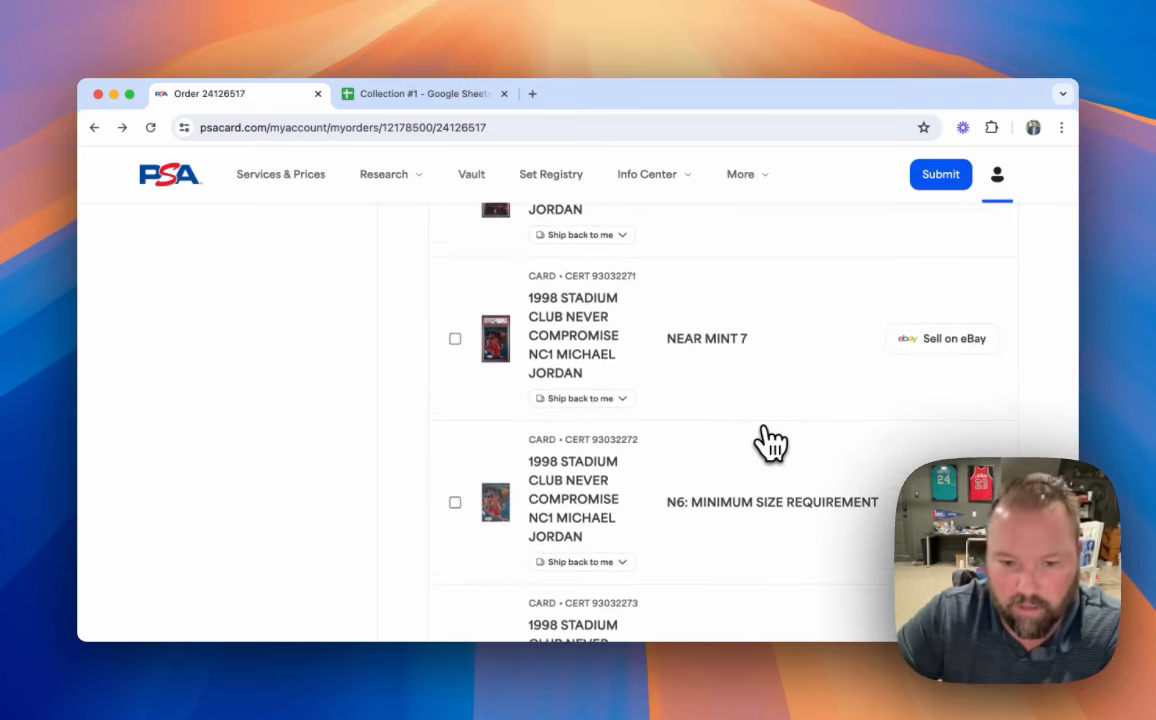
pyautogui.moveTo(724, 290)
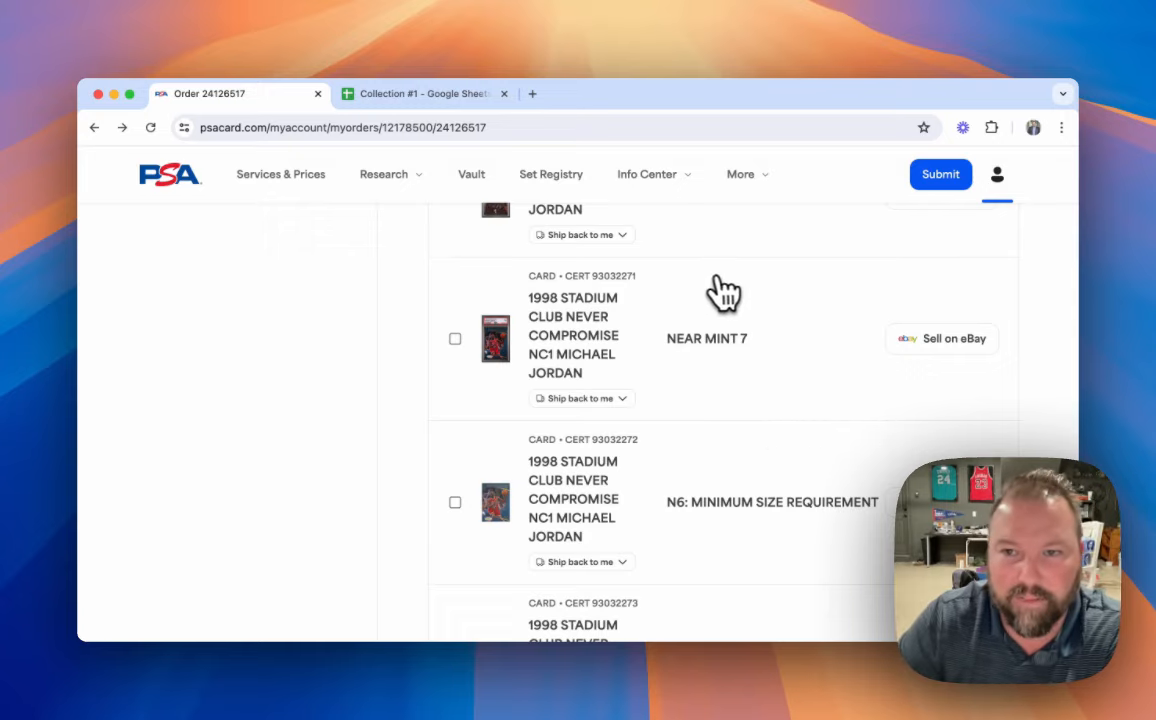
pyautogui.scroll(-3)
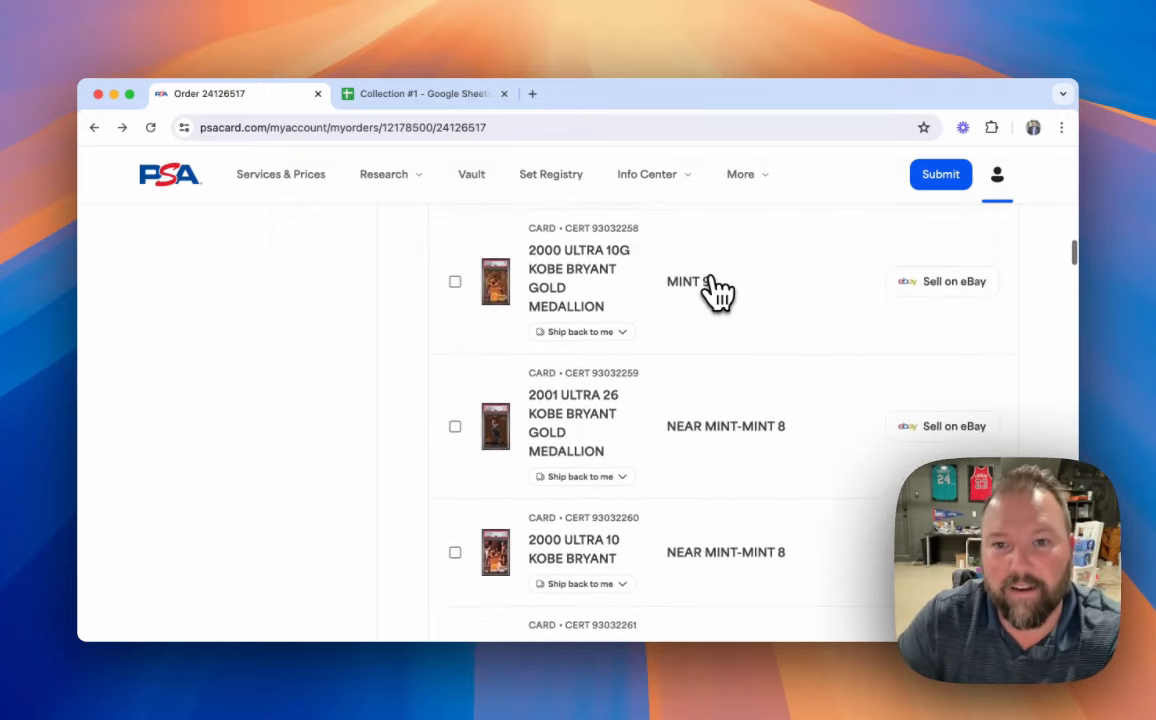
pyautogui.scroll(-3)
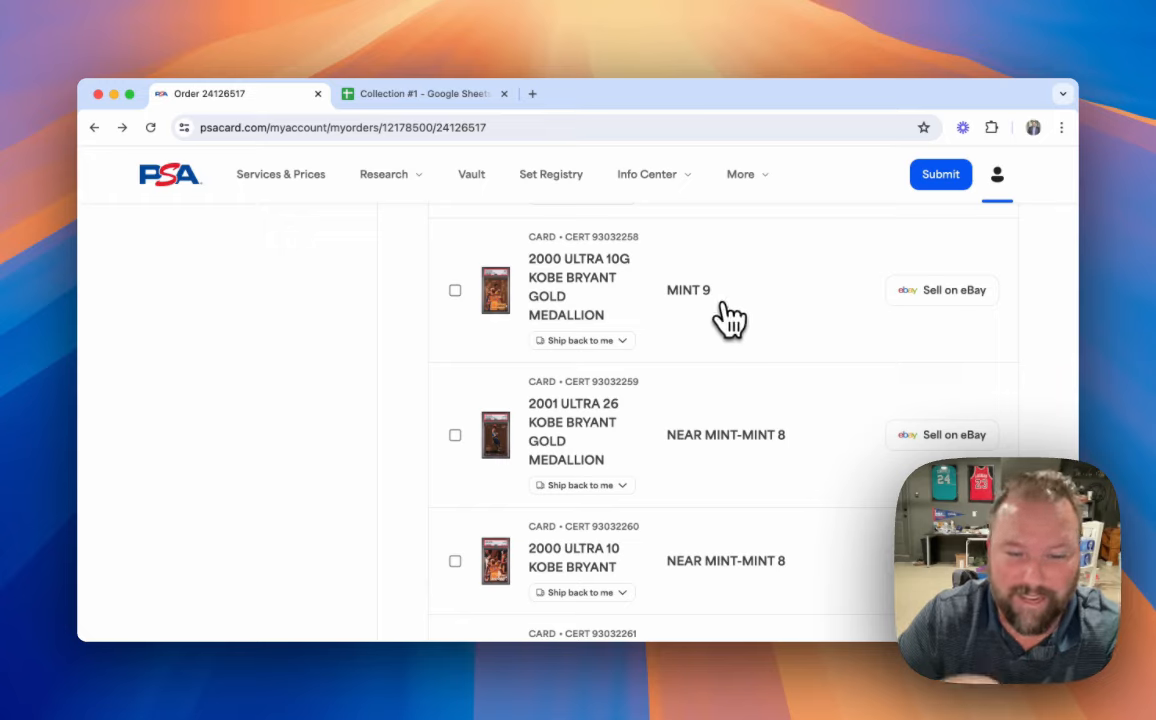
pyautogui.moveTo(716, 370)
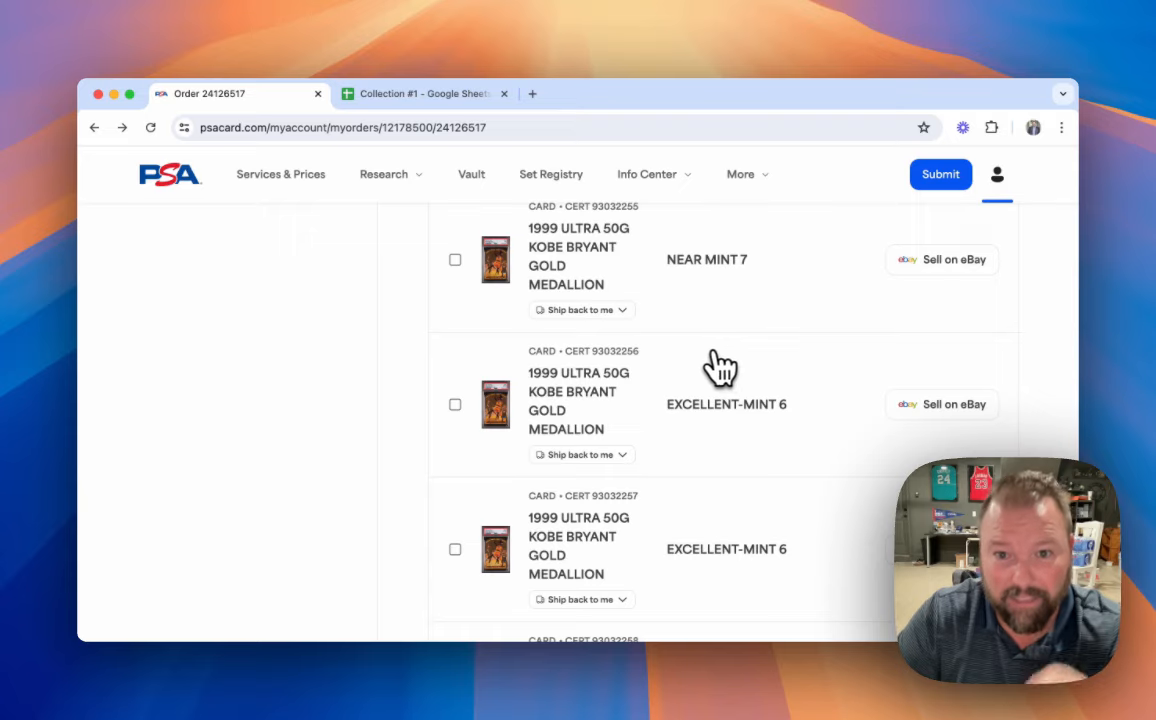
pyautogui.moveTo(524, 420)
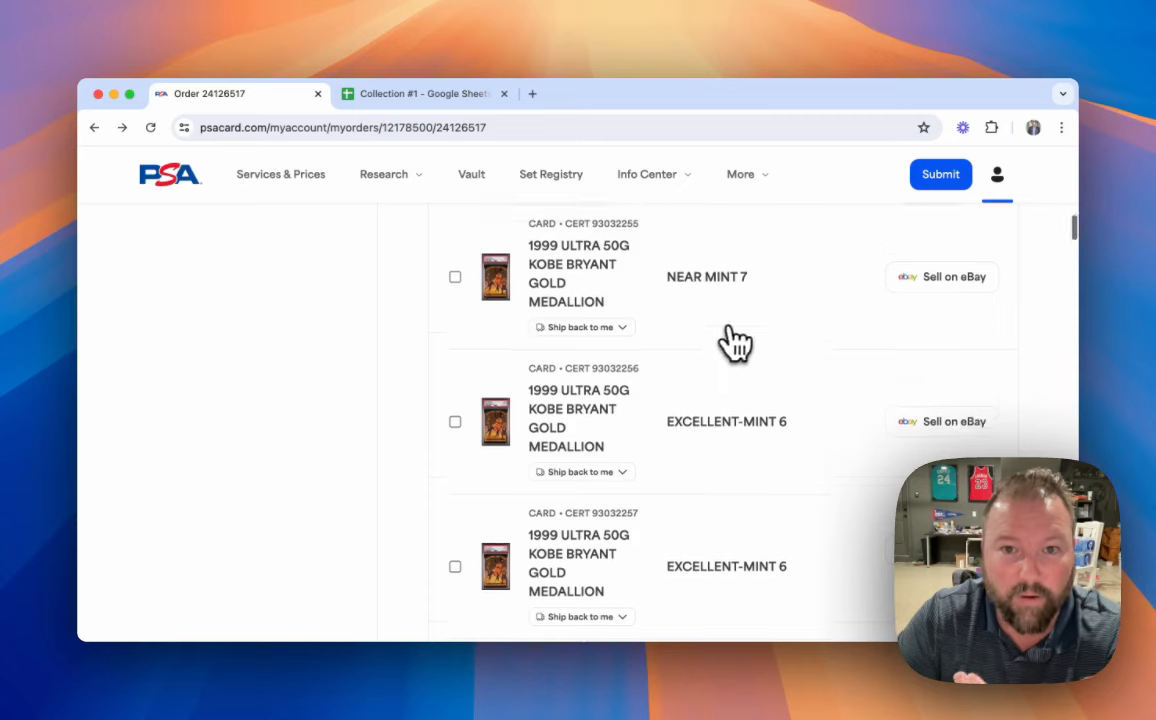
pyautogui.scroll(-3)
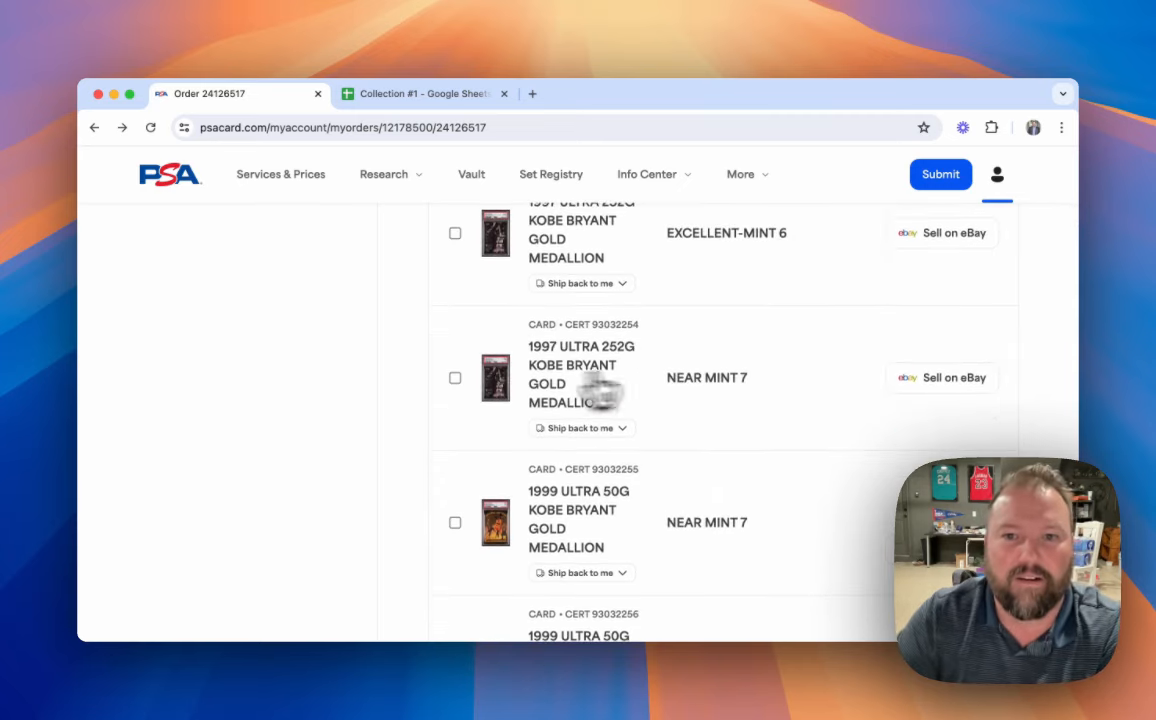
pyautogui.scroll(3)
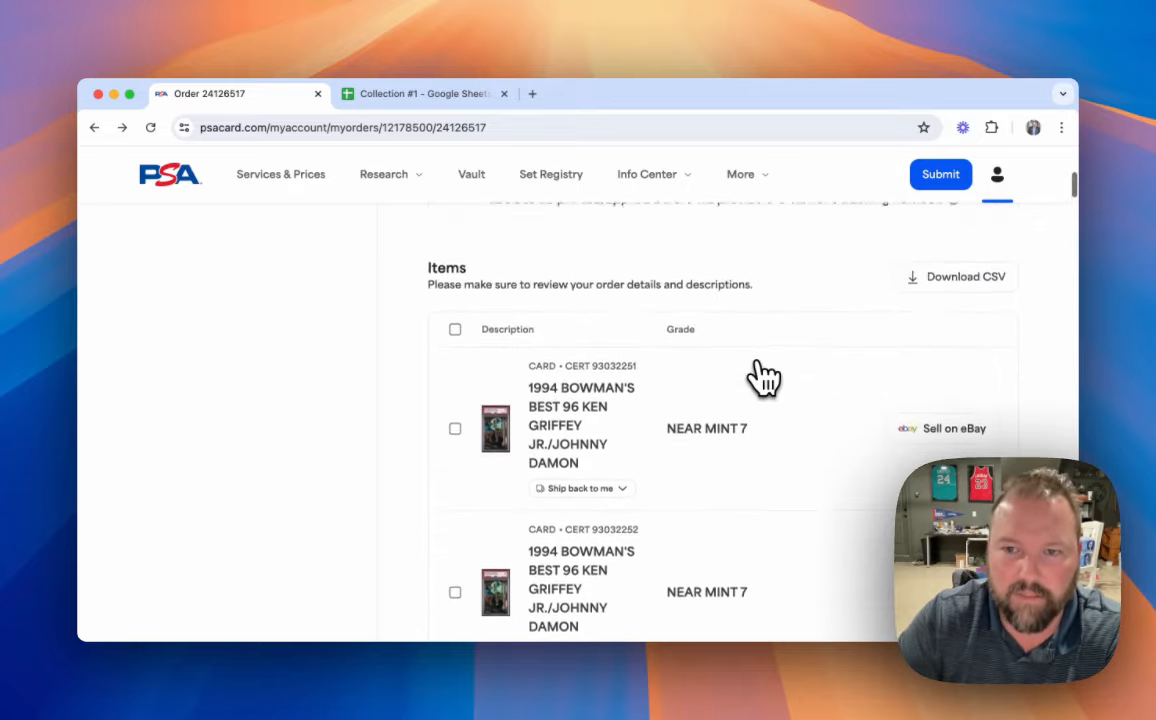
pyautogui.scroll(-3)
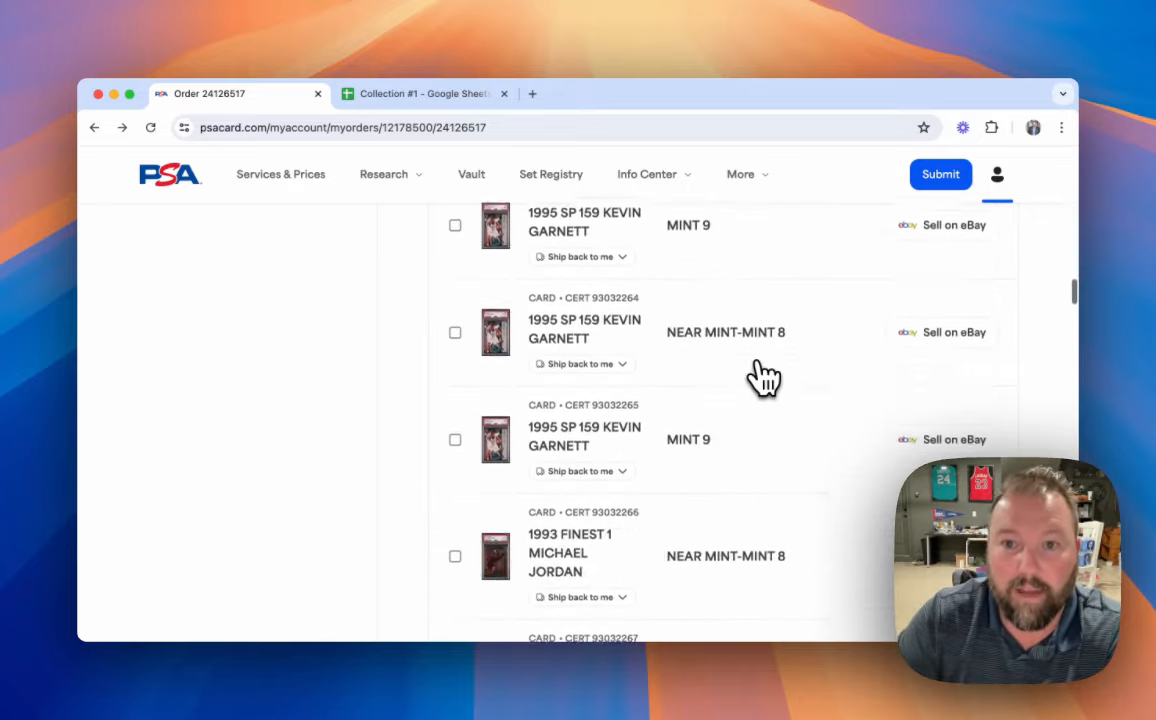
pyautogui.scroll(-3)
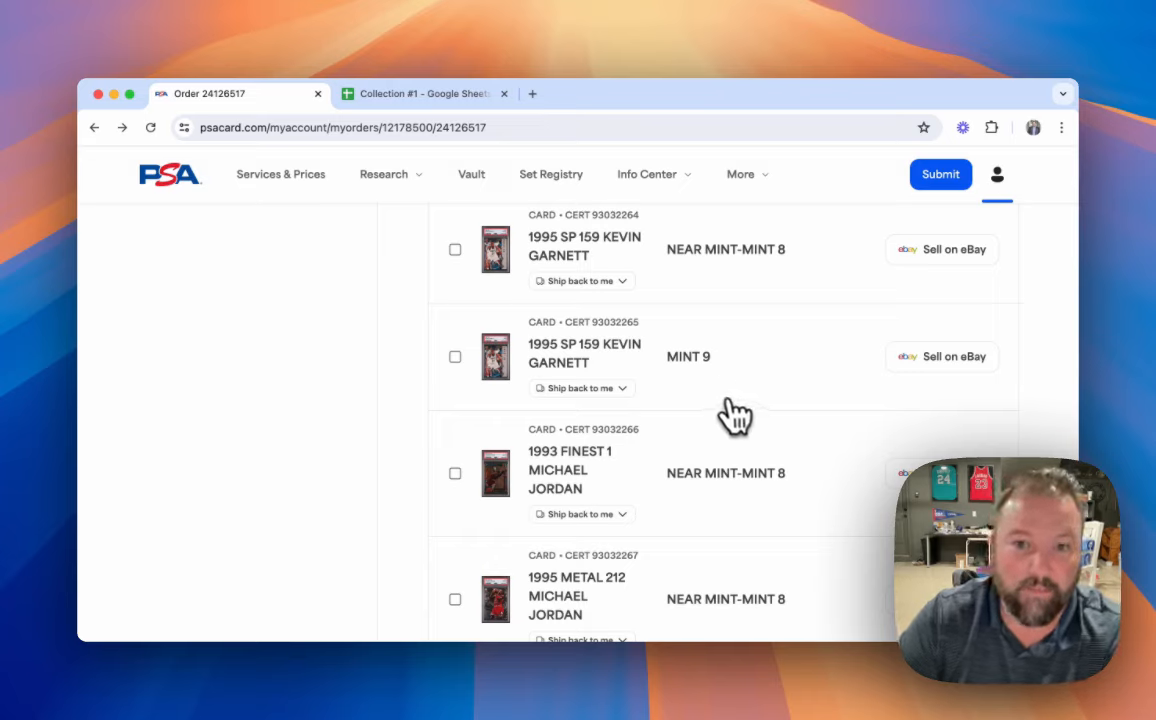
pyautogui.moveTo(764, 390)
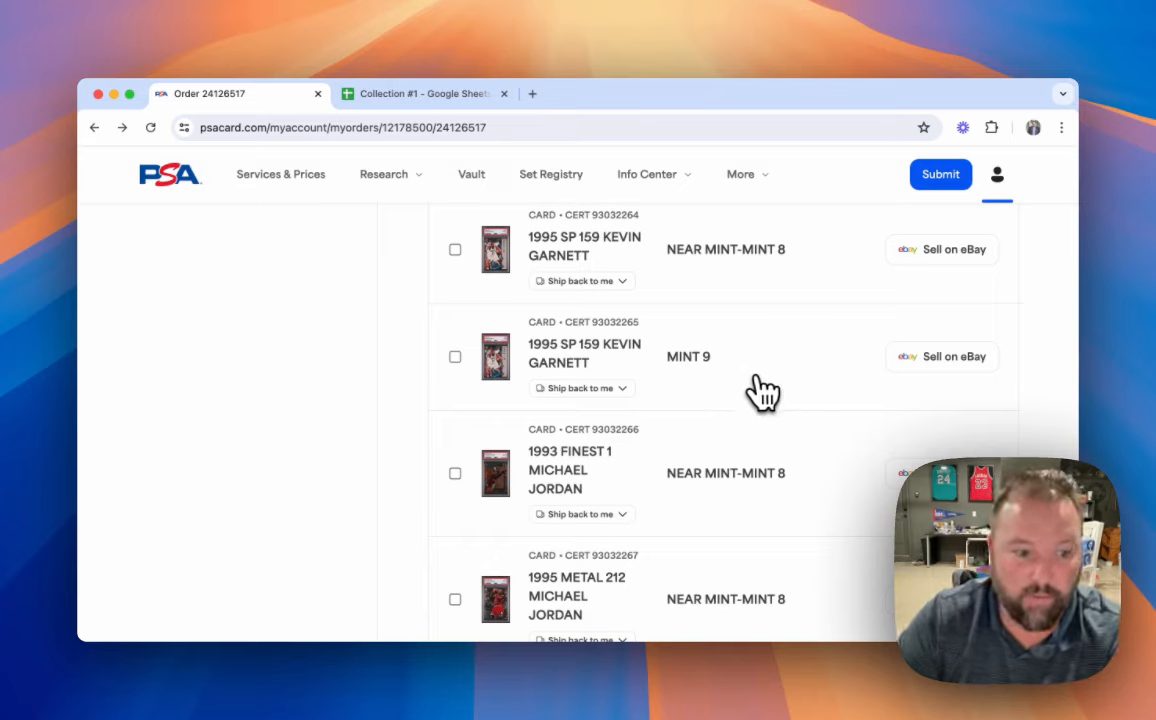
pyautogui.moveTo(722, 398)
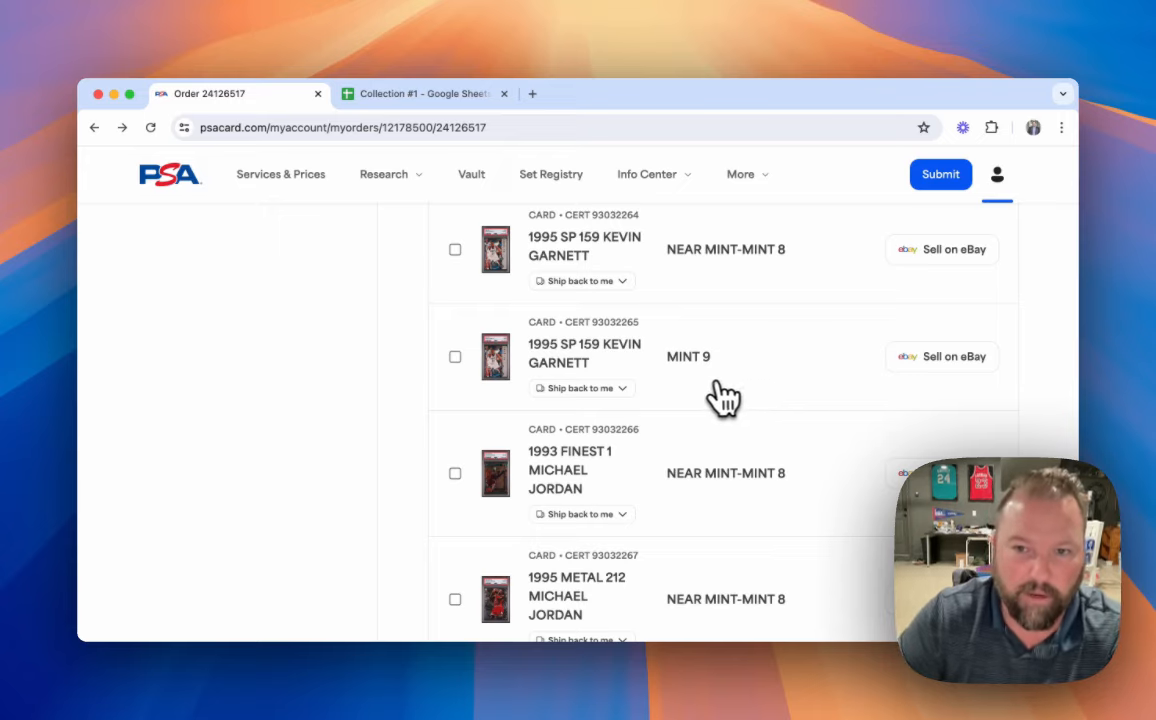
pyautogui.moveTo(680, 370)
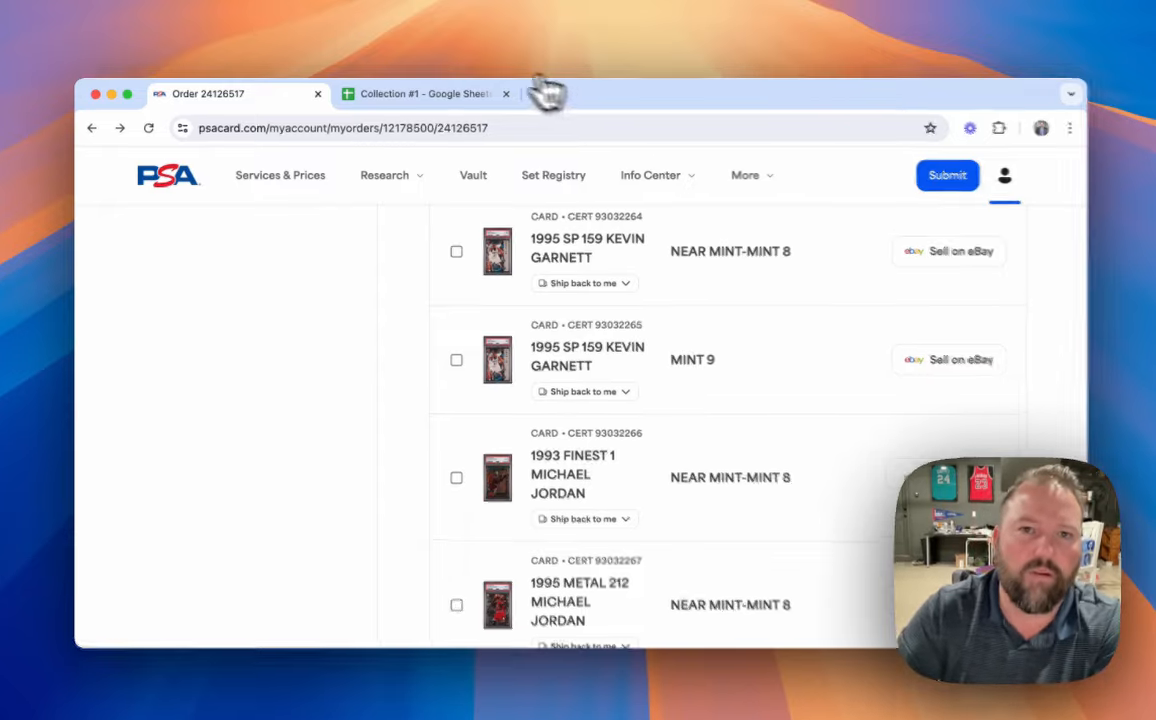
# Step: Switch to the Collection #1 tracker showing the Submission #2 totals and Cost for Grading rows
pyautogui.click(426, 94)
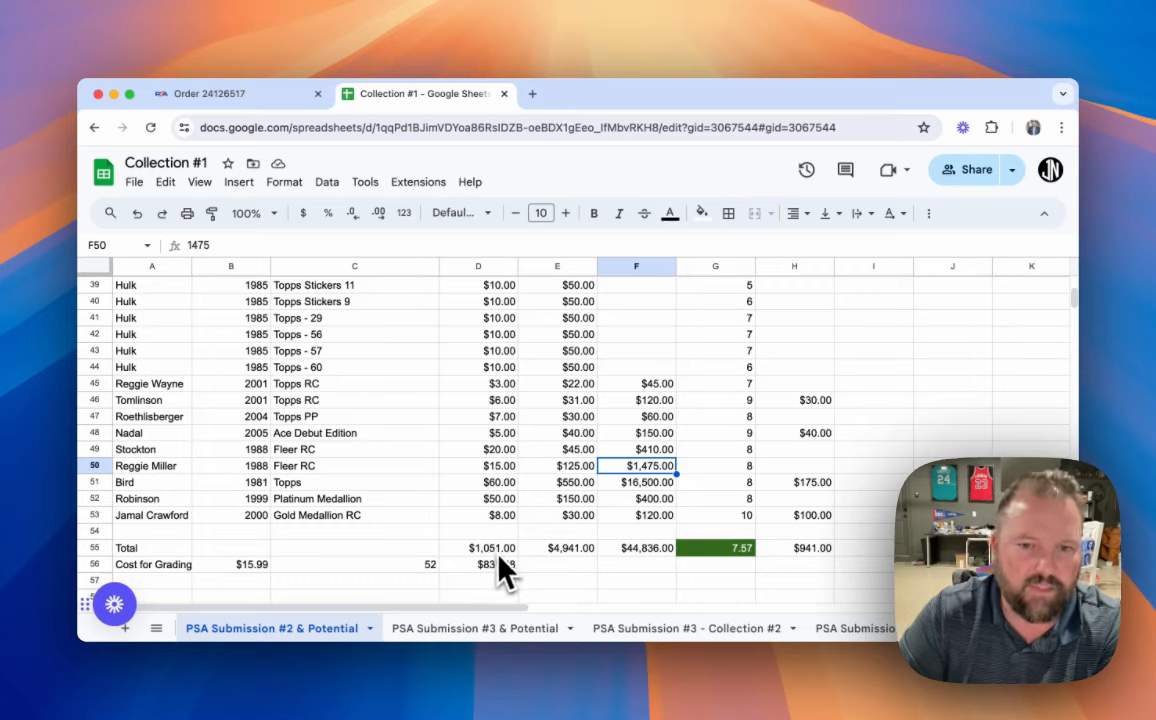
pyautogui.moveTo(504, 576)
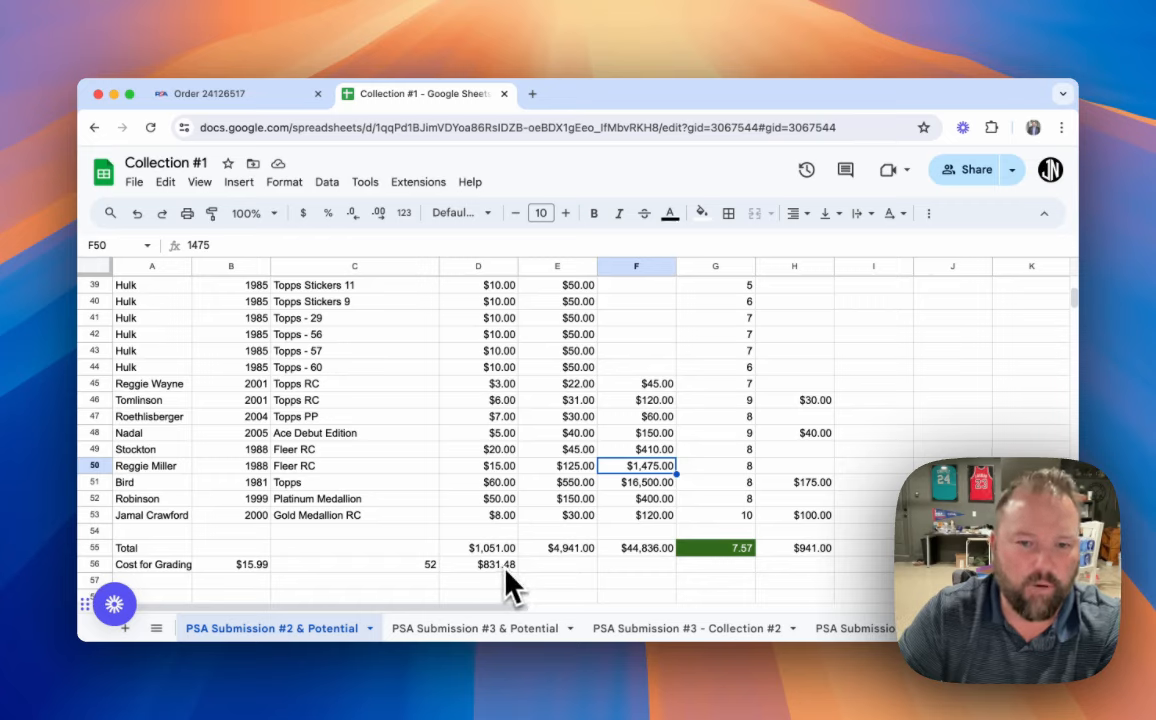
pyautogui.moveTo(544, 590)
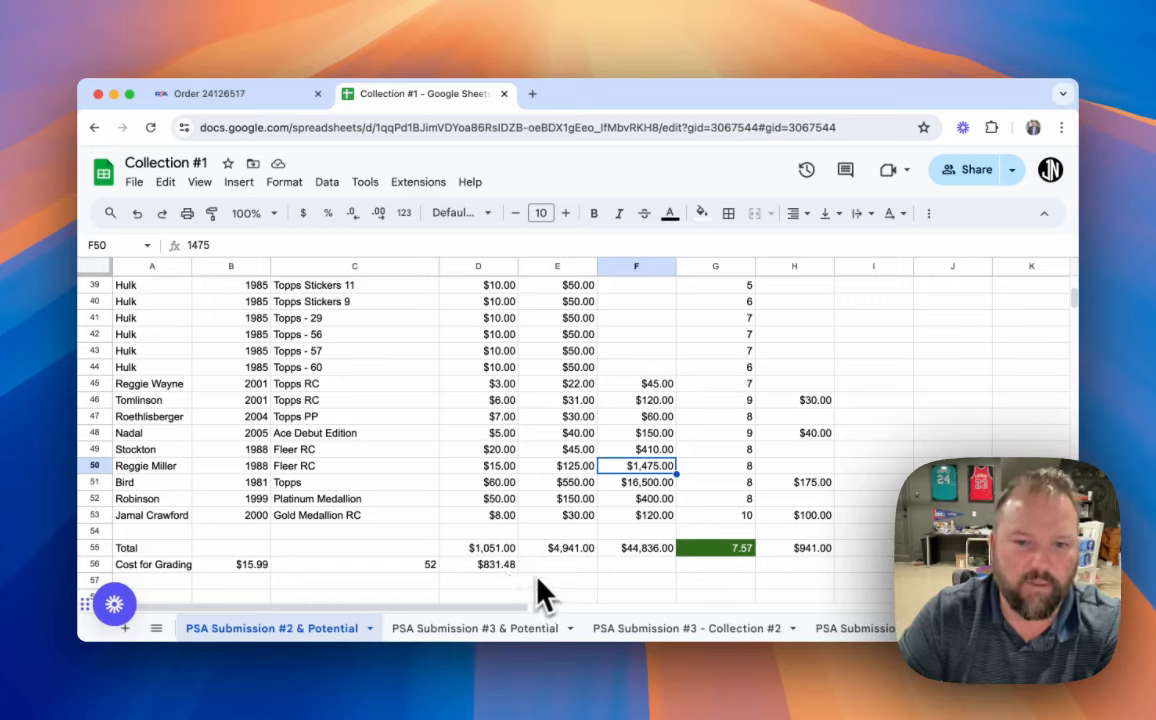
pyautogui.moveTo(512, 596)
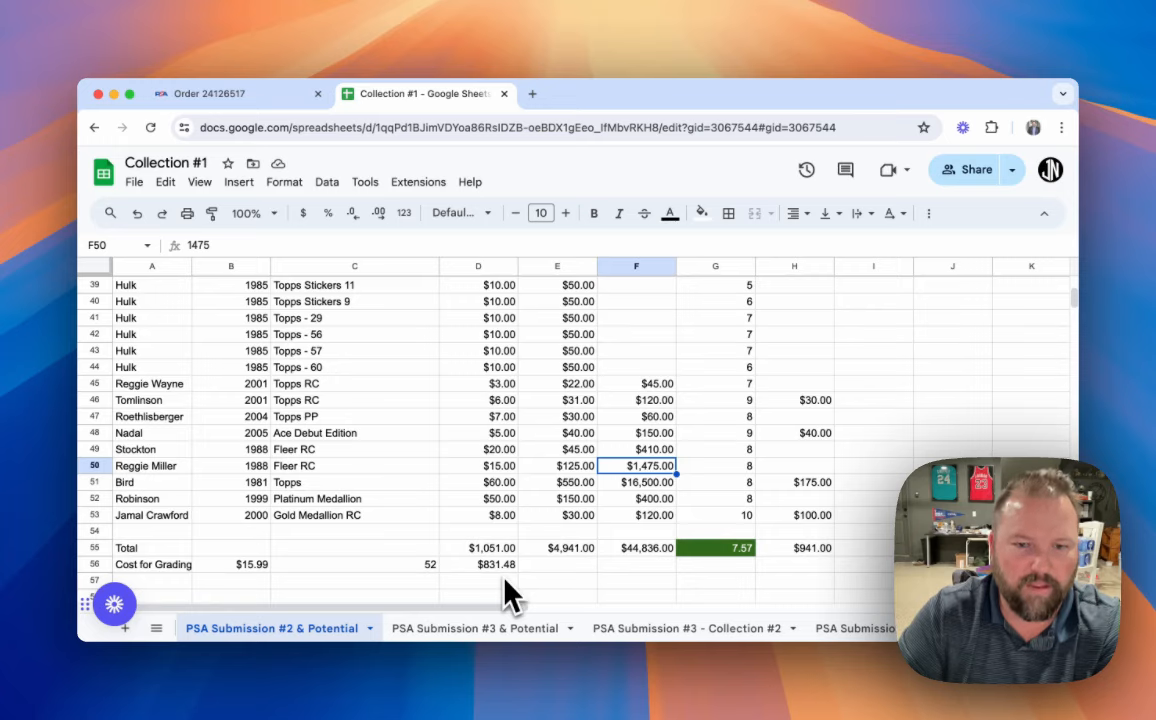
pyautogui.moveTo(510, 540)
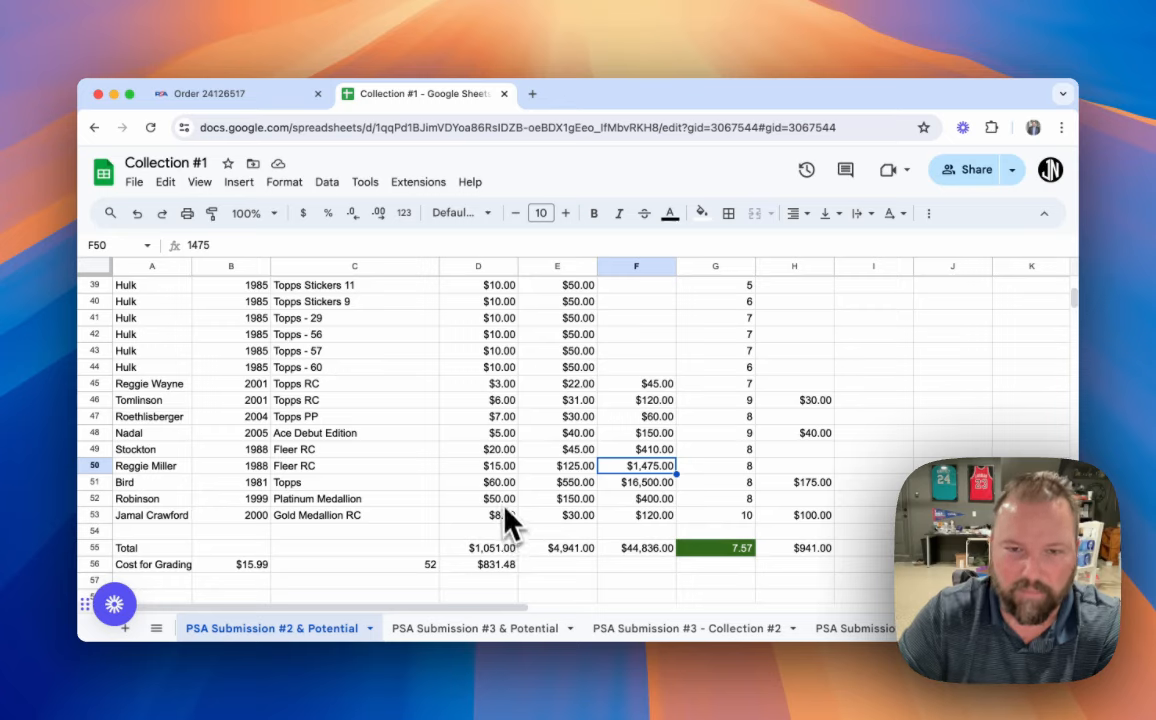
pyautogui.moveTo(510, 500)
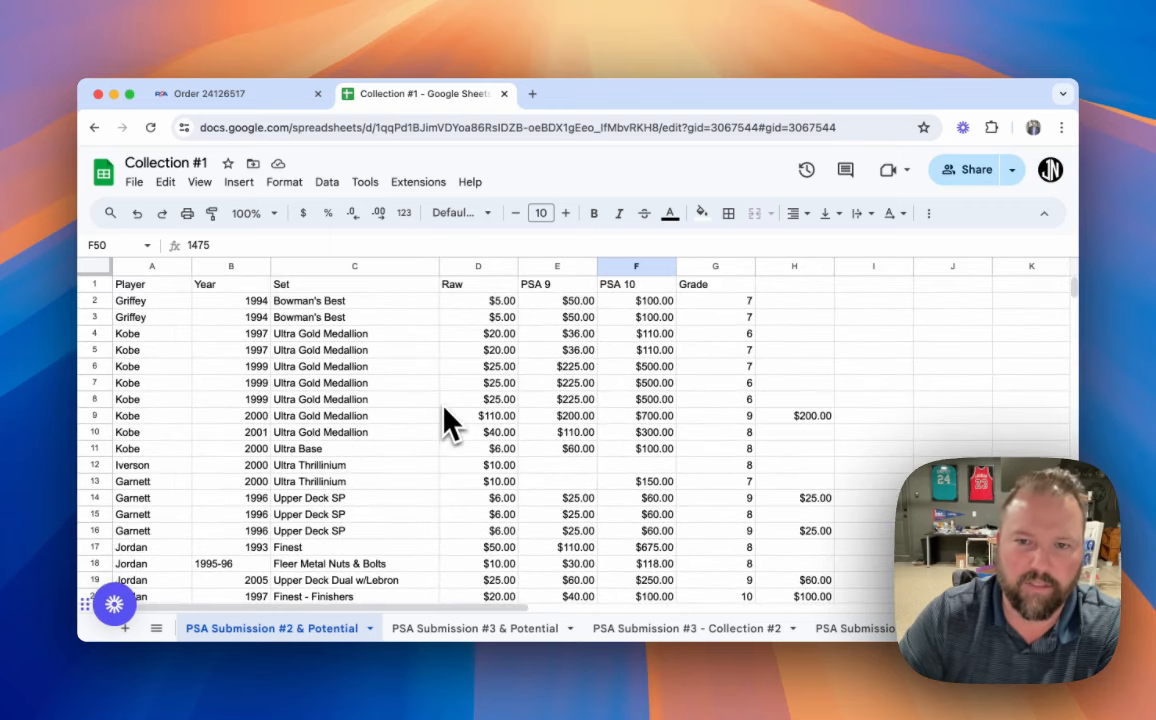
pyautogui.moveTo(400, 470)
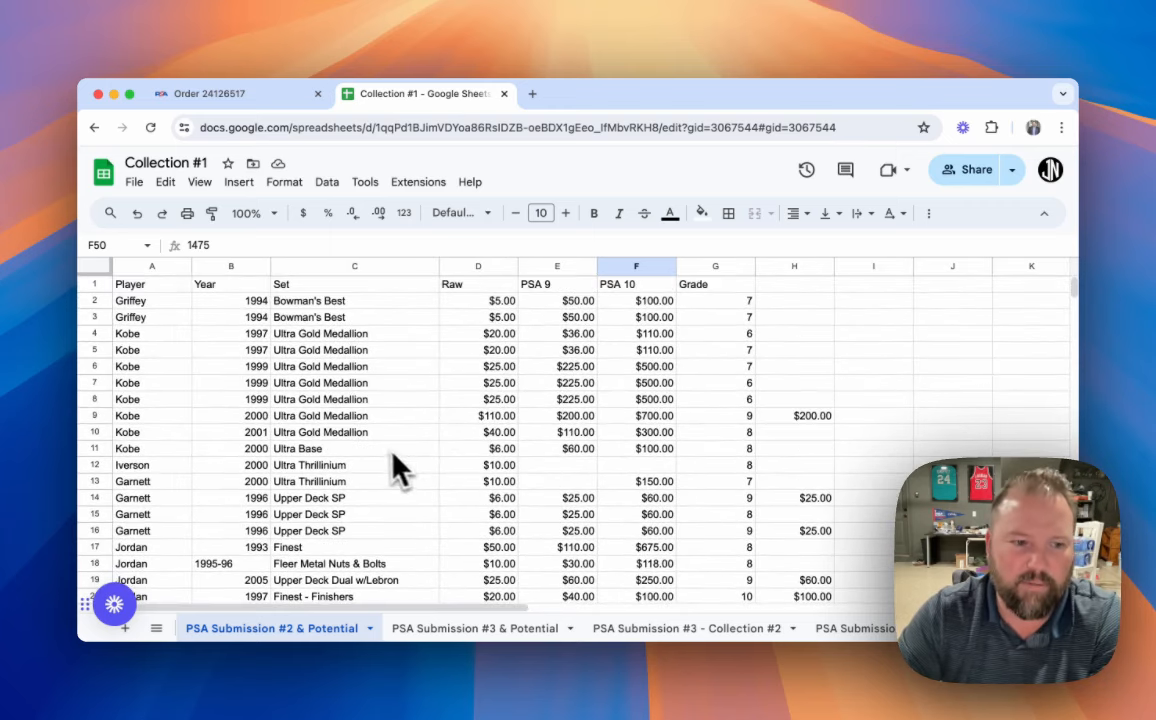
pyautogui.moveTo(398, 400)
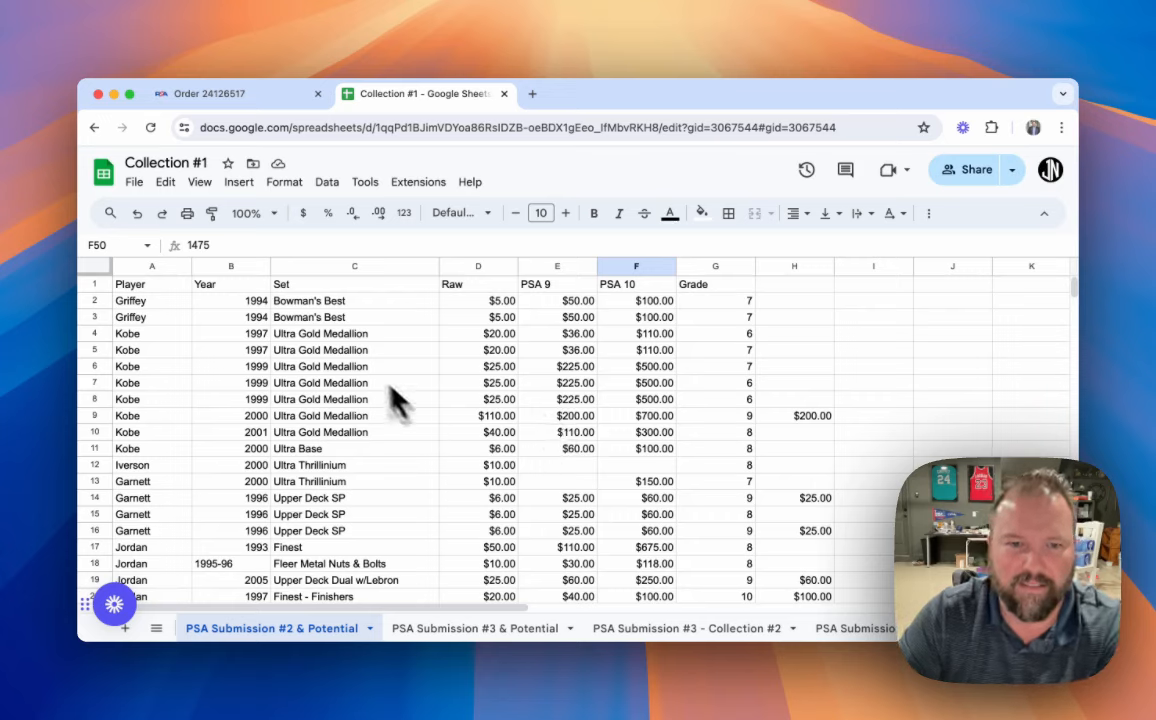
pyautogui.moveTo(412, 428)
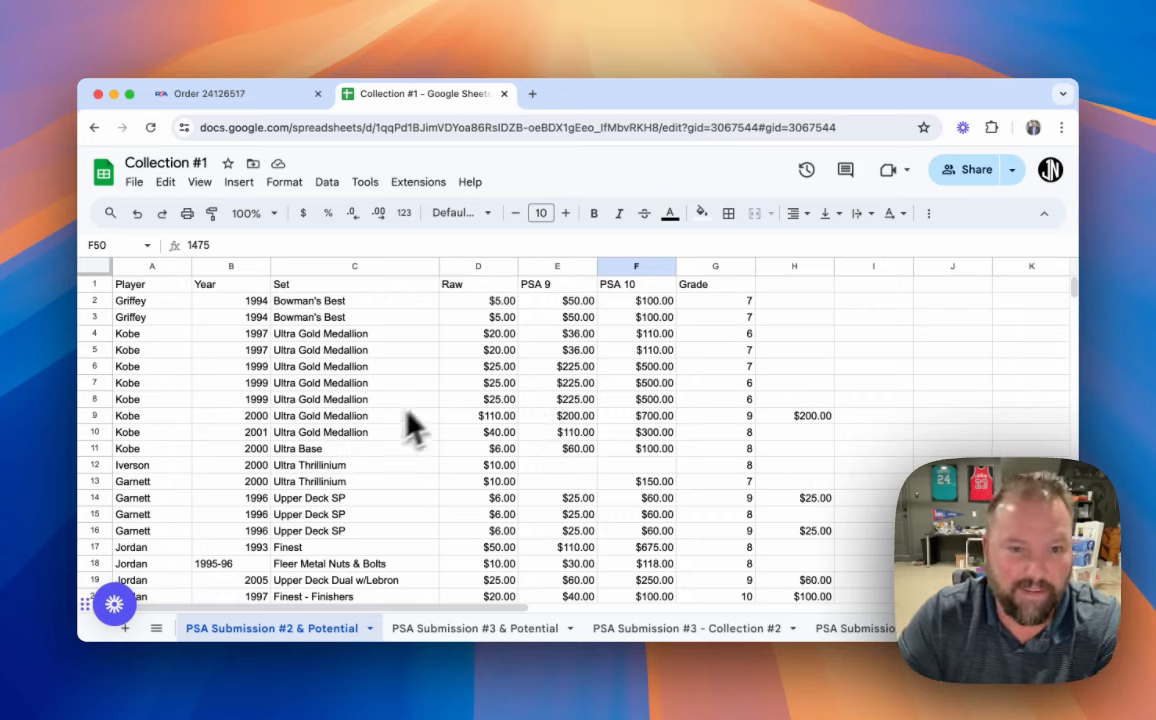
pyautogui.moveTo(360, 500)
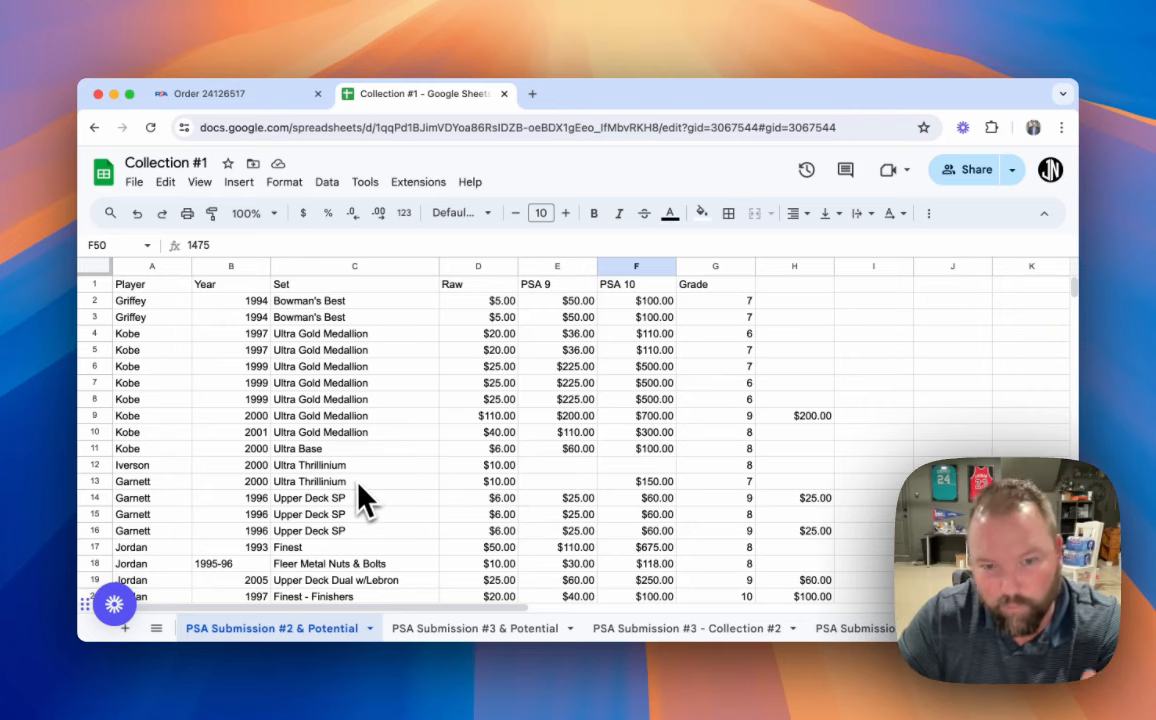
pyautogui.scroll(-3)
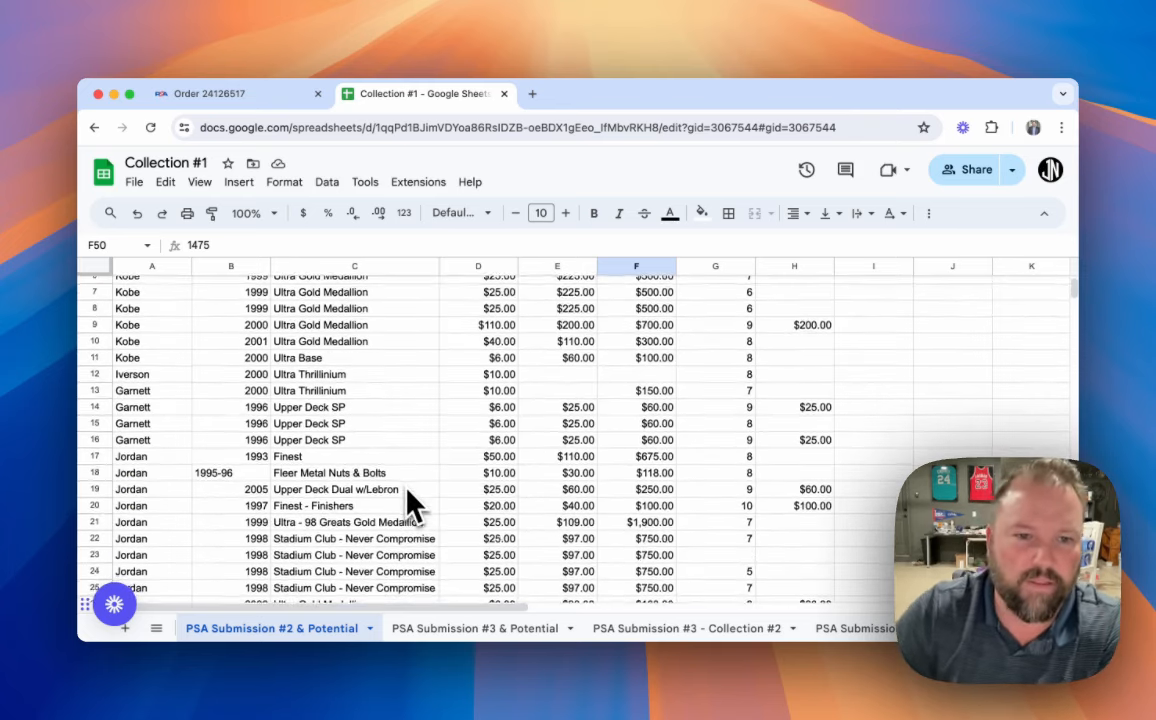
pyautogui.scroll(-3)
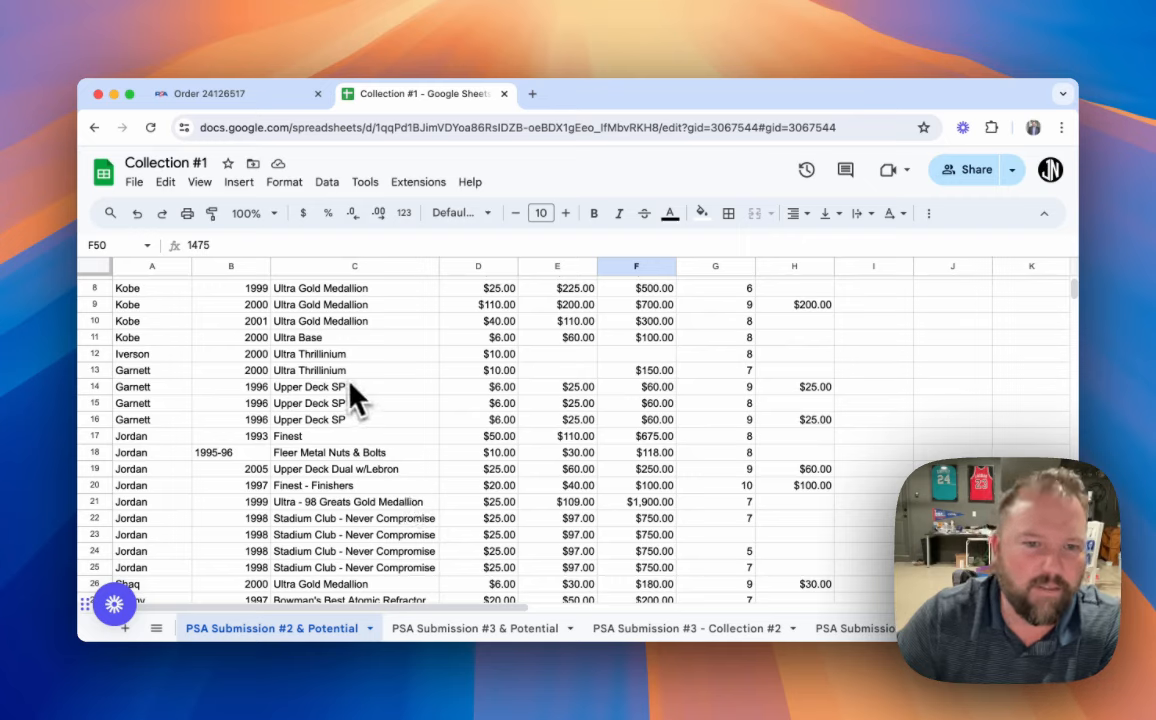
pyautogui.moveTo(500, 414)
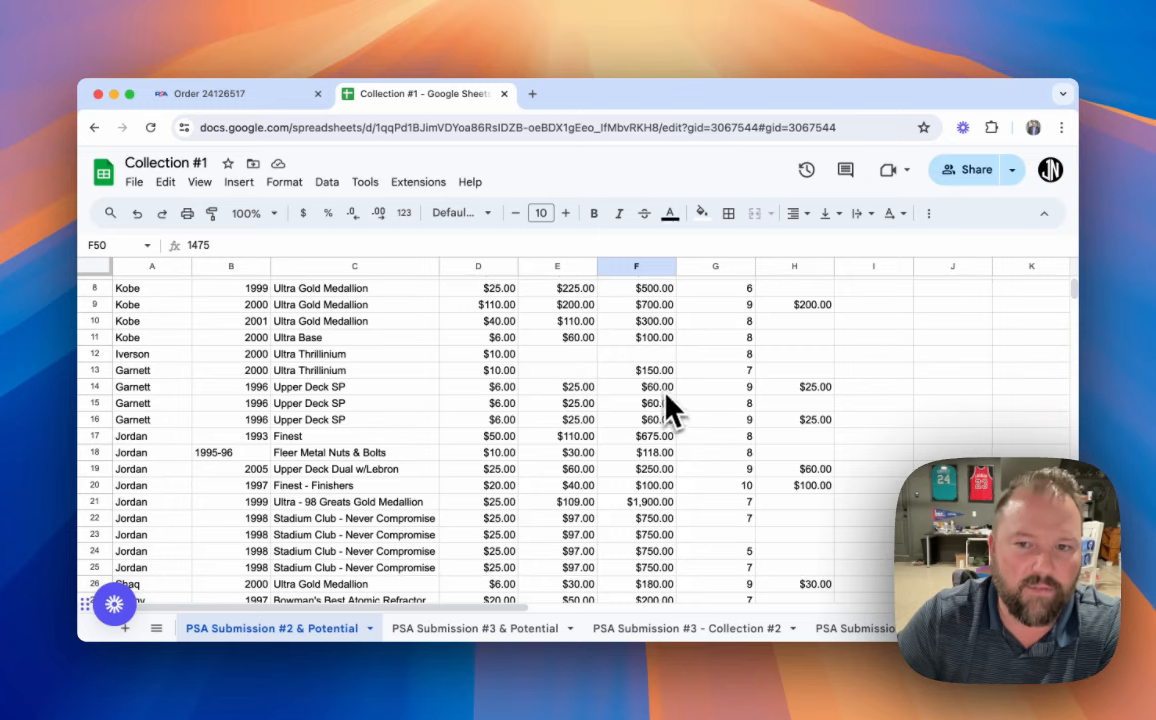
pyautogui.moveTo(290, 404)
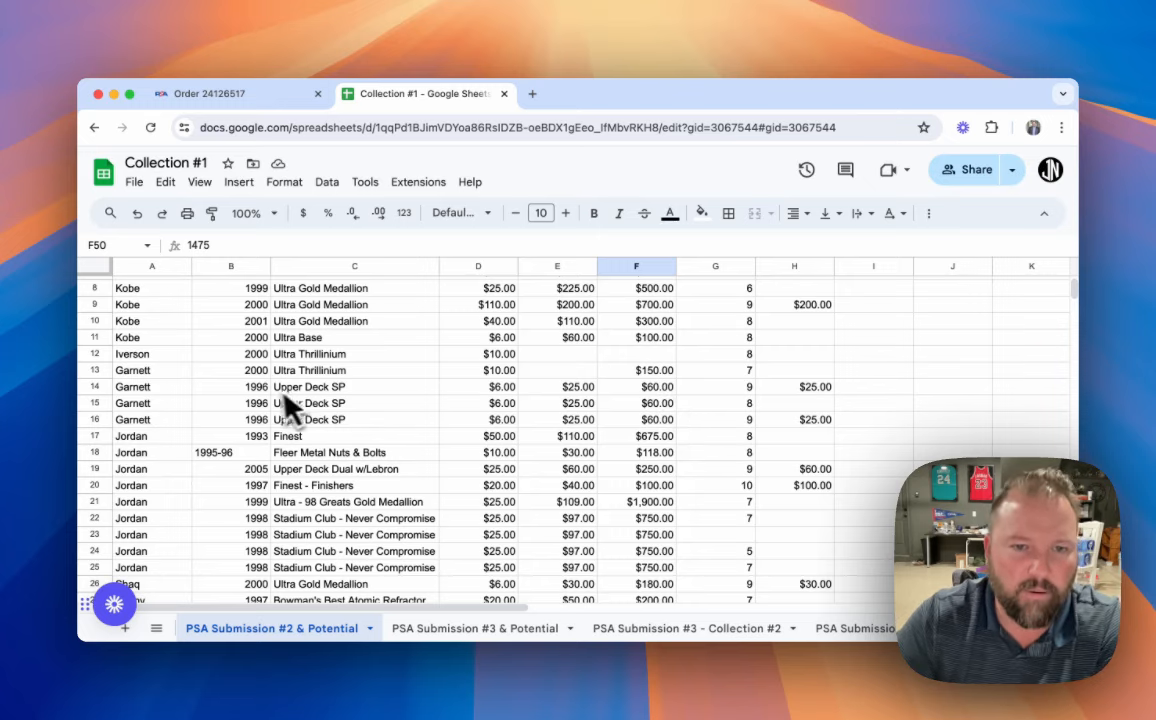
pyautogui.moveTo(670, 436)
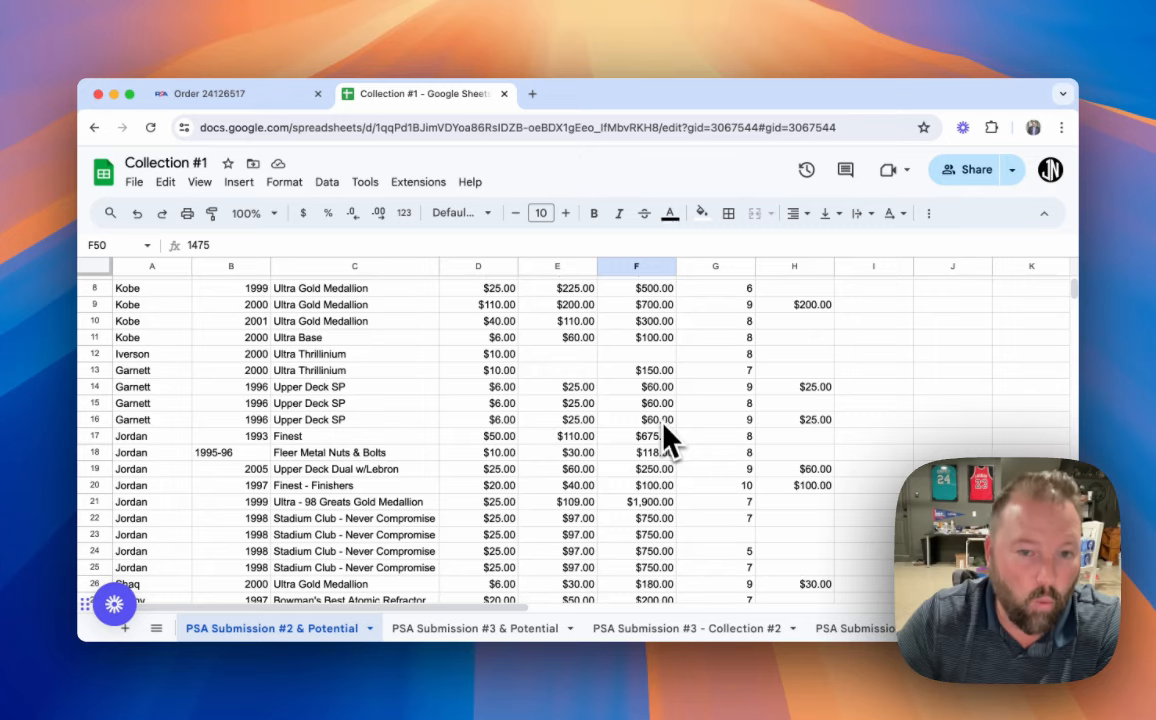
pyautogui.moveTo(544, 430)
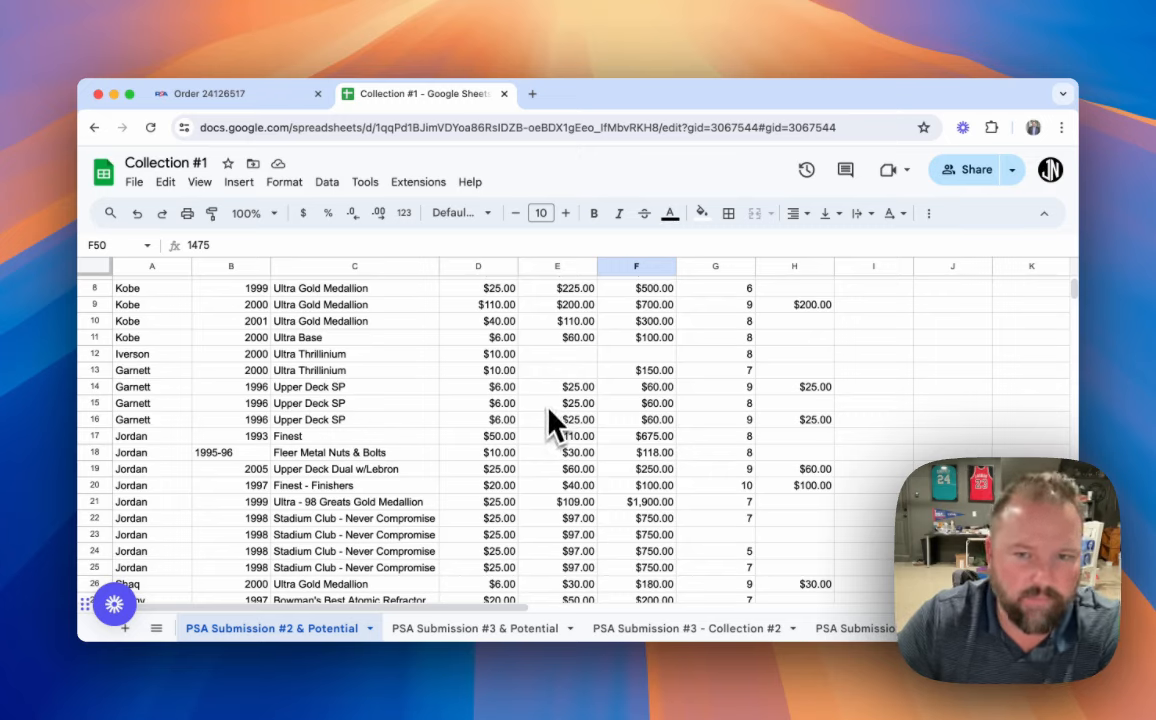
pyautogui.moveTo(540, 430)
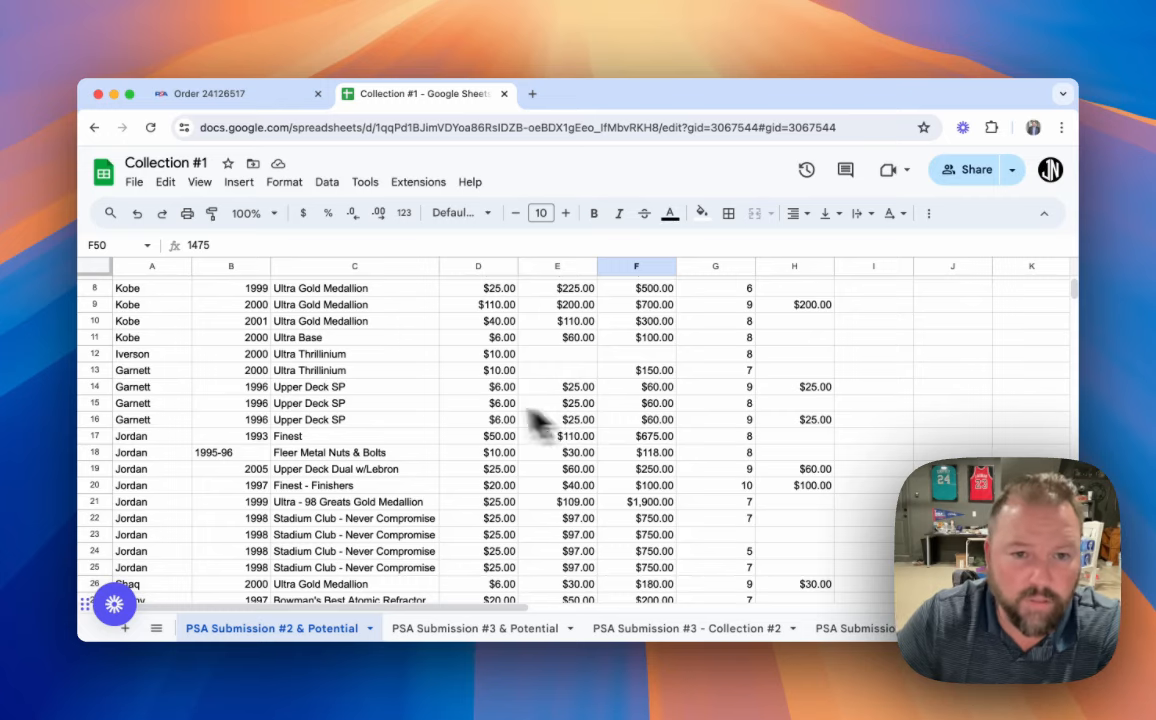
pyautogui.moveTo(360, 436)
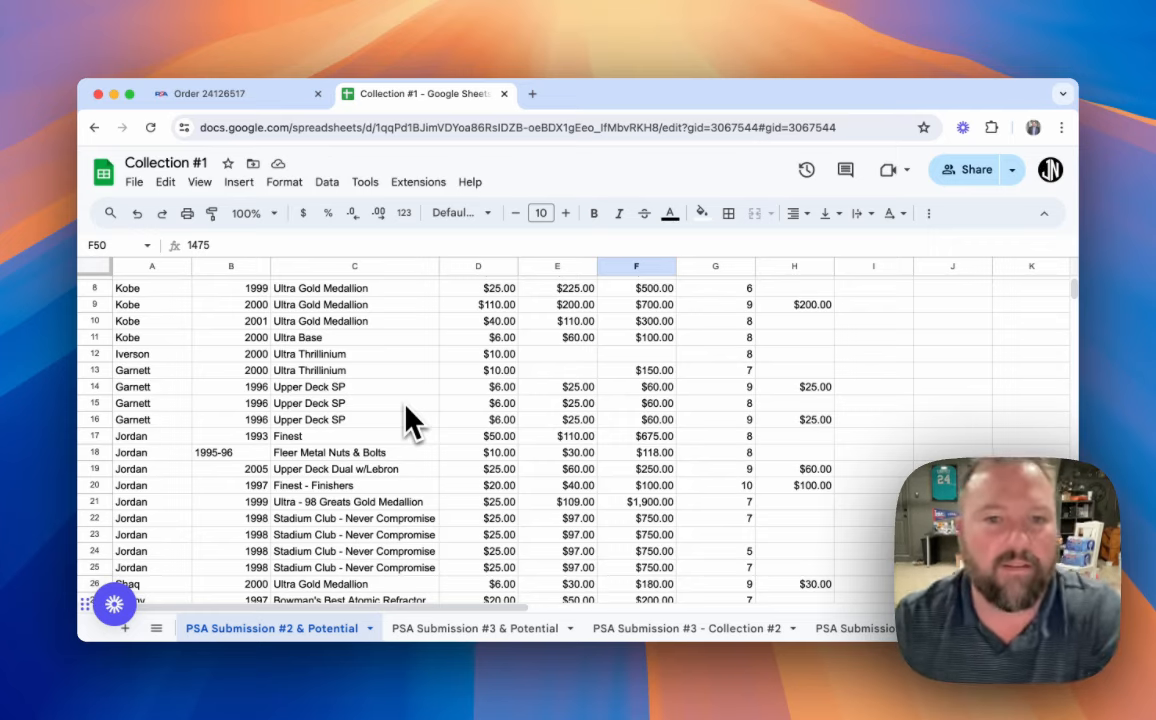
pyautogui.moveTo(558, 440)
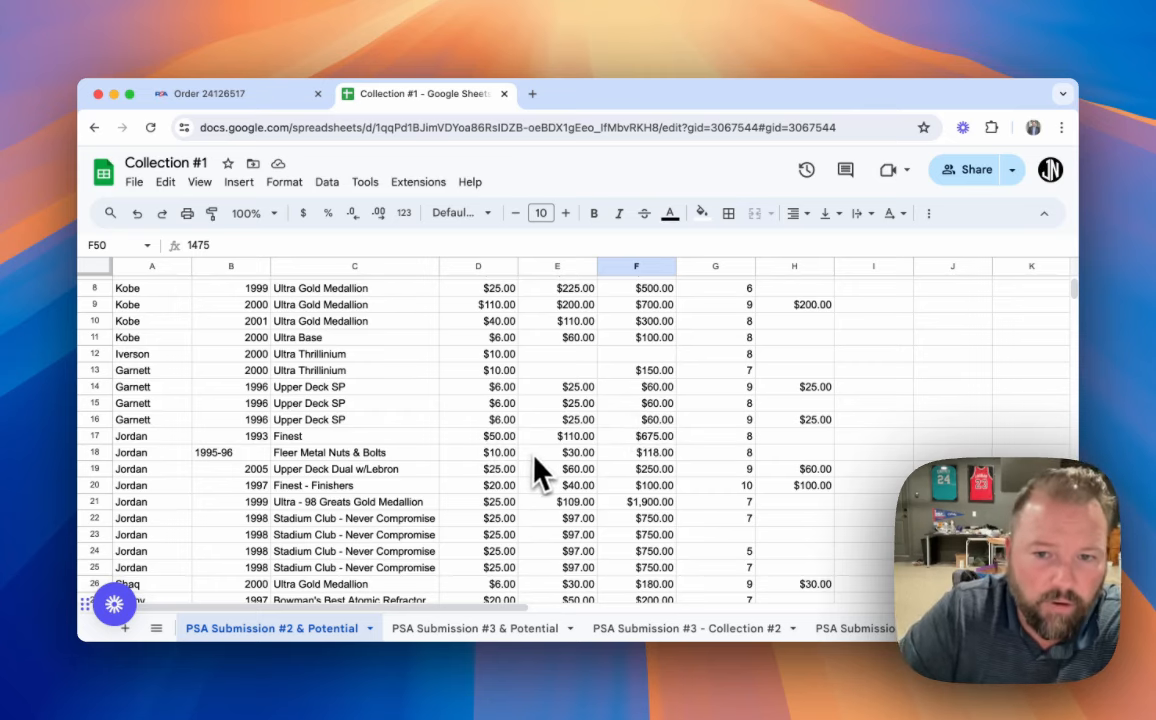
pyautogui.scroll(-3)
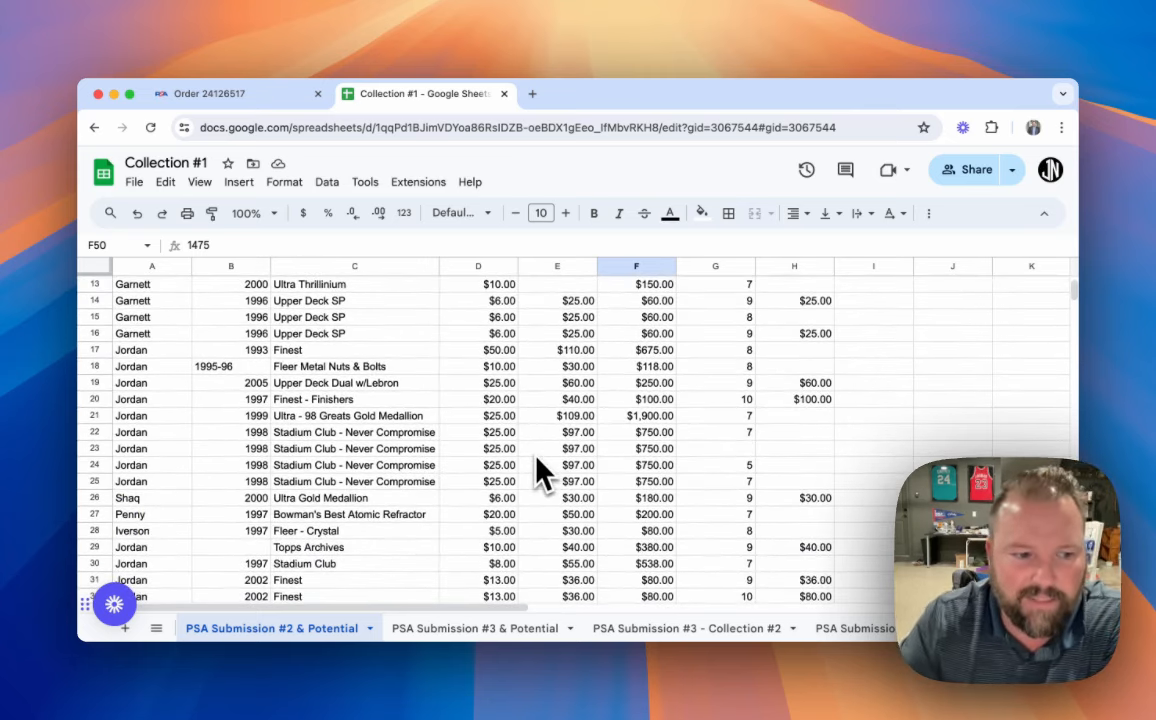
pyautogui.moveTo(290, 436)
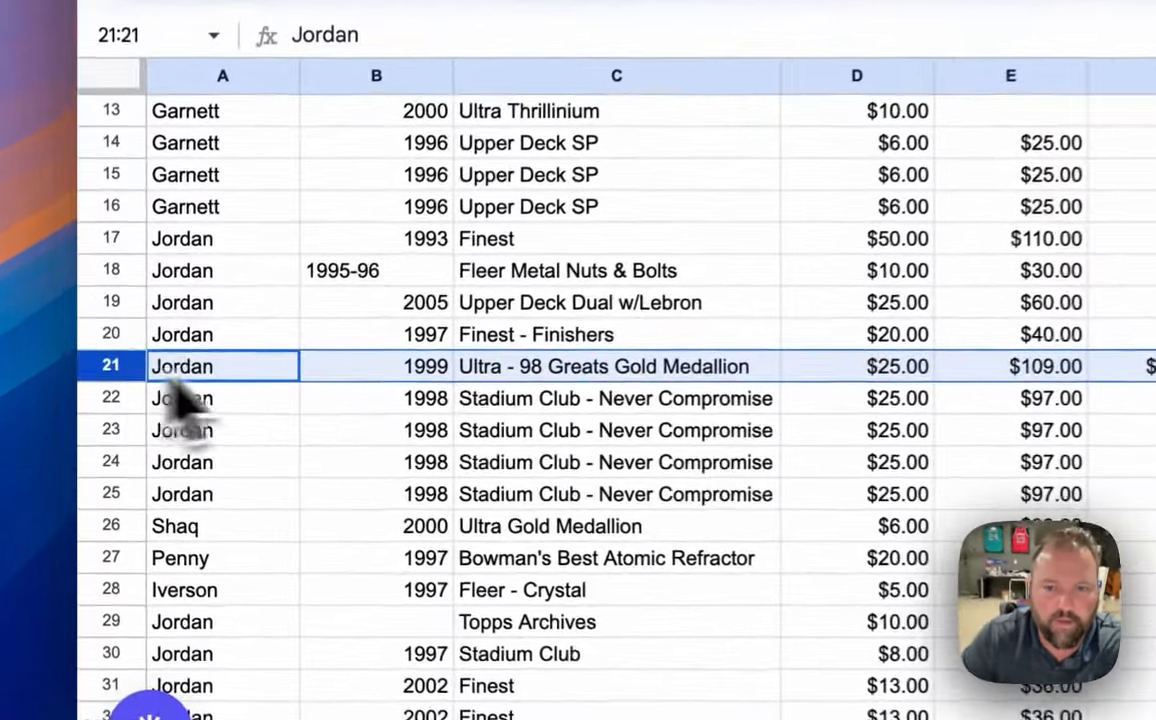
pyautogui.hscroll(3)
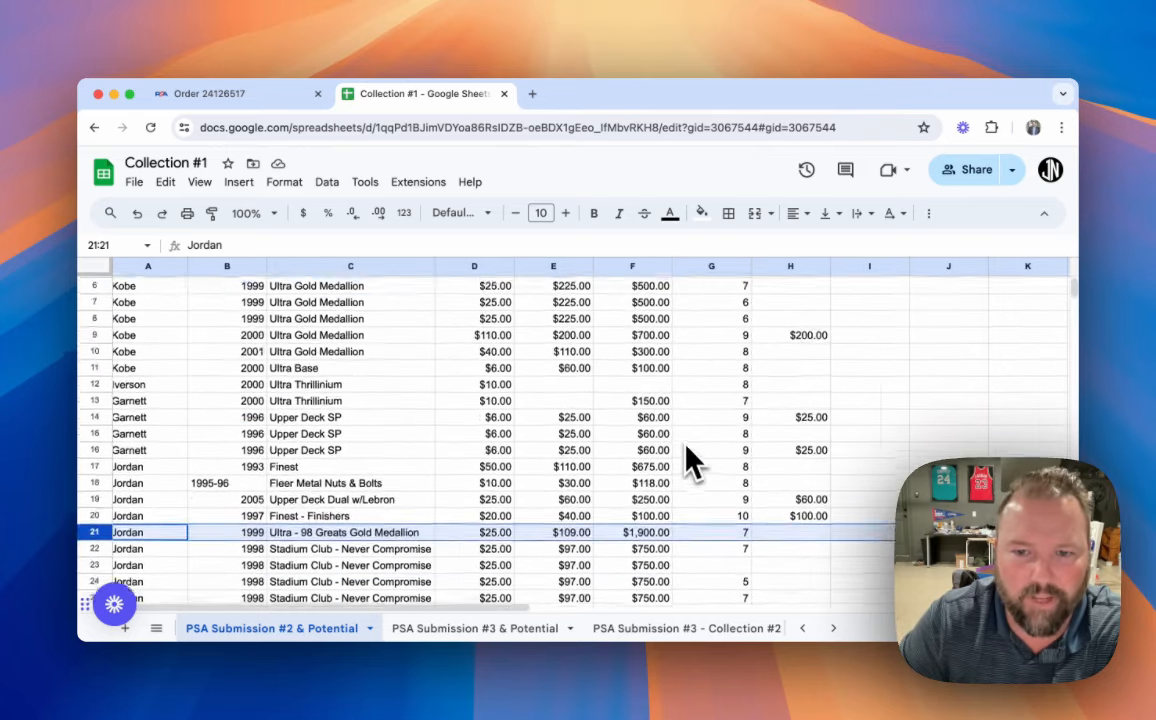
pyautogui.scroll(-3)
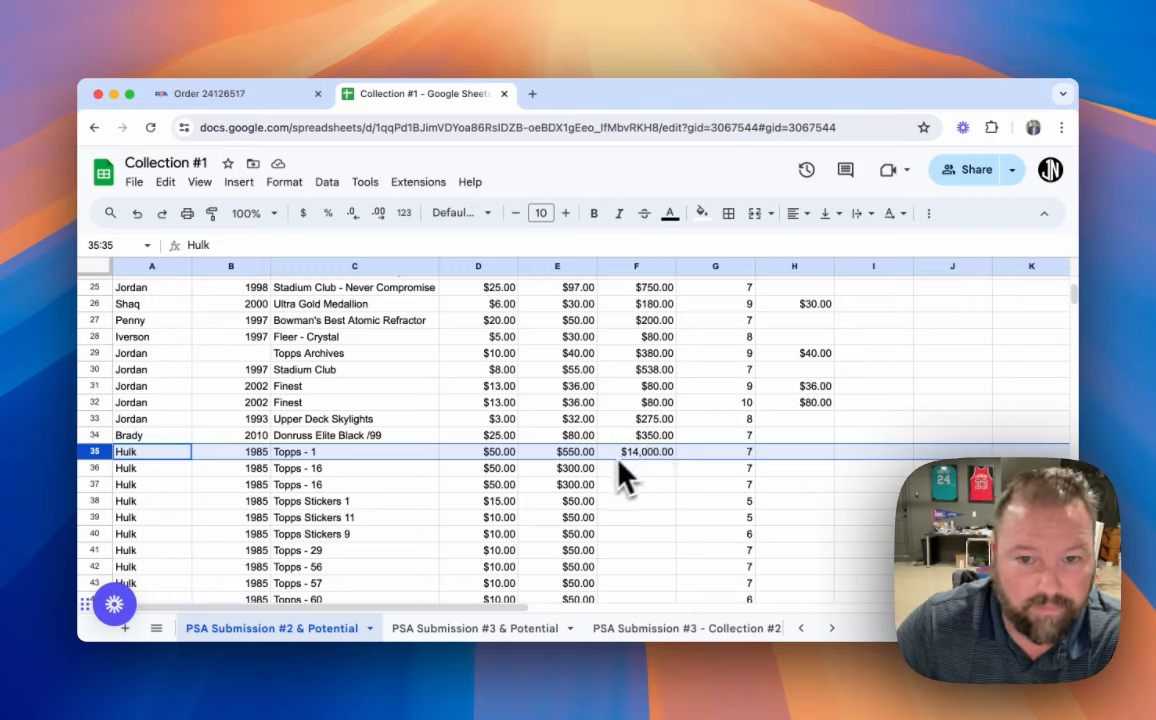
pyautogui.moveTo(304, 470)
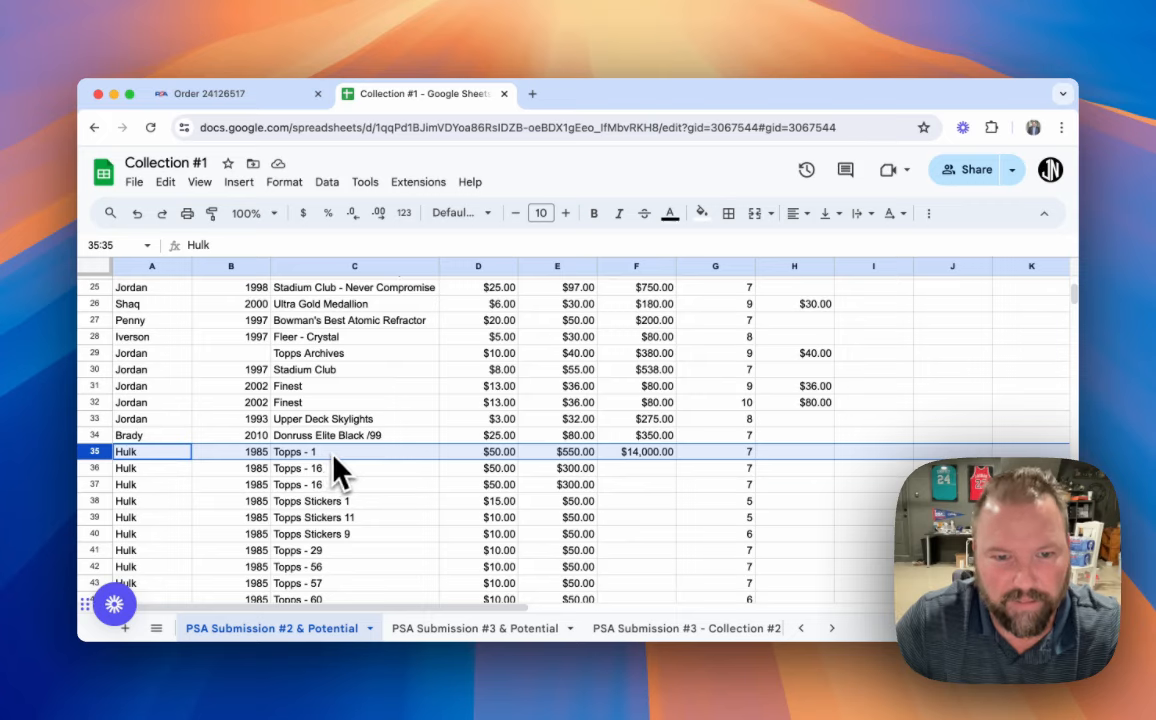
pyautogui.moveTo(600, 482)
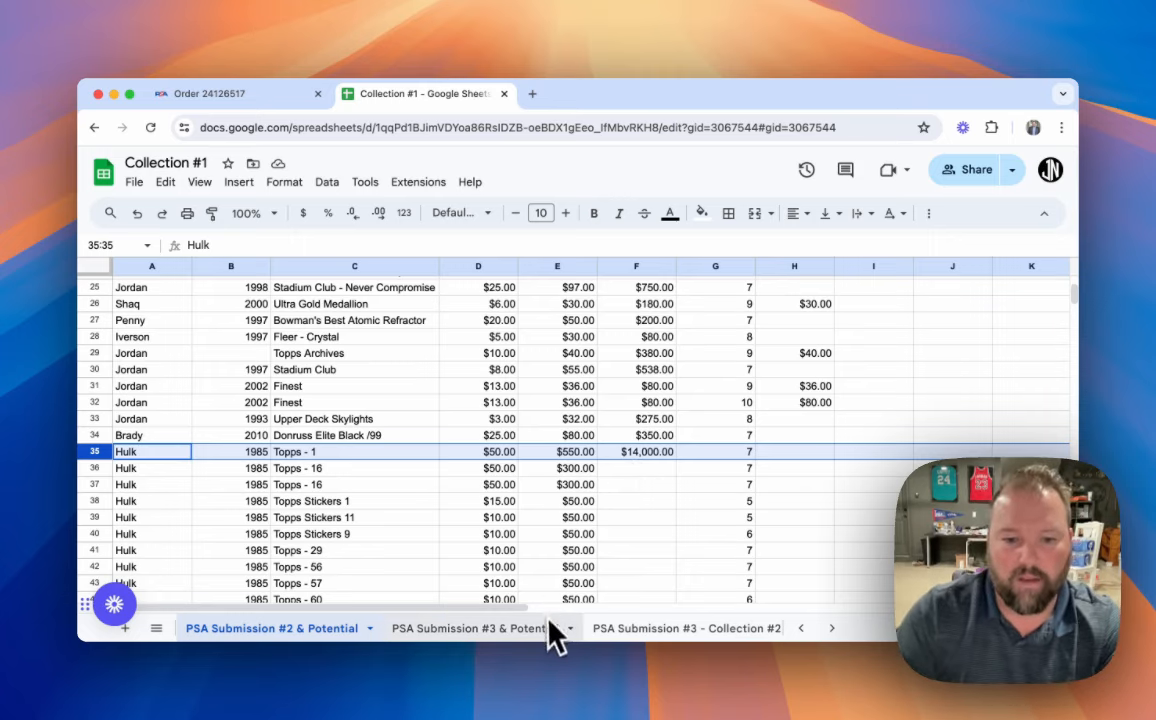
pyautogui.moveTo(668, 496)
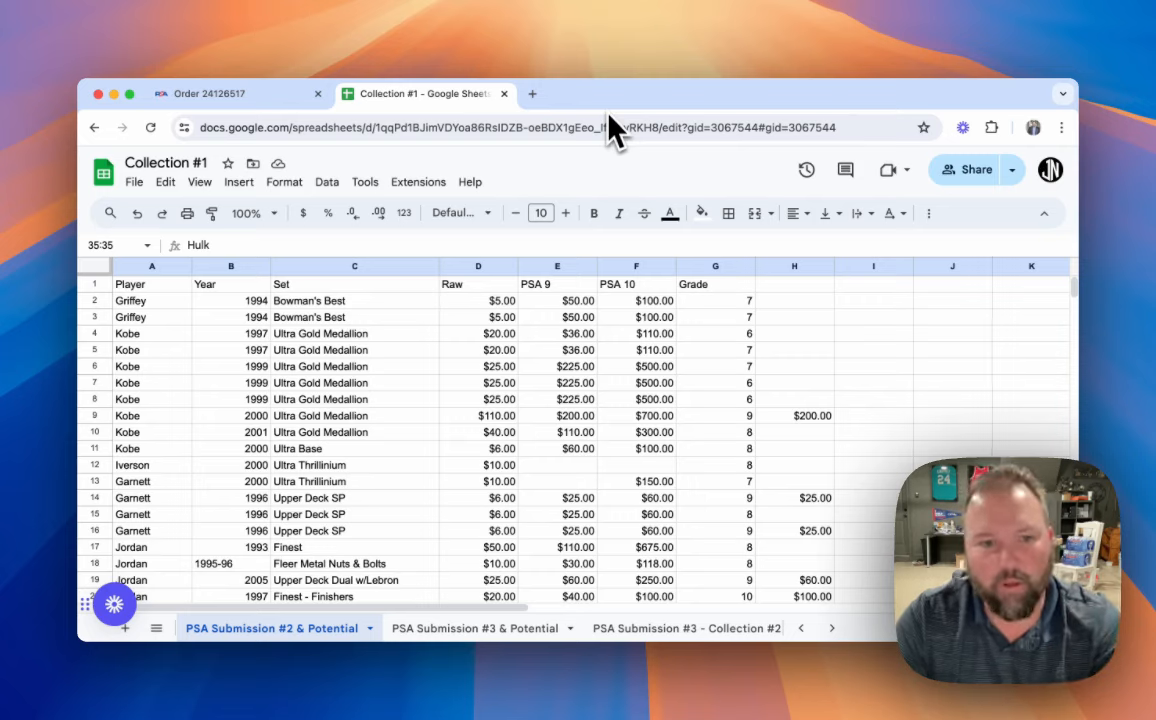
pyautogui.moveTo(668, 200)
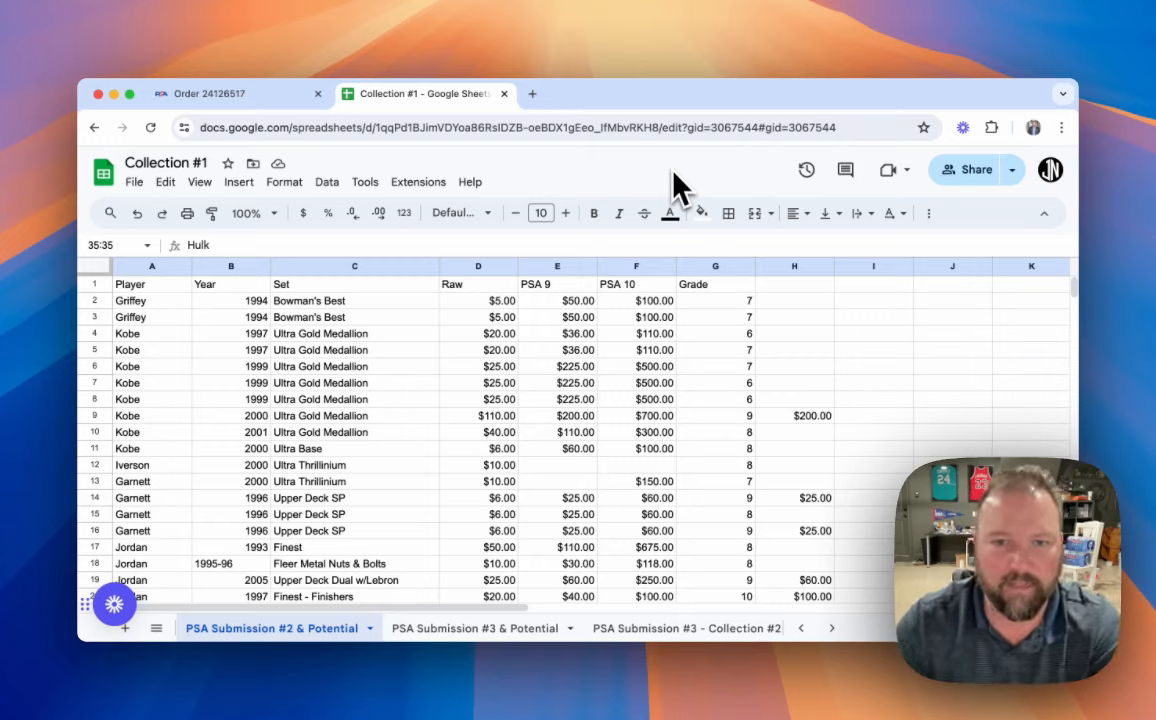
pyautogui.moveTo(594, 110)
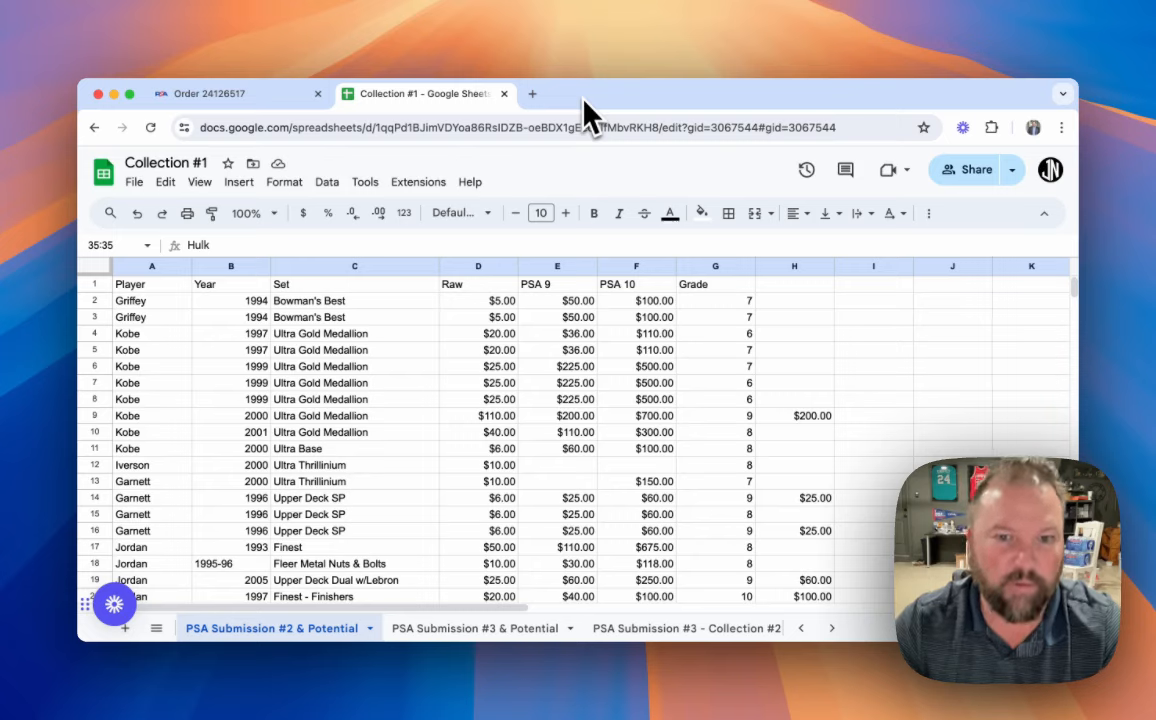
pyautogui.moveTo(620, 320)
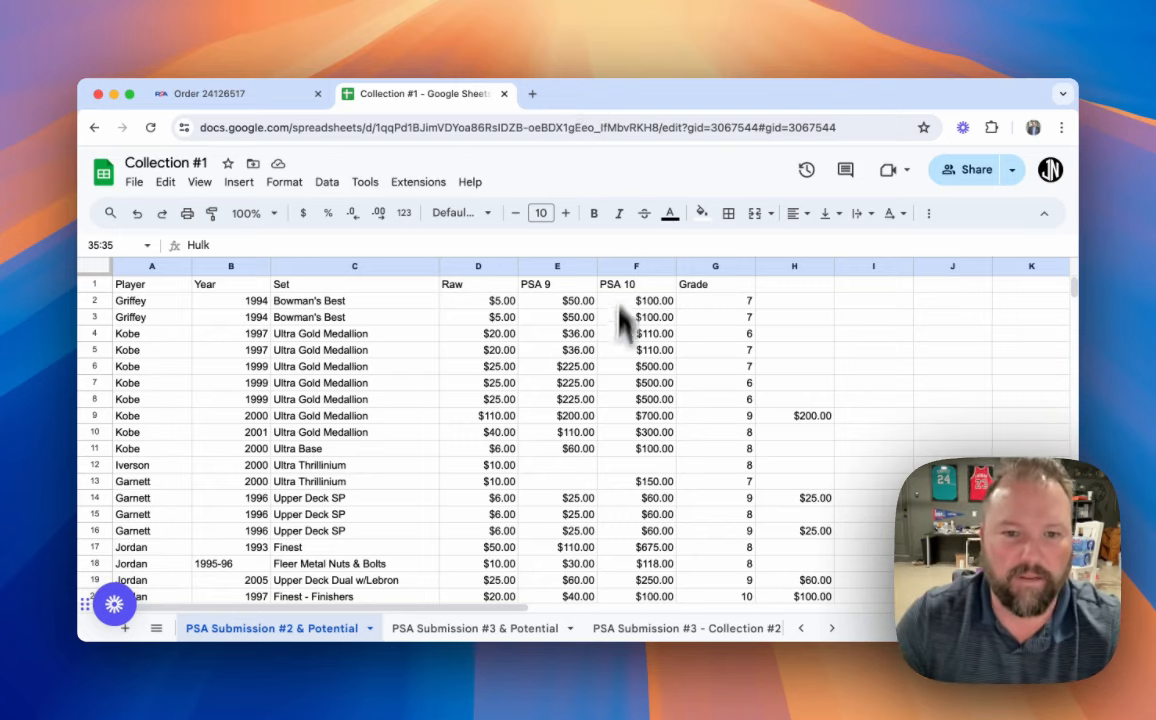
pyautogui.moveTo(390, 444)
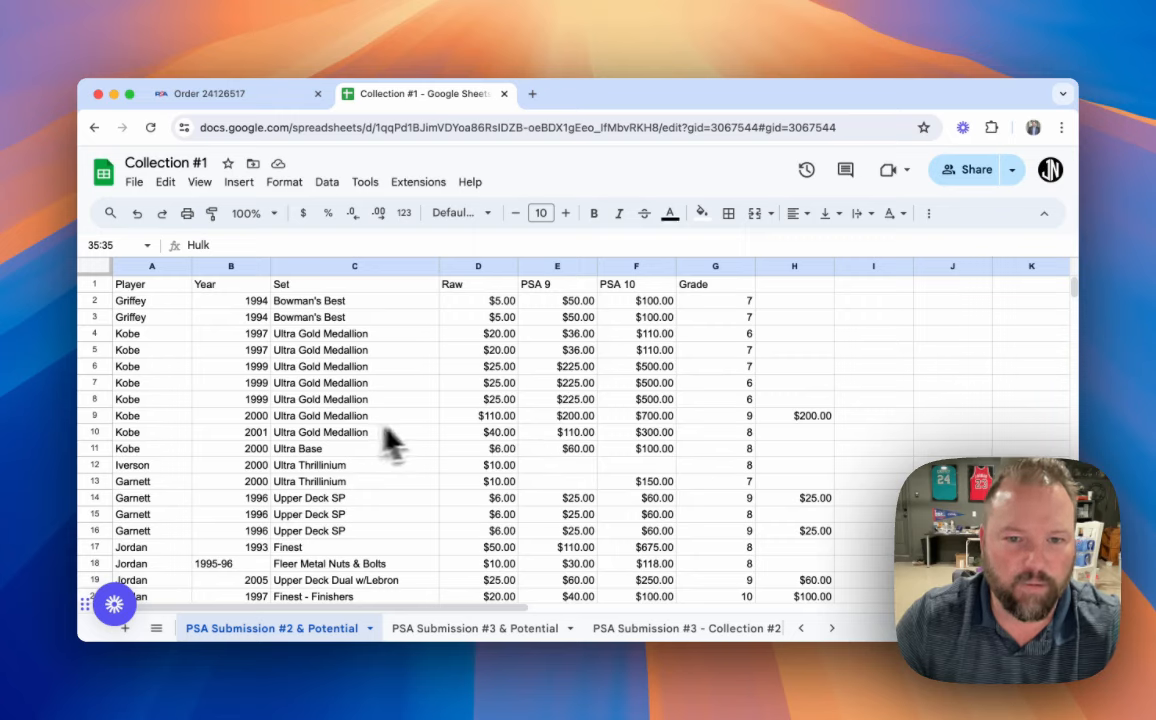
pyautogui.moveTo(530, 444)
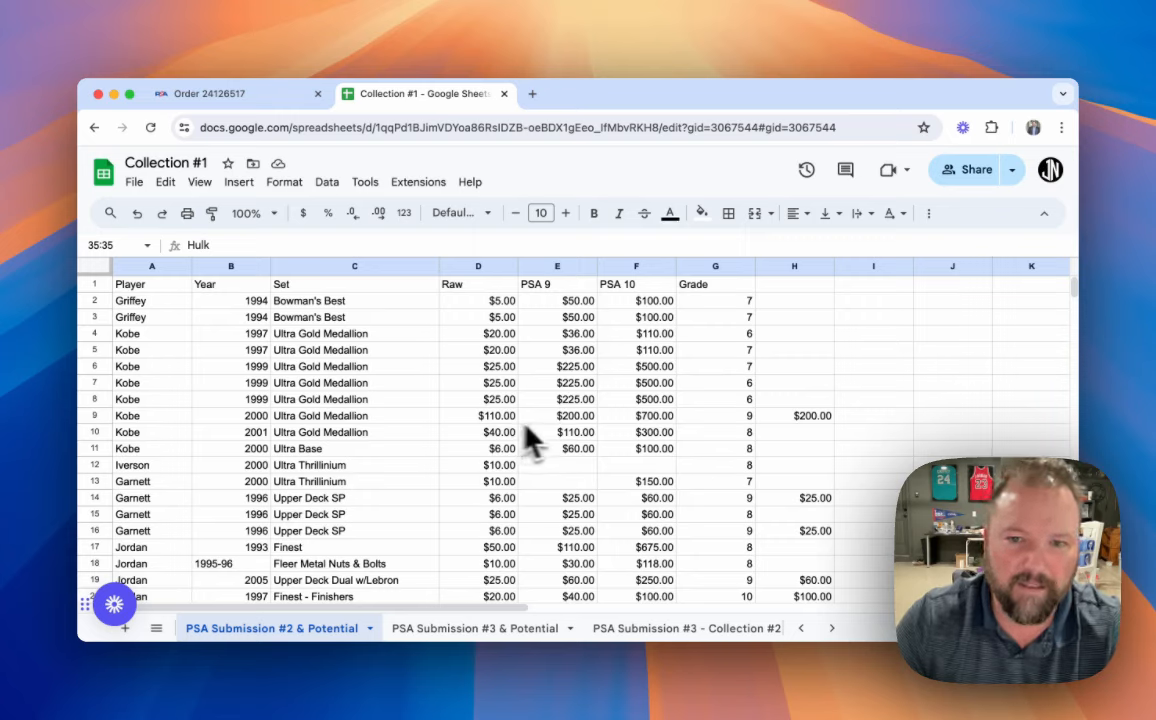
pyautogui.moveTo(744, 444)
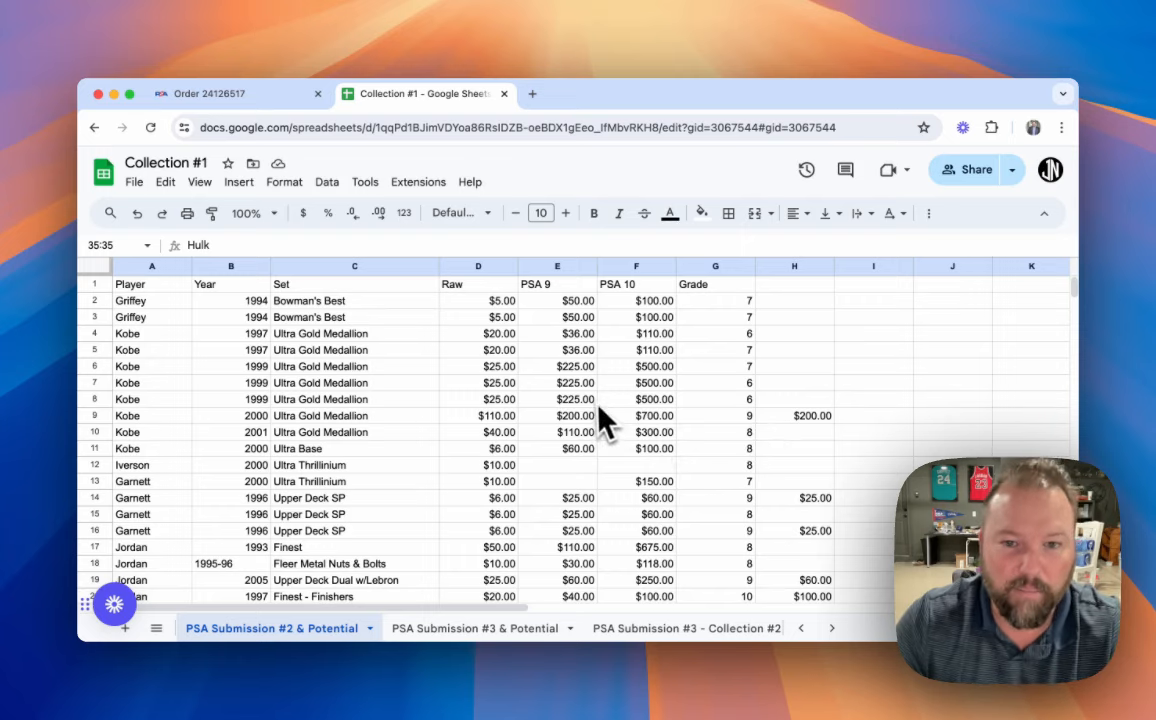
pyautogui.moveTo(516, 376)
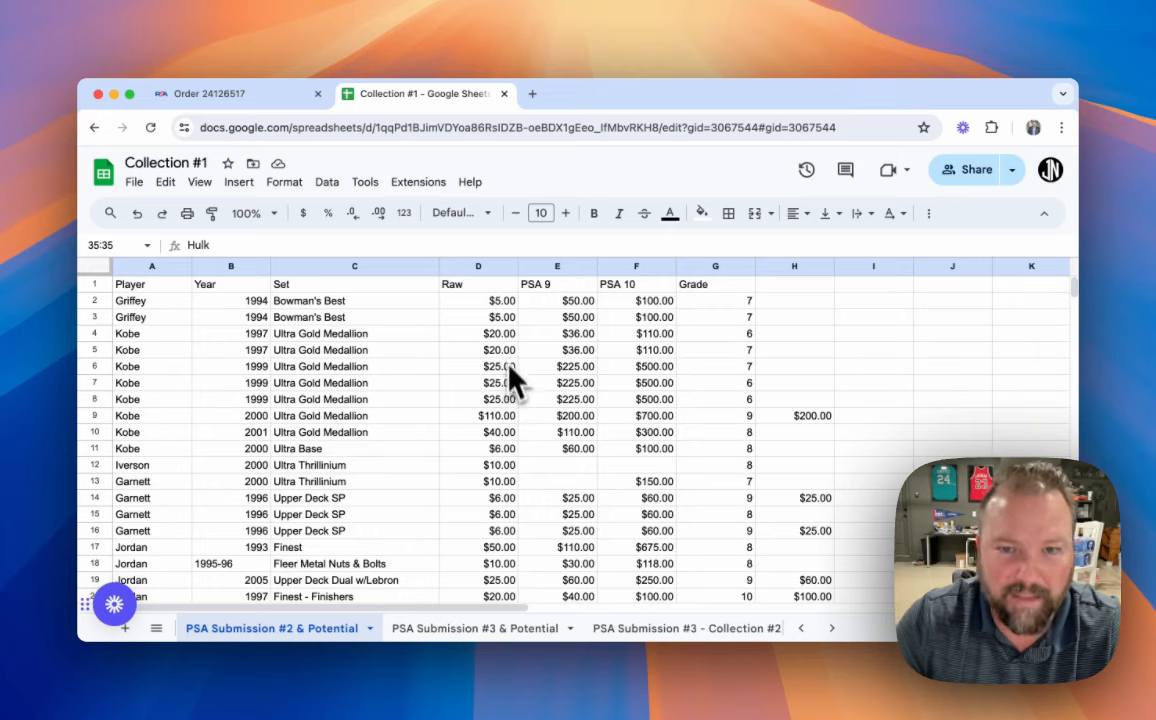
pyautogui.moveTo(512, 372)
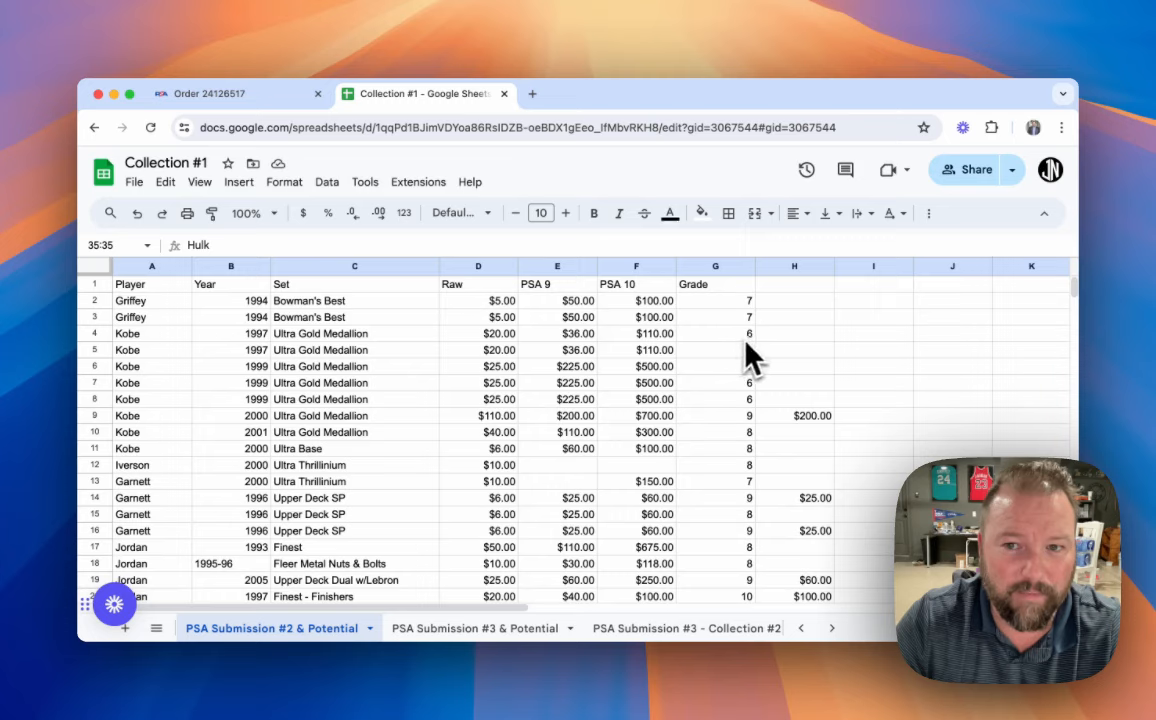
pyautogui.moveTo(736, 360)
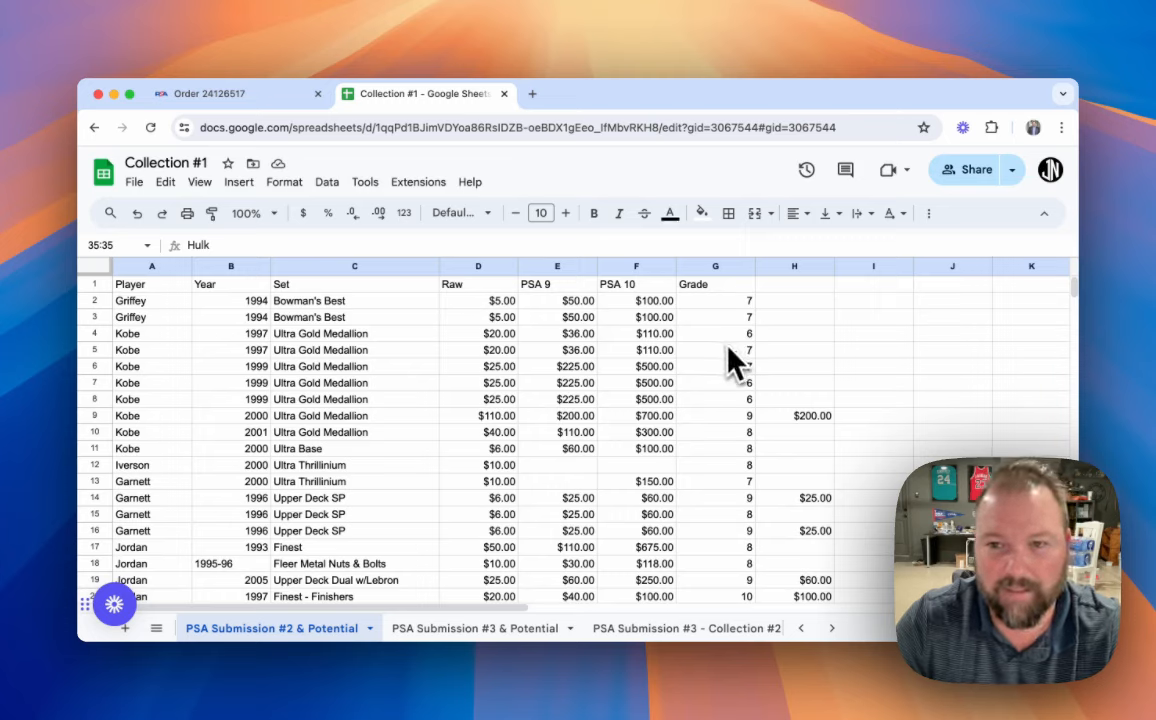
pyautogui.moveTo(796, 460)
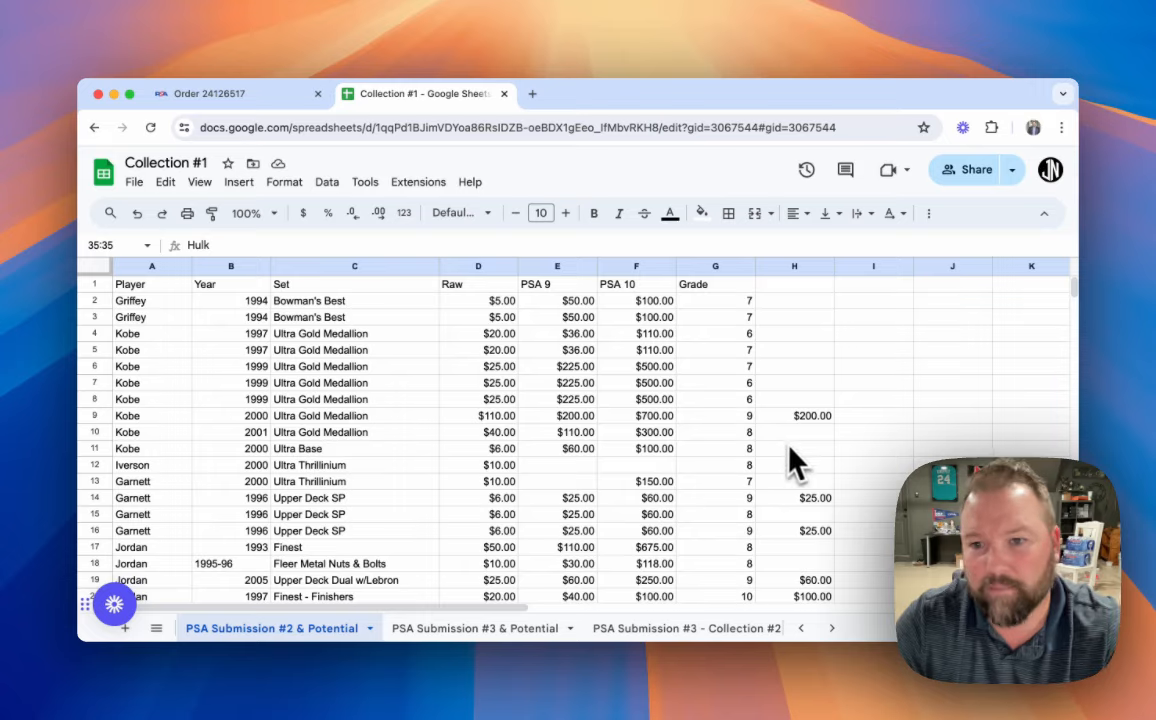
pyautogui.moveTo(720, 436)
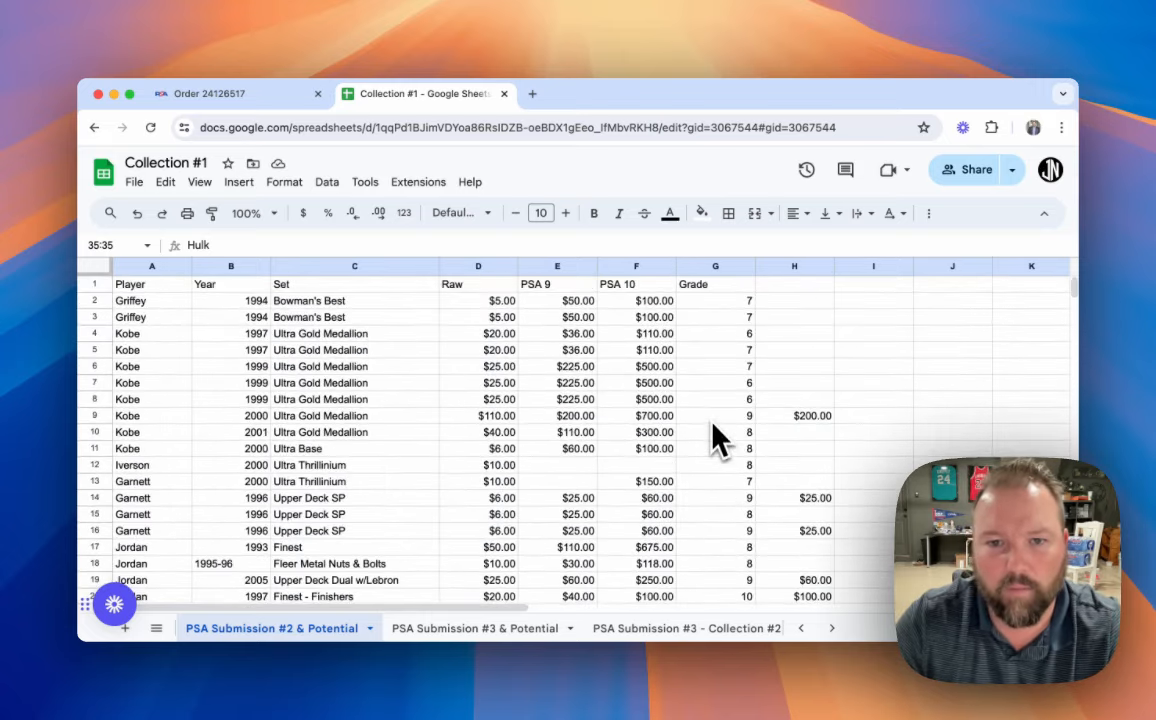
pyautogui.scroll(-3)
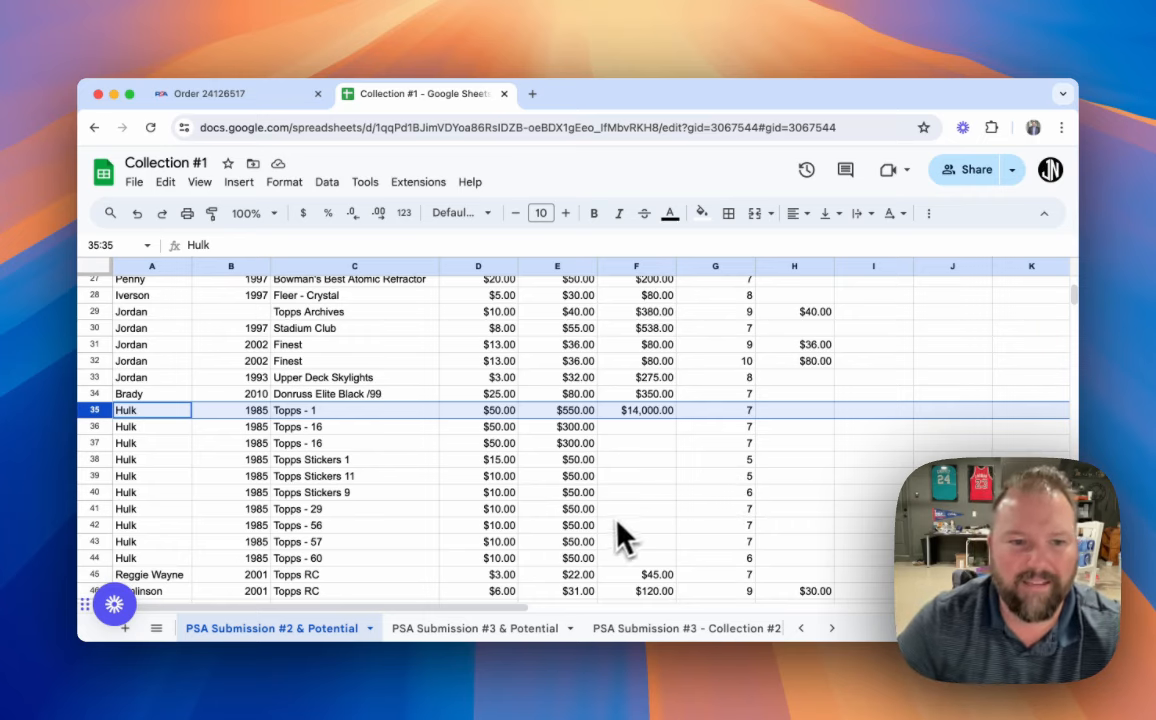
pyautogui.moveTo(896, 650)
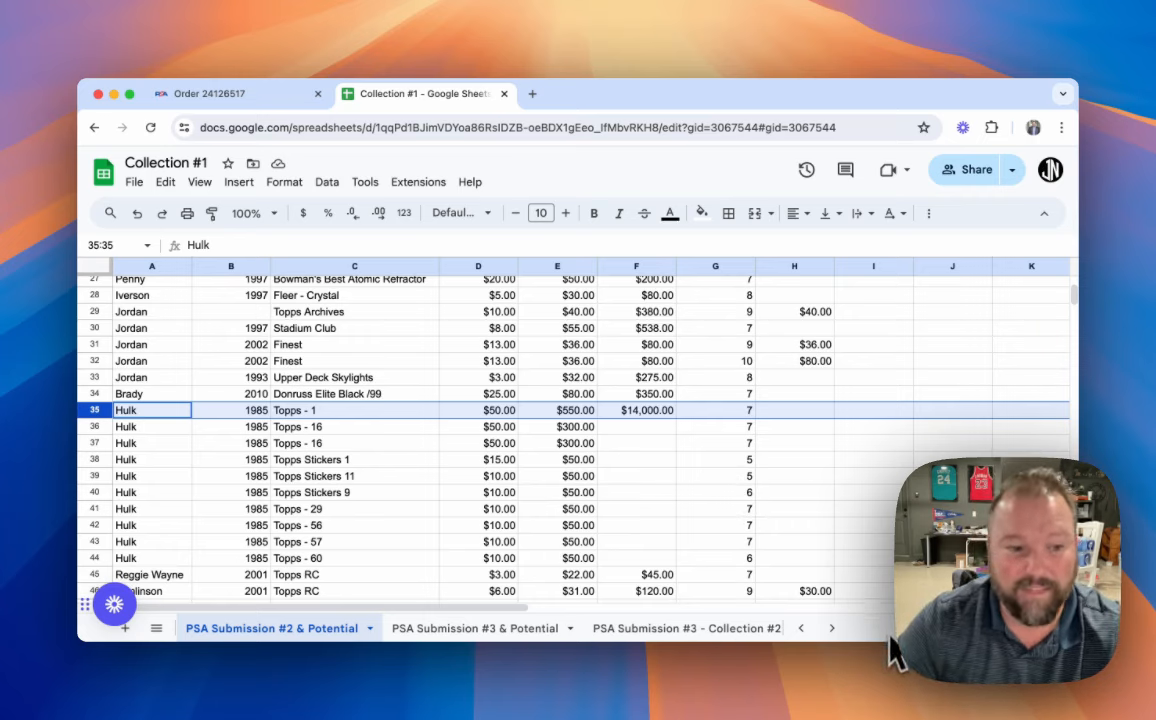